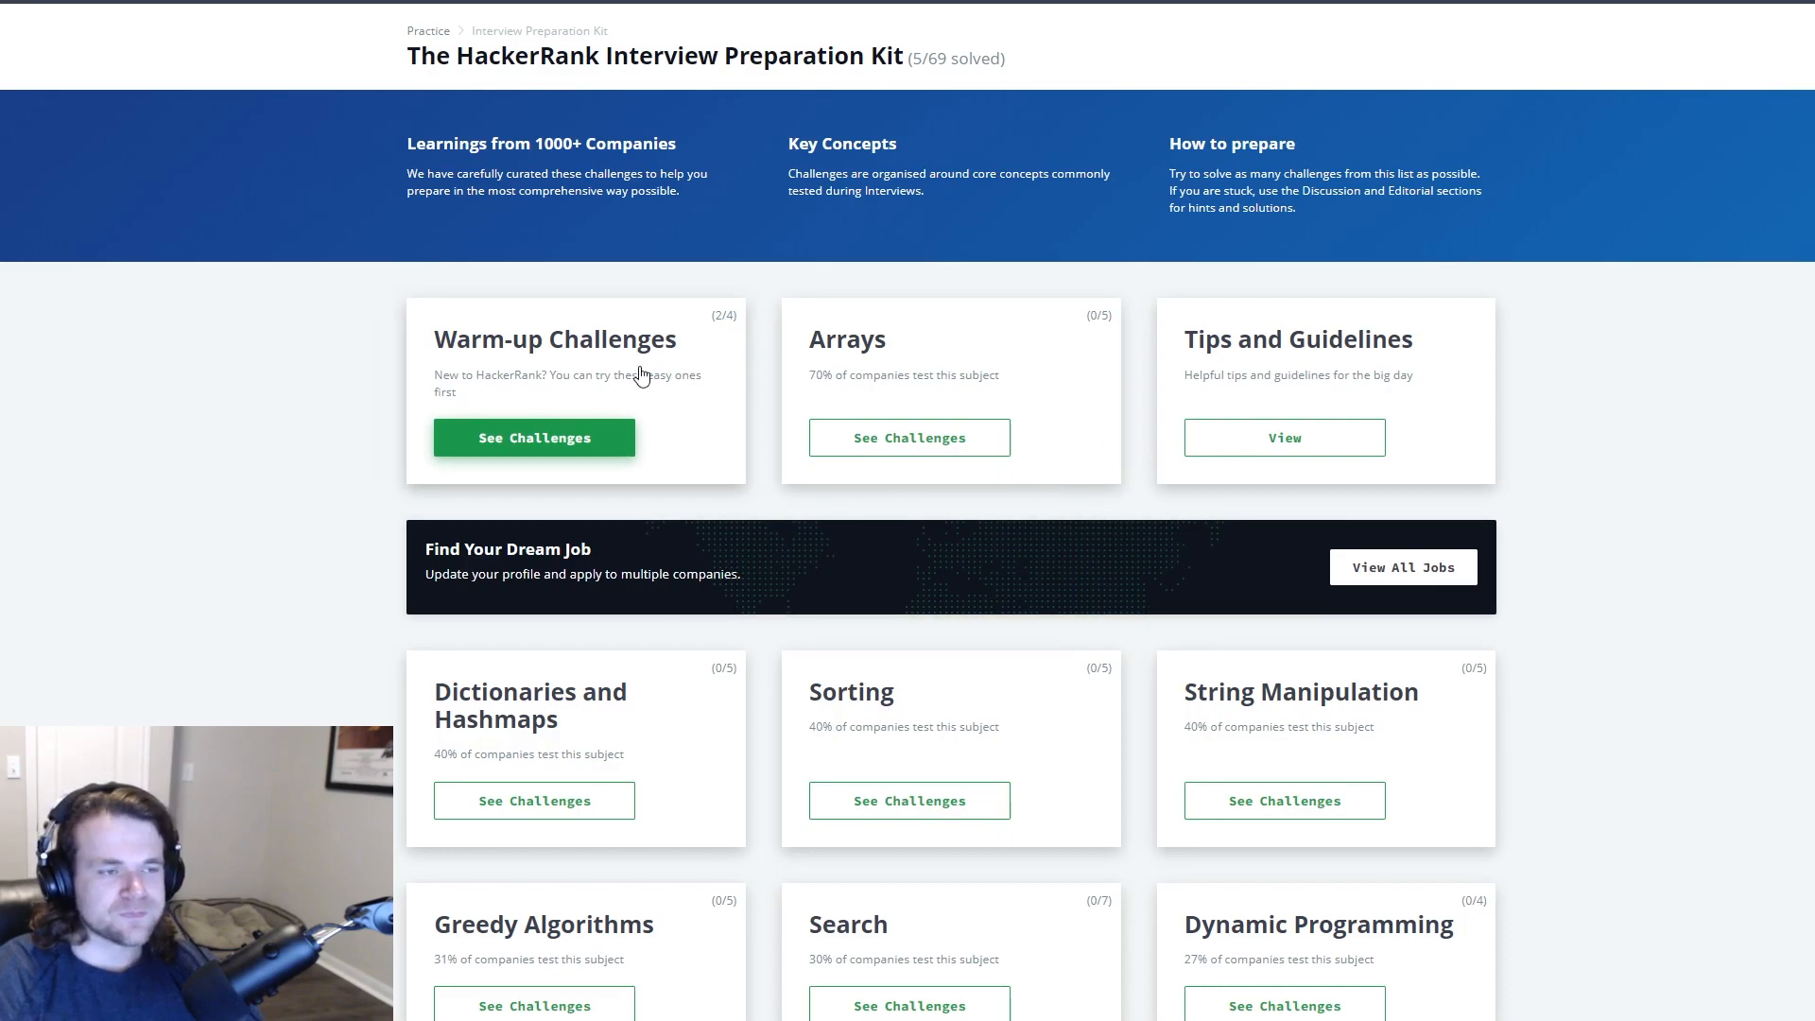
mouse_move(1650, 488)
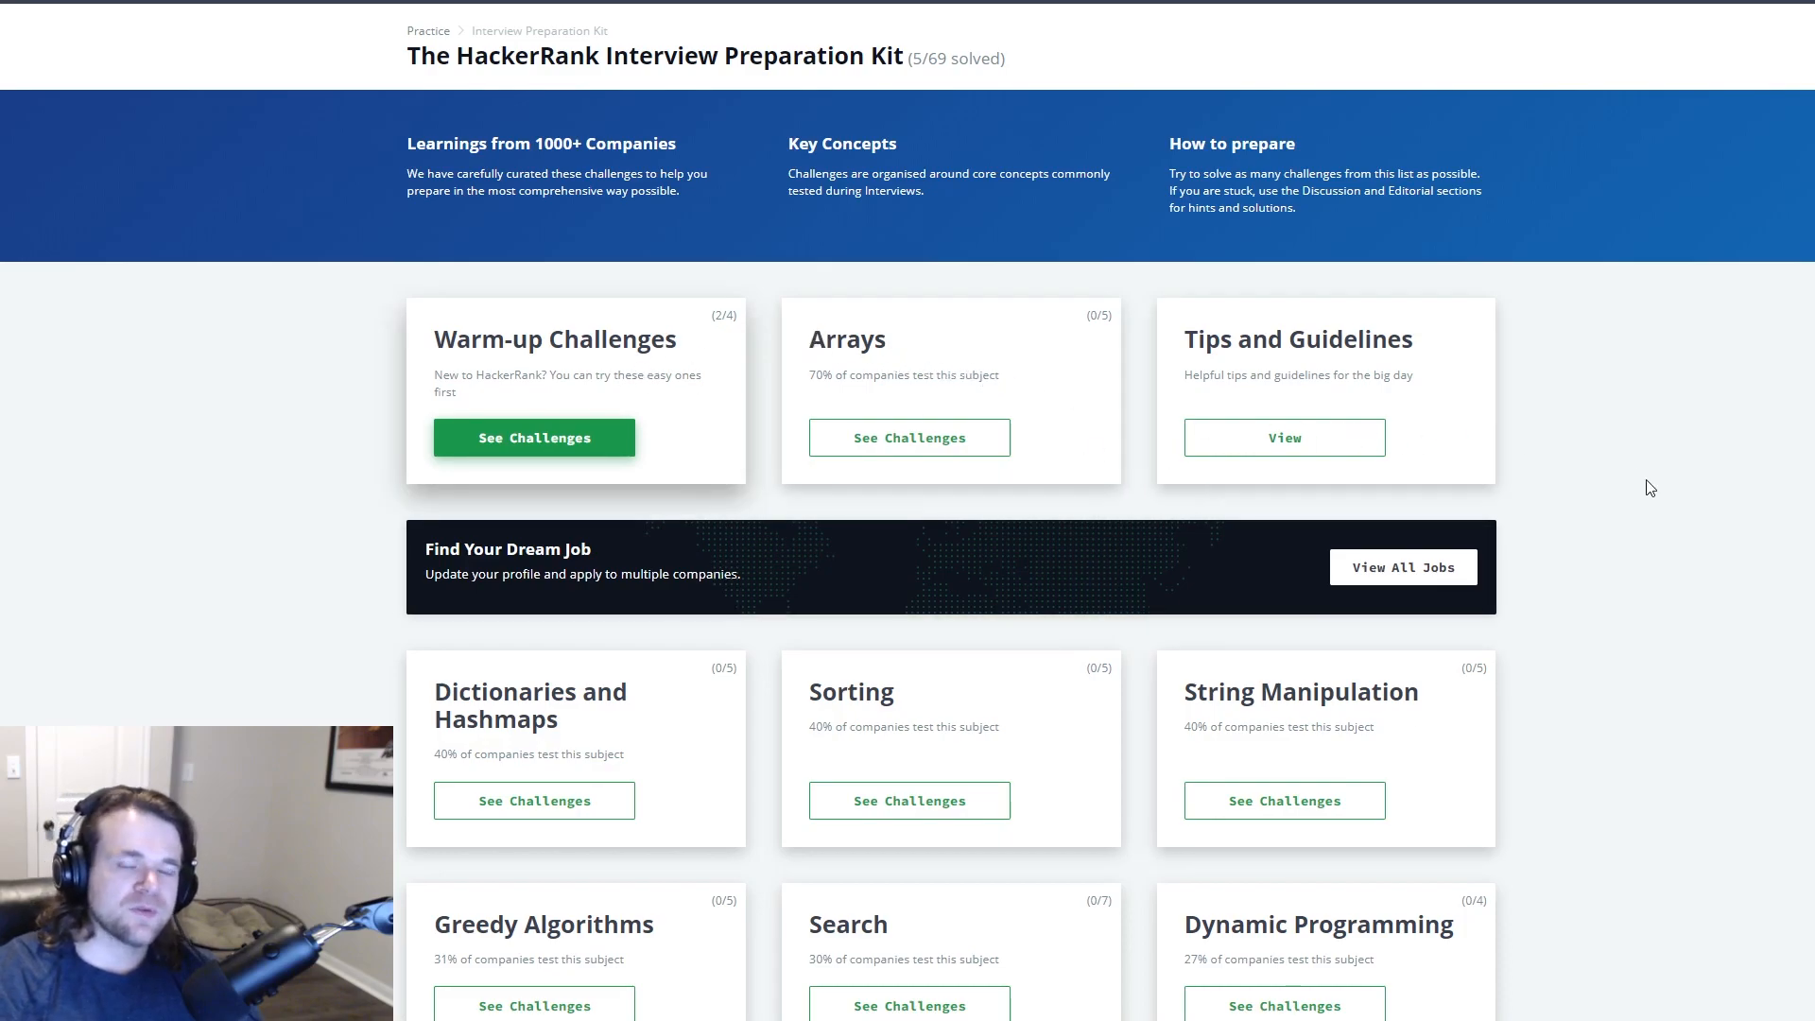
mouse_move(1691, 538)
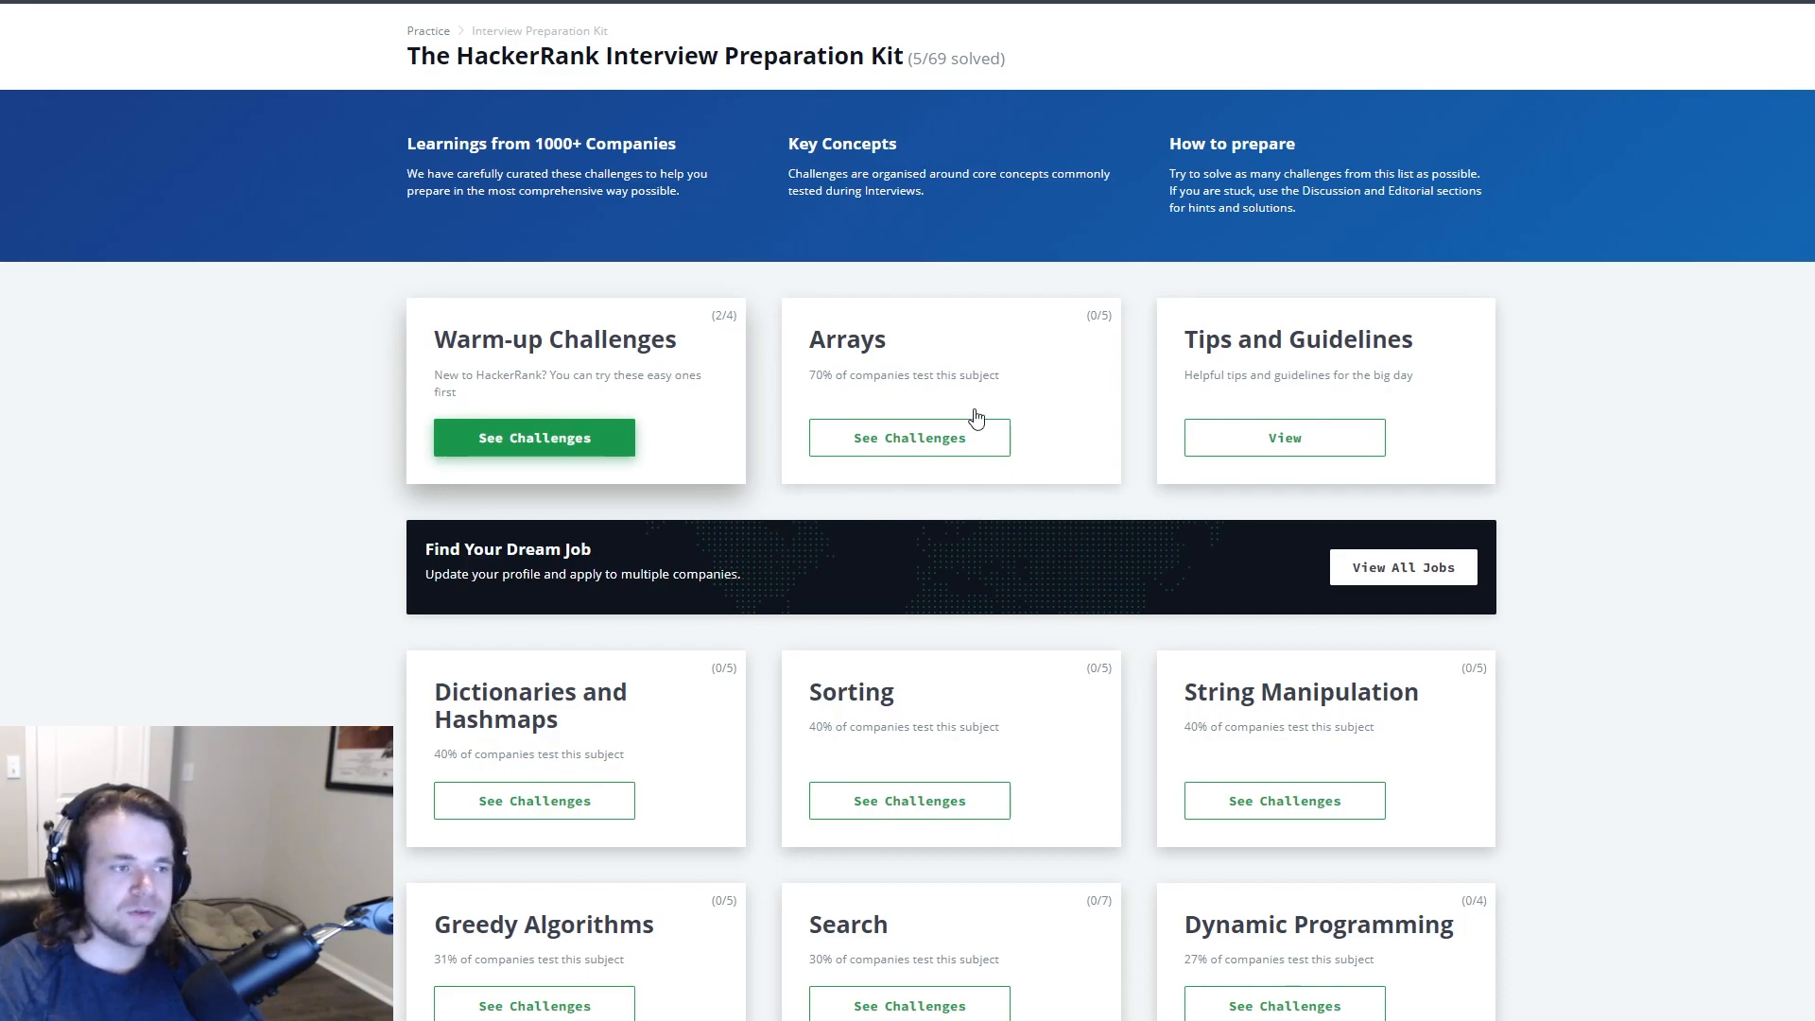
mouse_move(1675, 445)
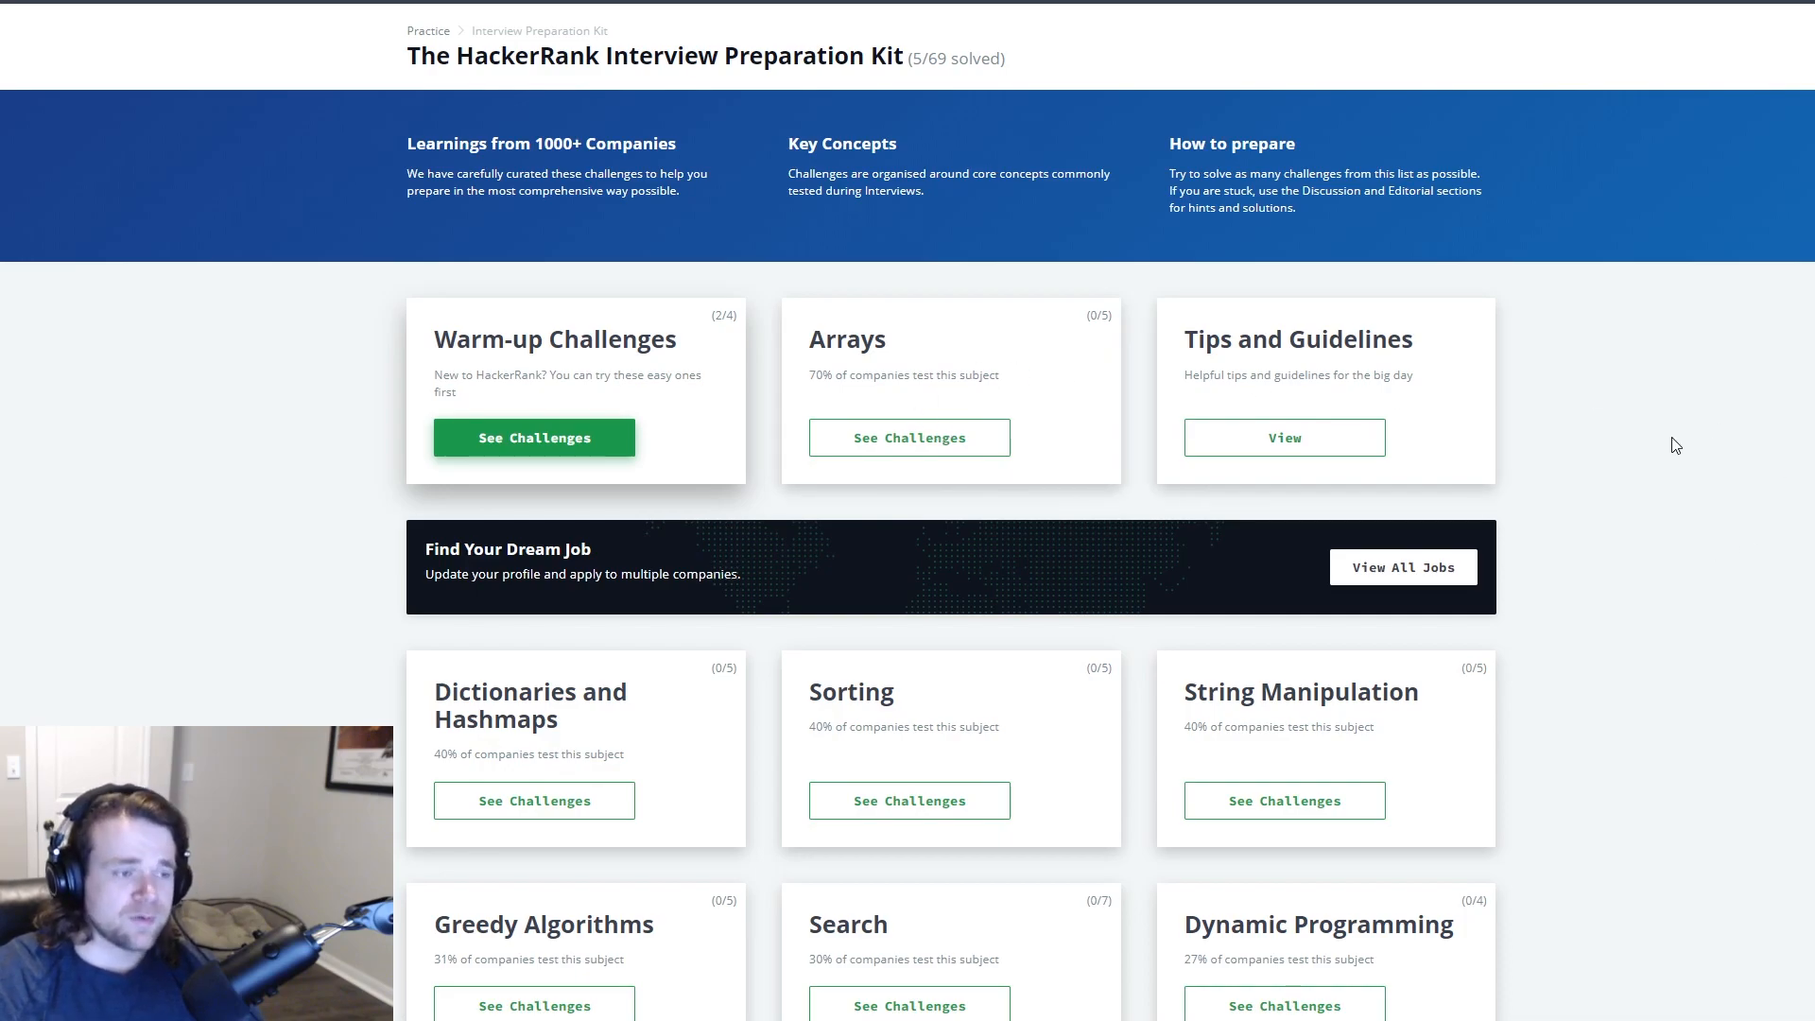
mouse_move(1674, 479)
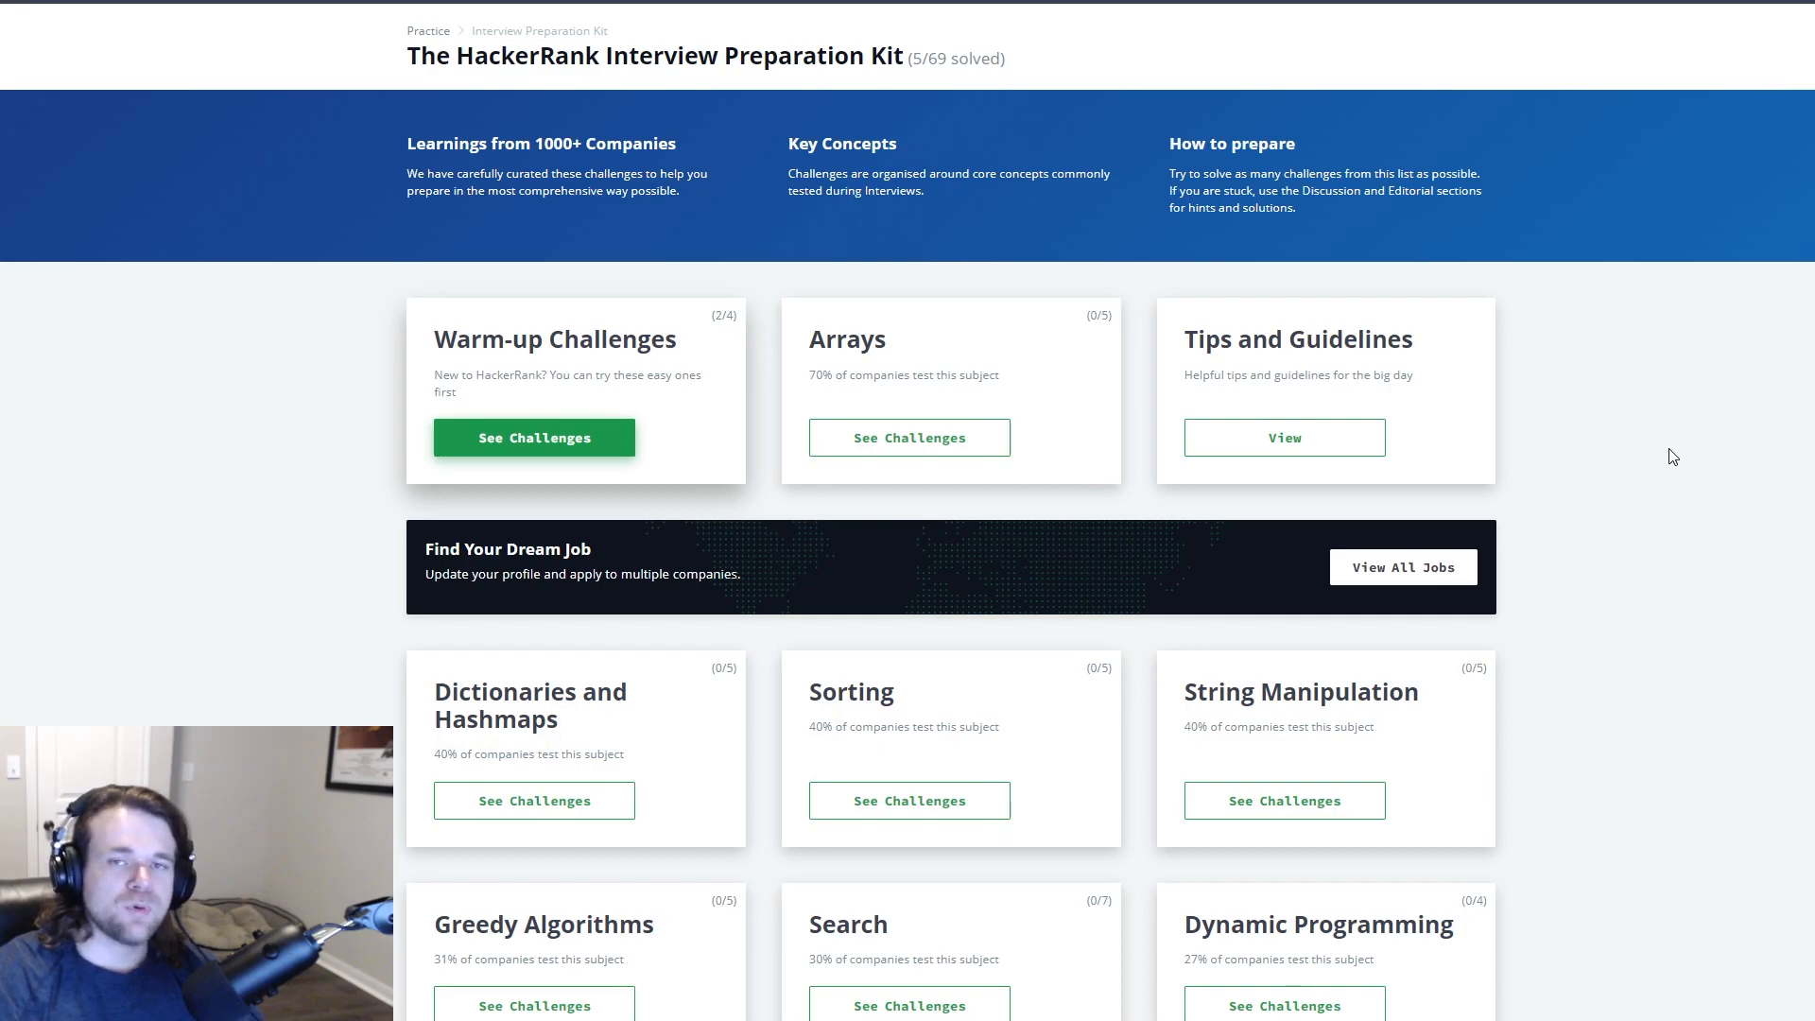
mouse_move(1803, 510)
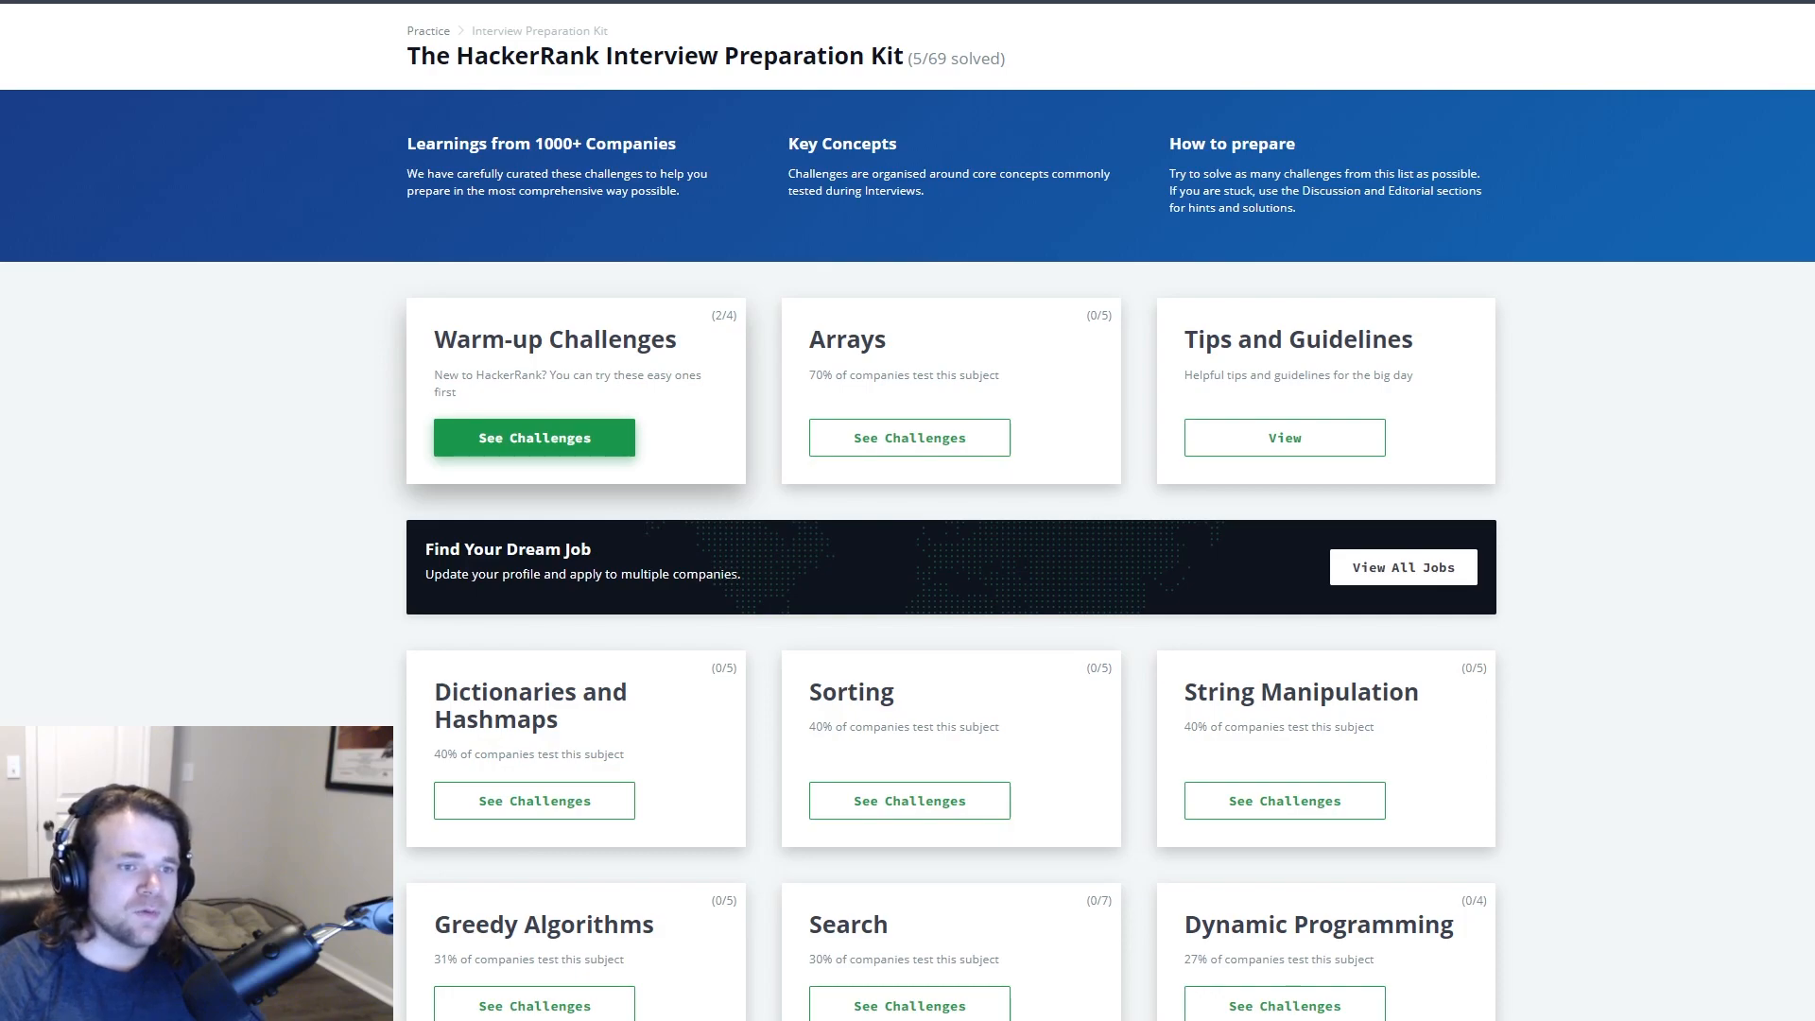
mouse_move(1770, 532)
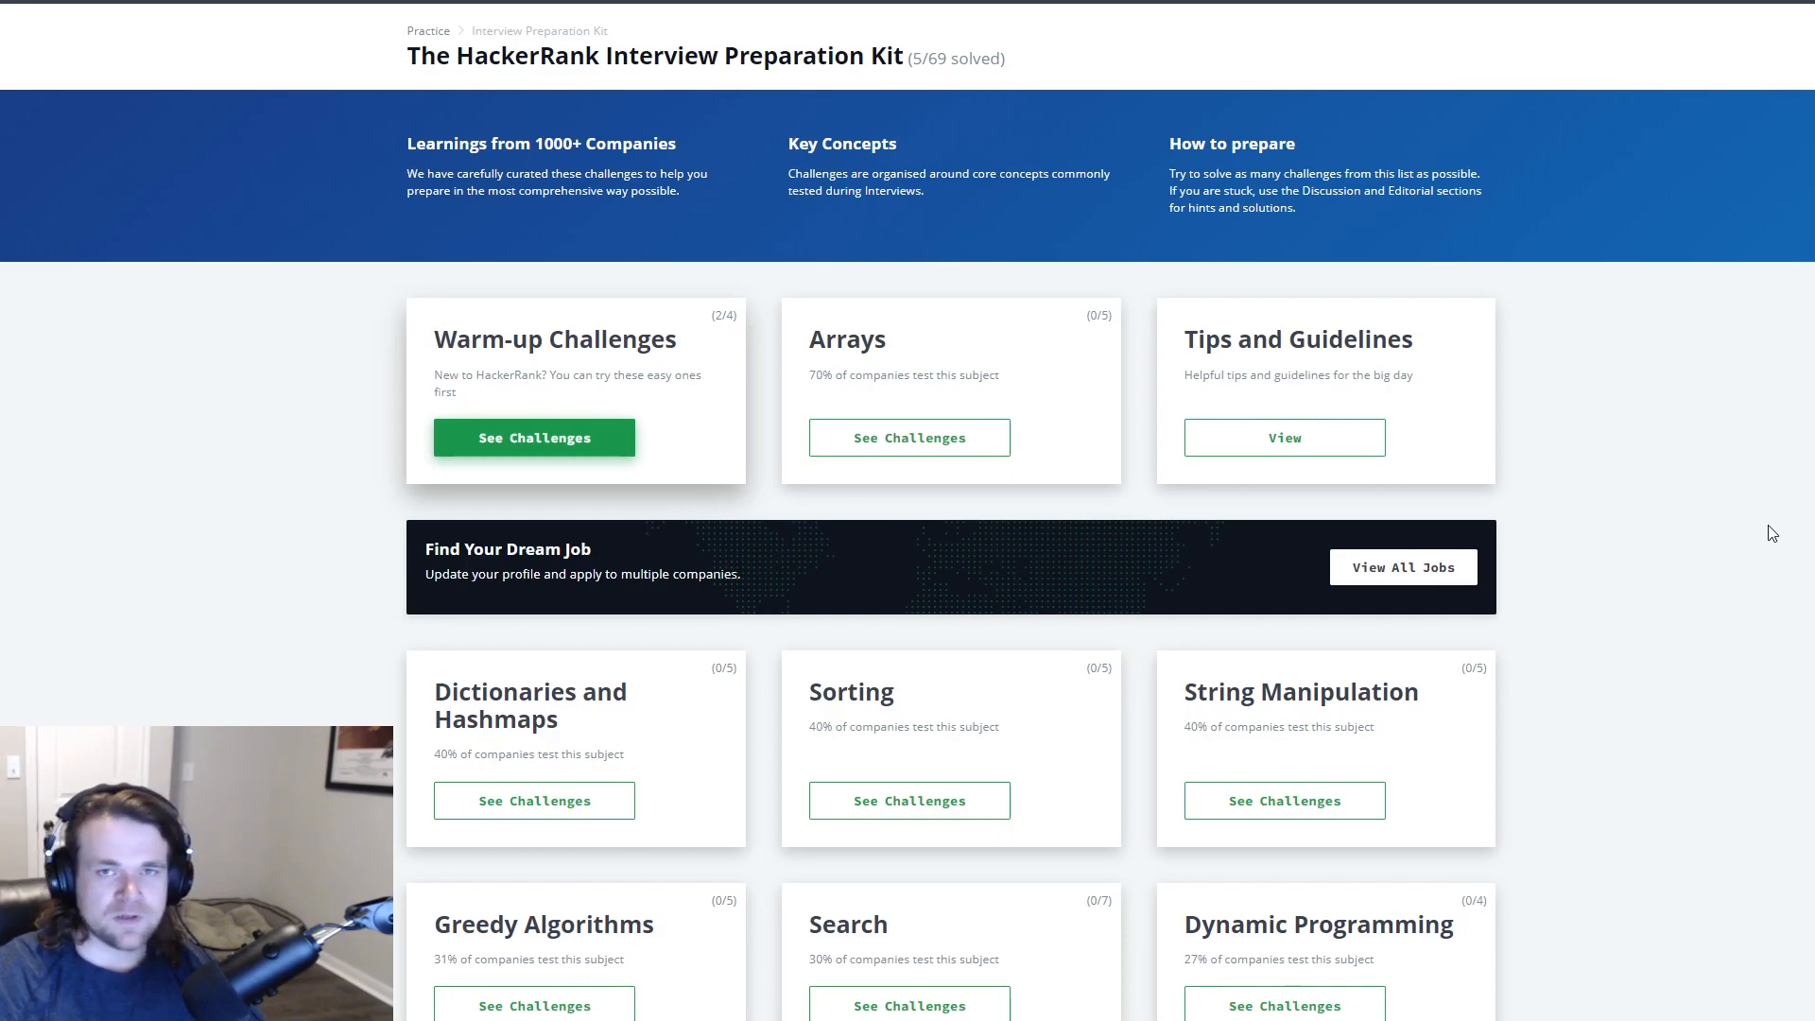
mouse_move(1675, 548)
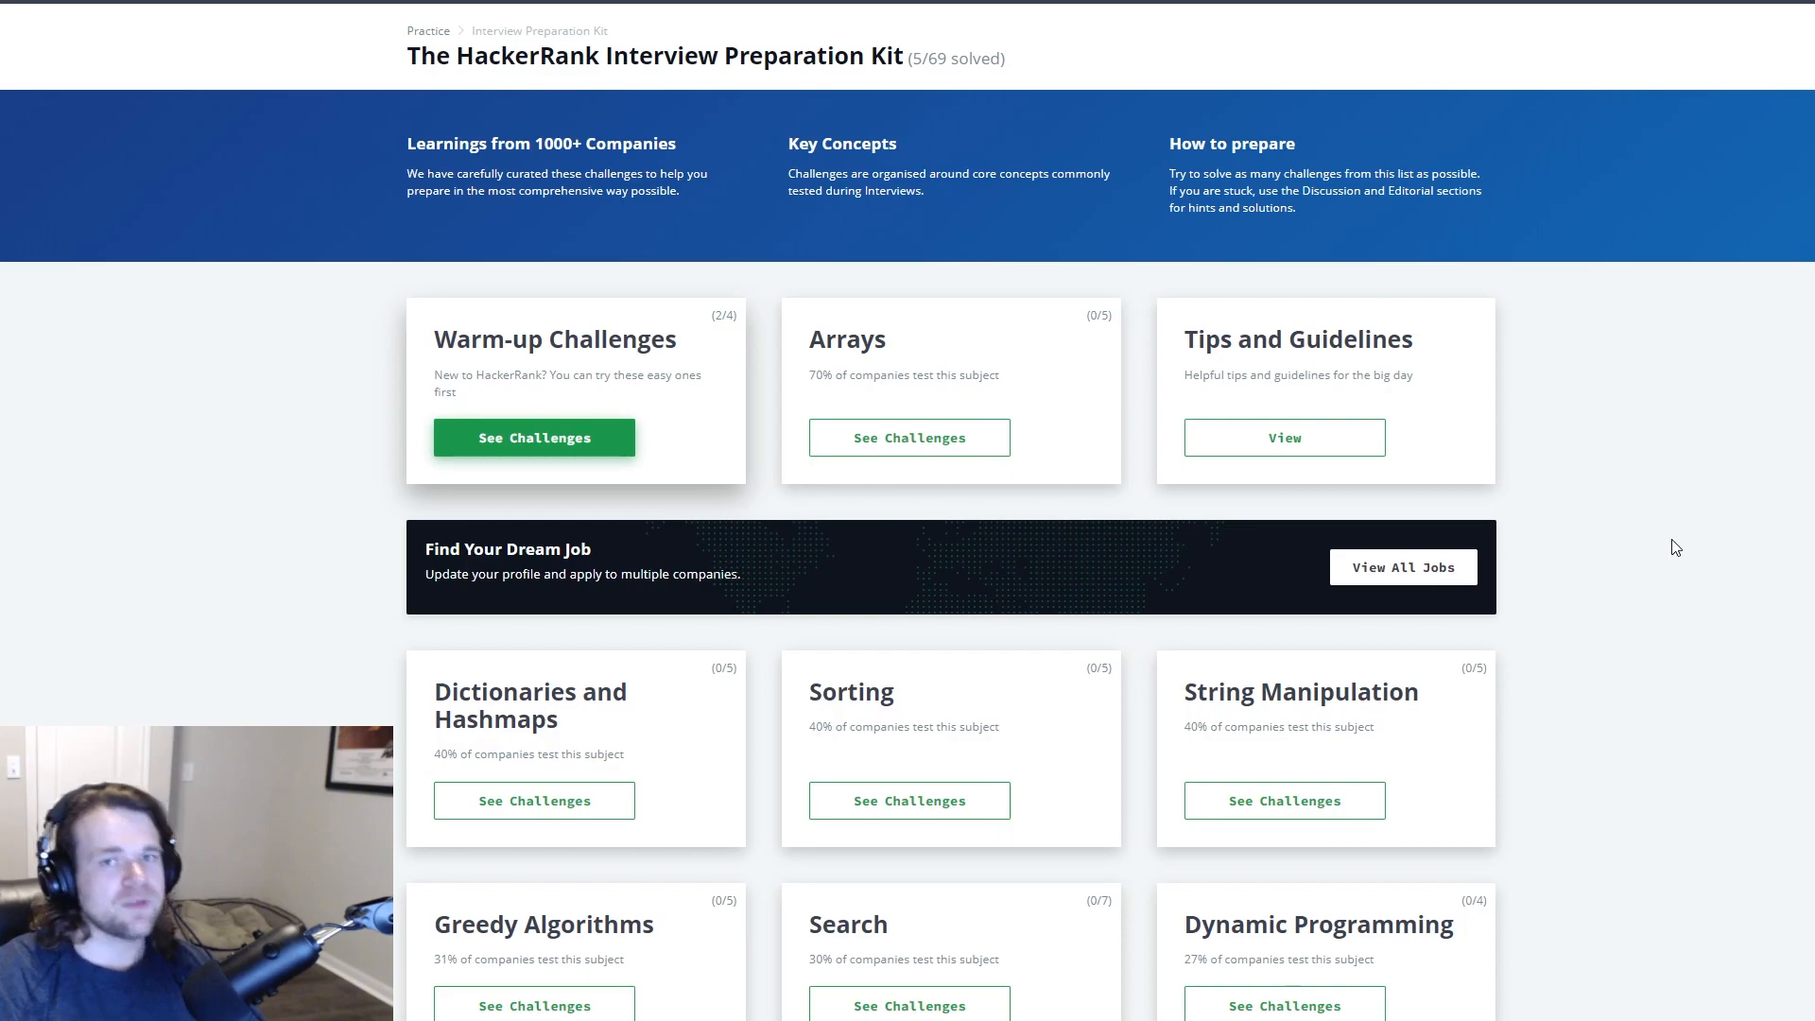
mouse_move(1588, 601)
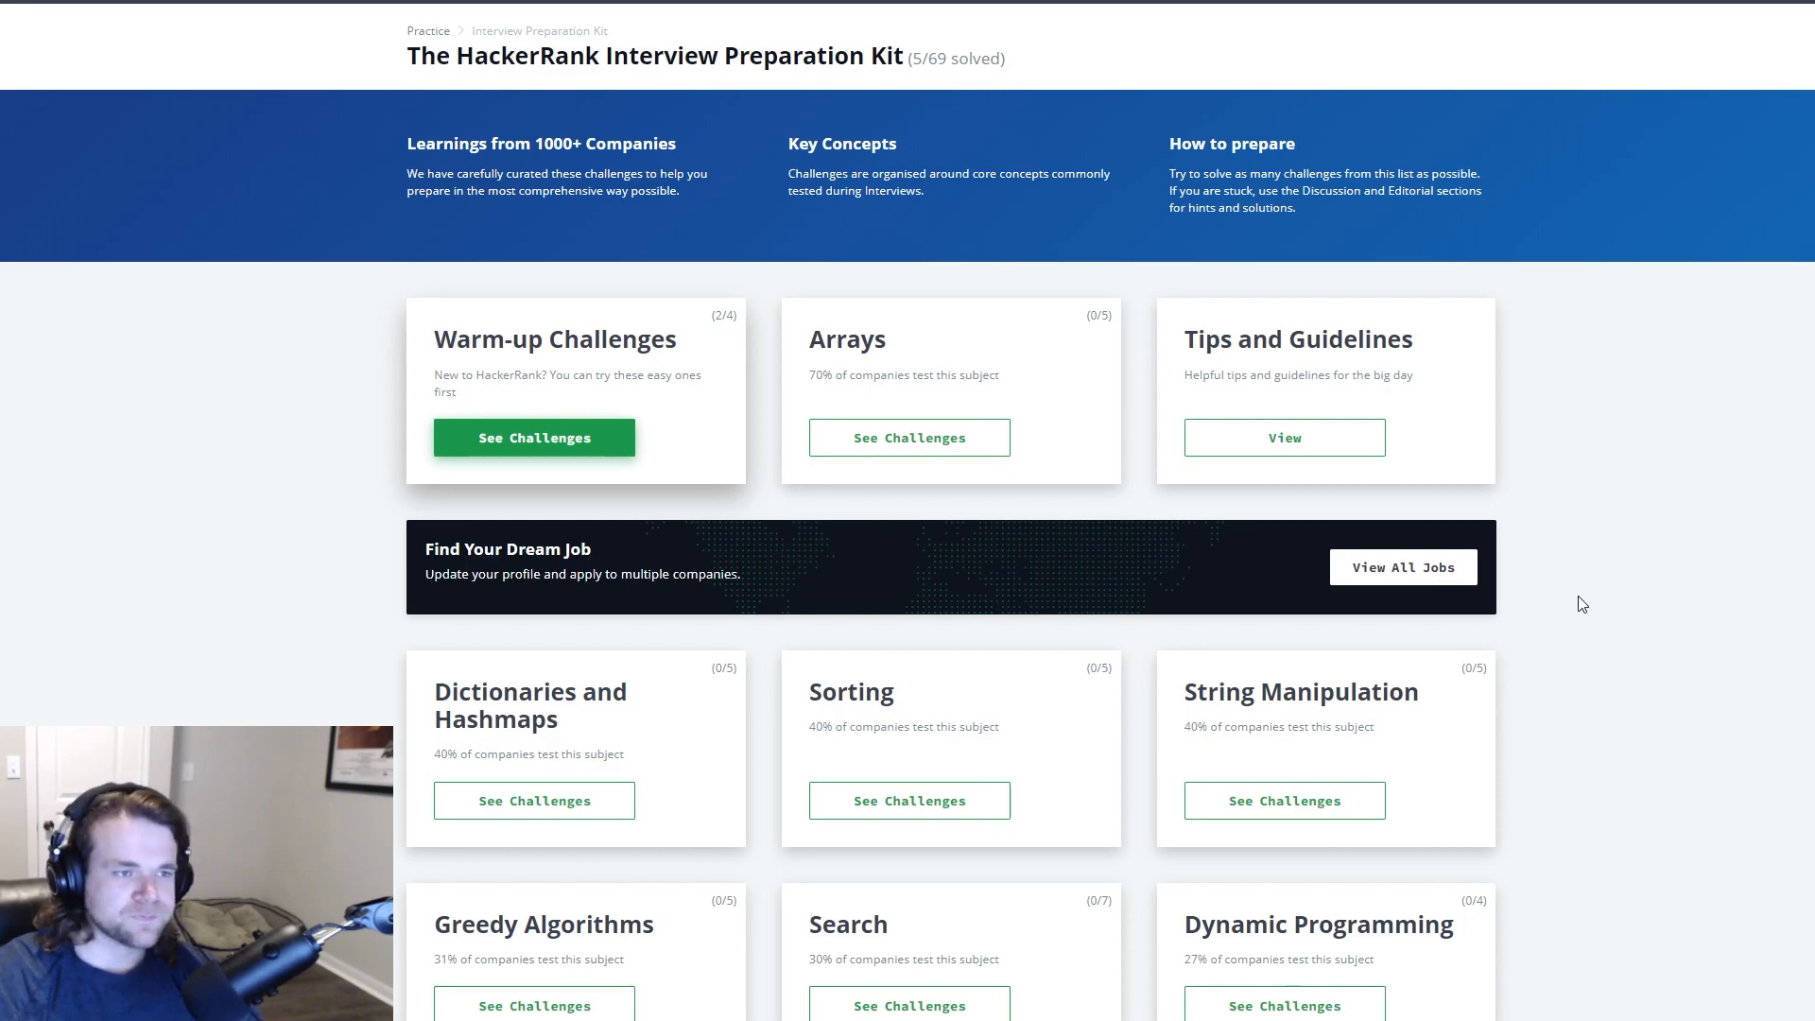
mouse_move(1752, 567)
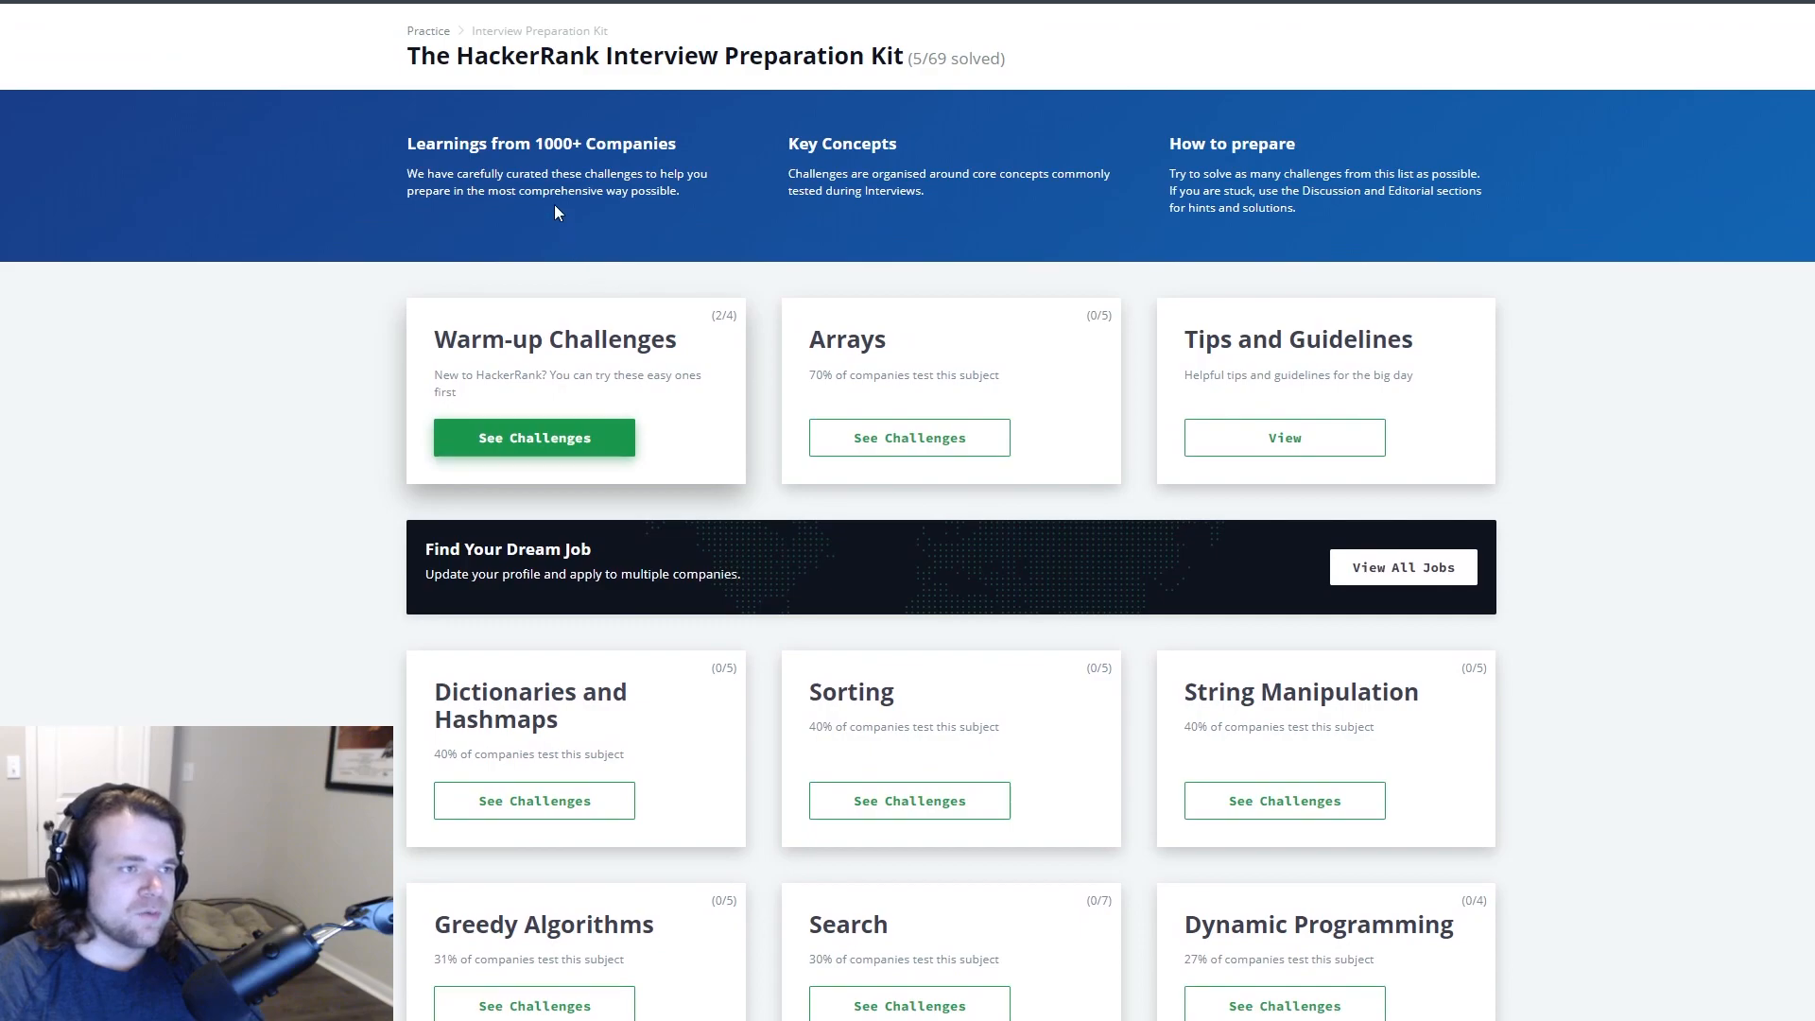
mouse_move(1756, 309)
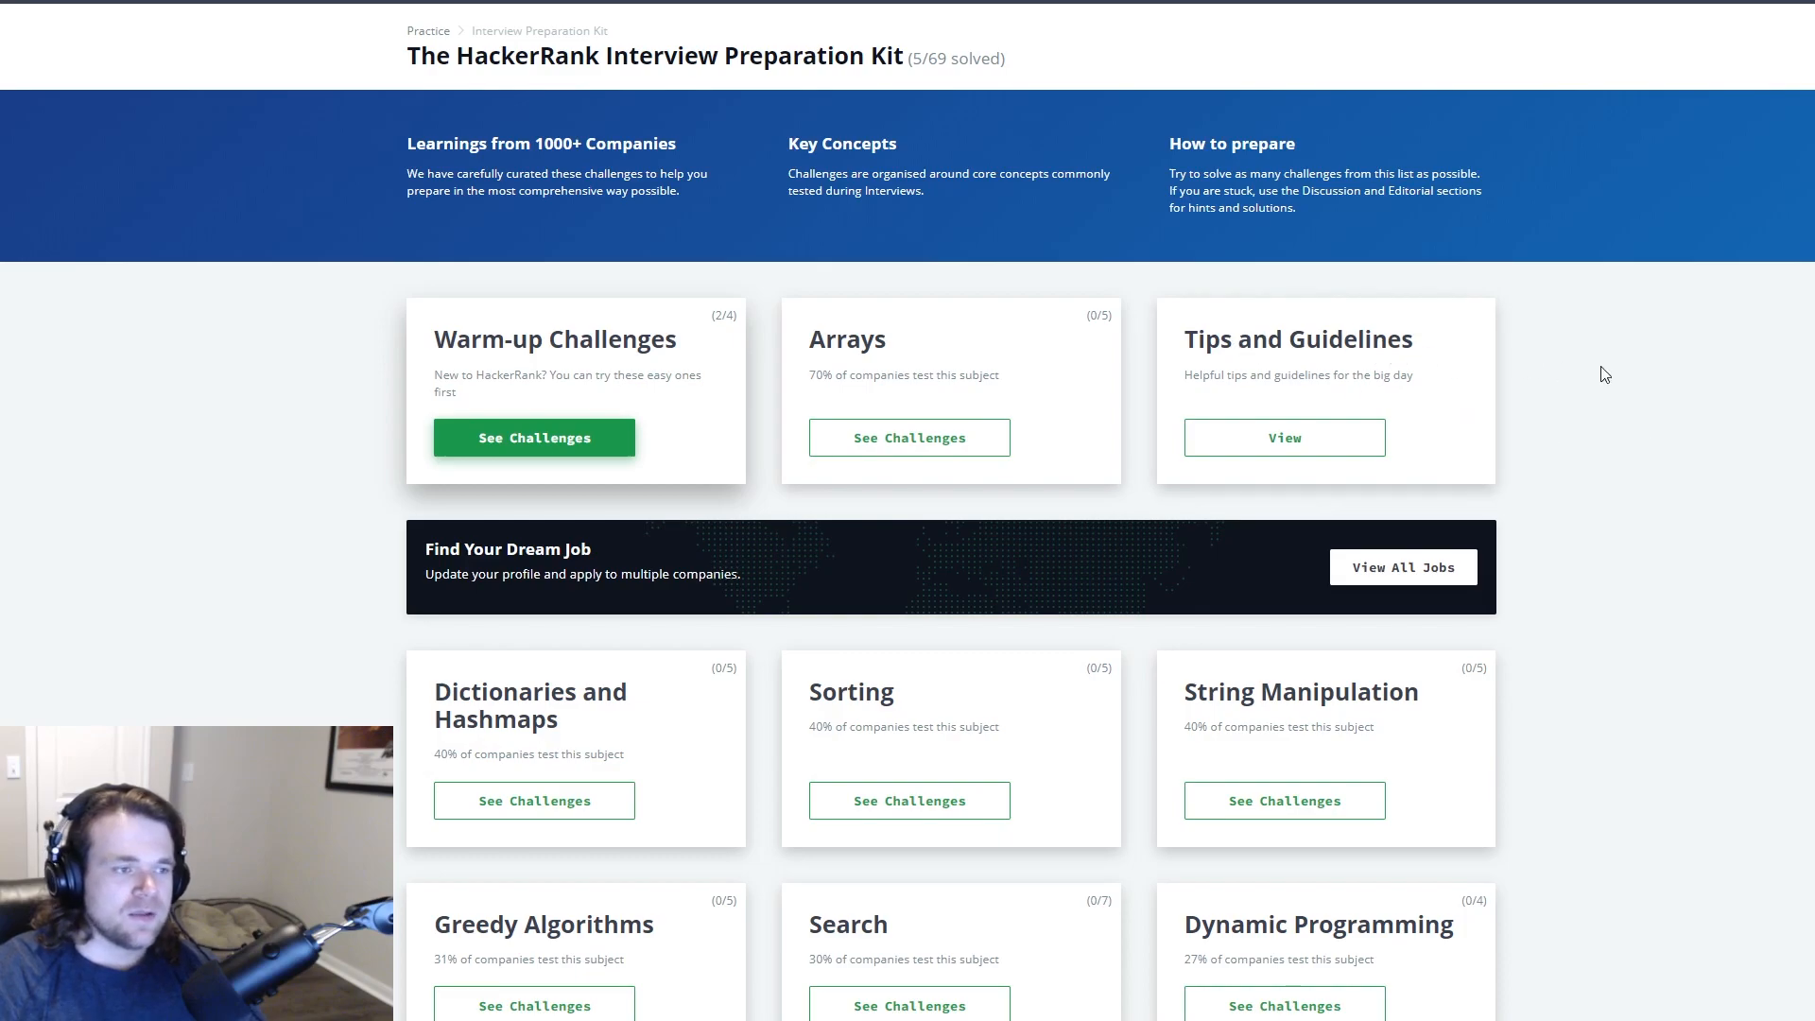
Step: Scroll to the Warm-up Challenges card and open its four-problem challenge list
scroll(down, 3)
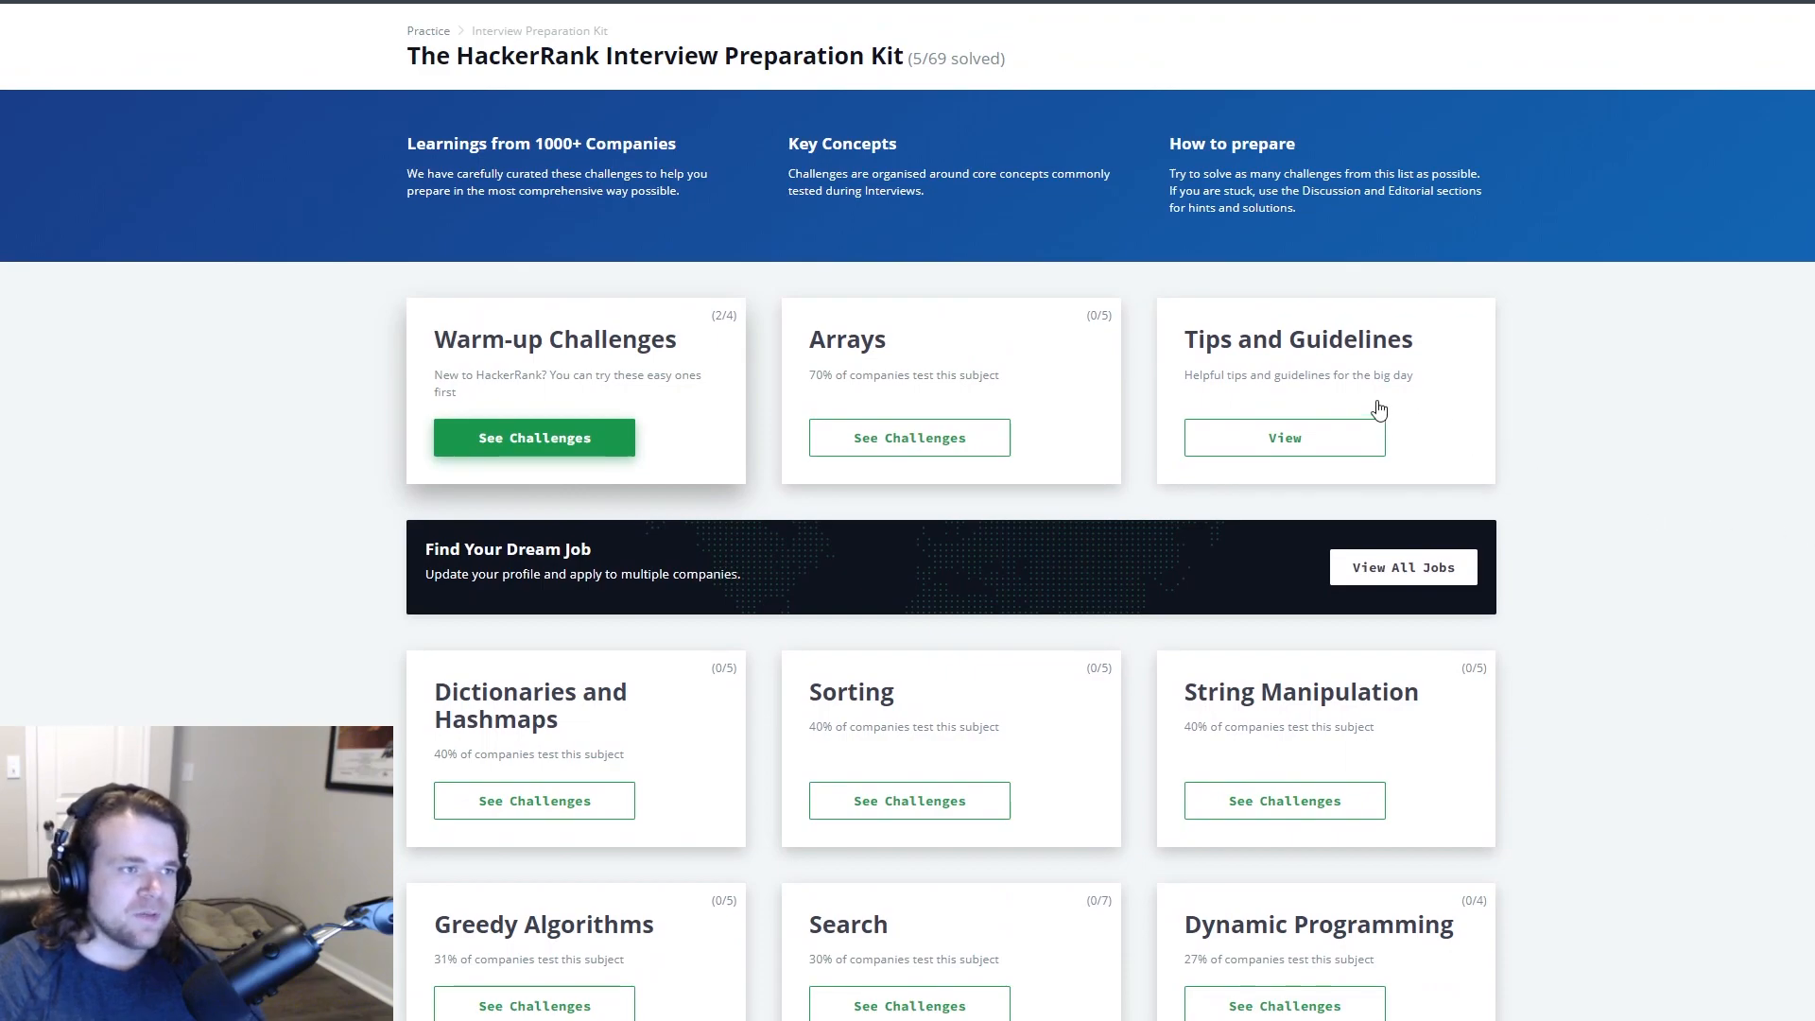
mouse_move(1672, 372)
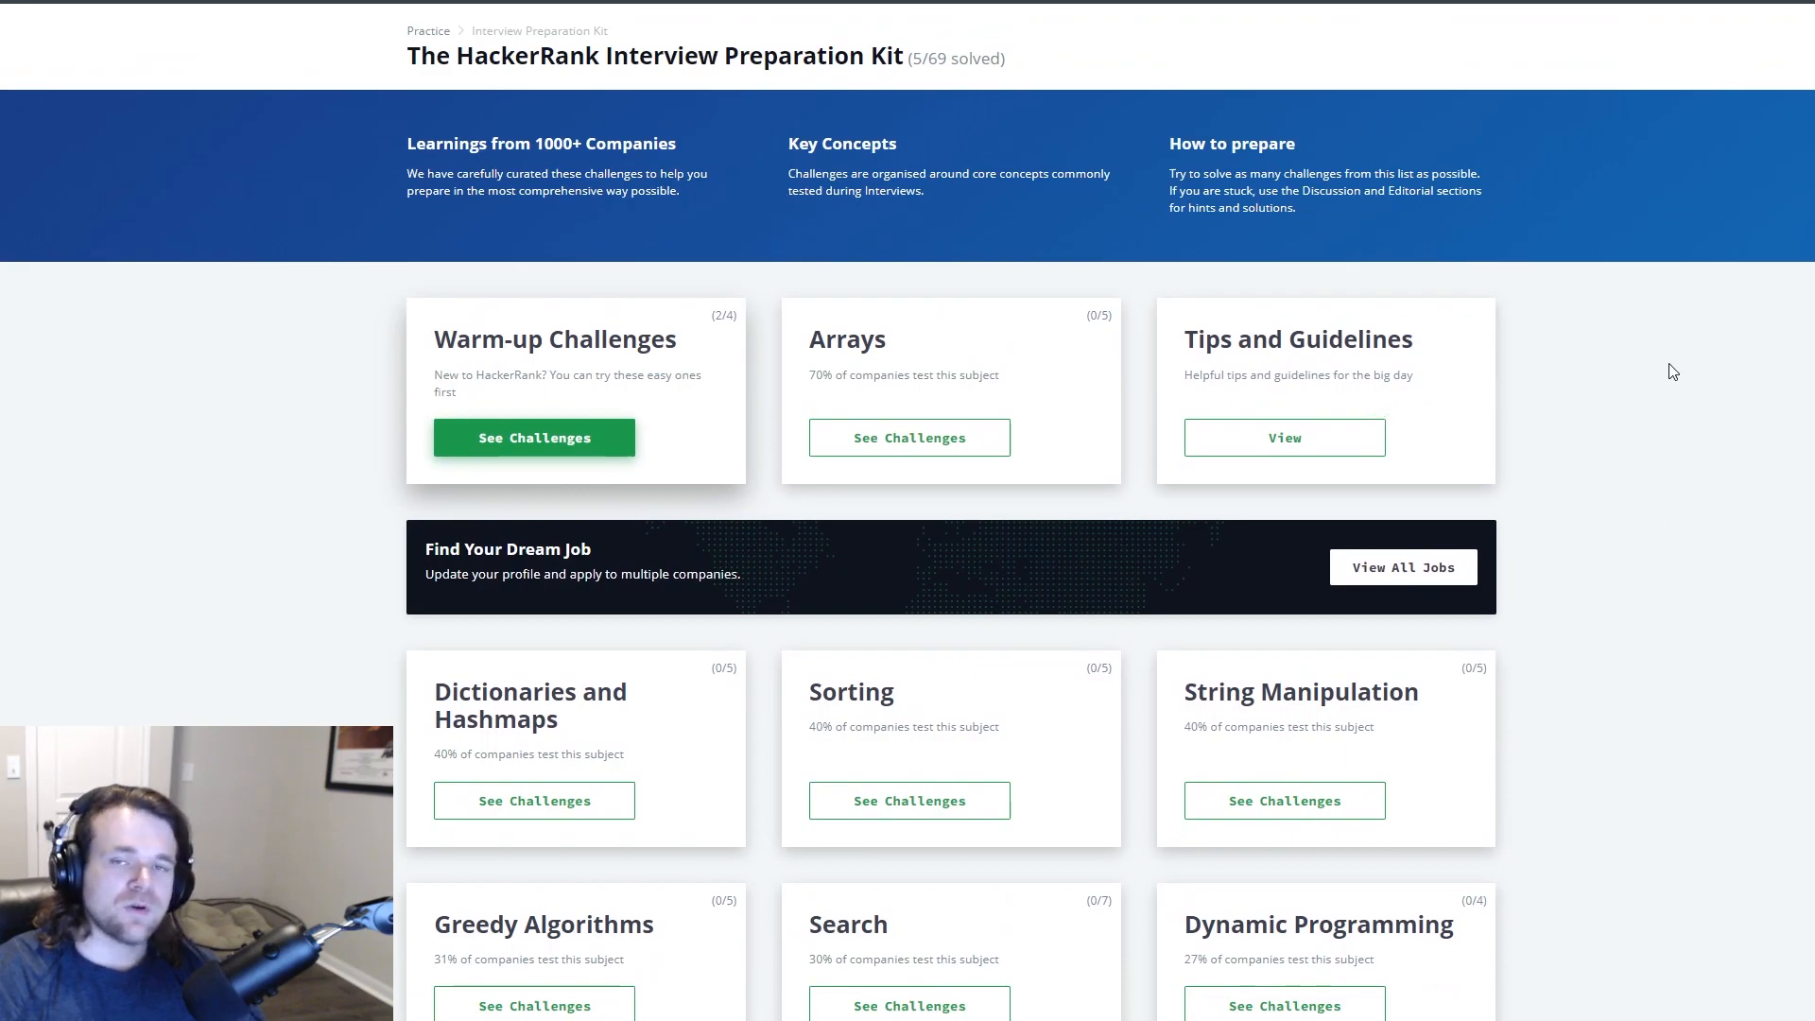
mouse_move(1701, 414)
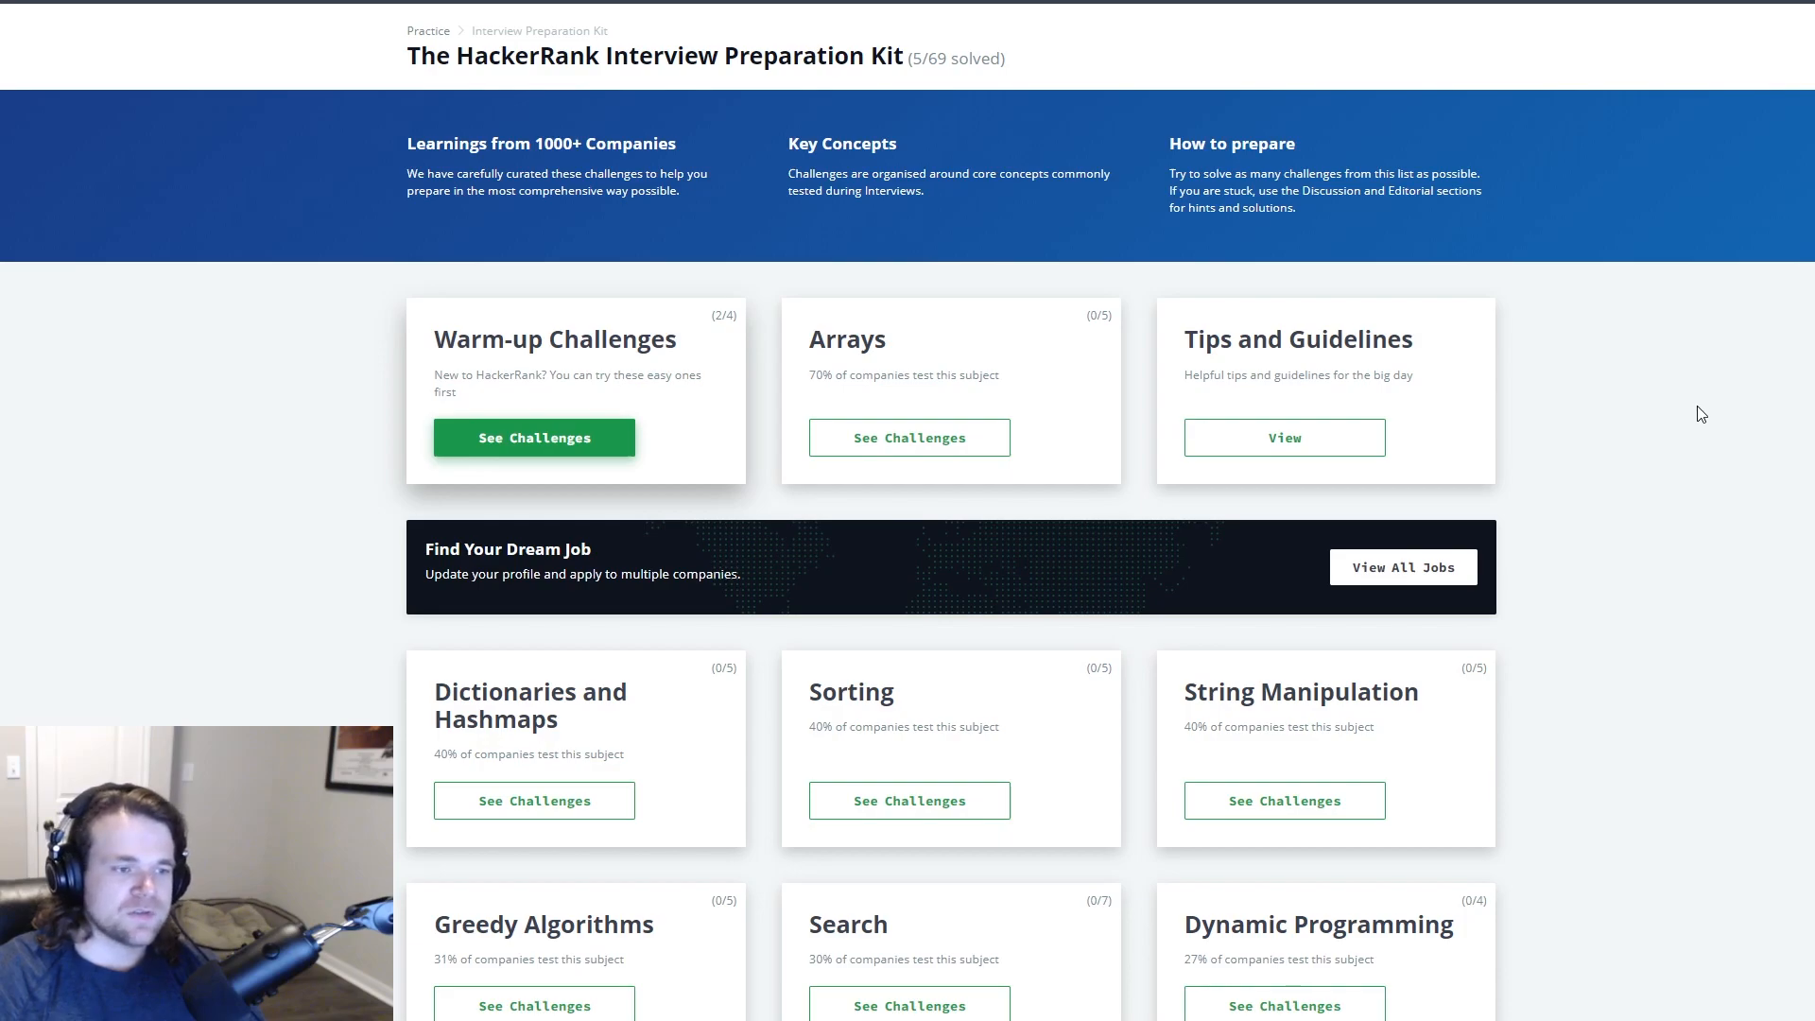
mouse_move(1716, 433)
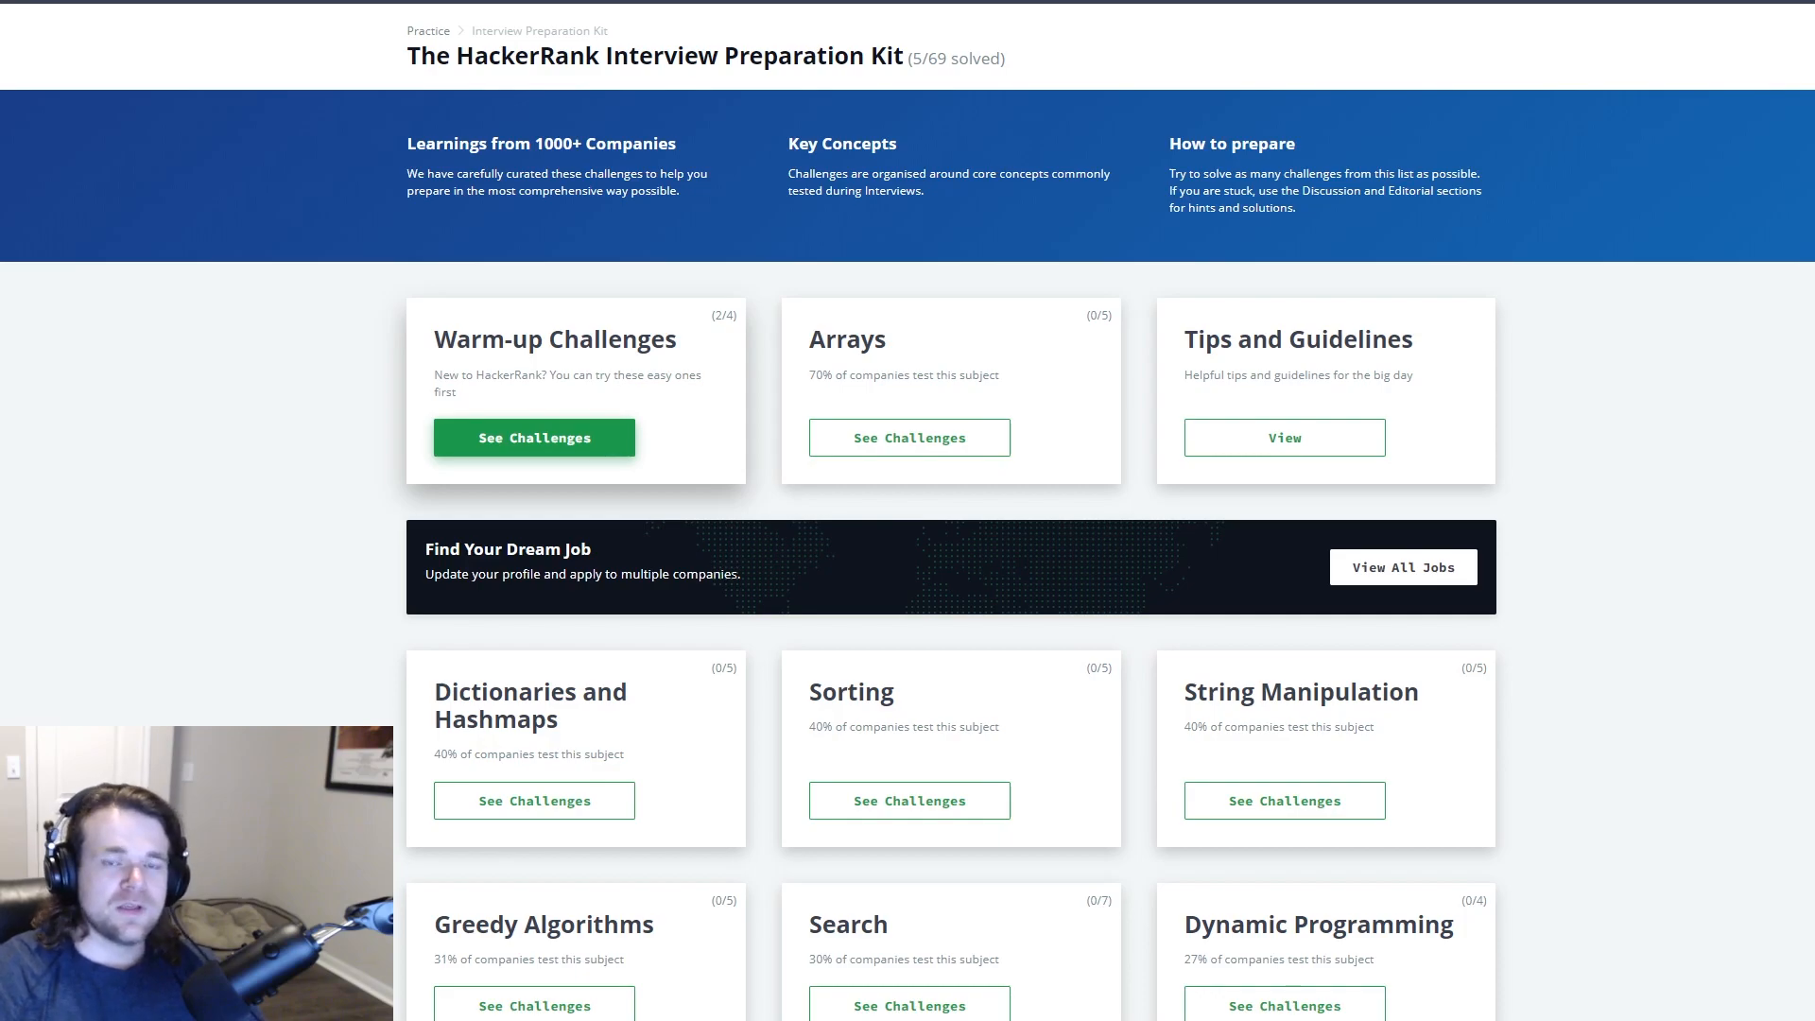
click(533, 437)
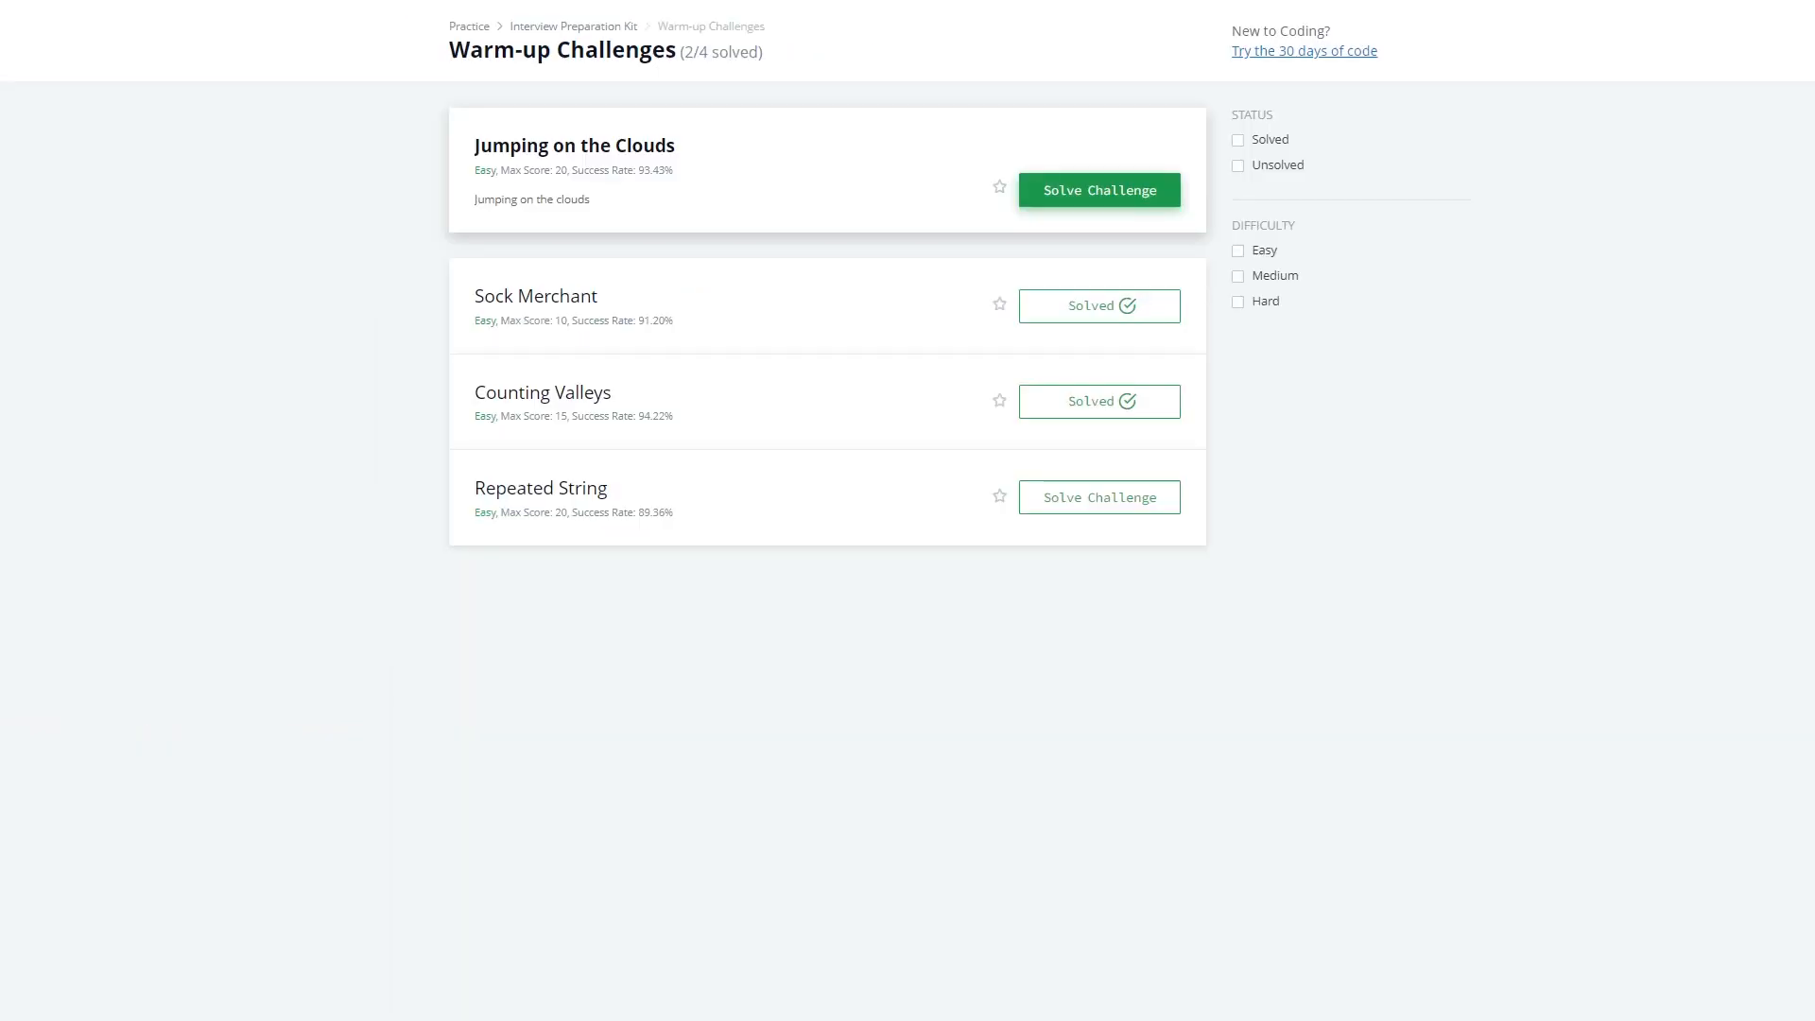
mouse_move(328, 510)
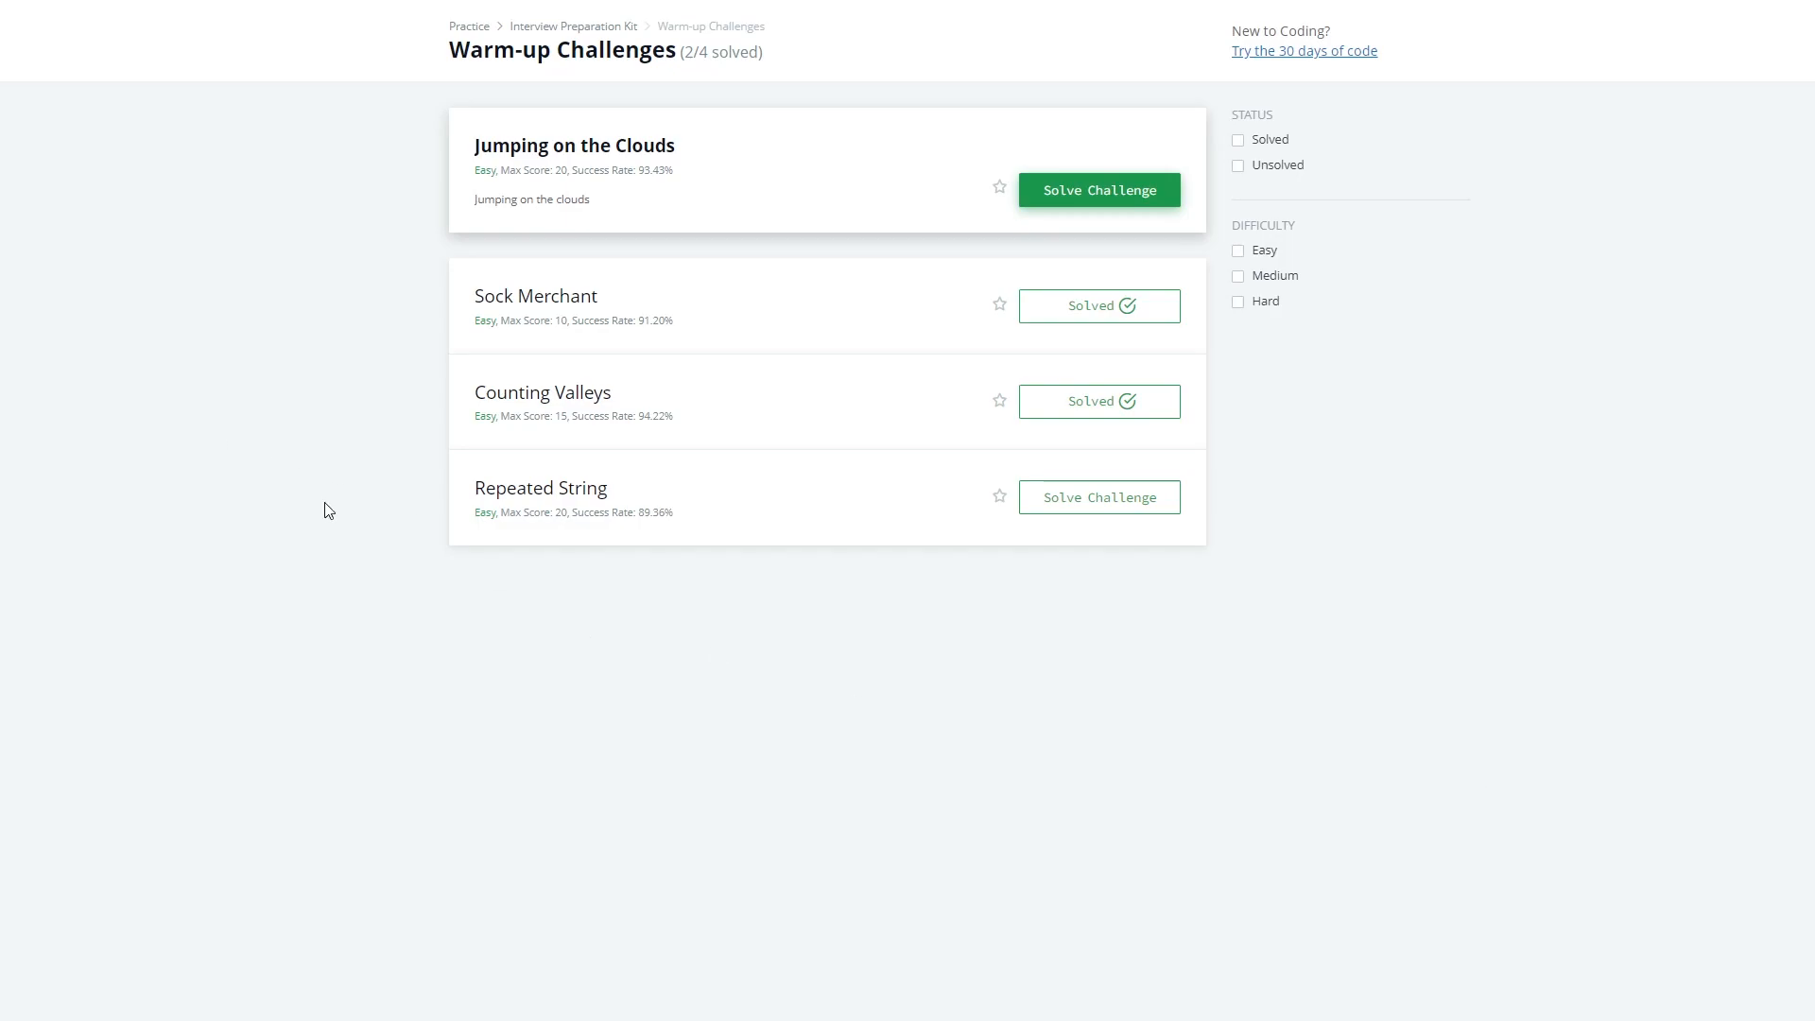
mouse_move(582, 333)
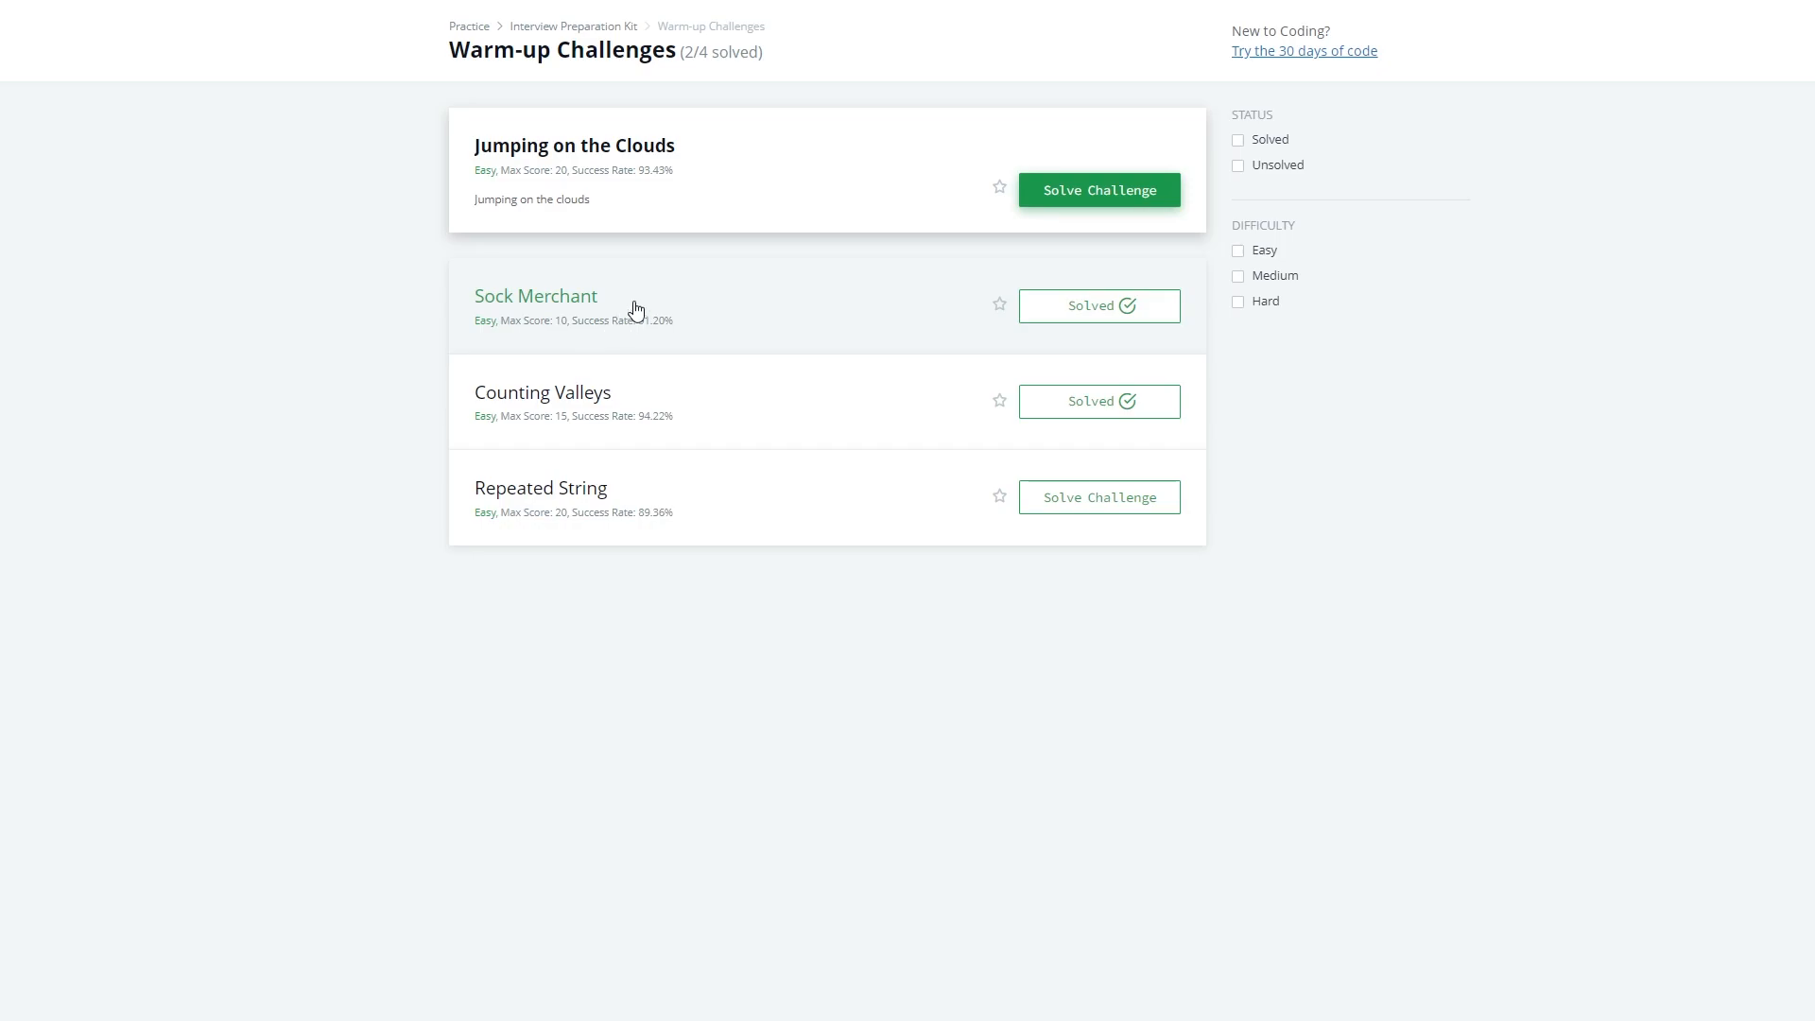
click(536, 296)
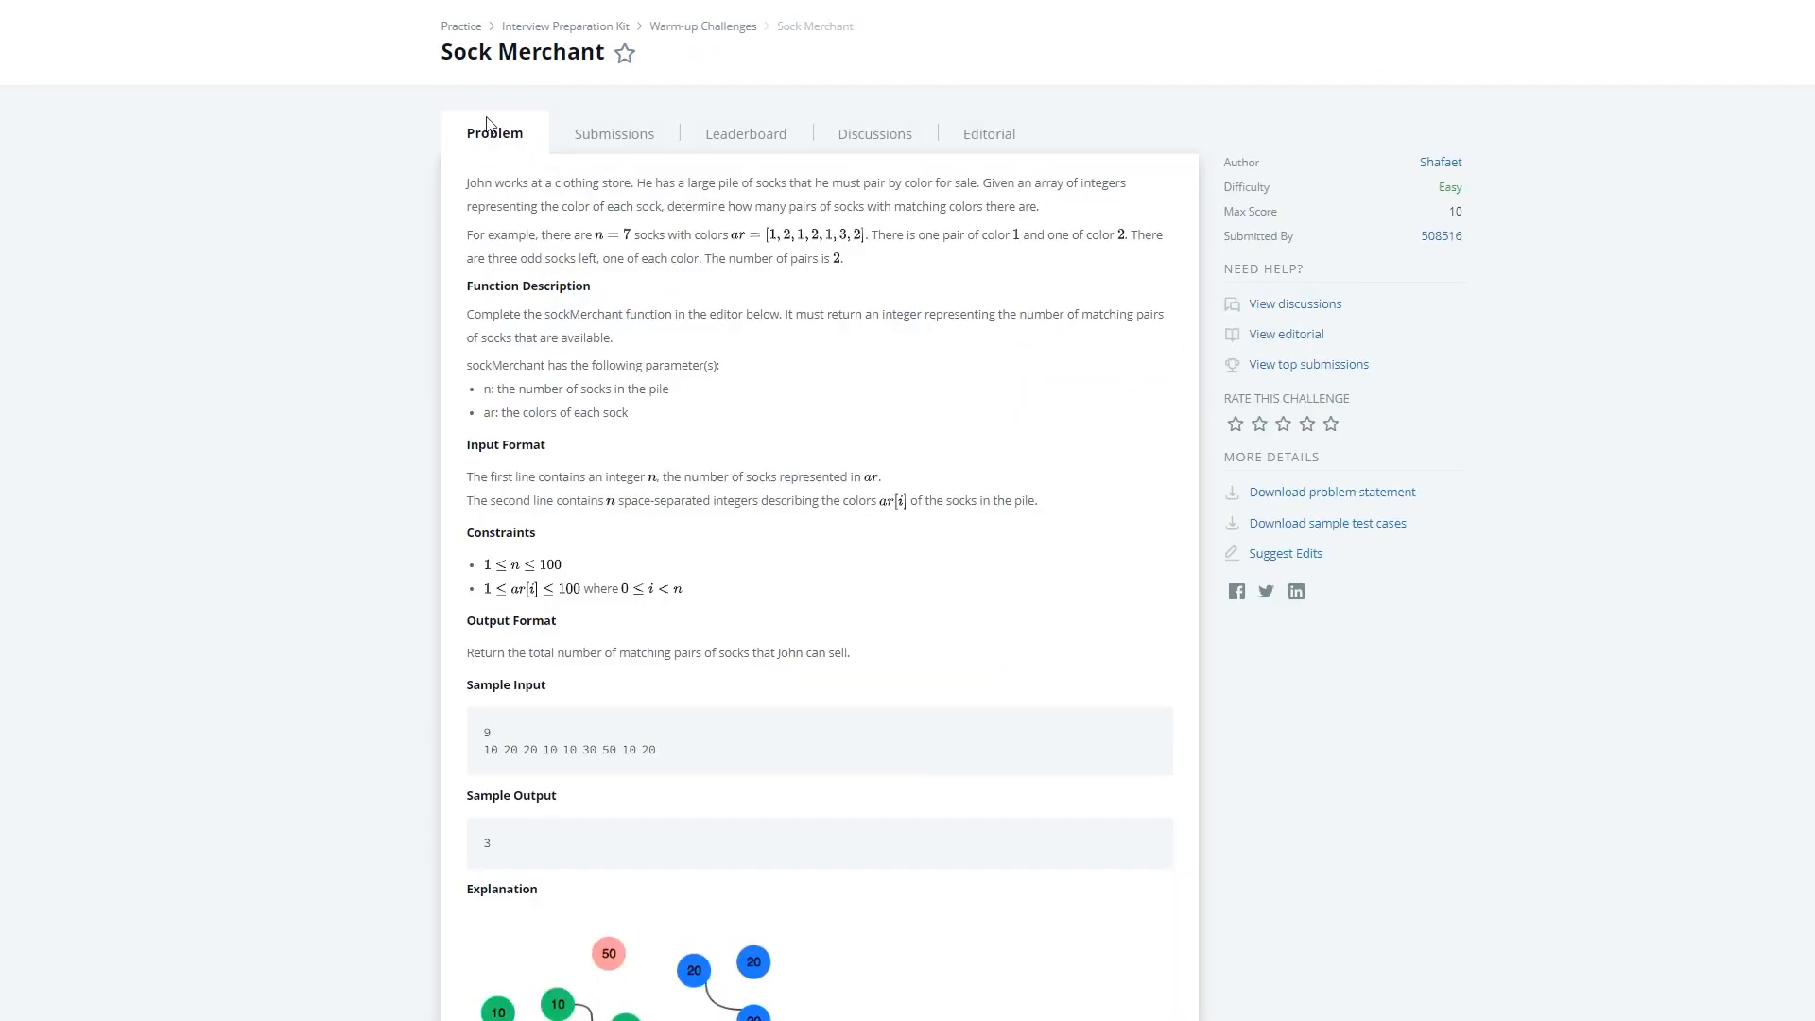
mouse_move(489, 180)
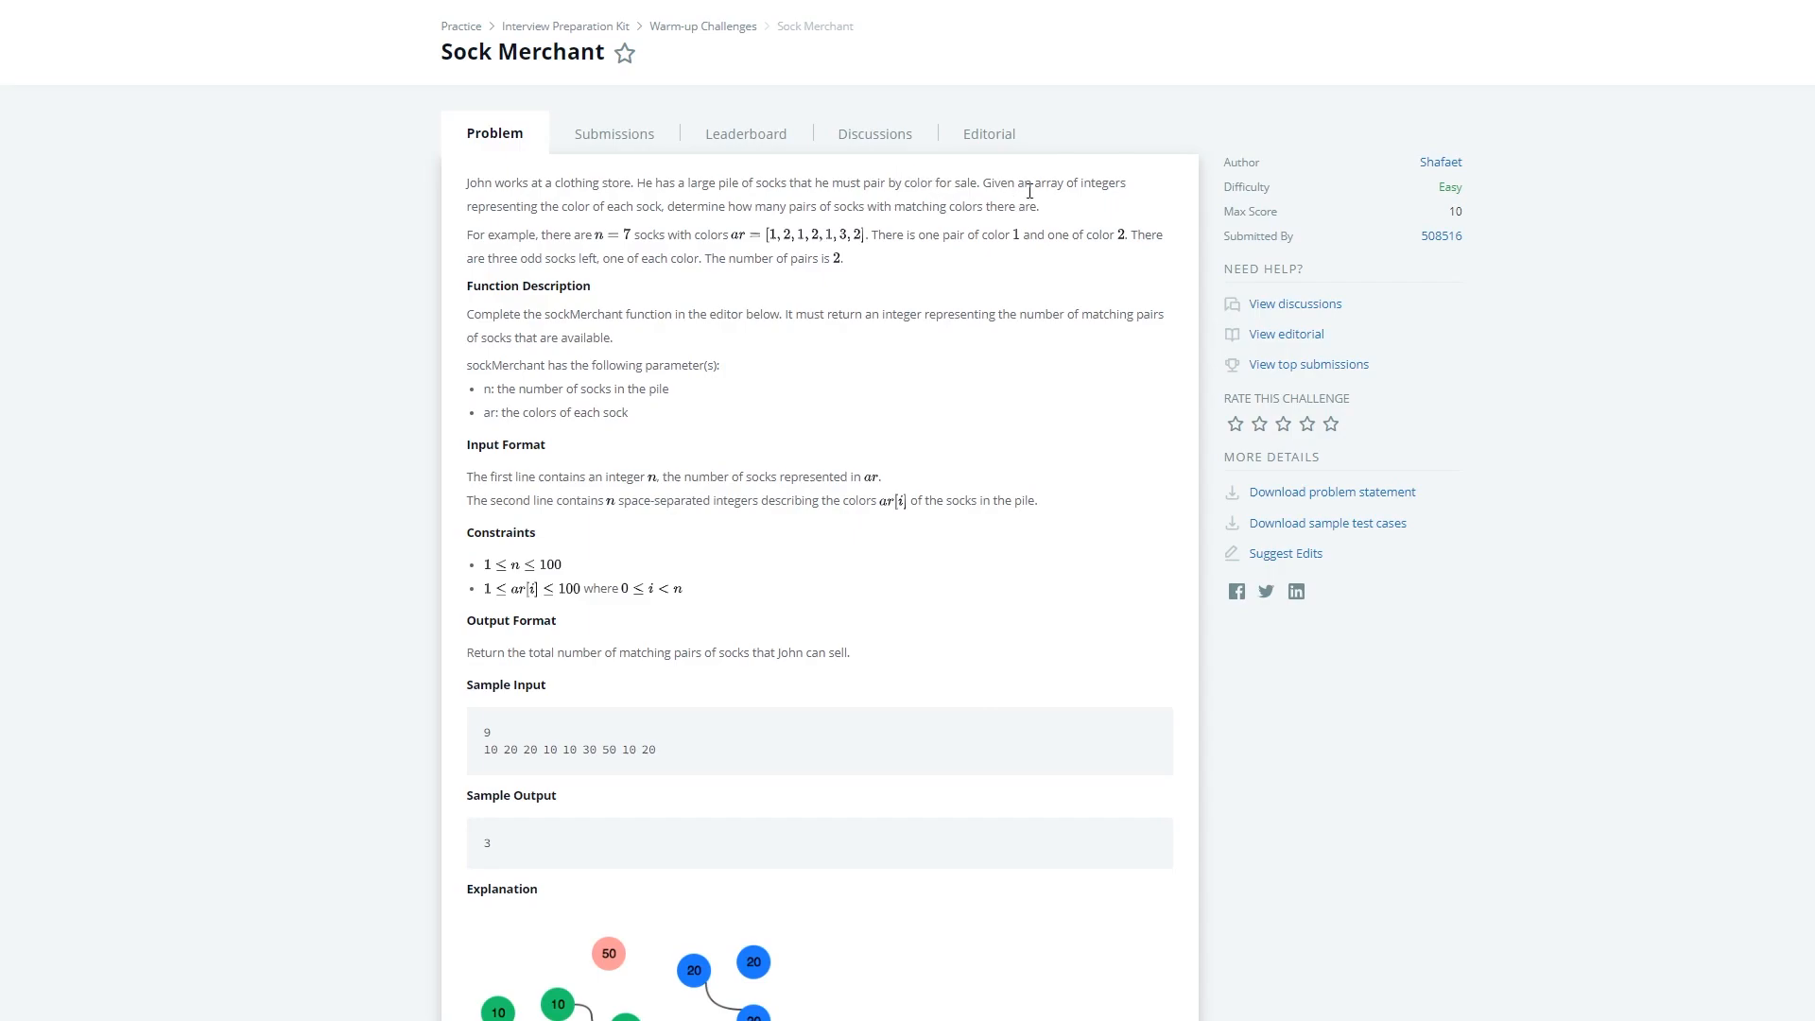
mouse_move(1103, 187)
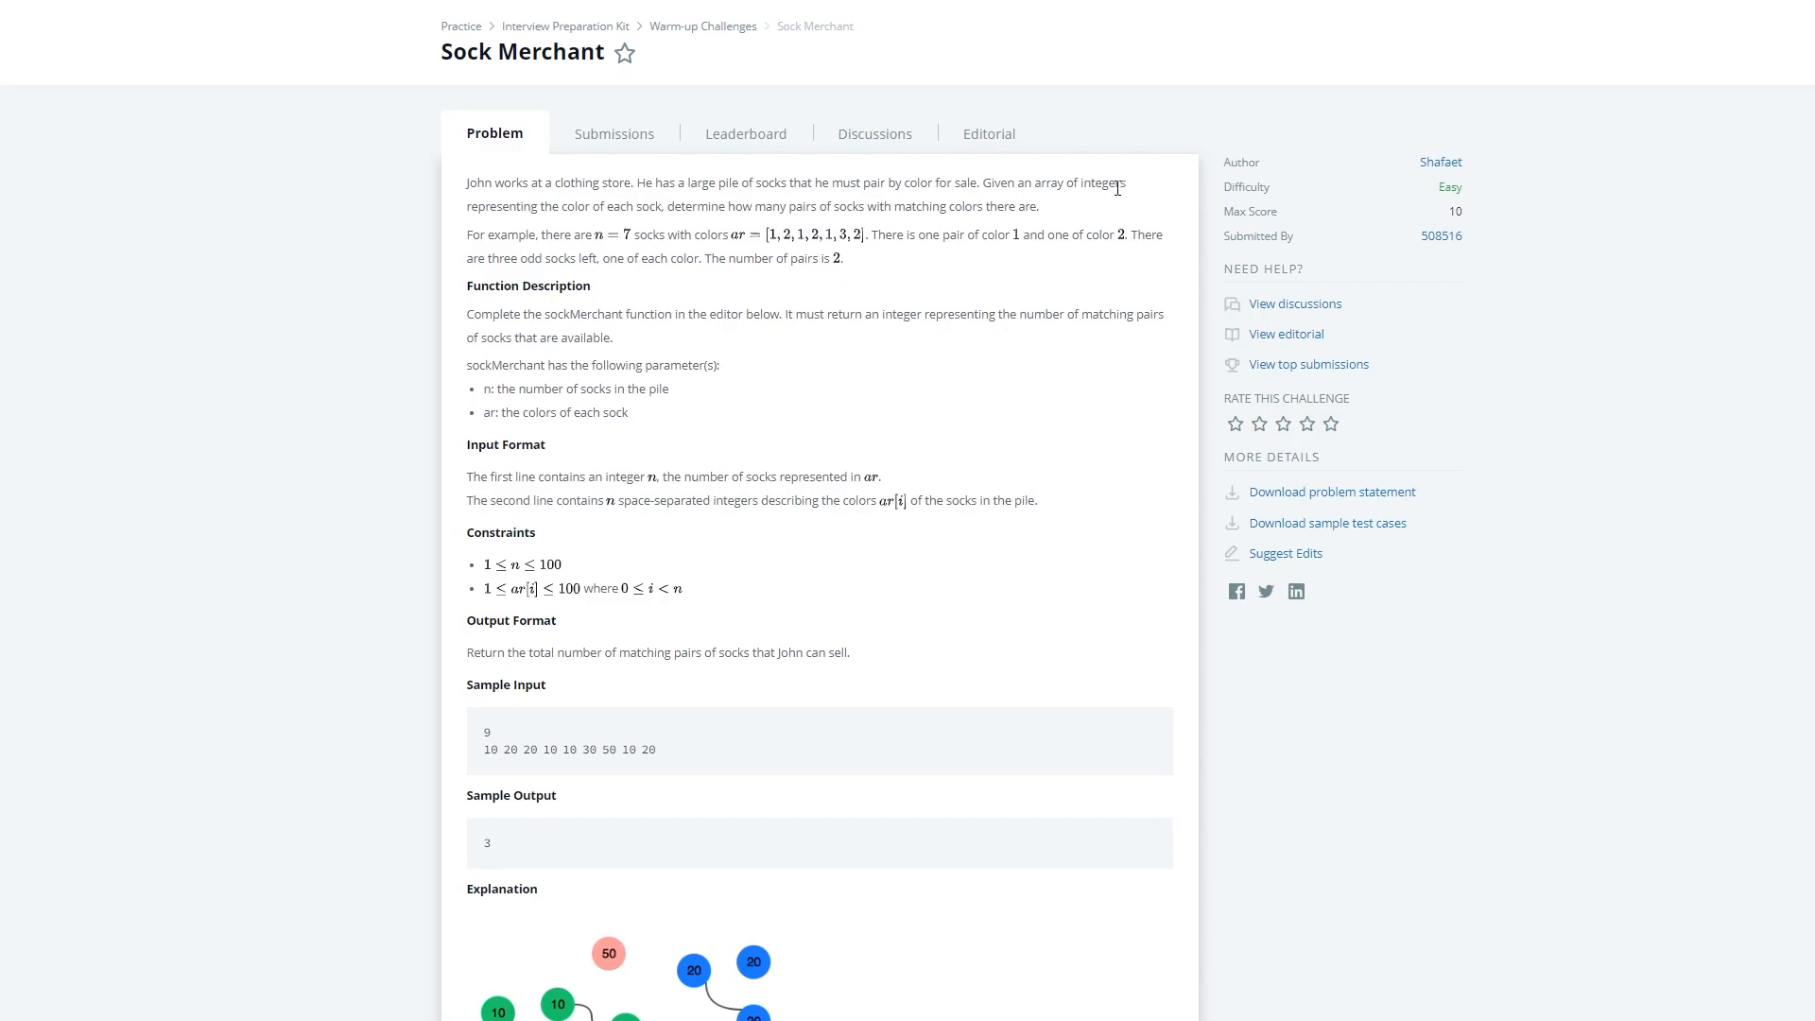
mouse_move(1086, 204)
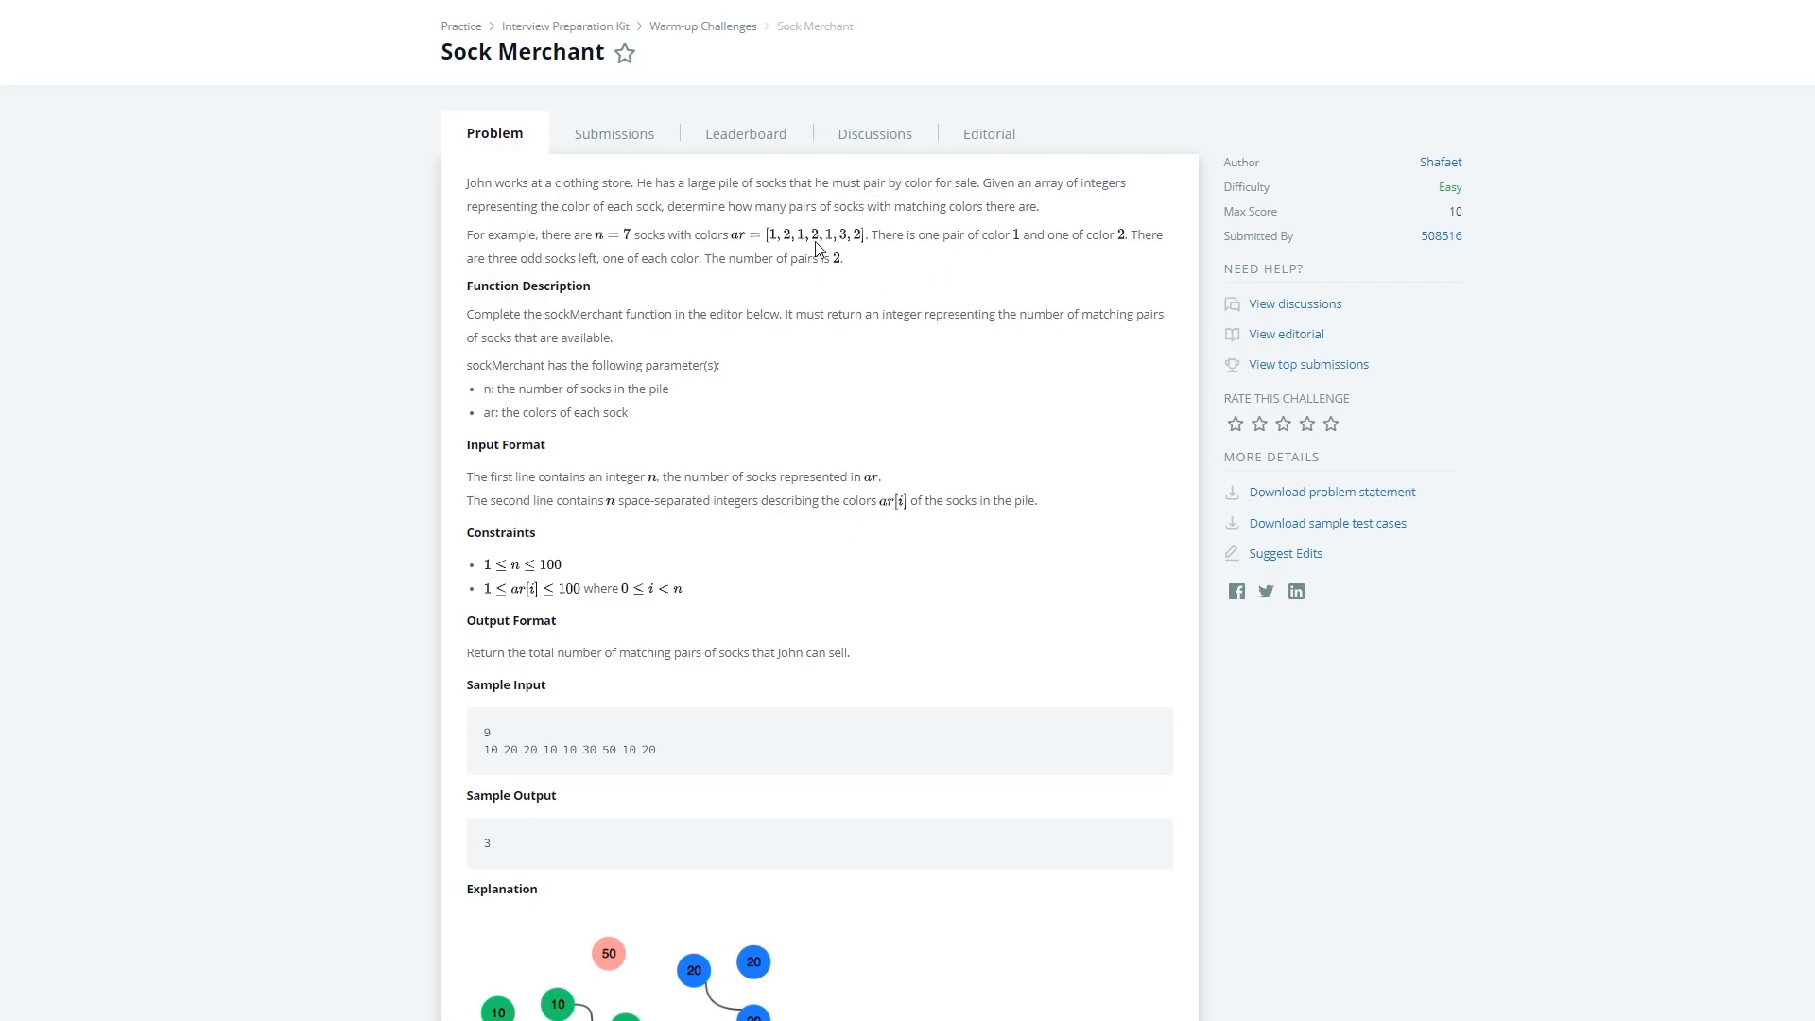
mouse_move(736, 223)
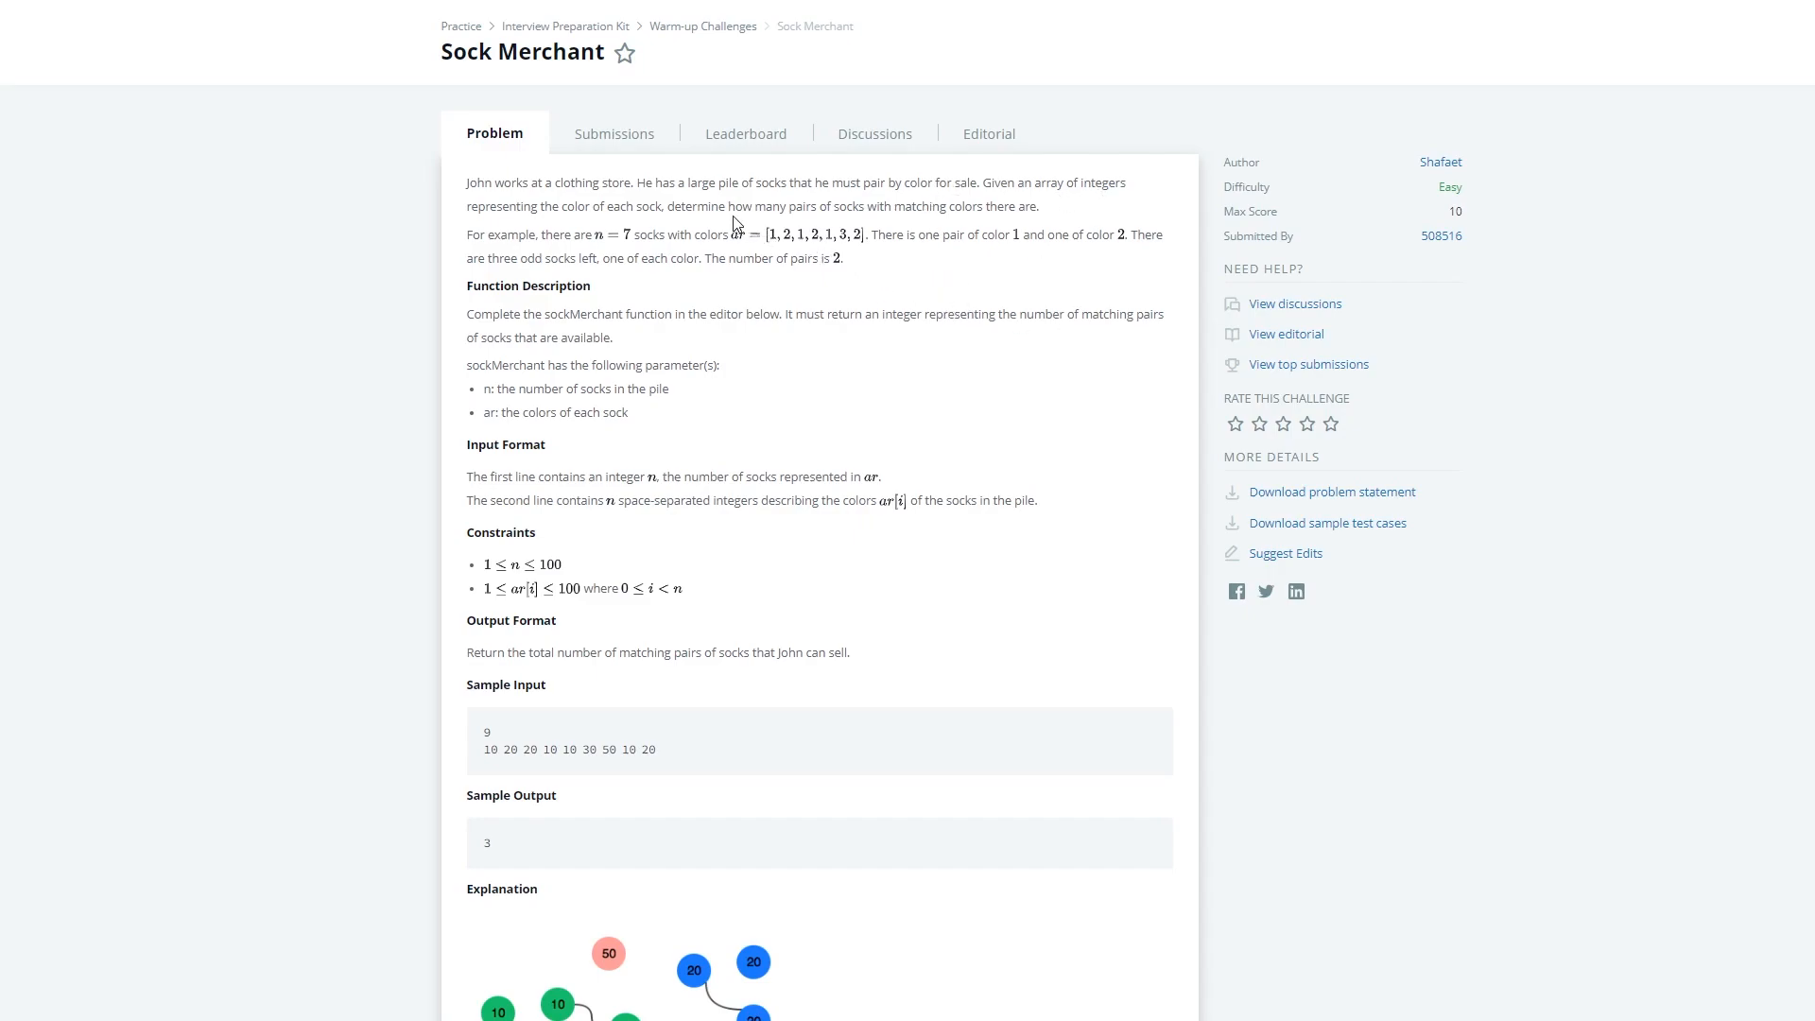
mouse_move(784, 201)
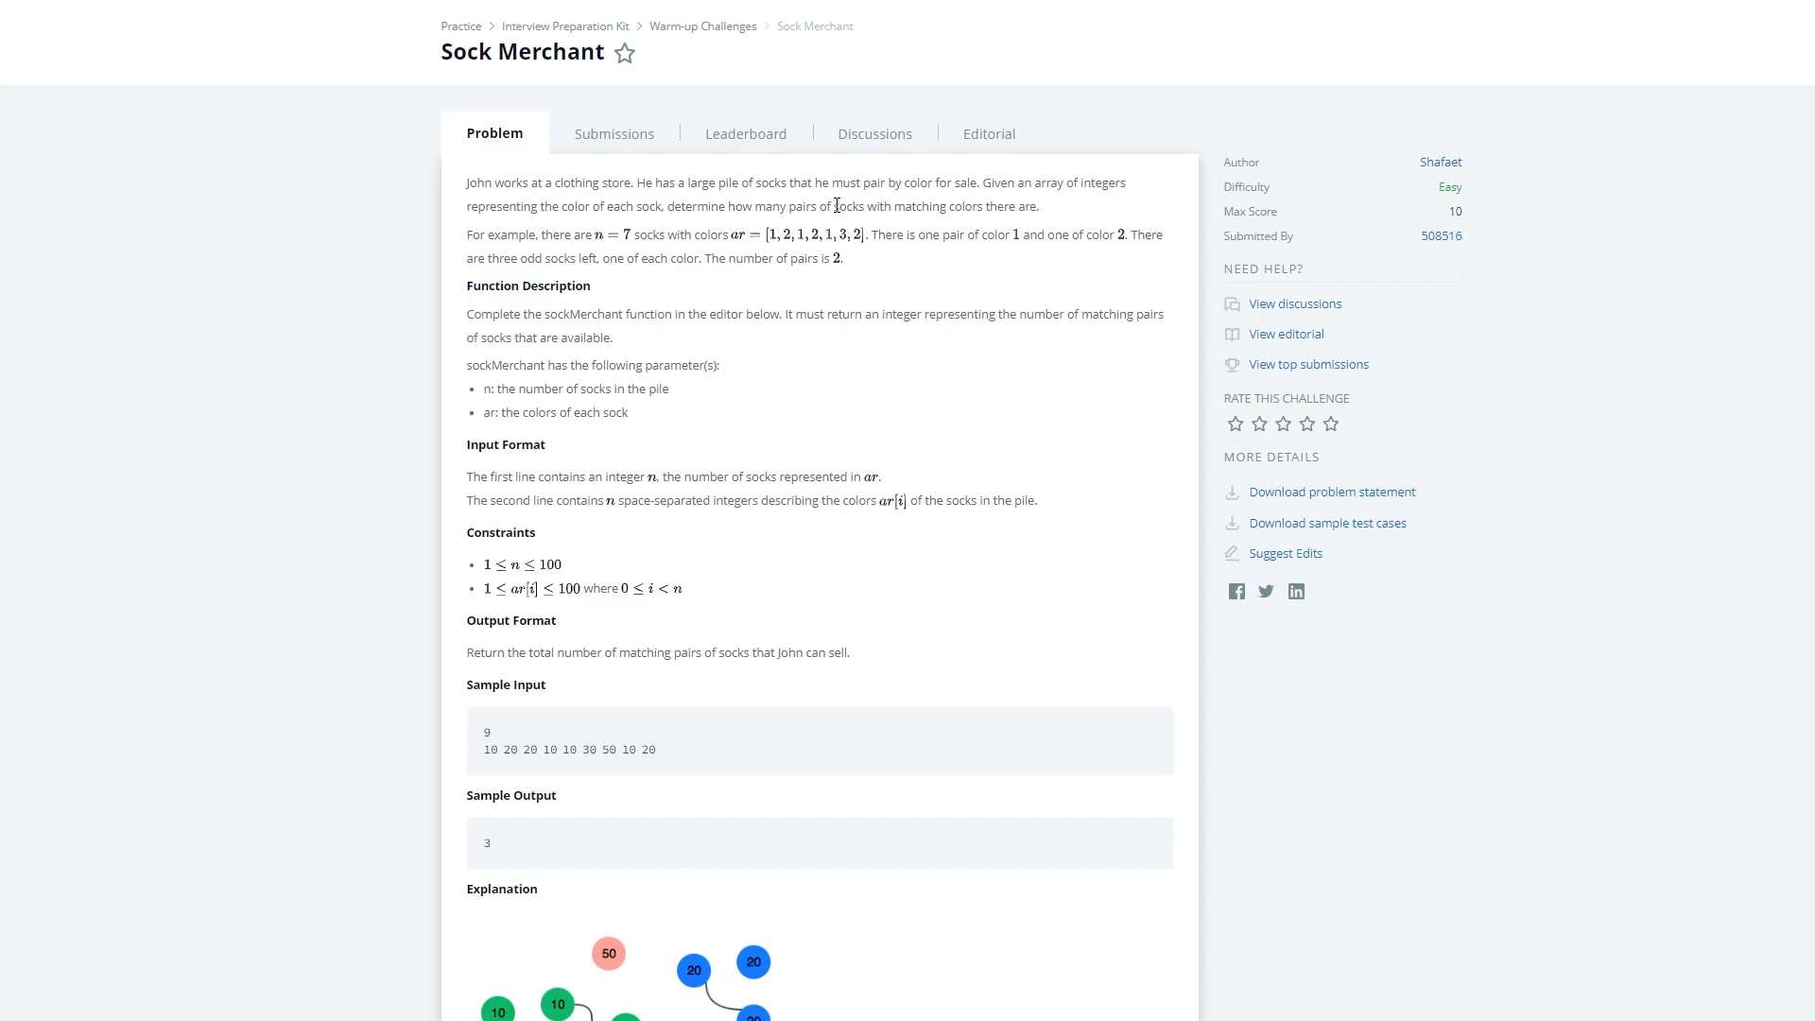
mouse_move(555, 232)
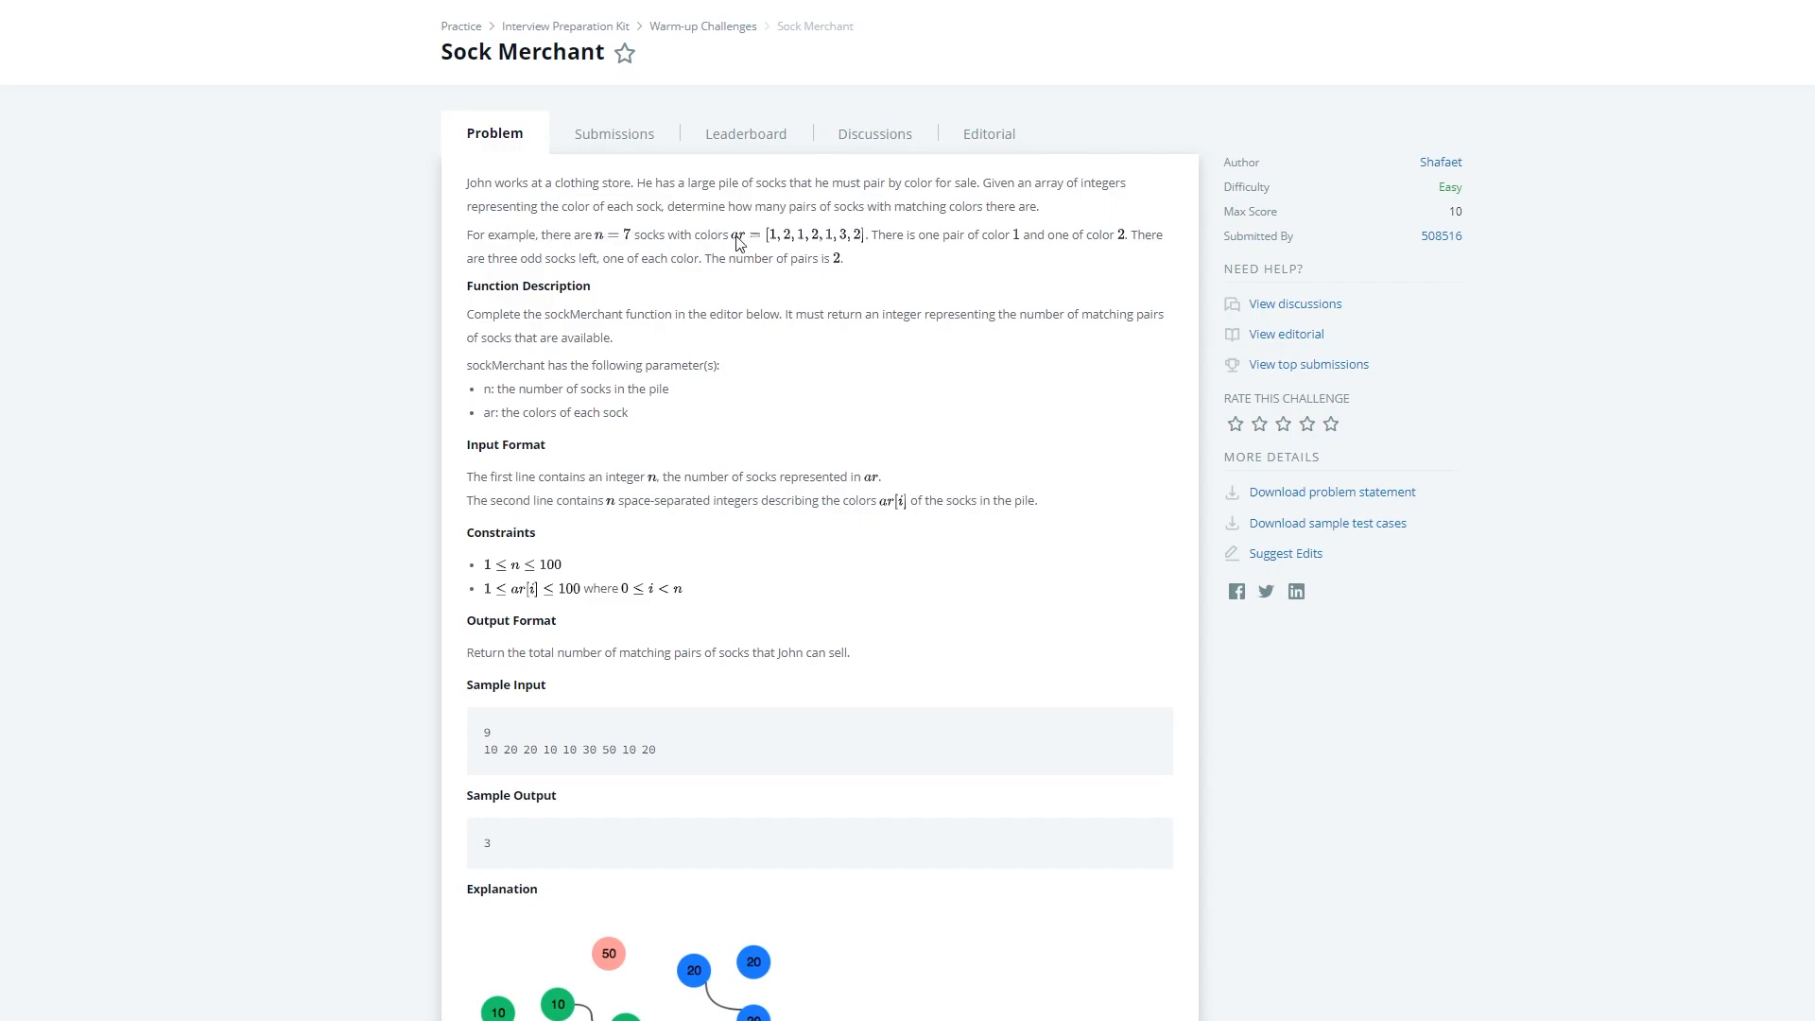
mouse_move(807, 254)
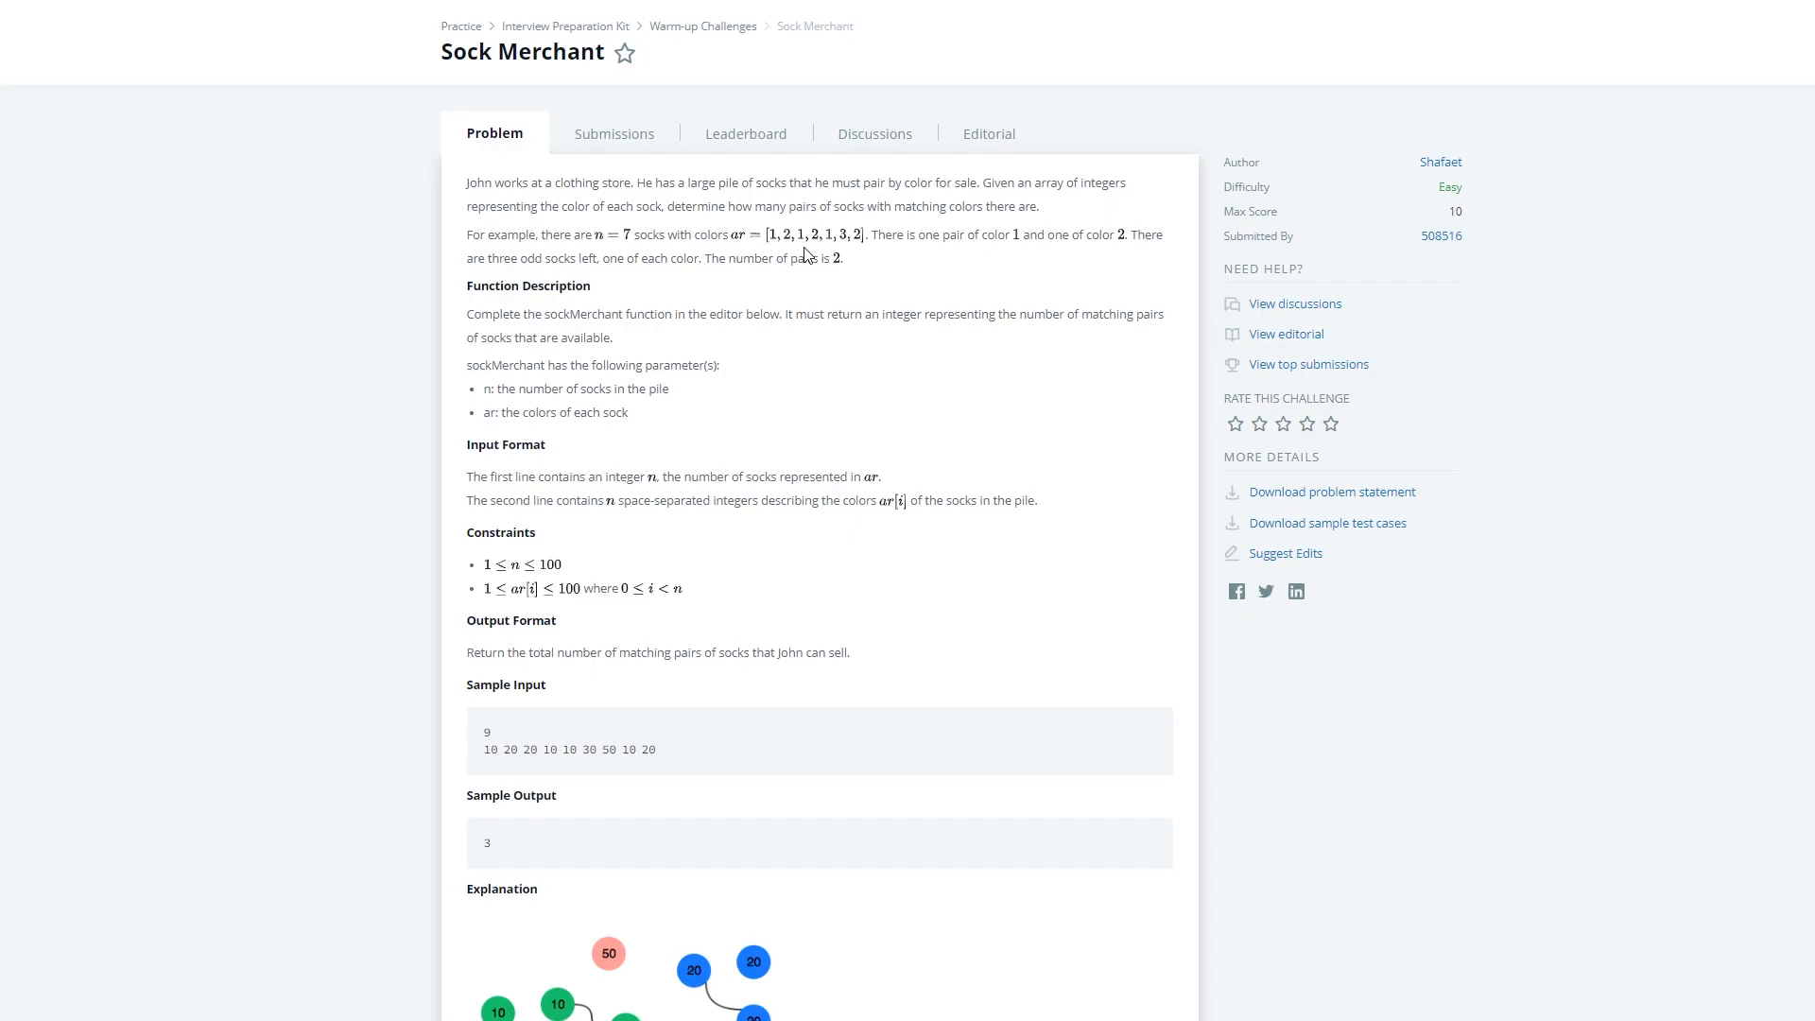
mouse_move(800, 258)
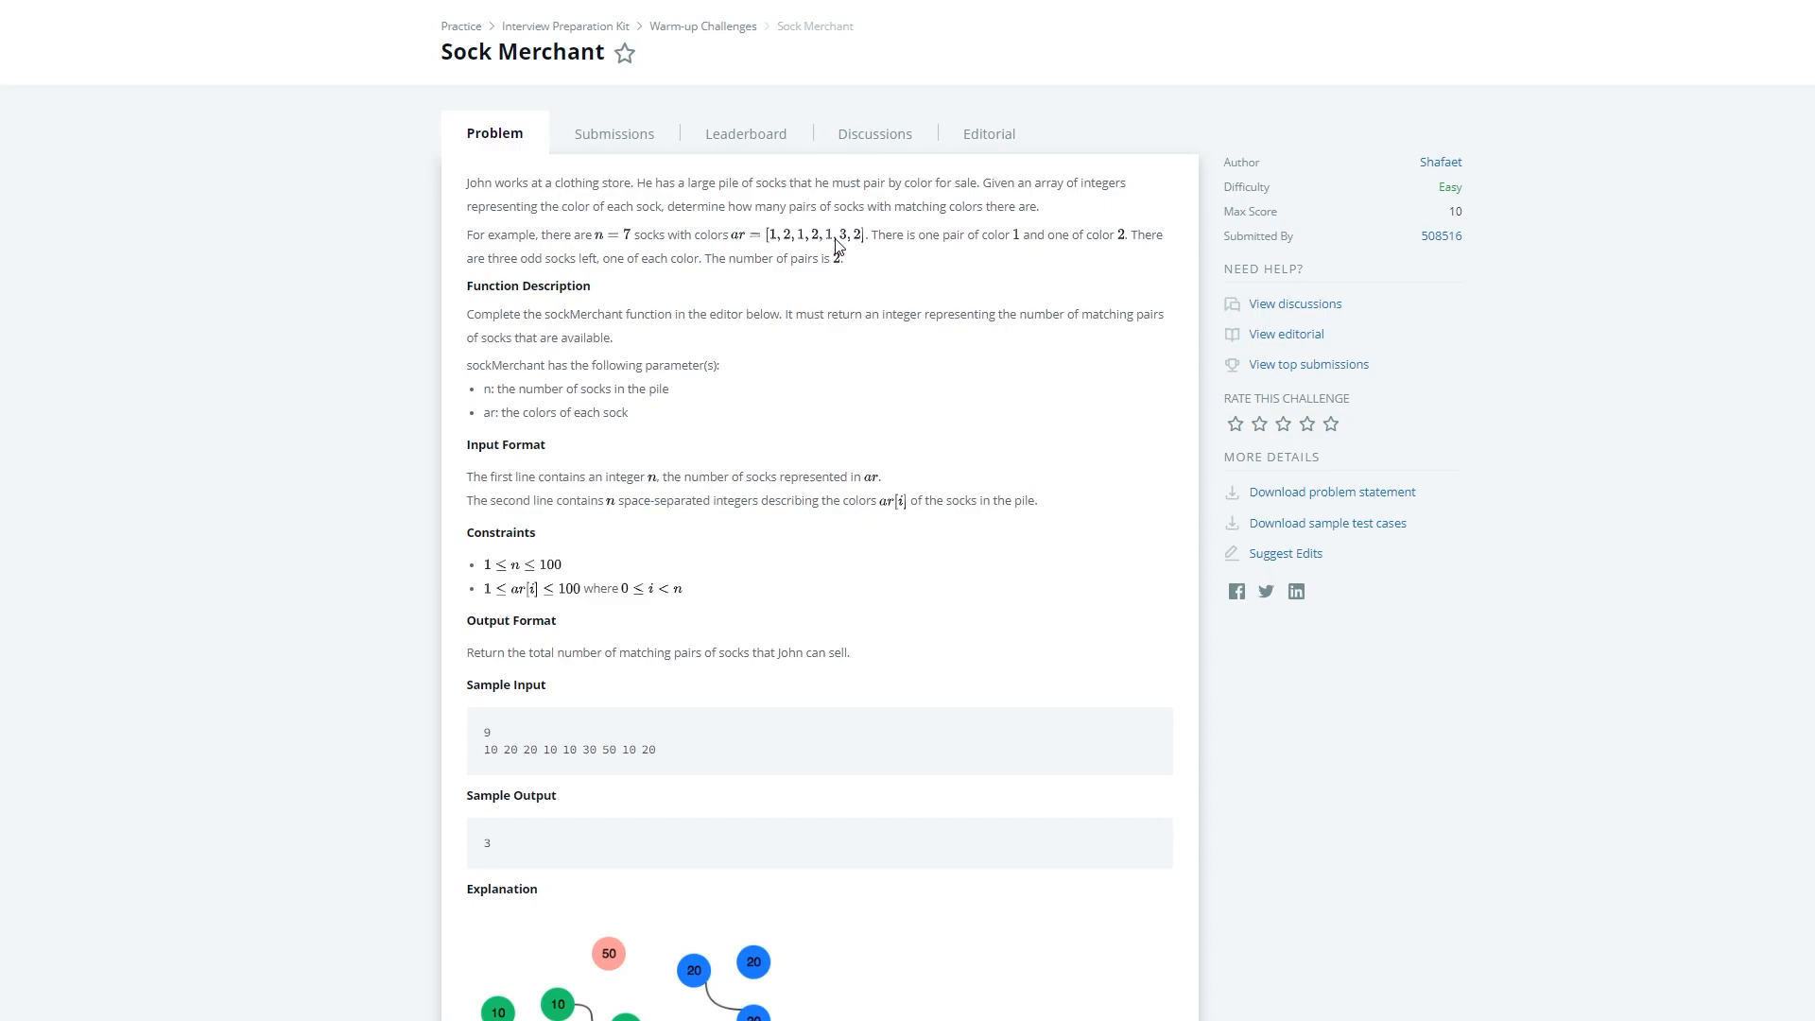
mouse_move(845, 247)
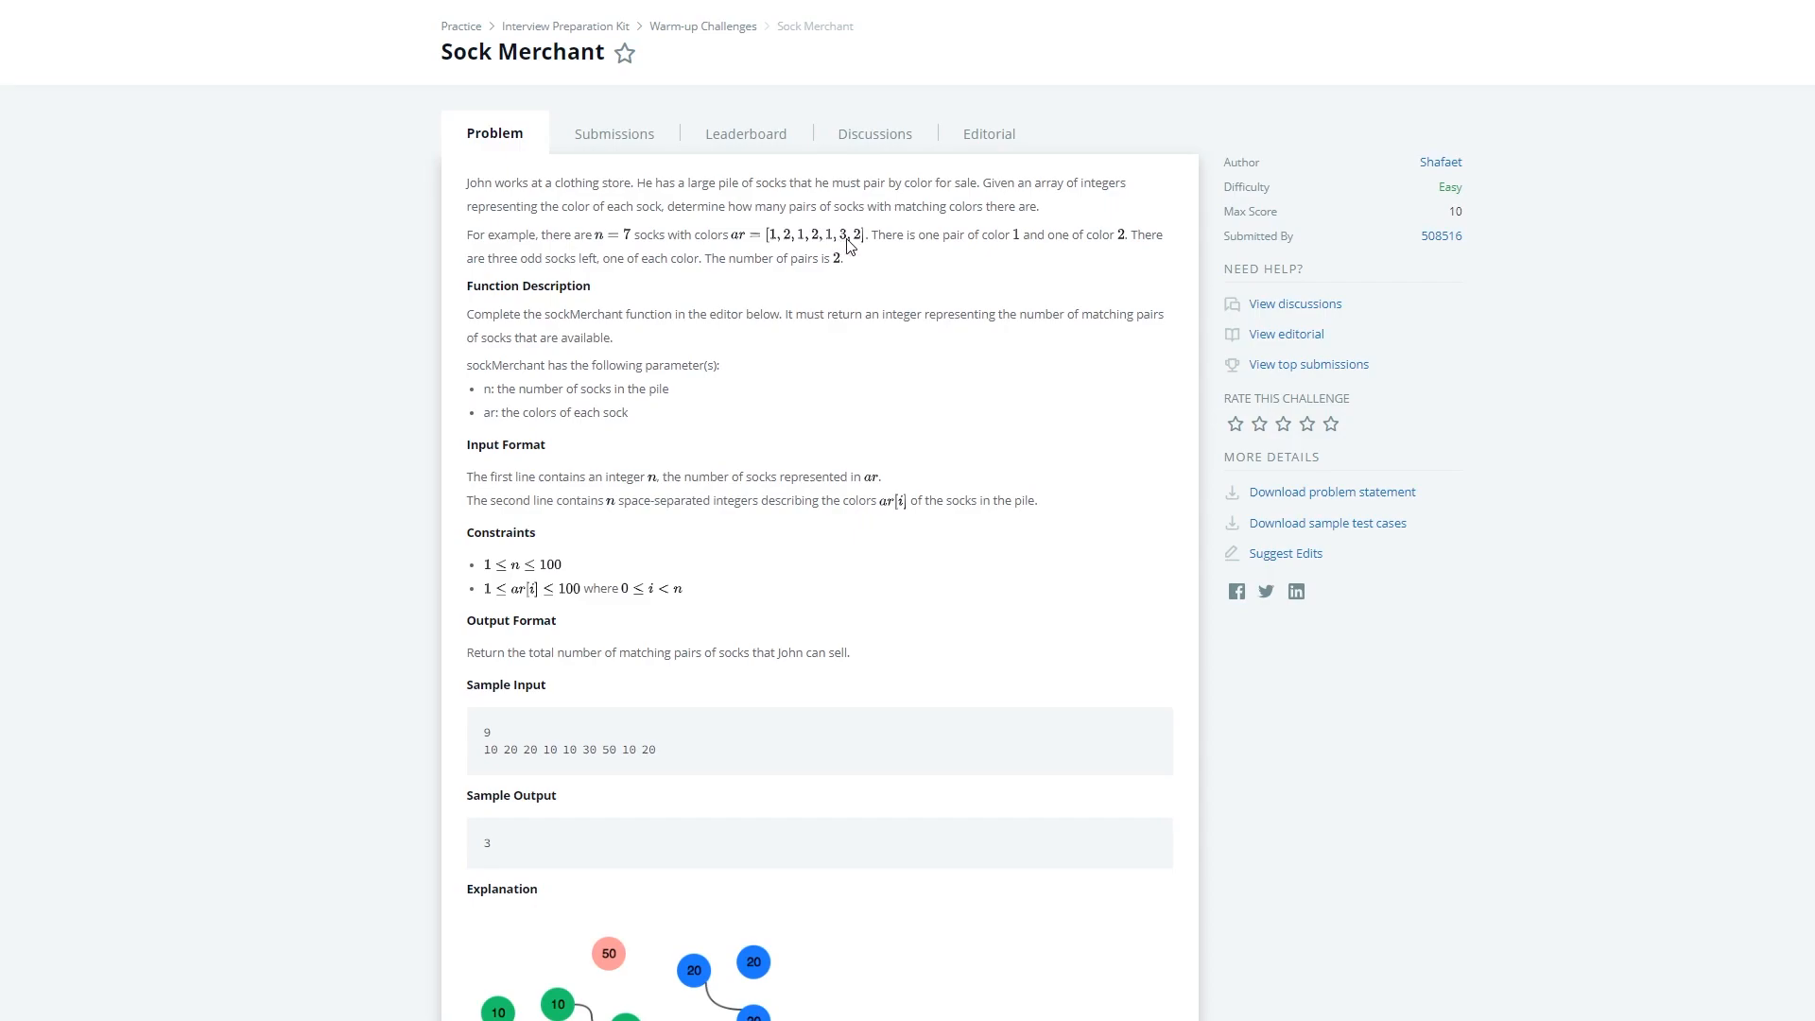
mouse_move(840, 252)
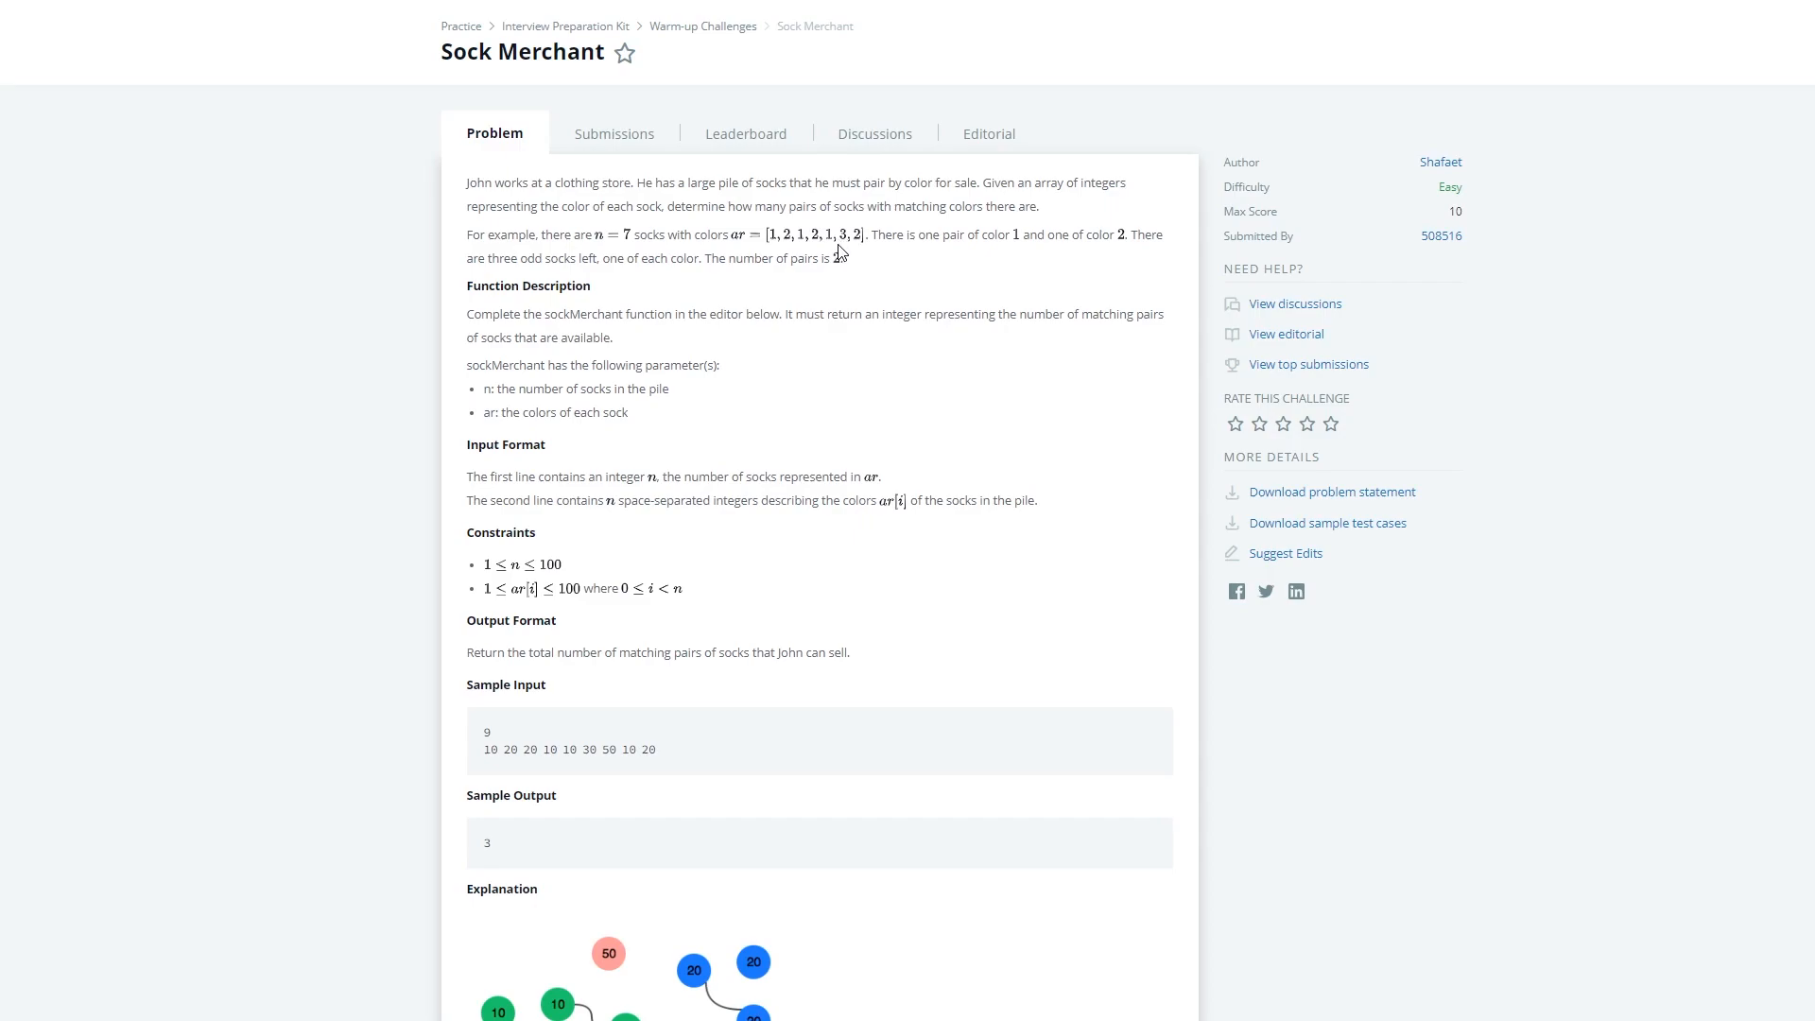
mouse_move(857, 254)
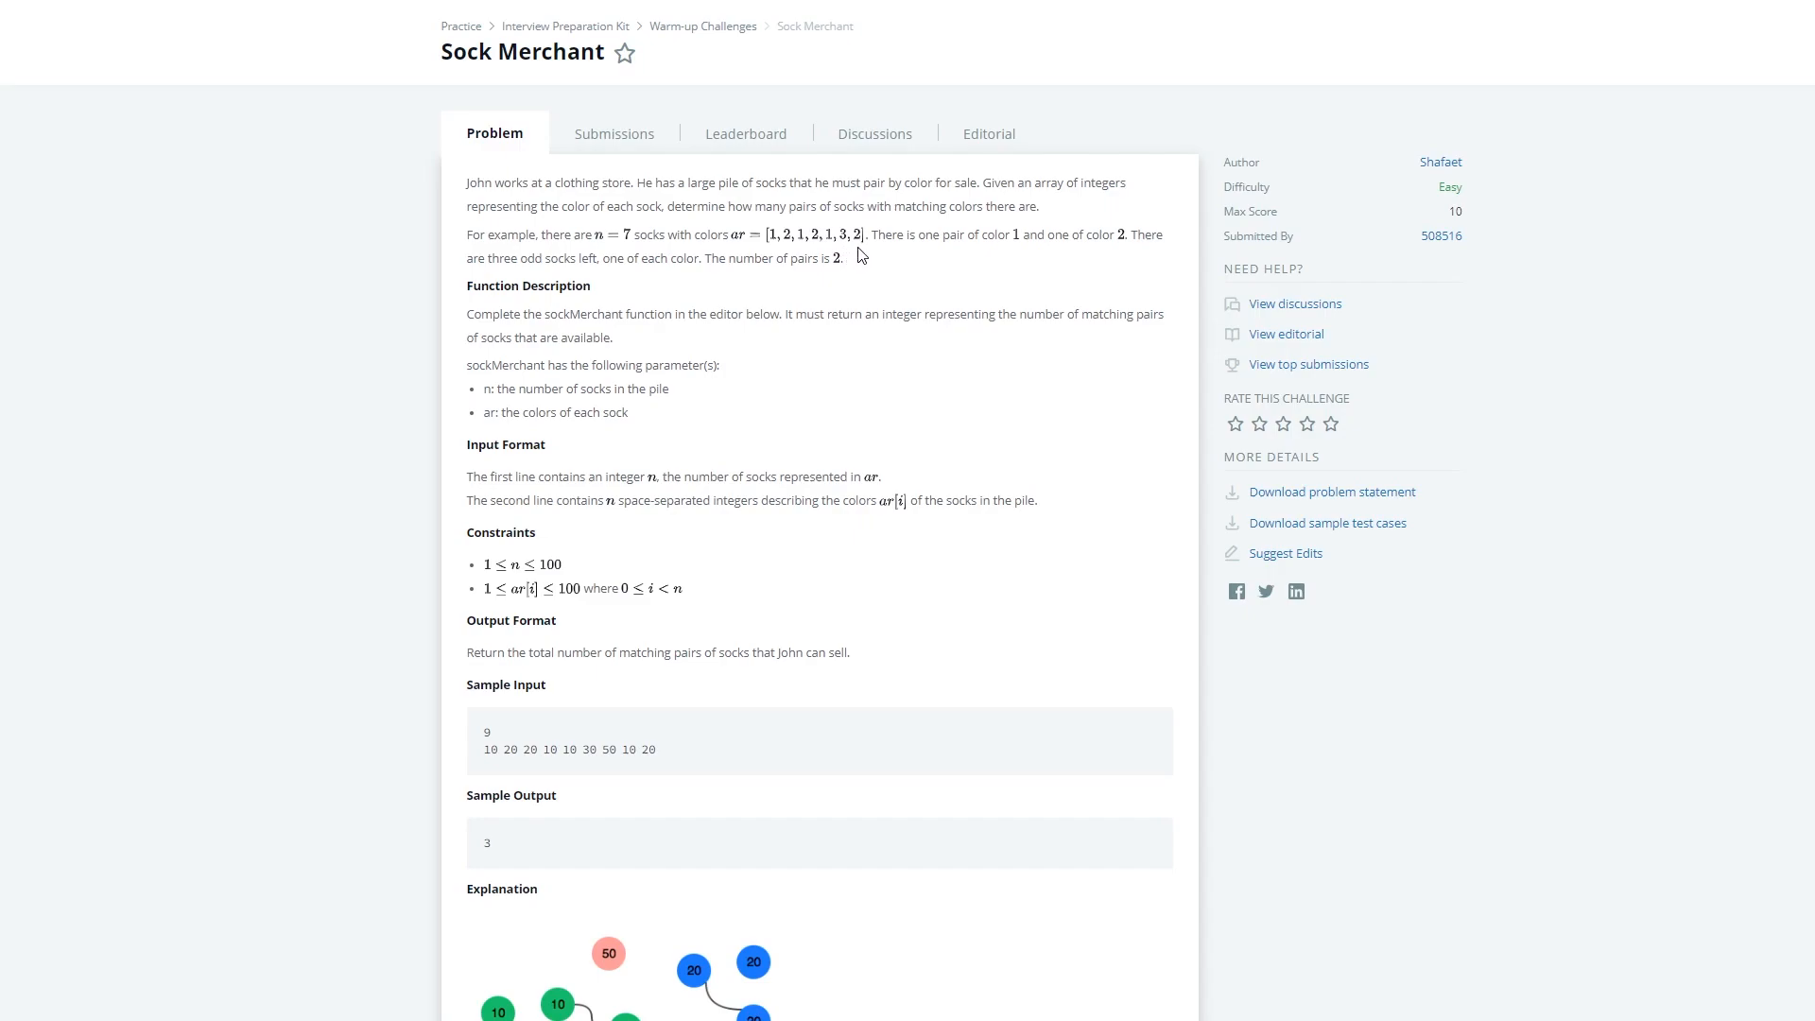
mouse_move(696, 366)
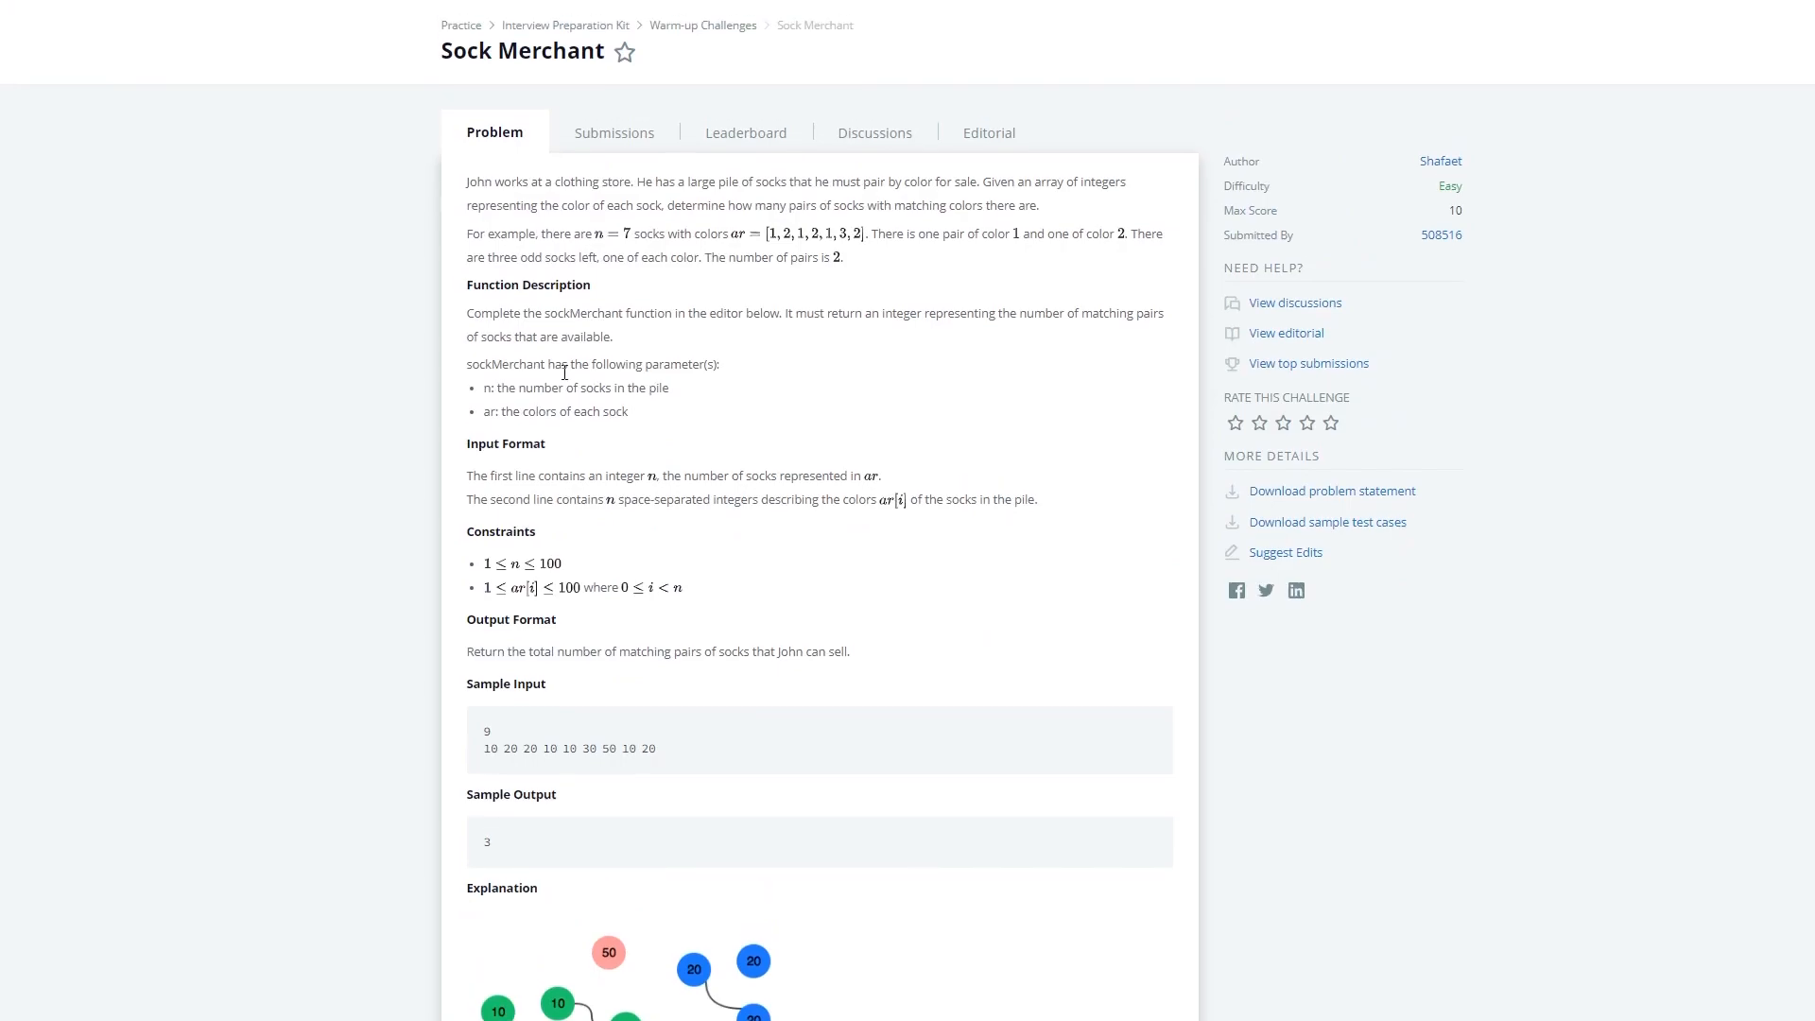
scroll(down, 3)
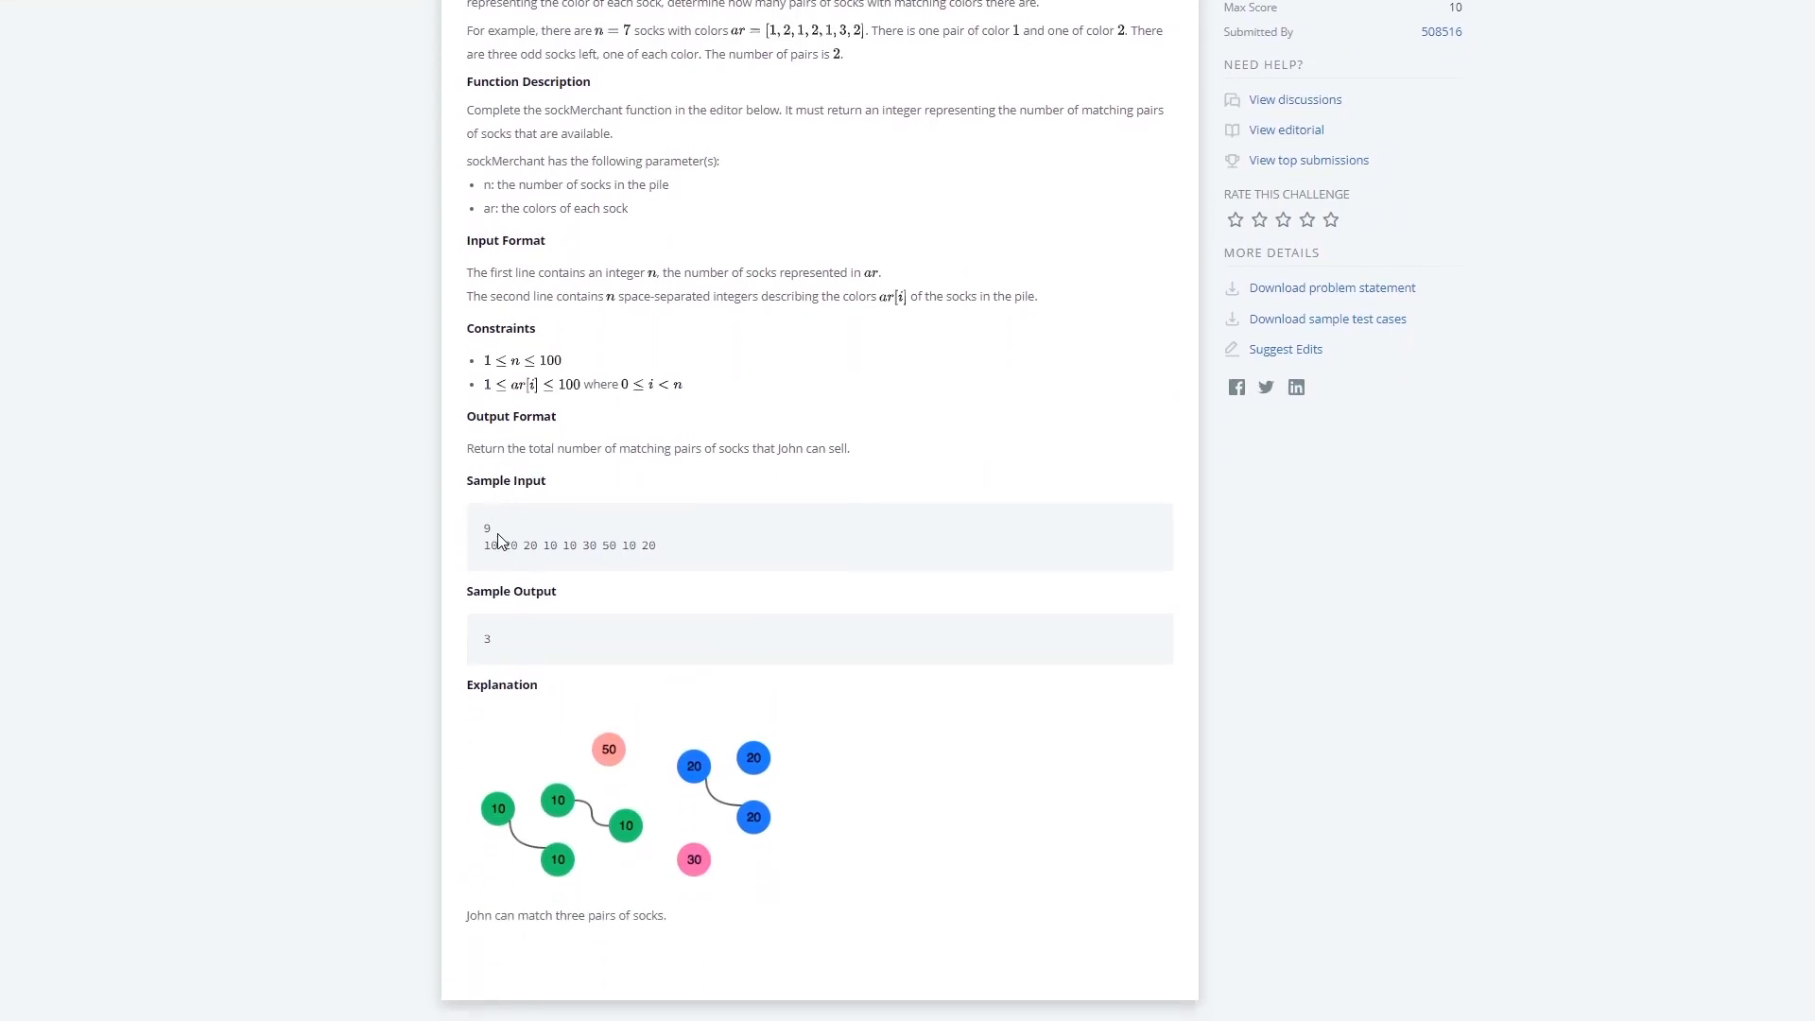
scroll(down, 3)
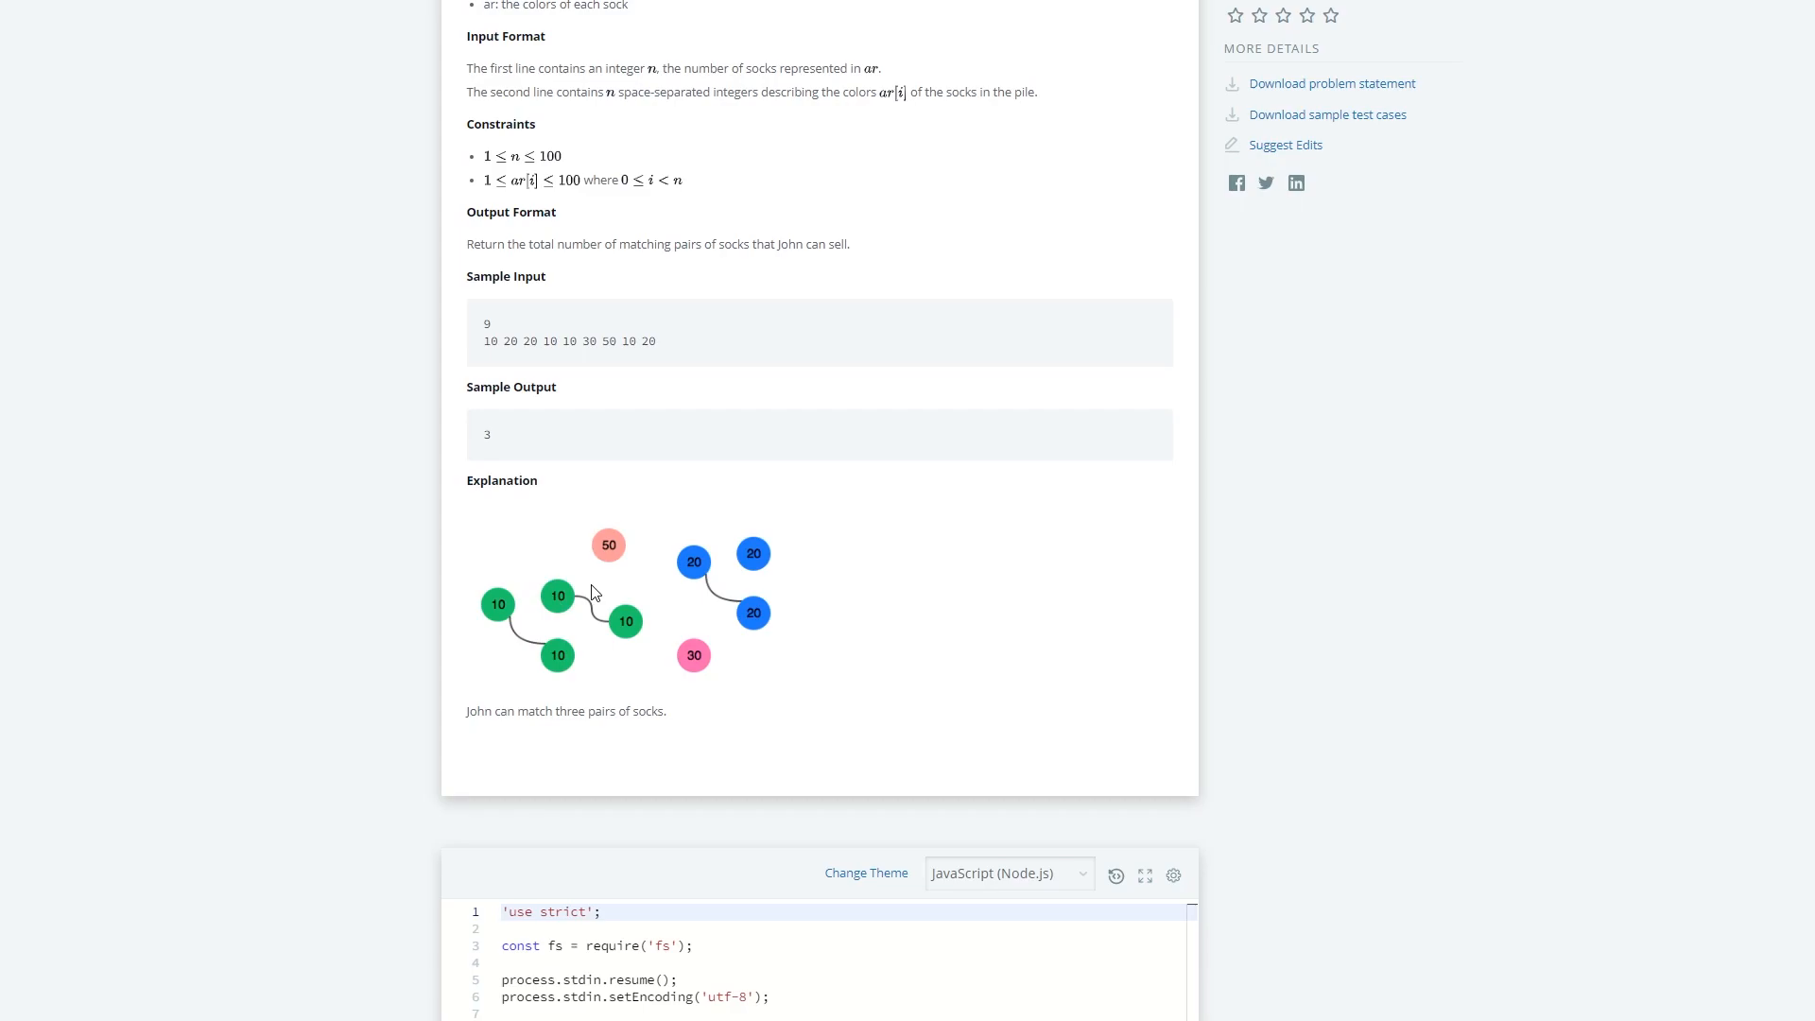
scroll(down, 3)
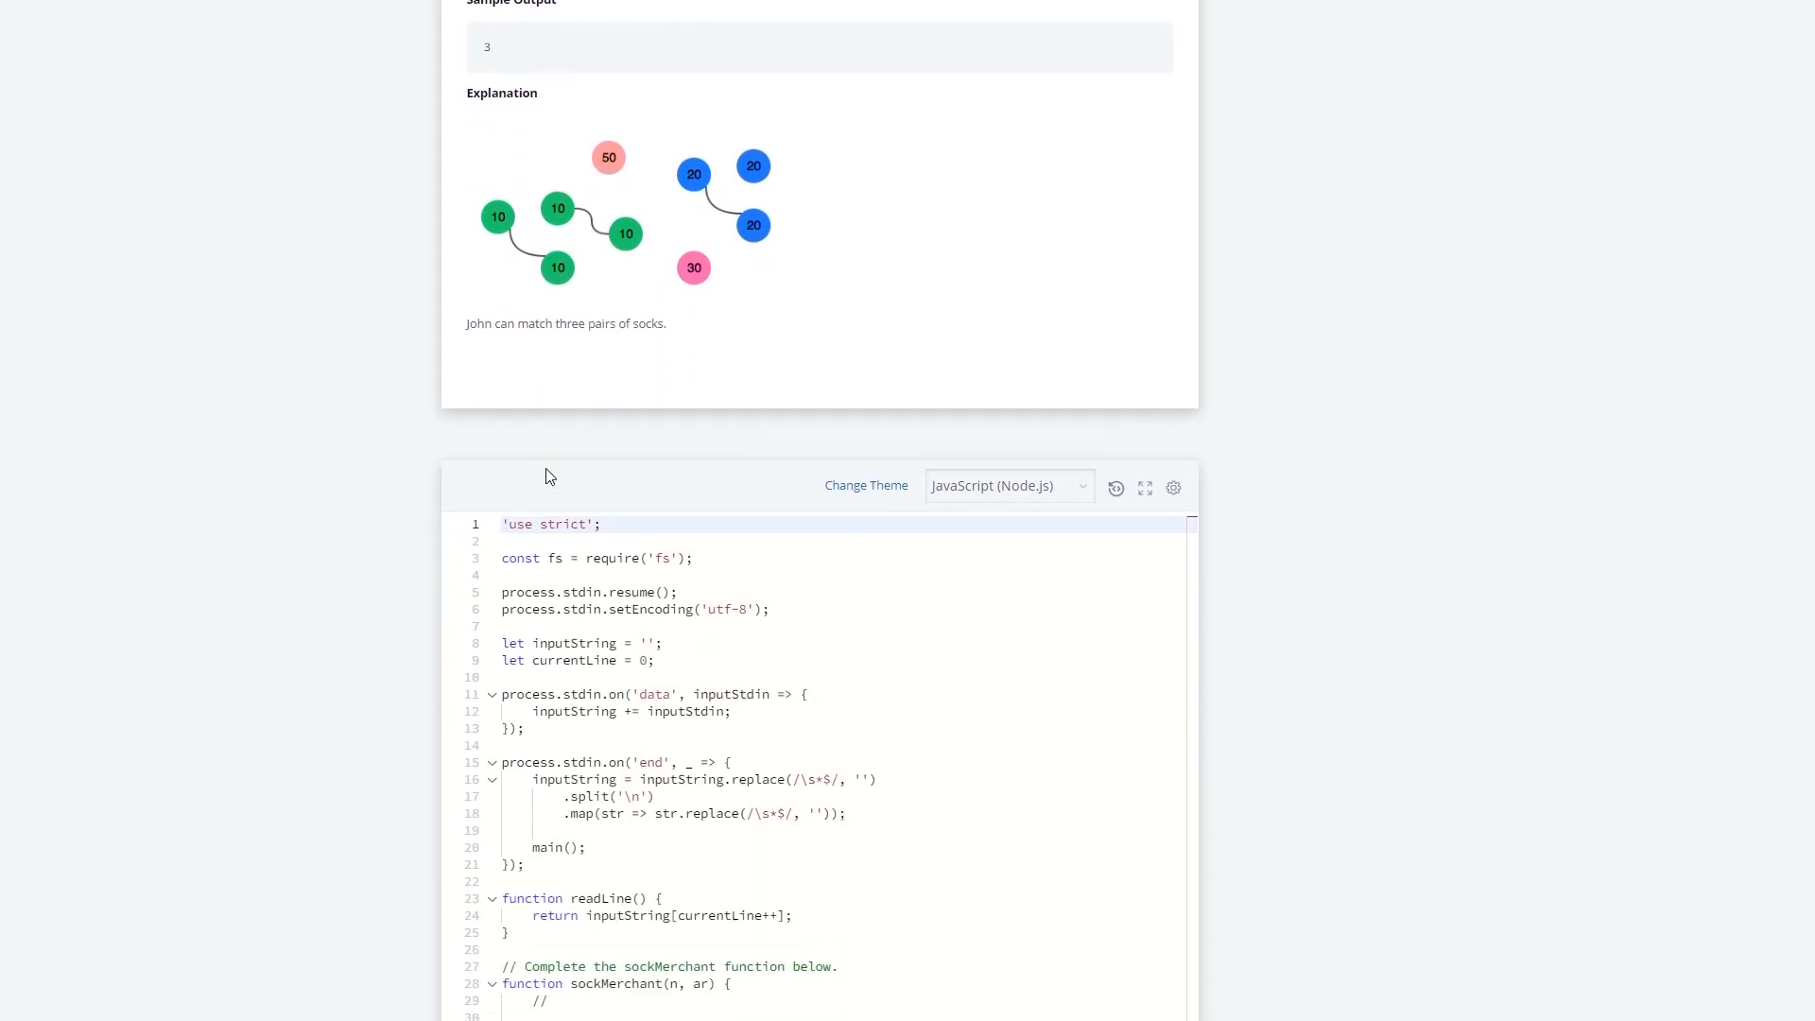
scroll(down, 3)
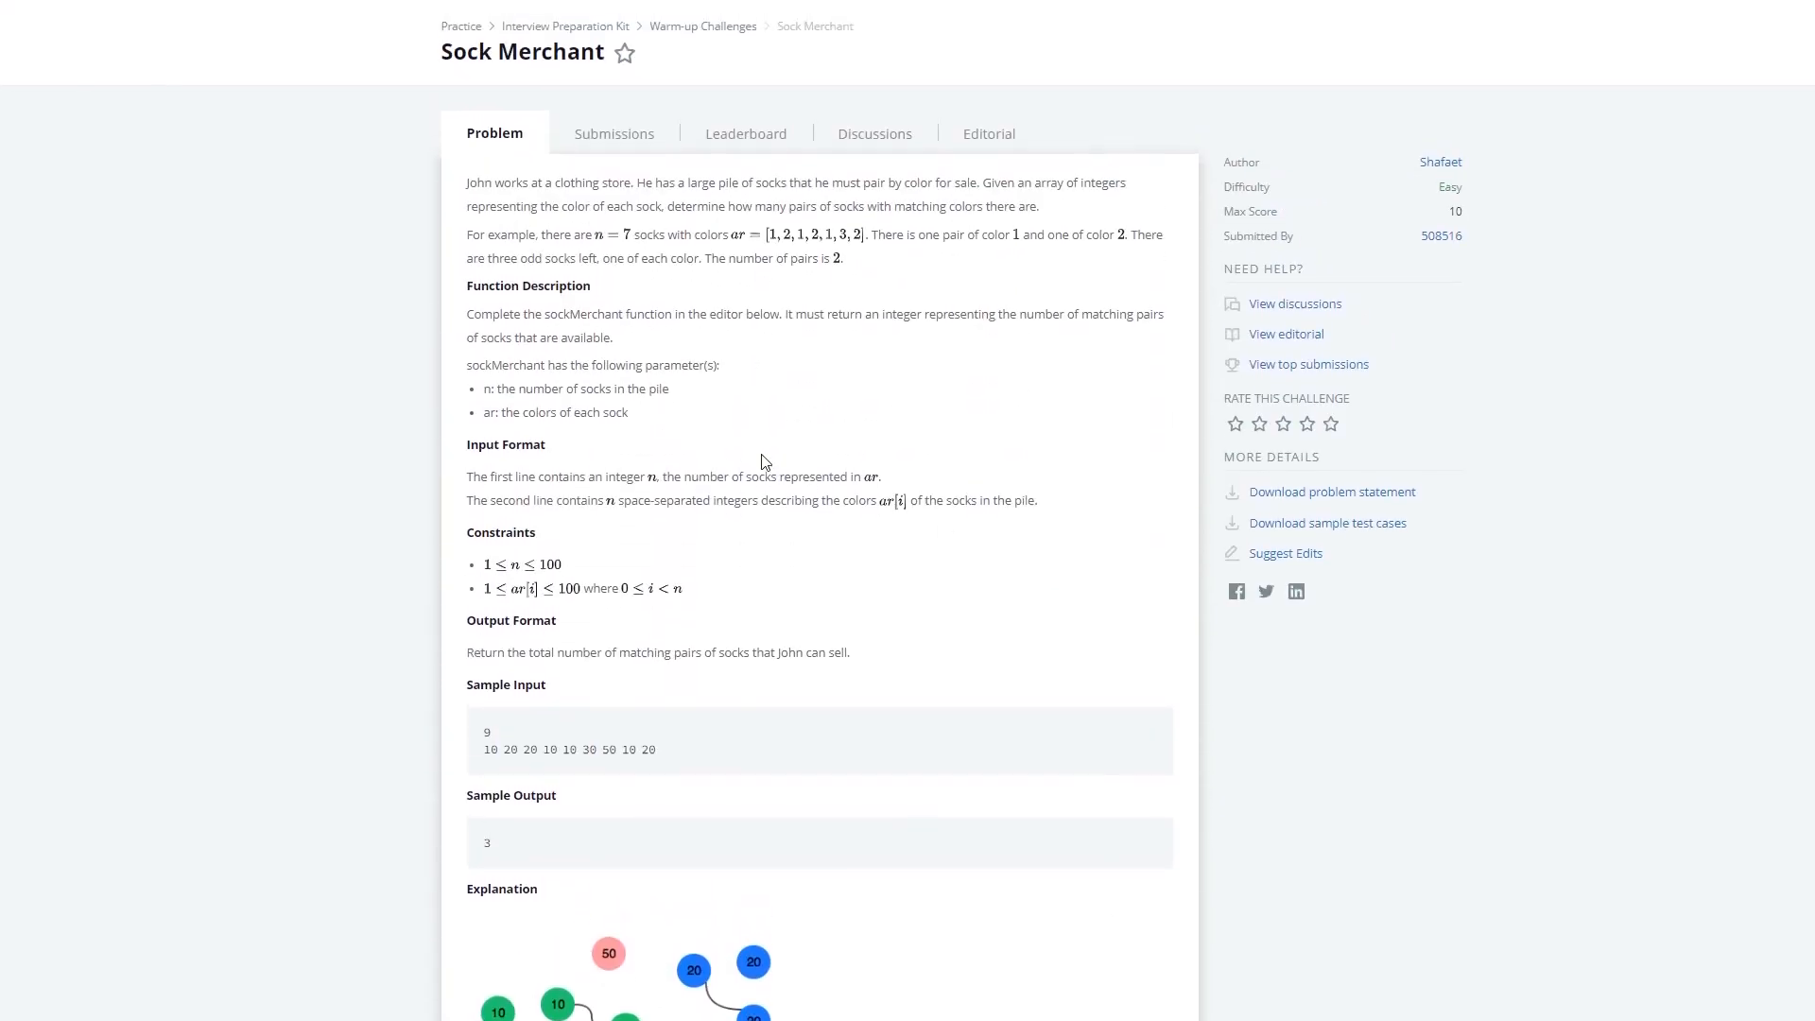
mouse_move(773, 236)
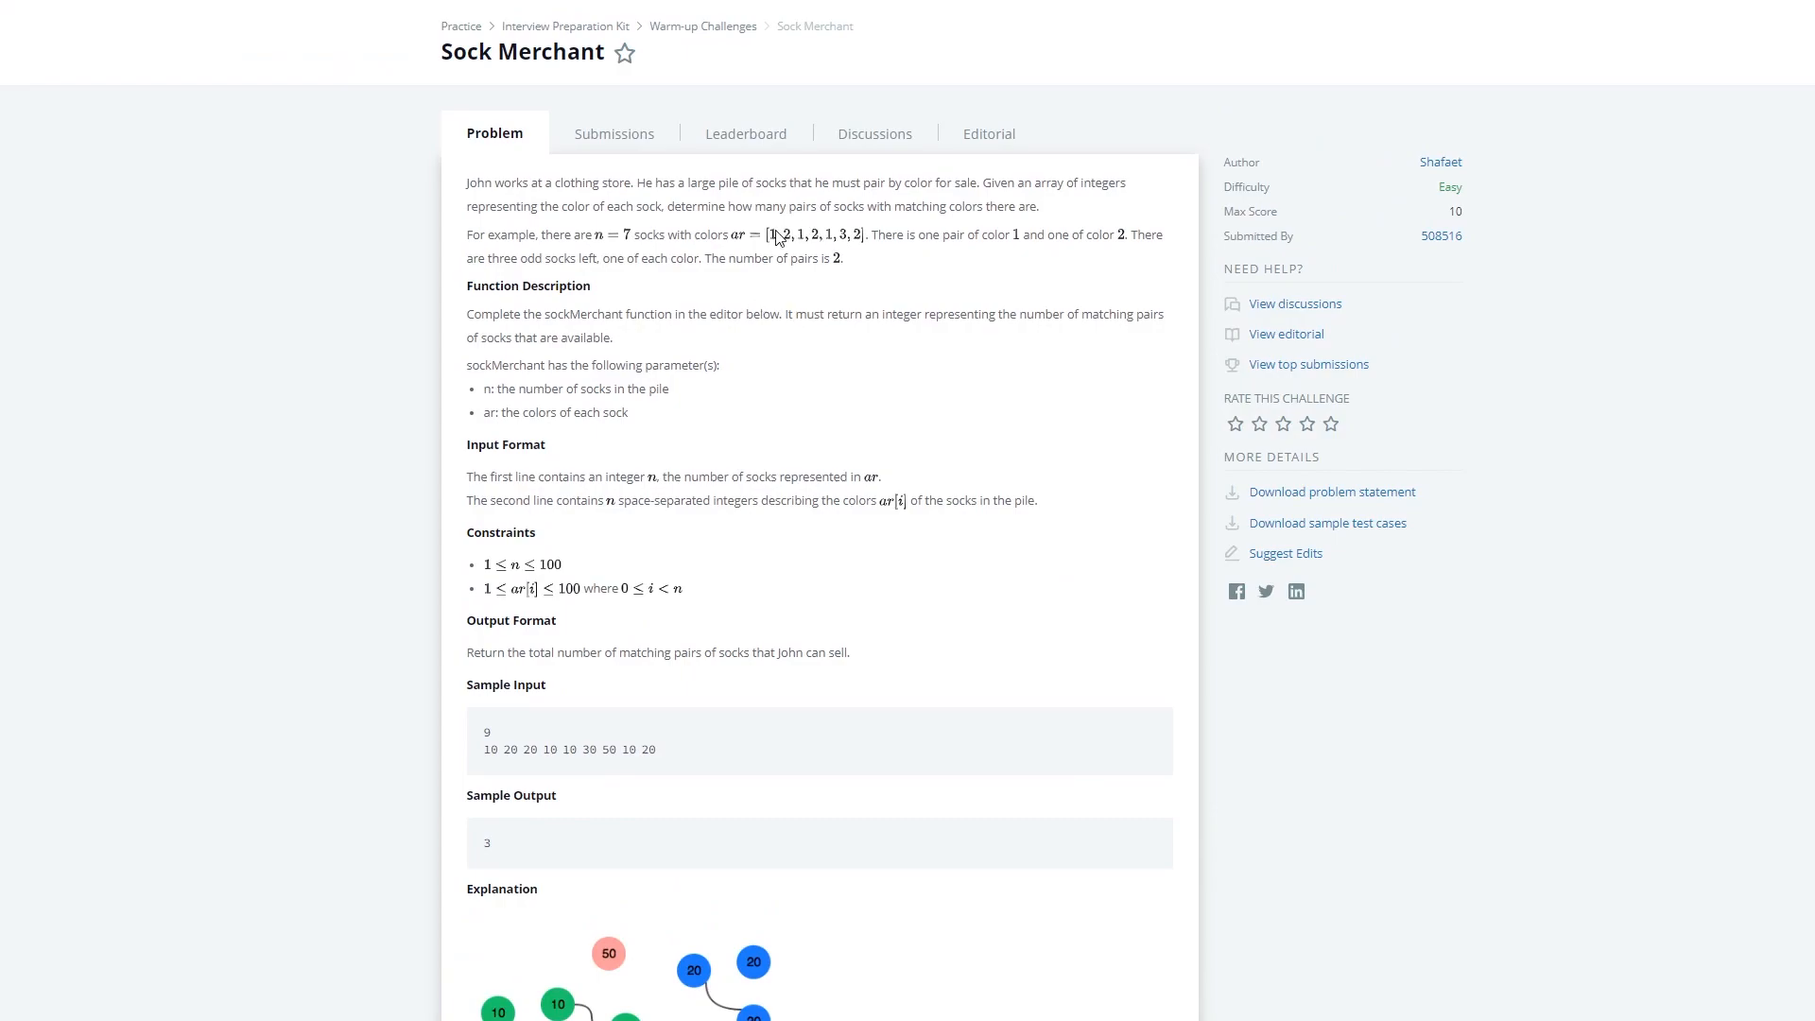
mouse_move(774, 241)
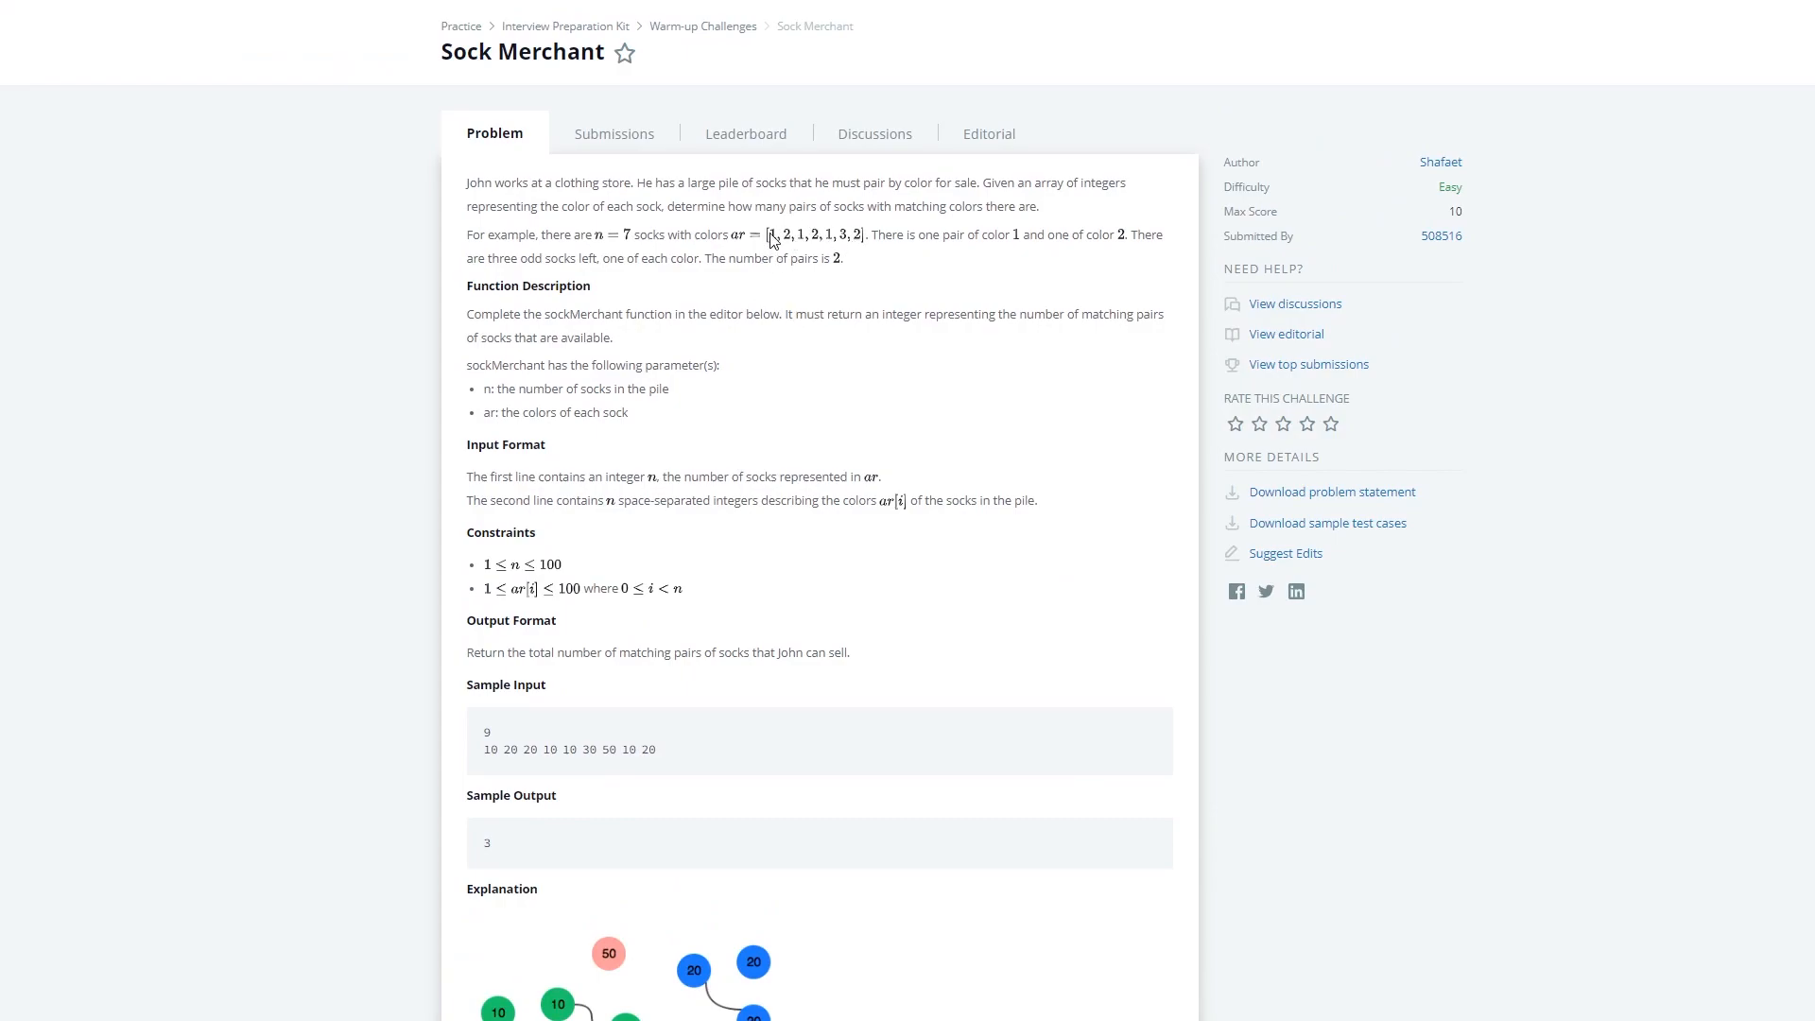
mouse_move(814, 250)
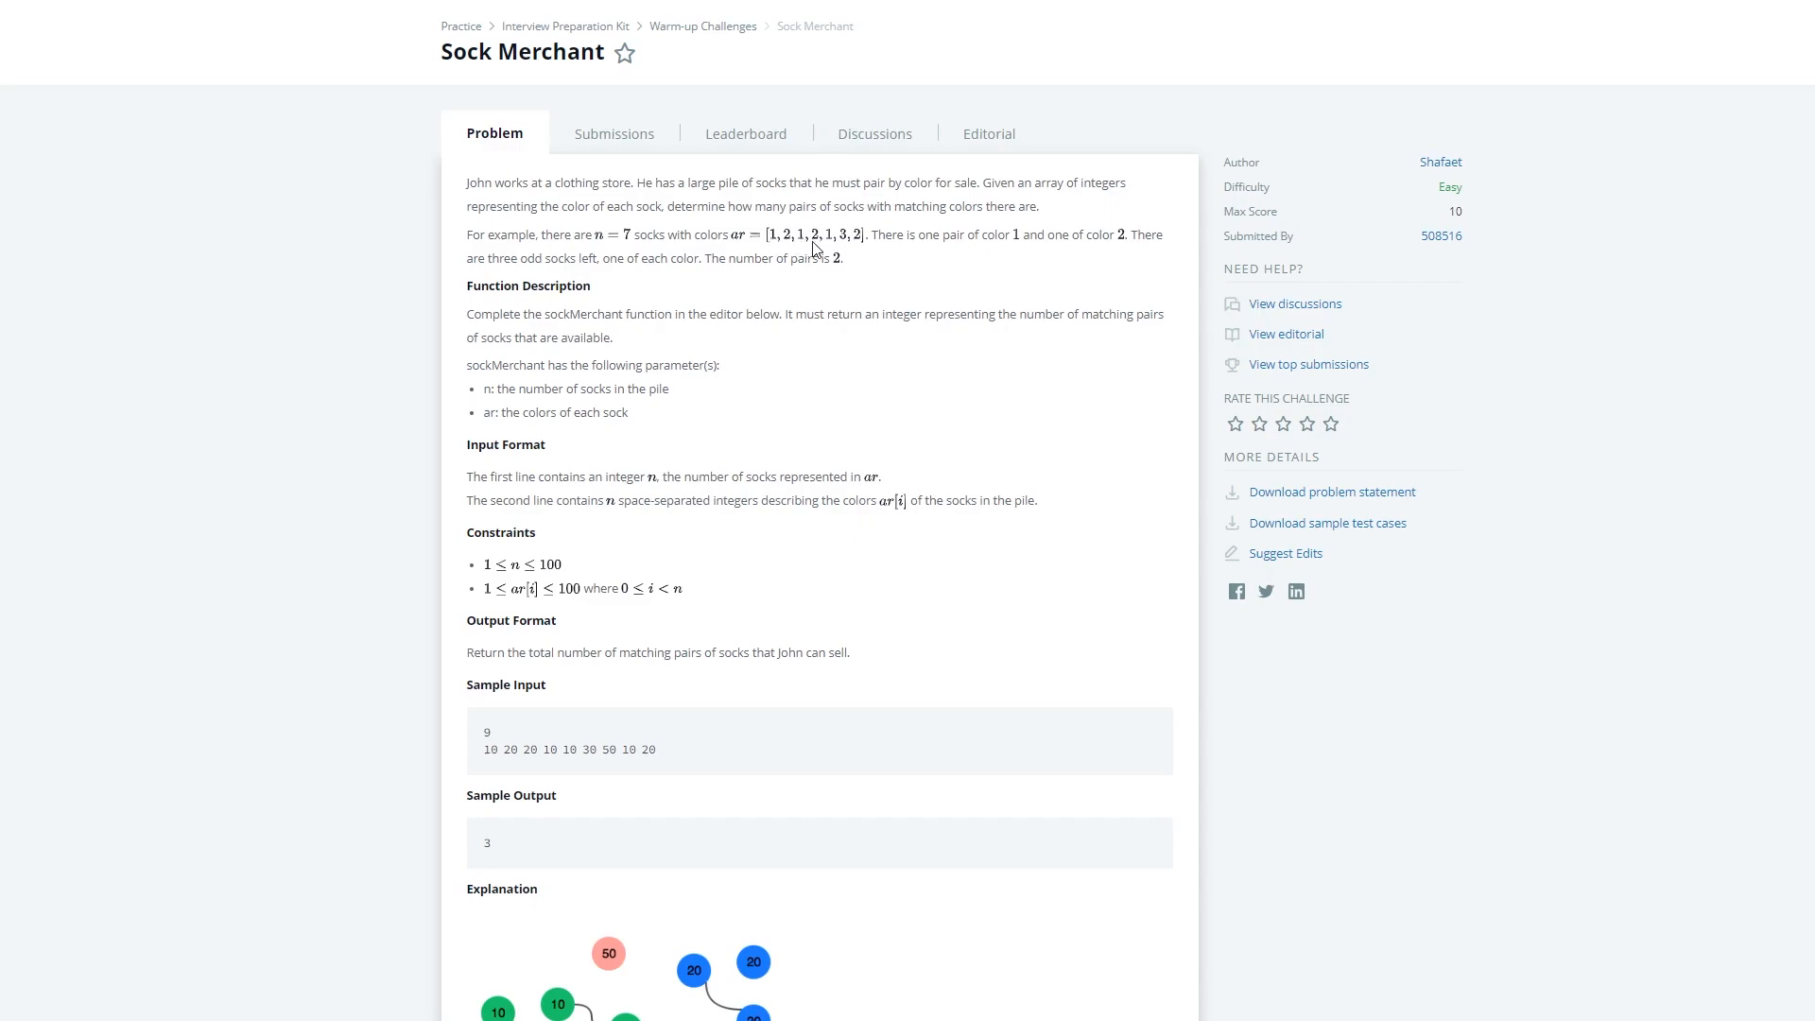
mouse_move(814, 256)
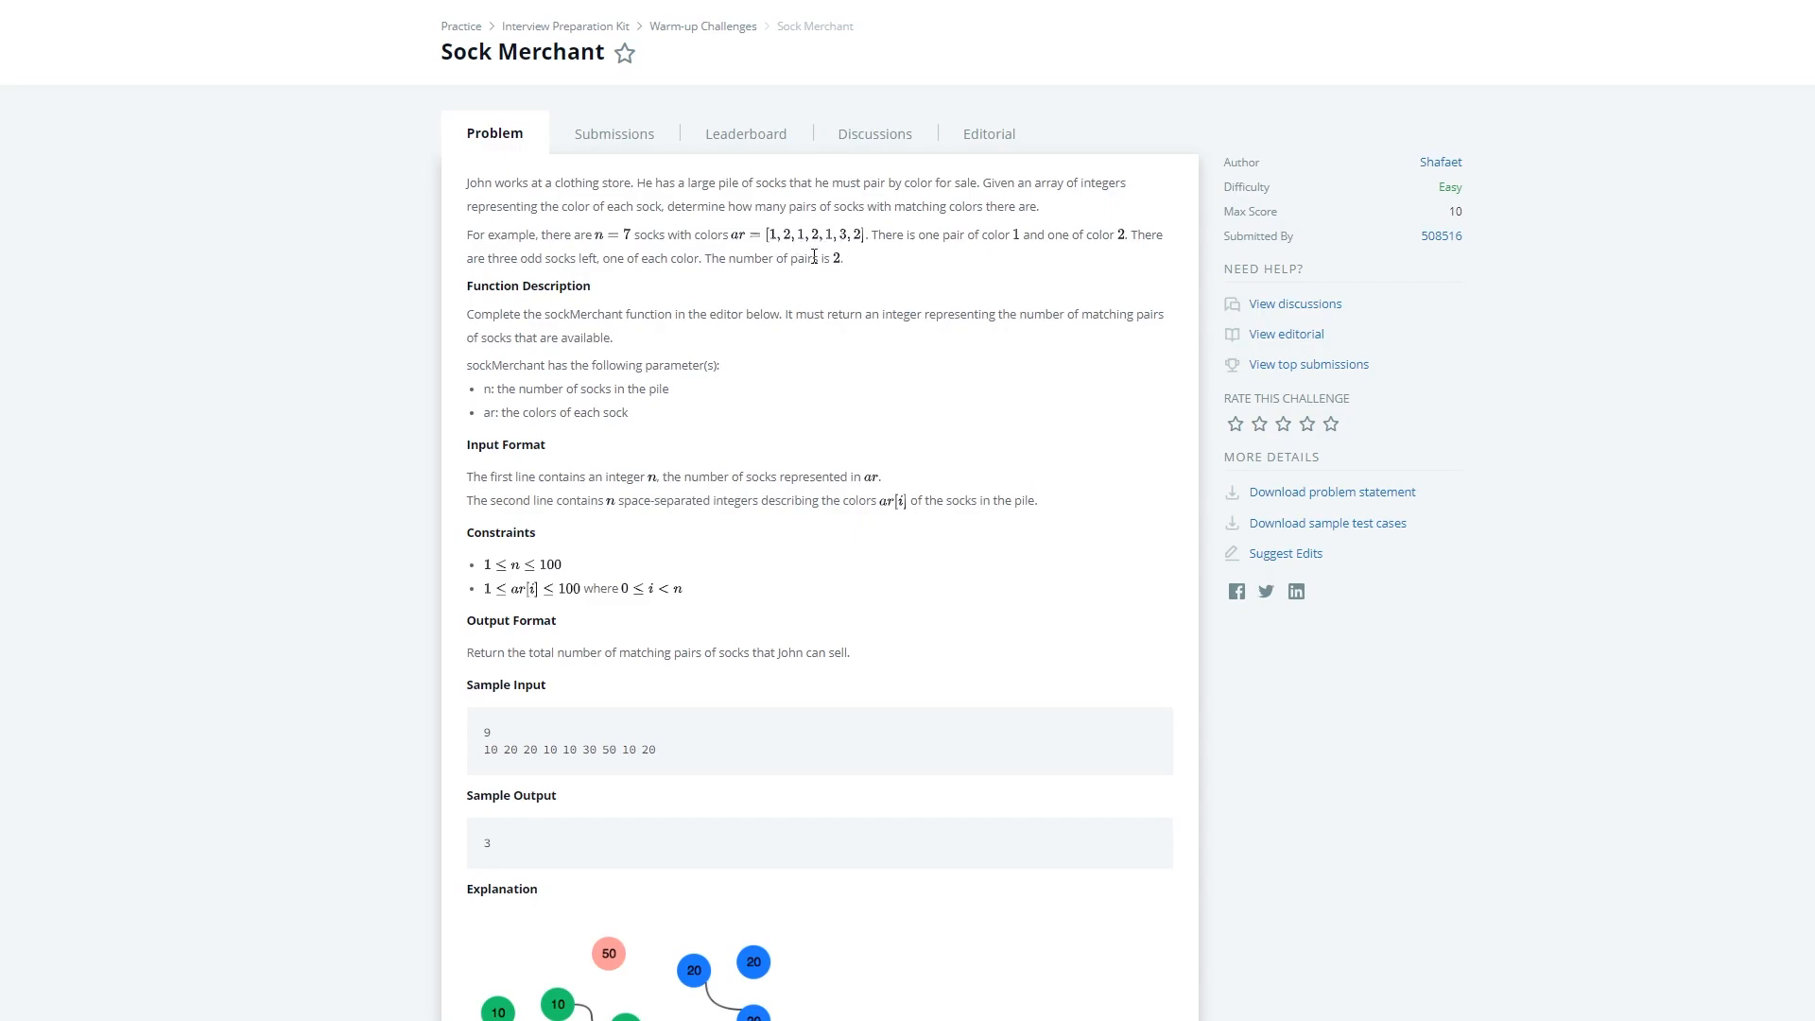
mouse_move(783, 253)
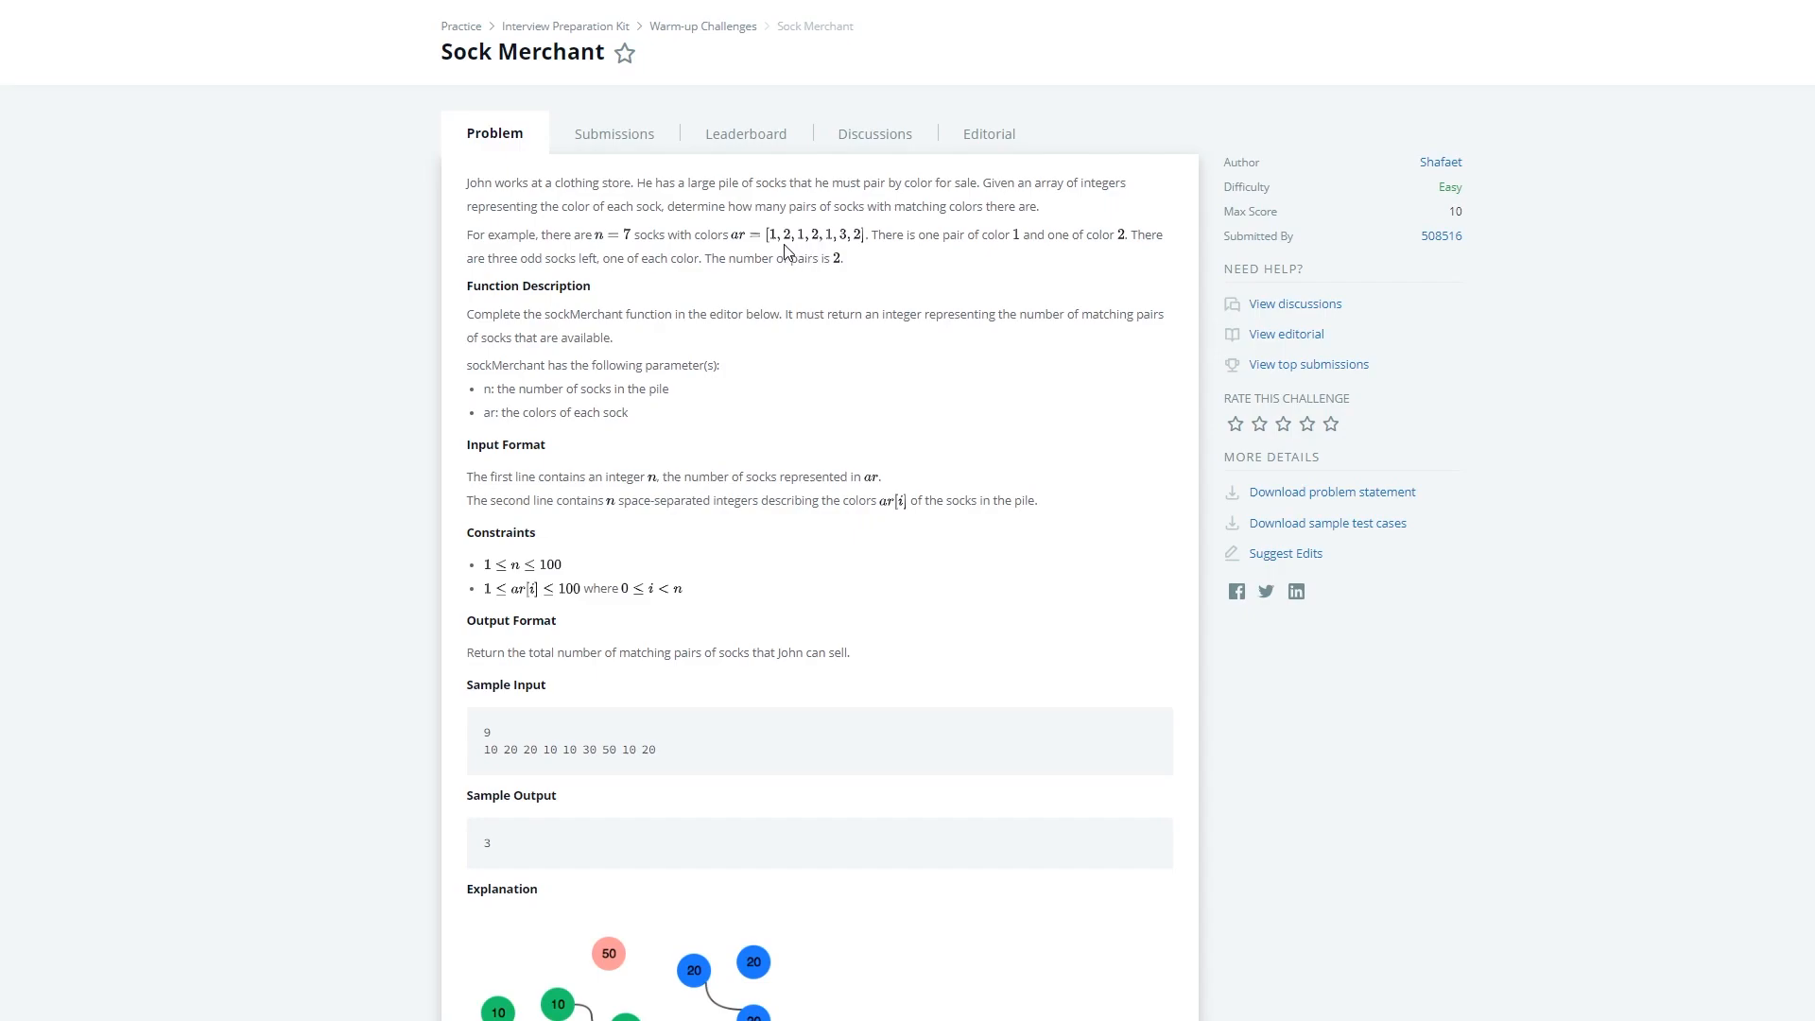
mouse_move(806, 258)
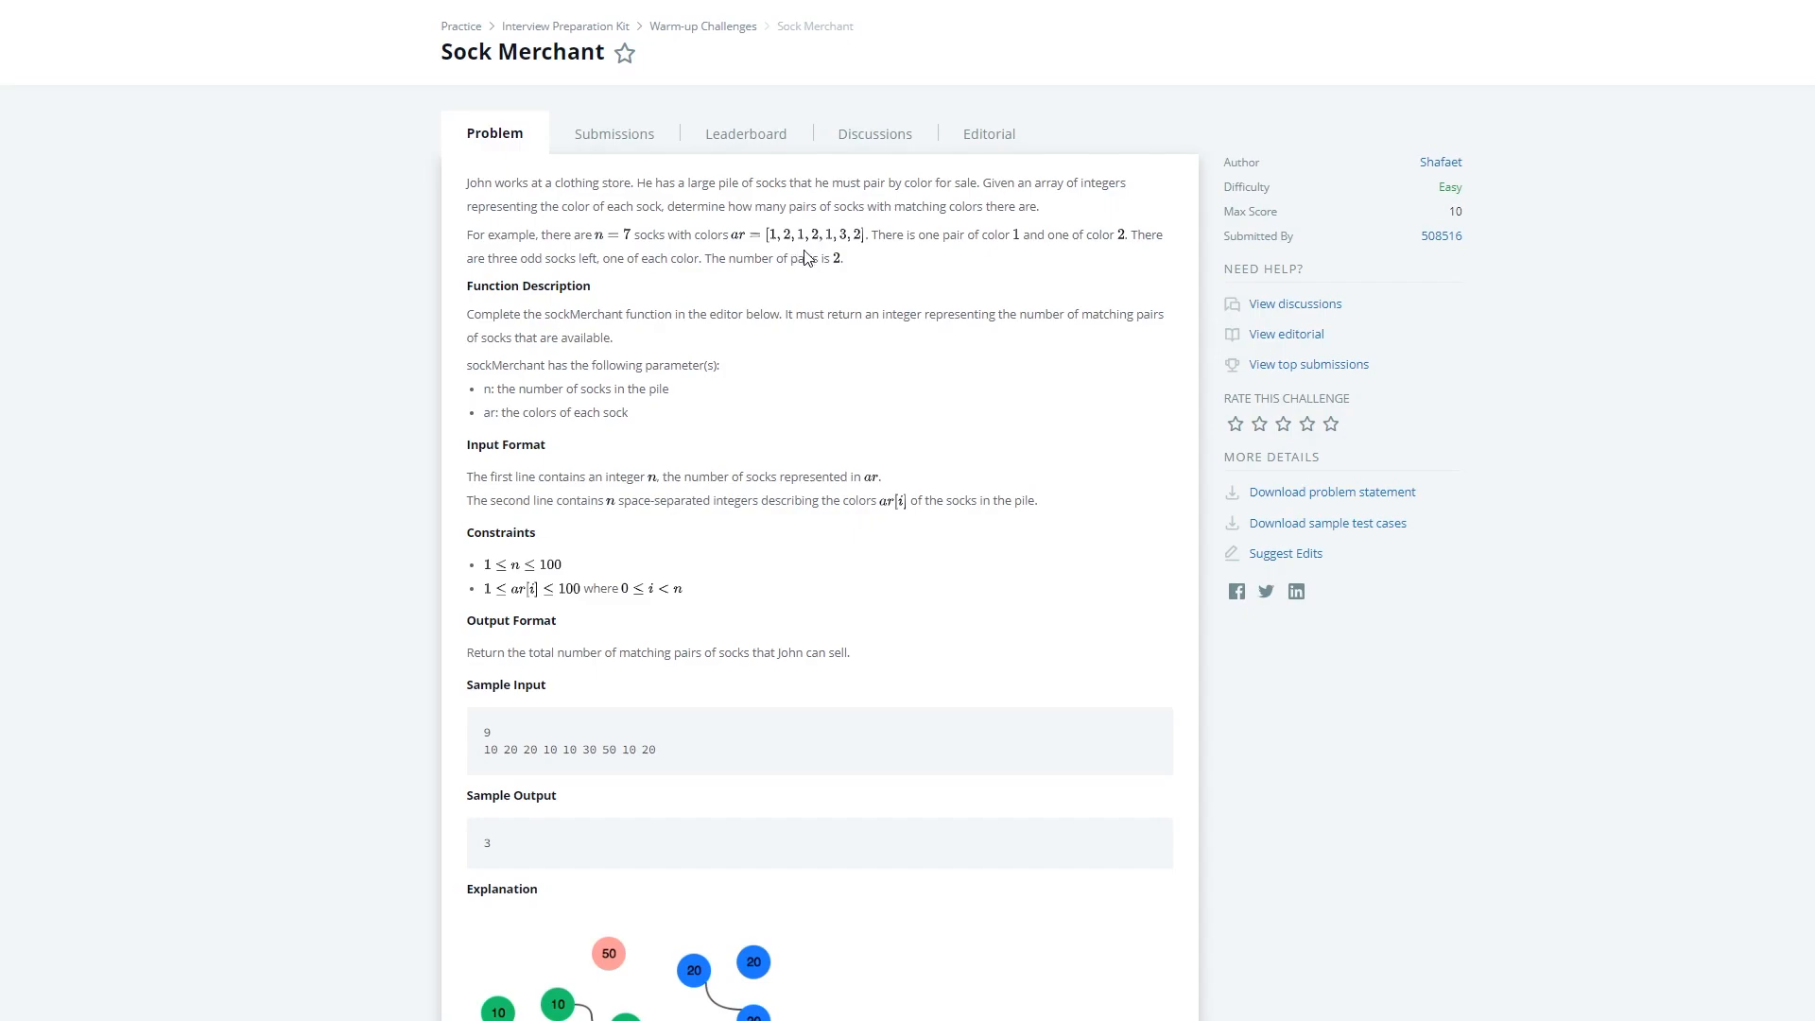
mouse_move(789, 256)
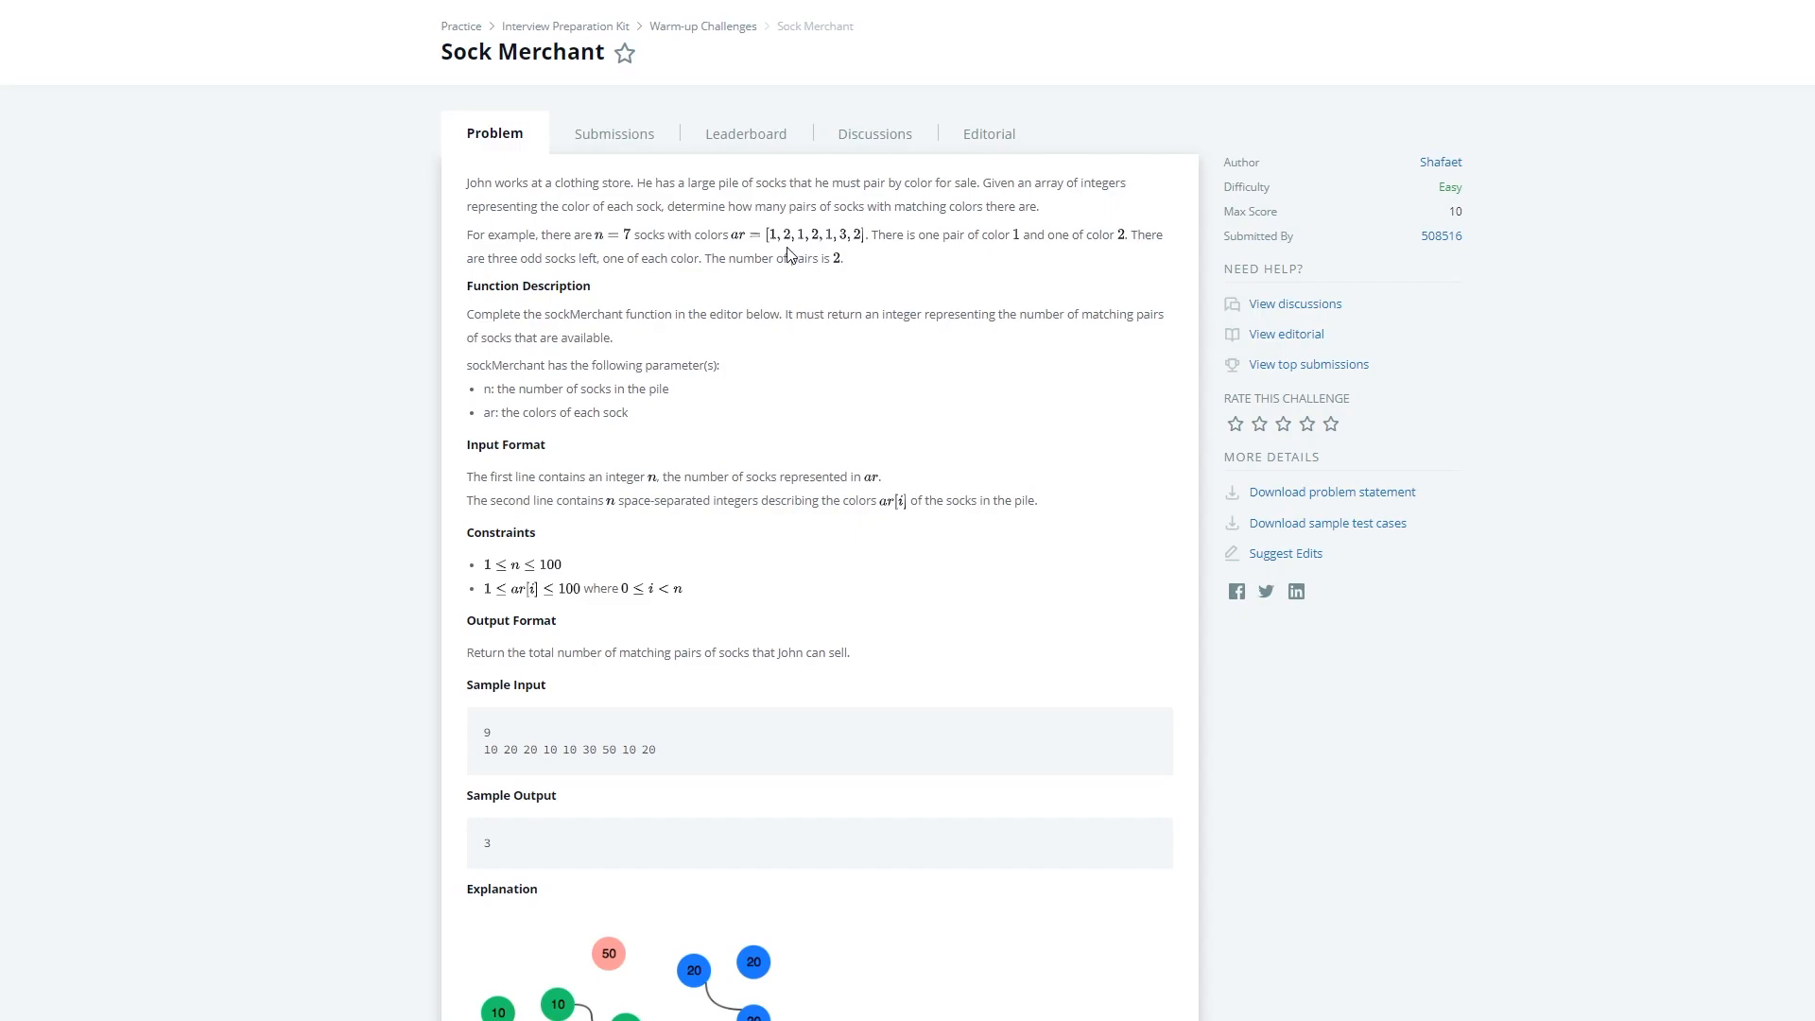
mouse_move(872, 257)
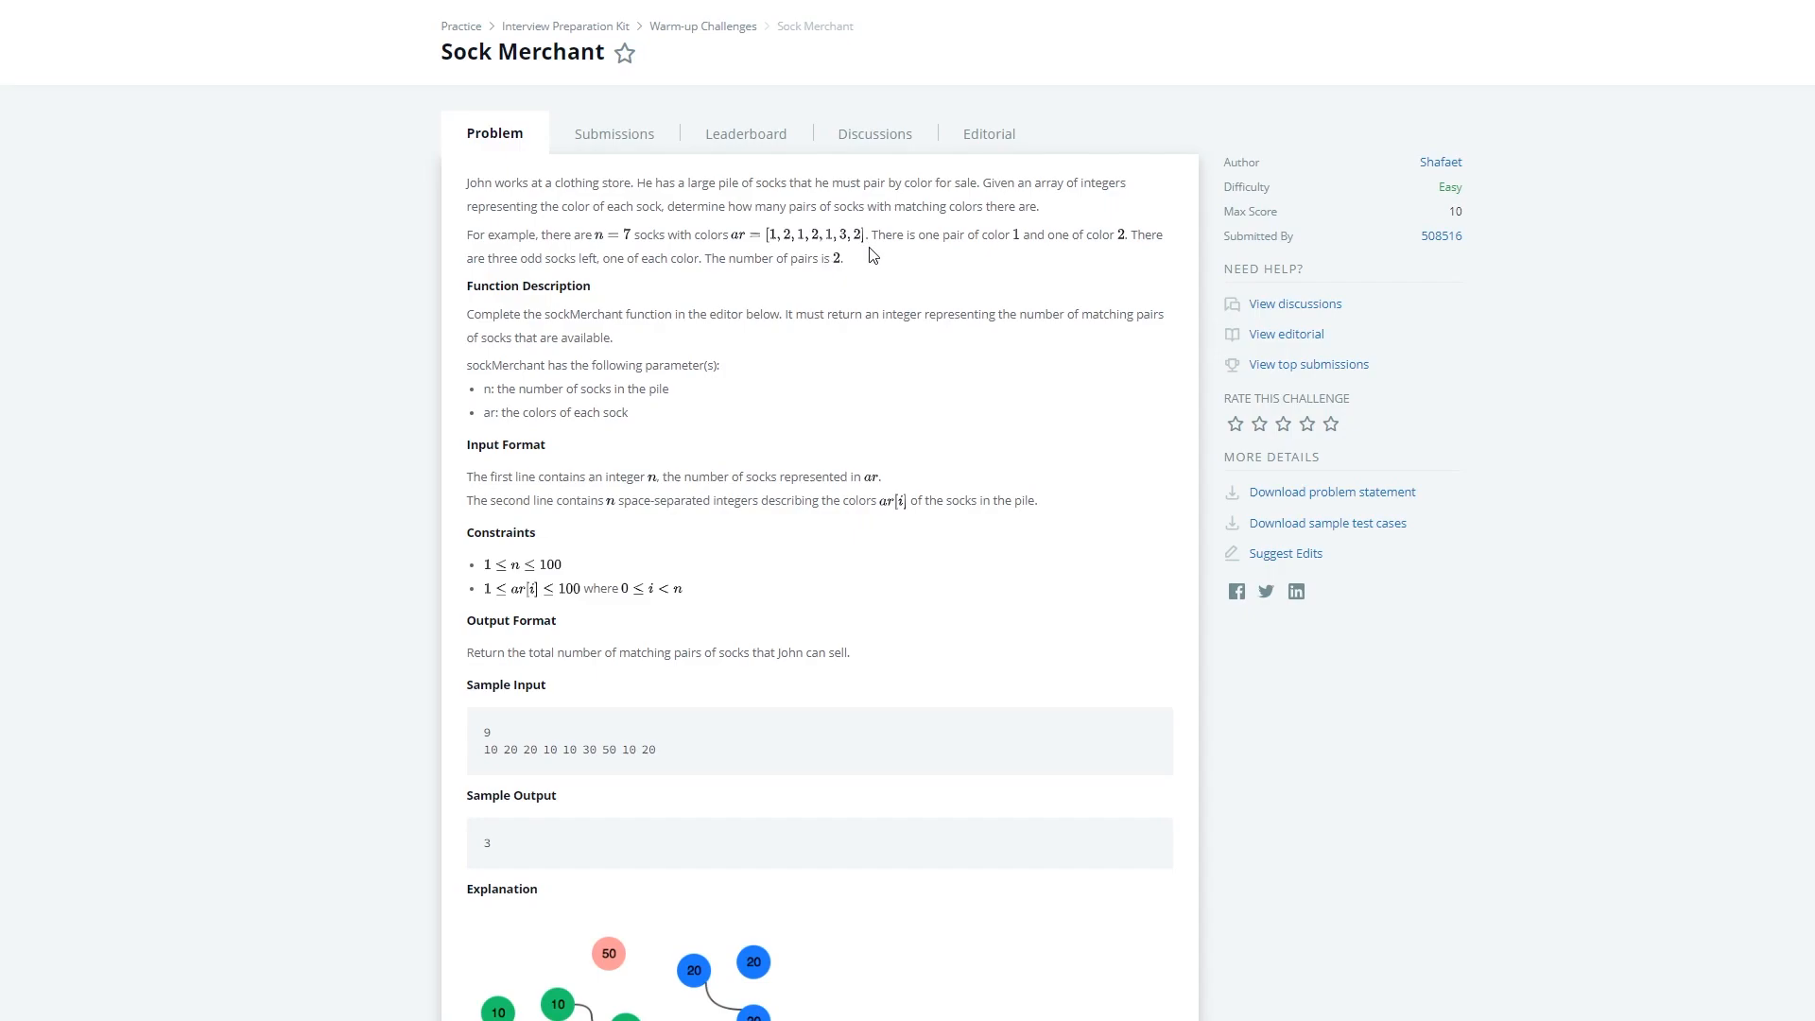
mouse_move(1653, 294)
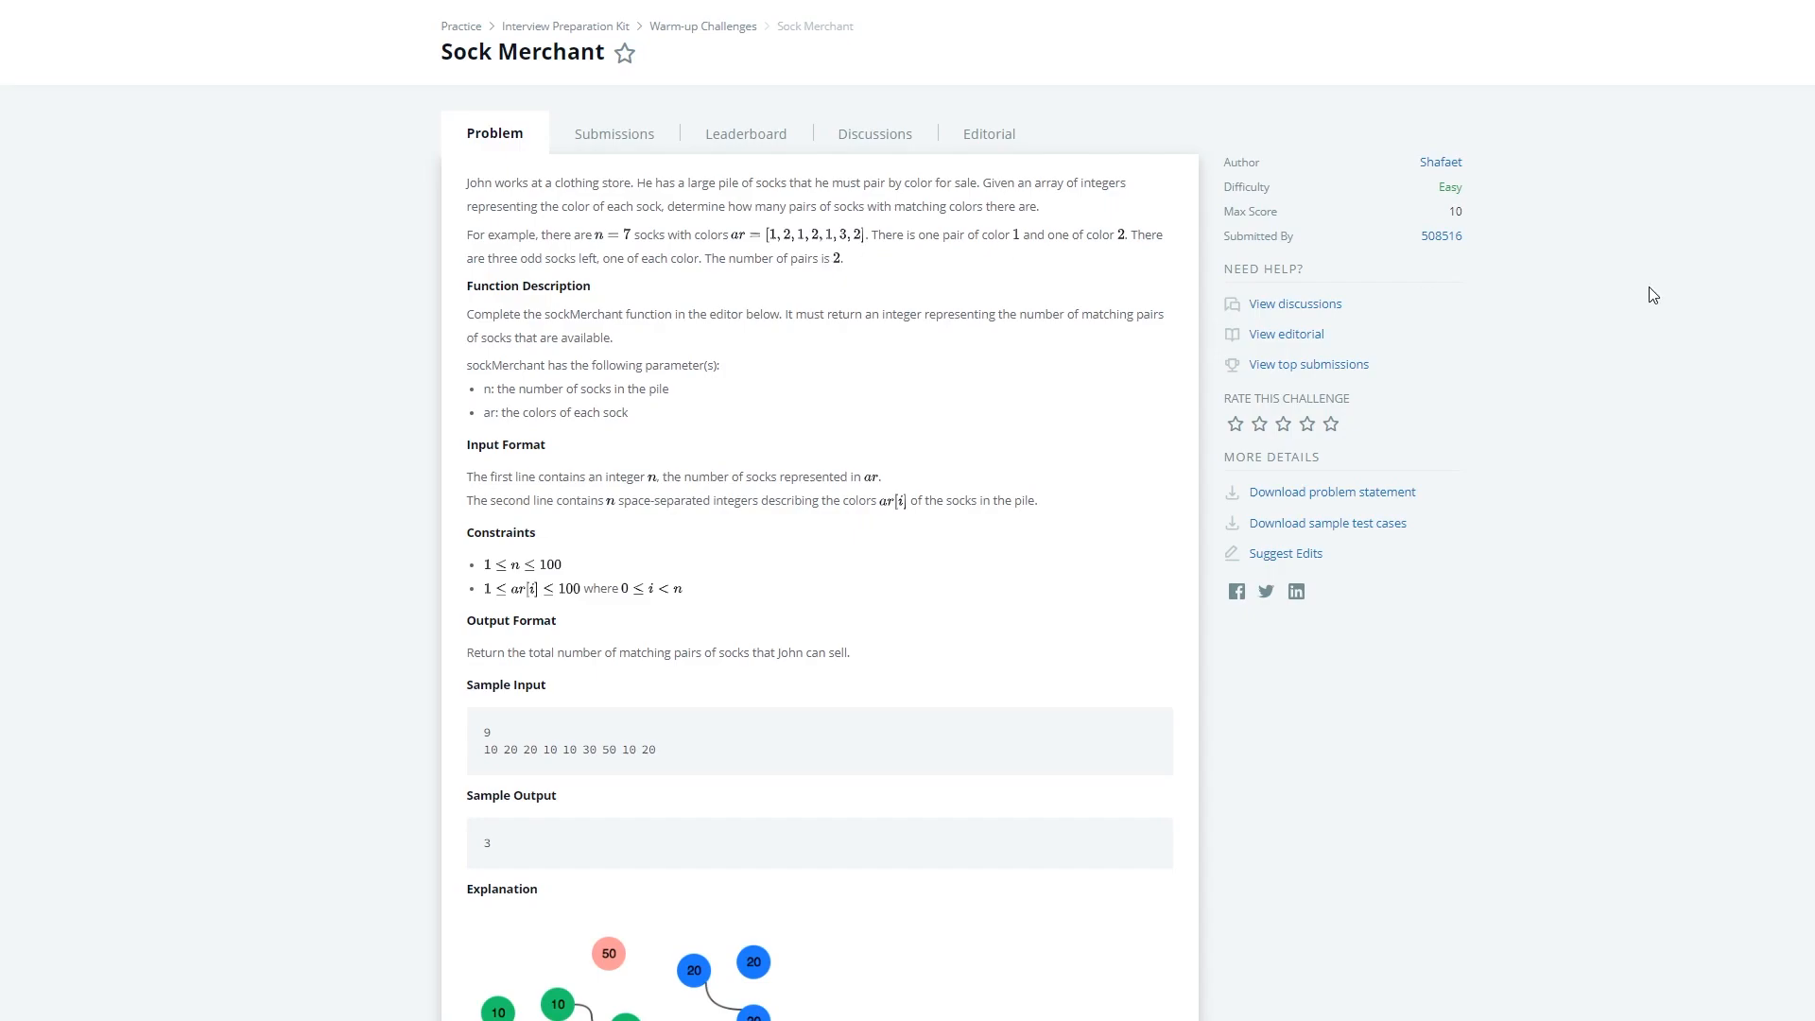
mouse_move(1078, 318)
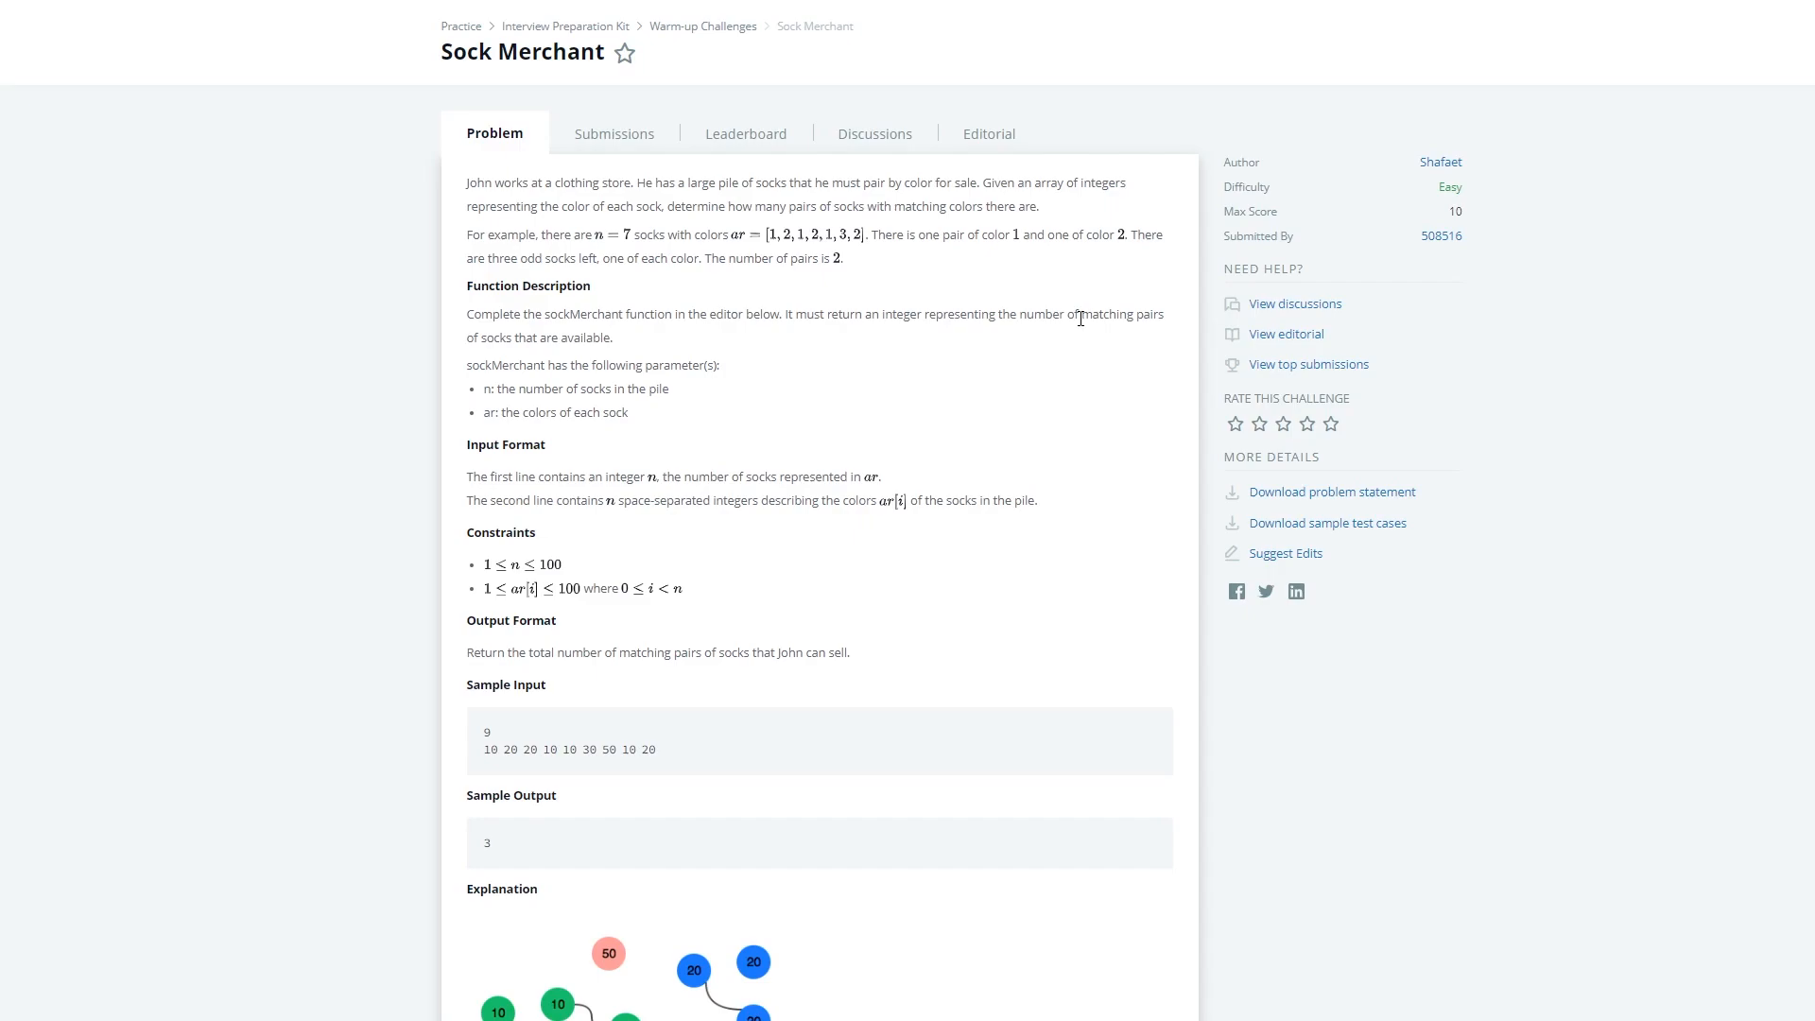
mouse_move(860, 310)
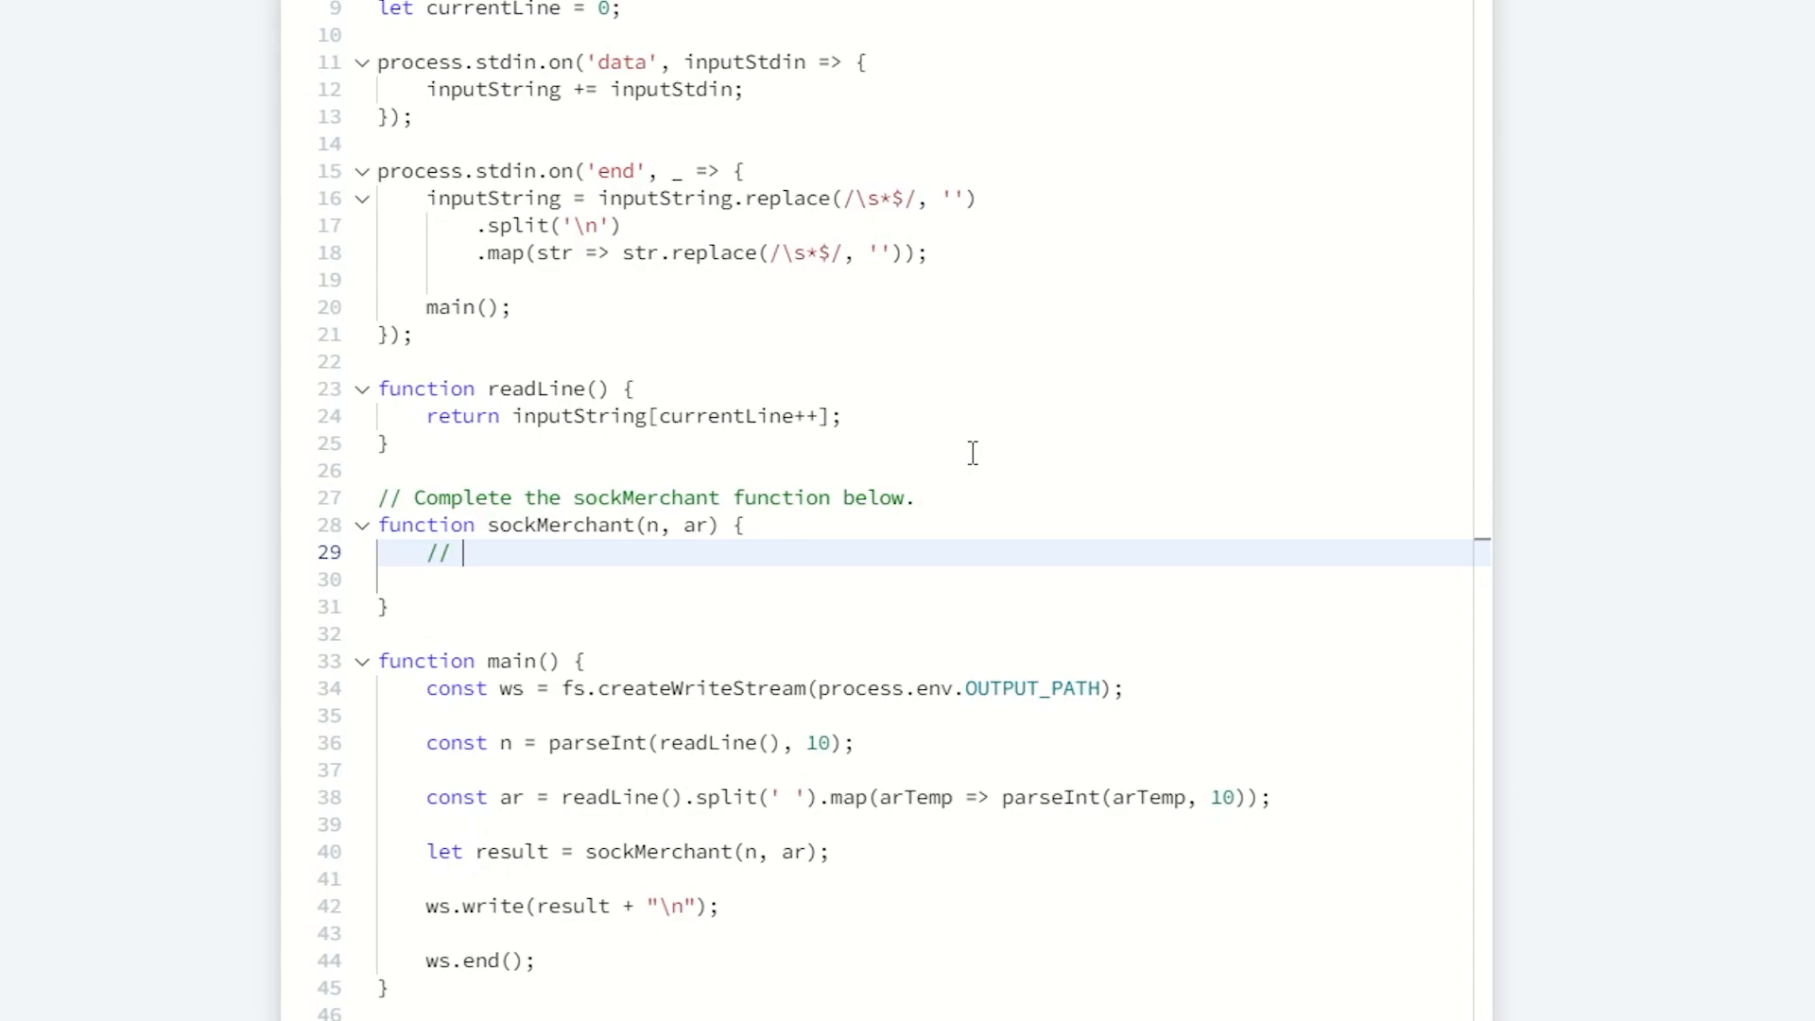
Step: Add comments: Sanity Checks, Iterate through socks, Count pairs of socks, return pairs; begin if()
text(Sanity)
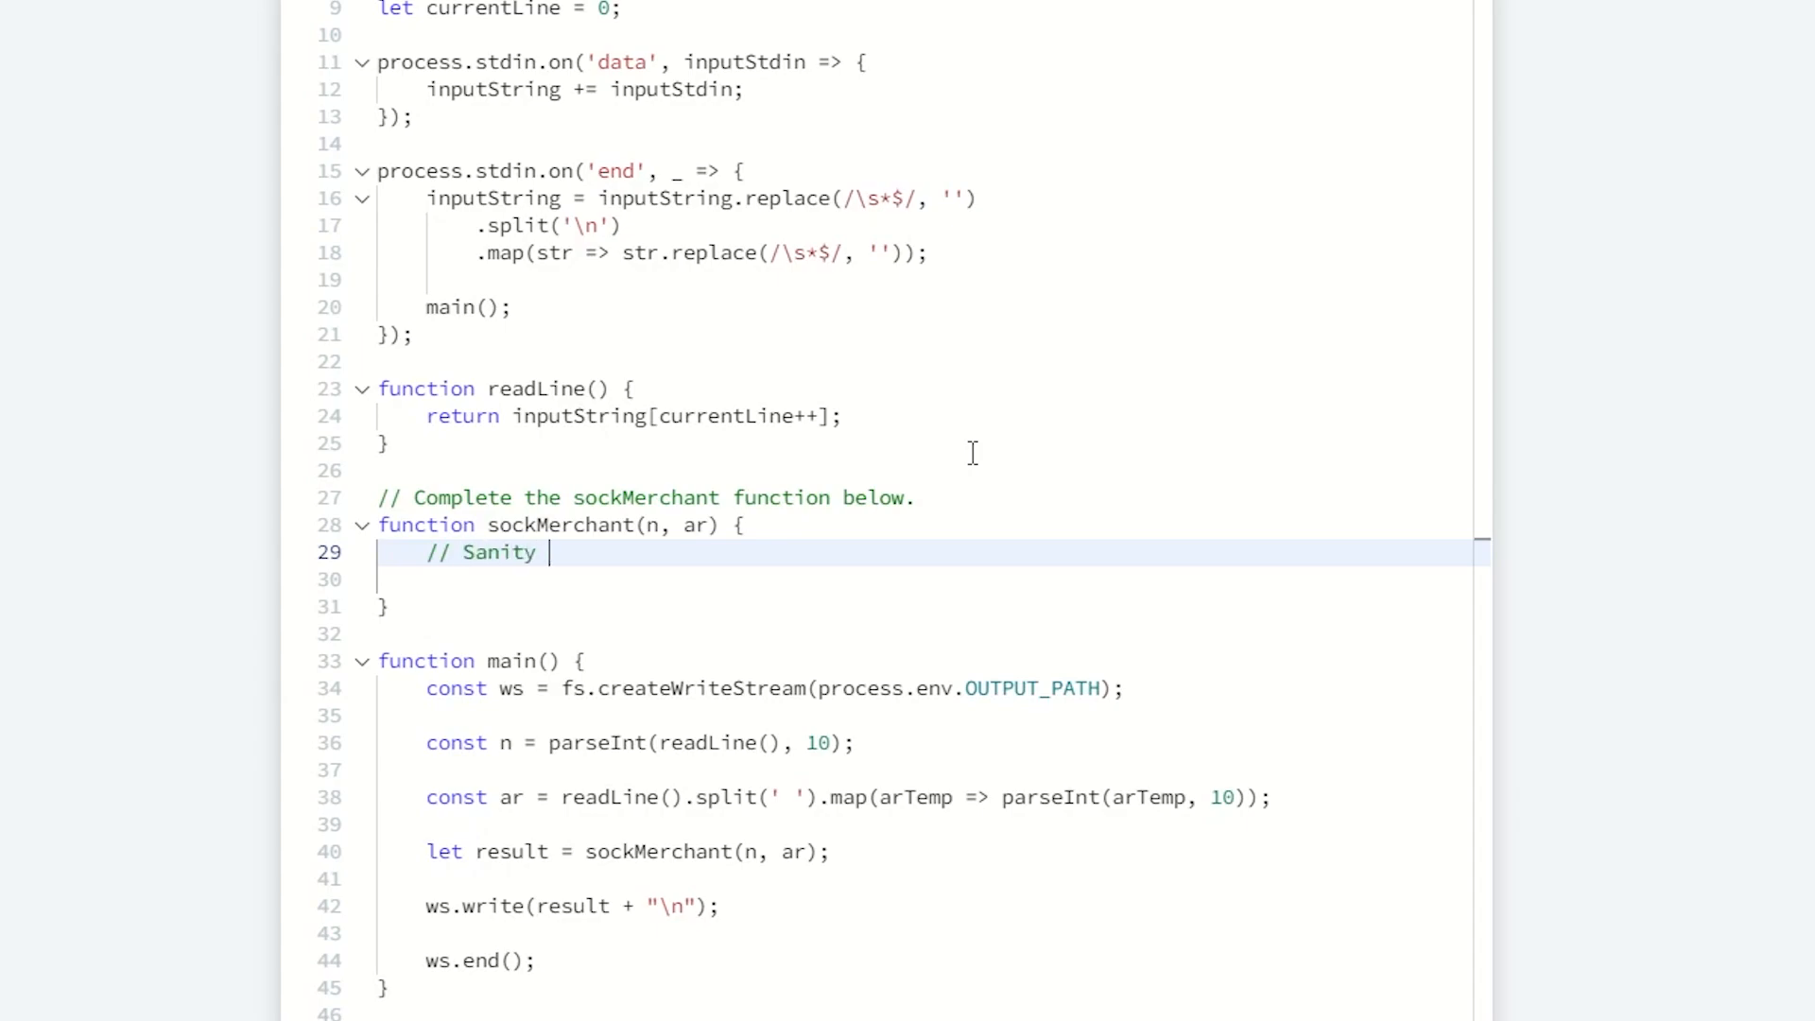
text(Checks)
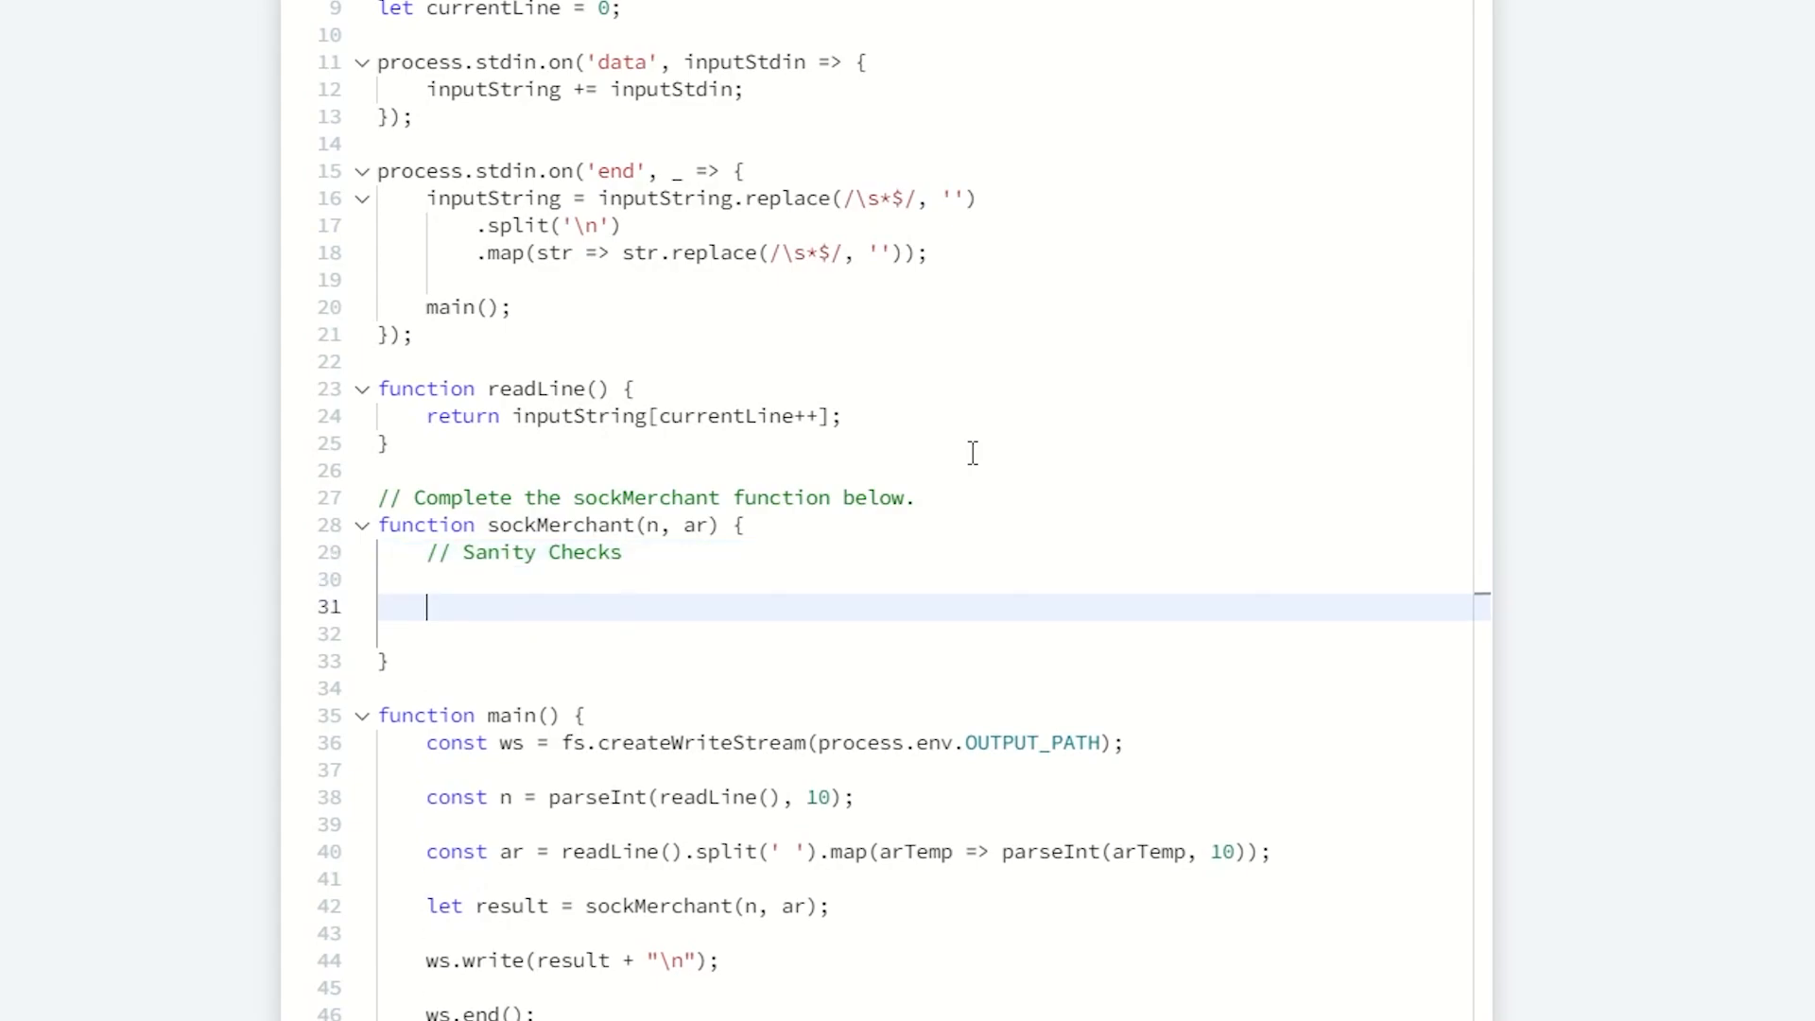
text(//)
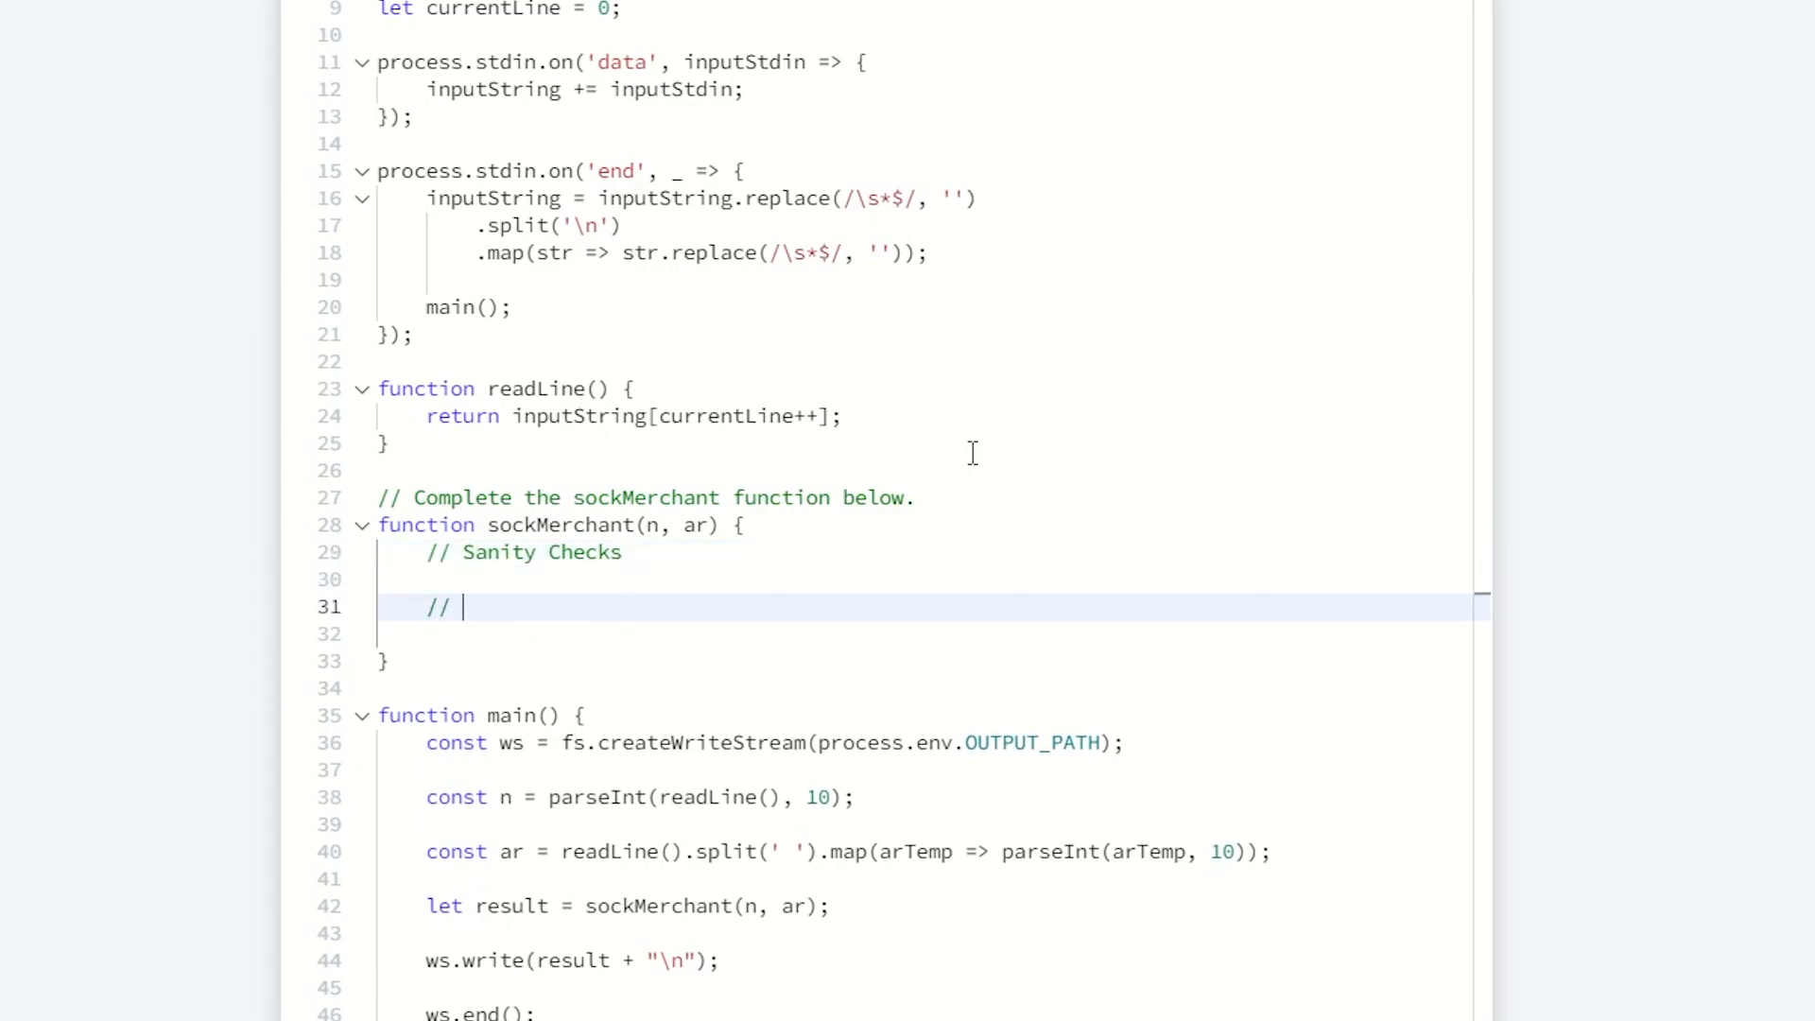
text(Iterate throug)
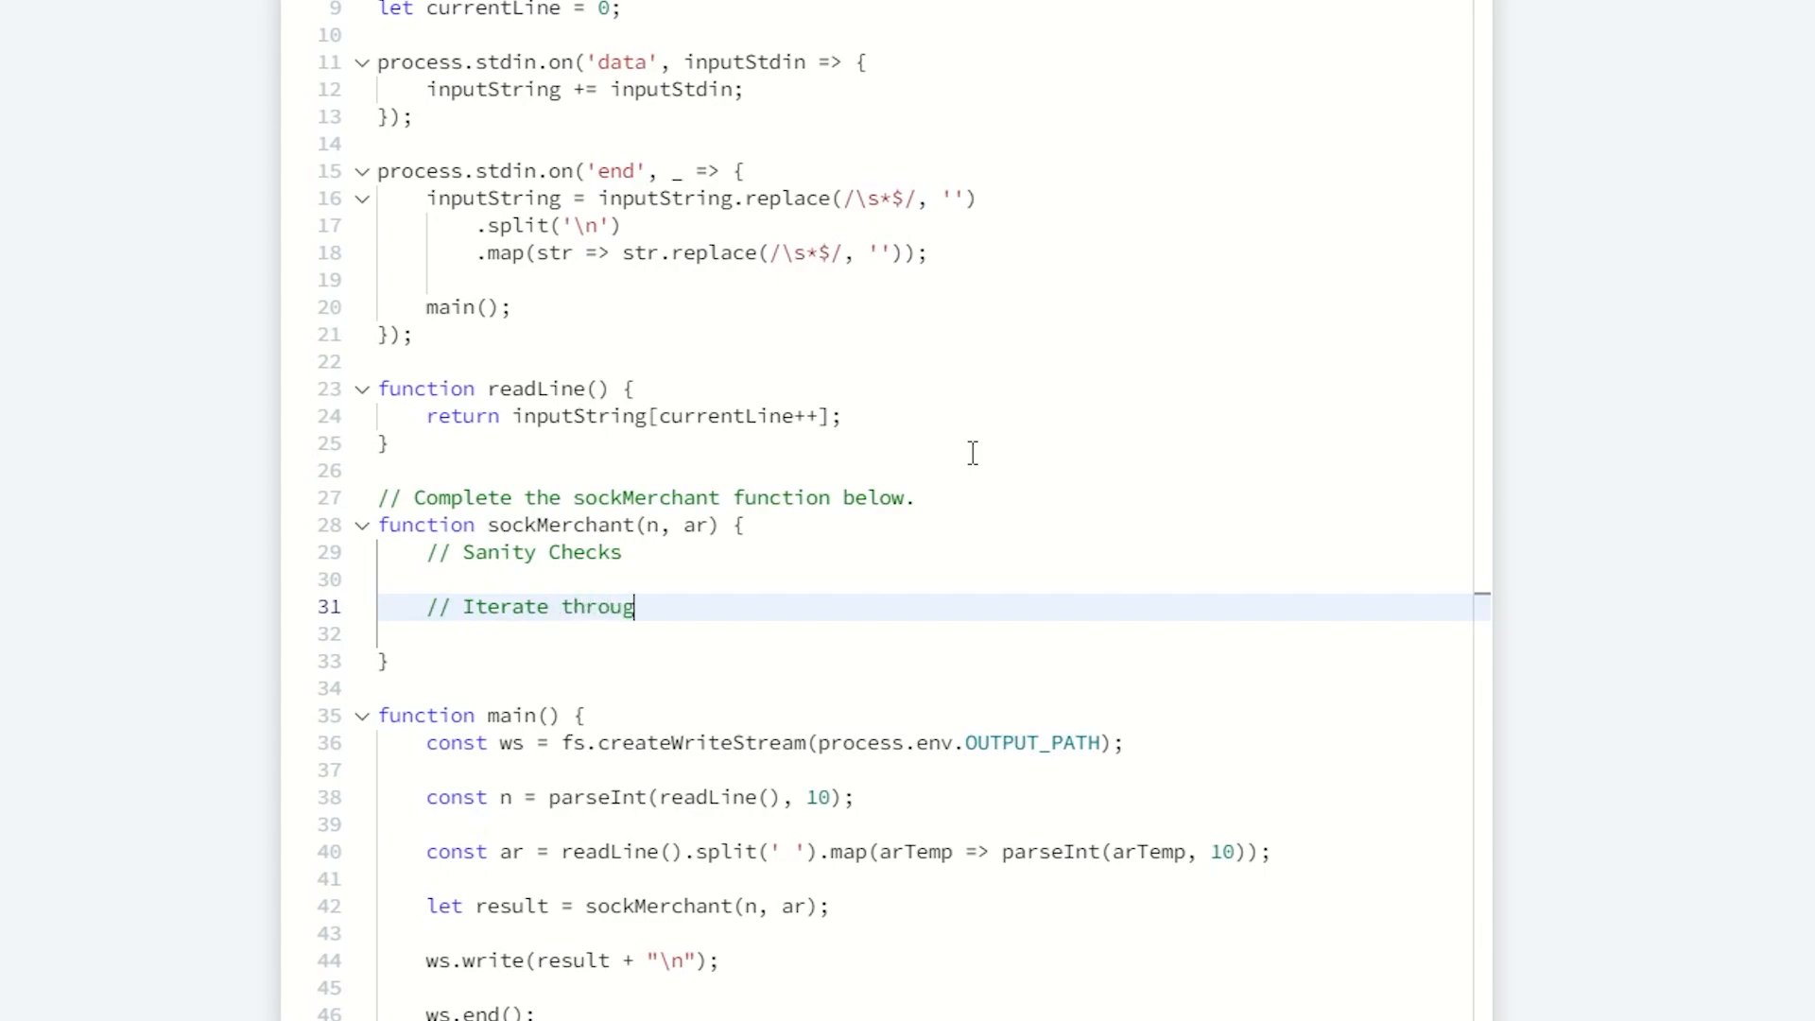
text(h socks)
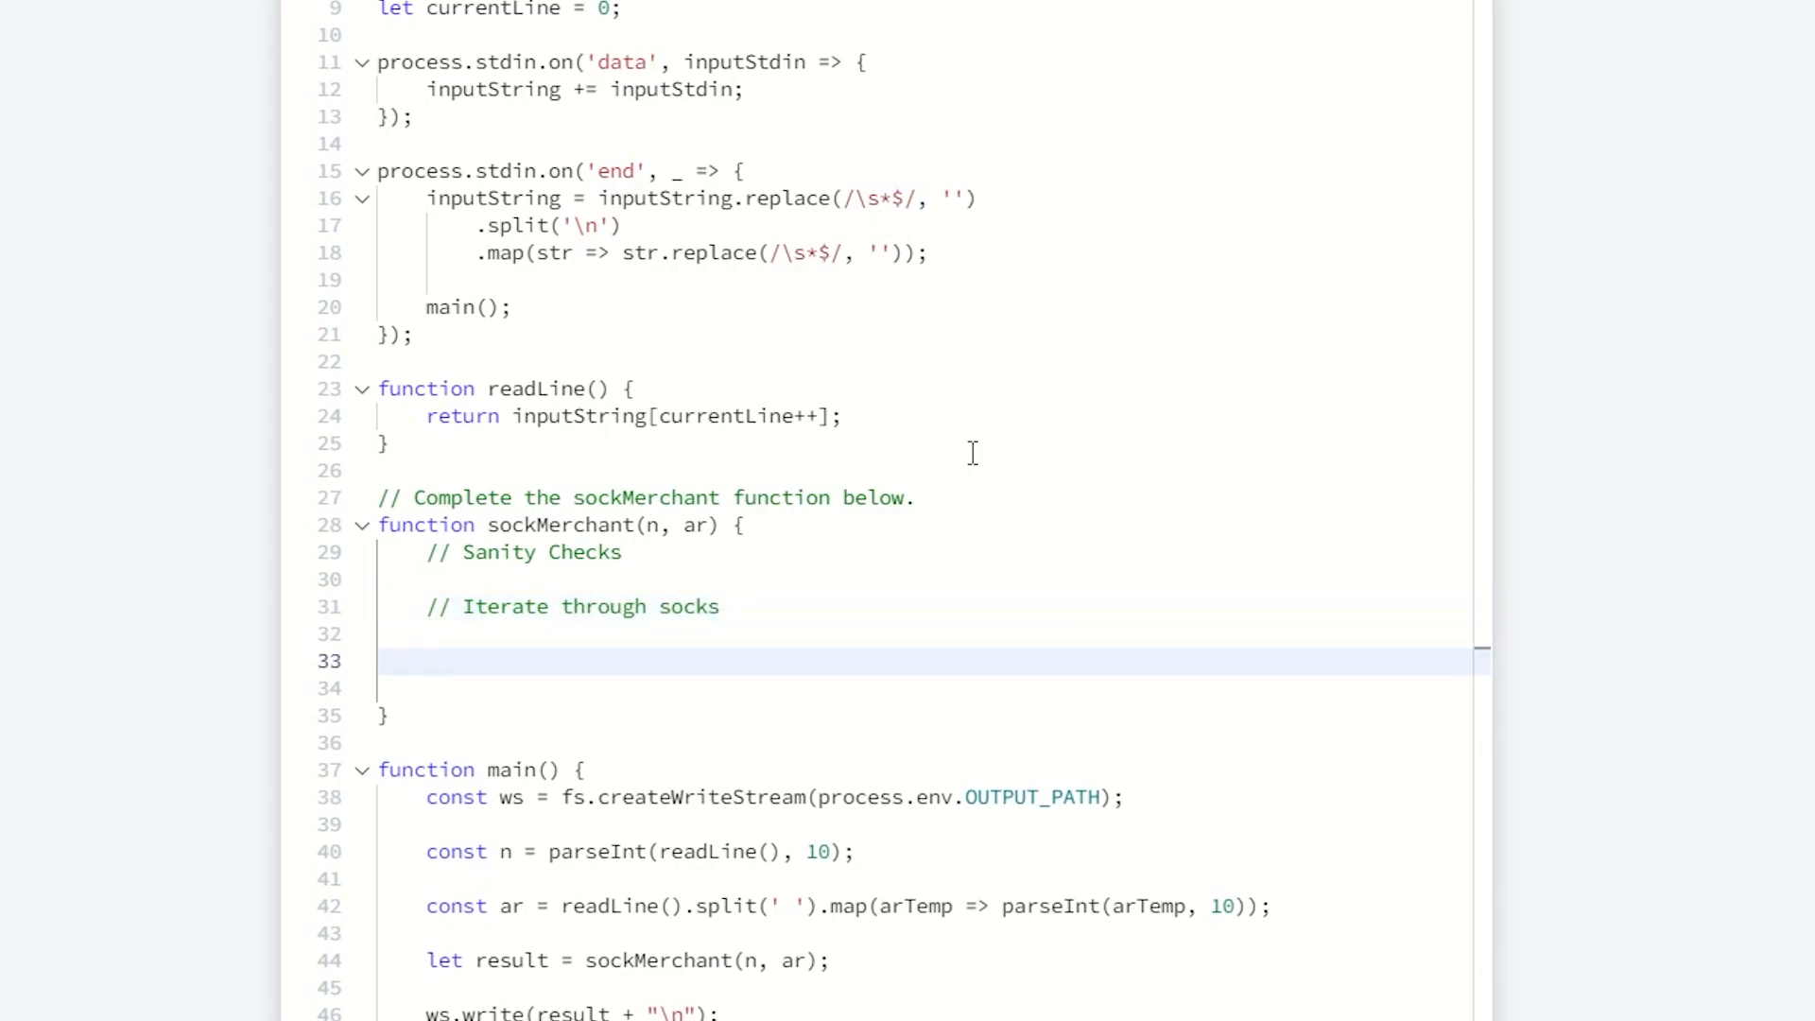
text(//)
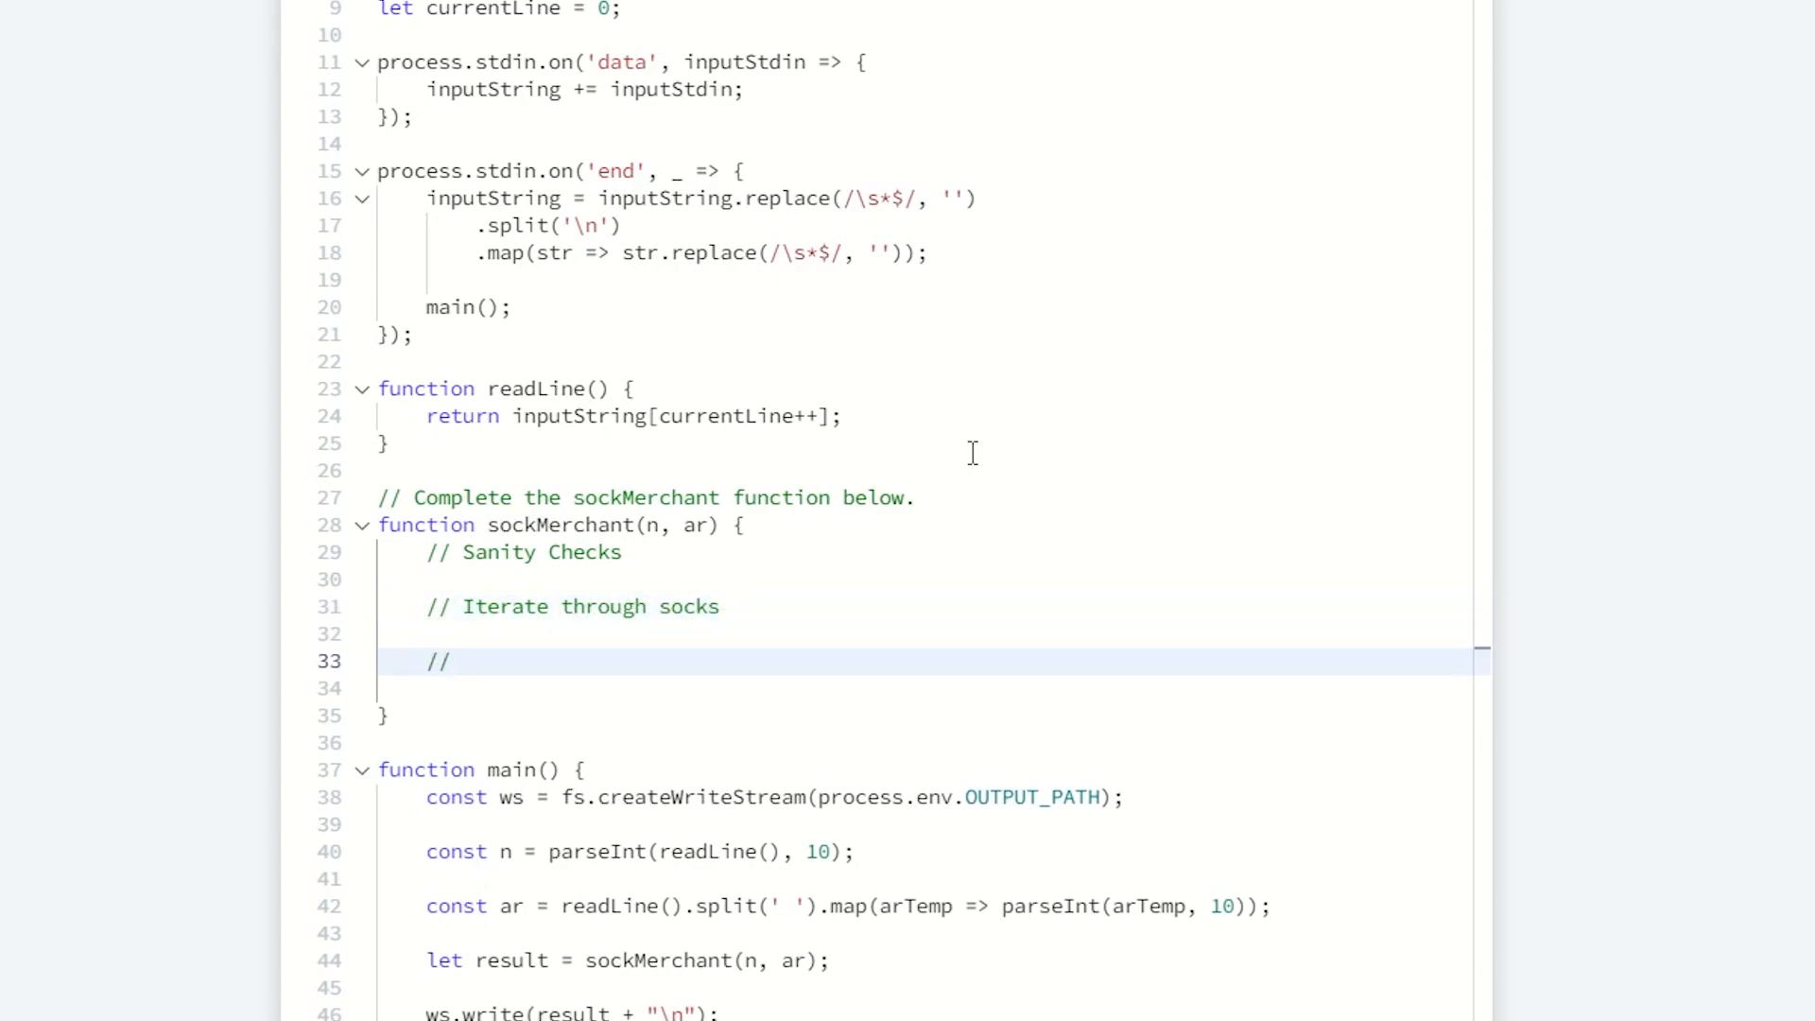
text(Count pairs of socks)
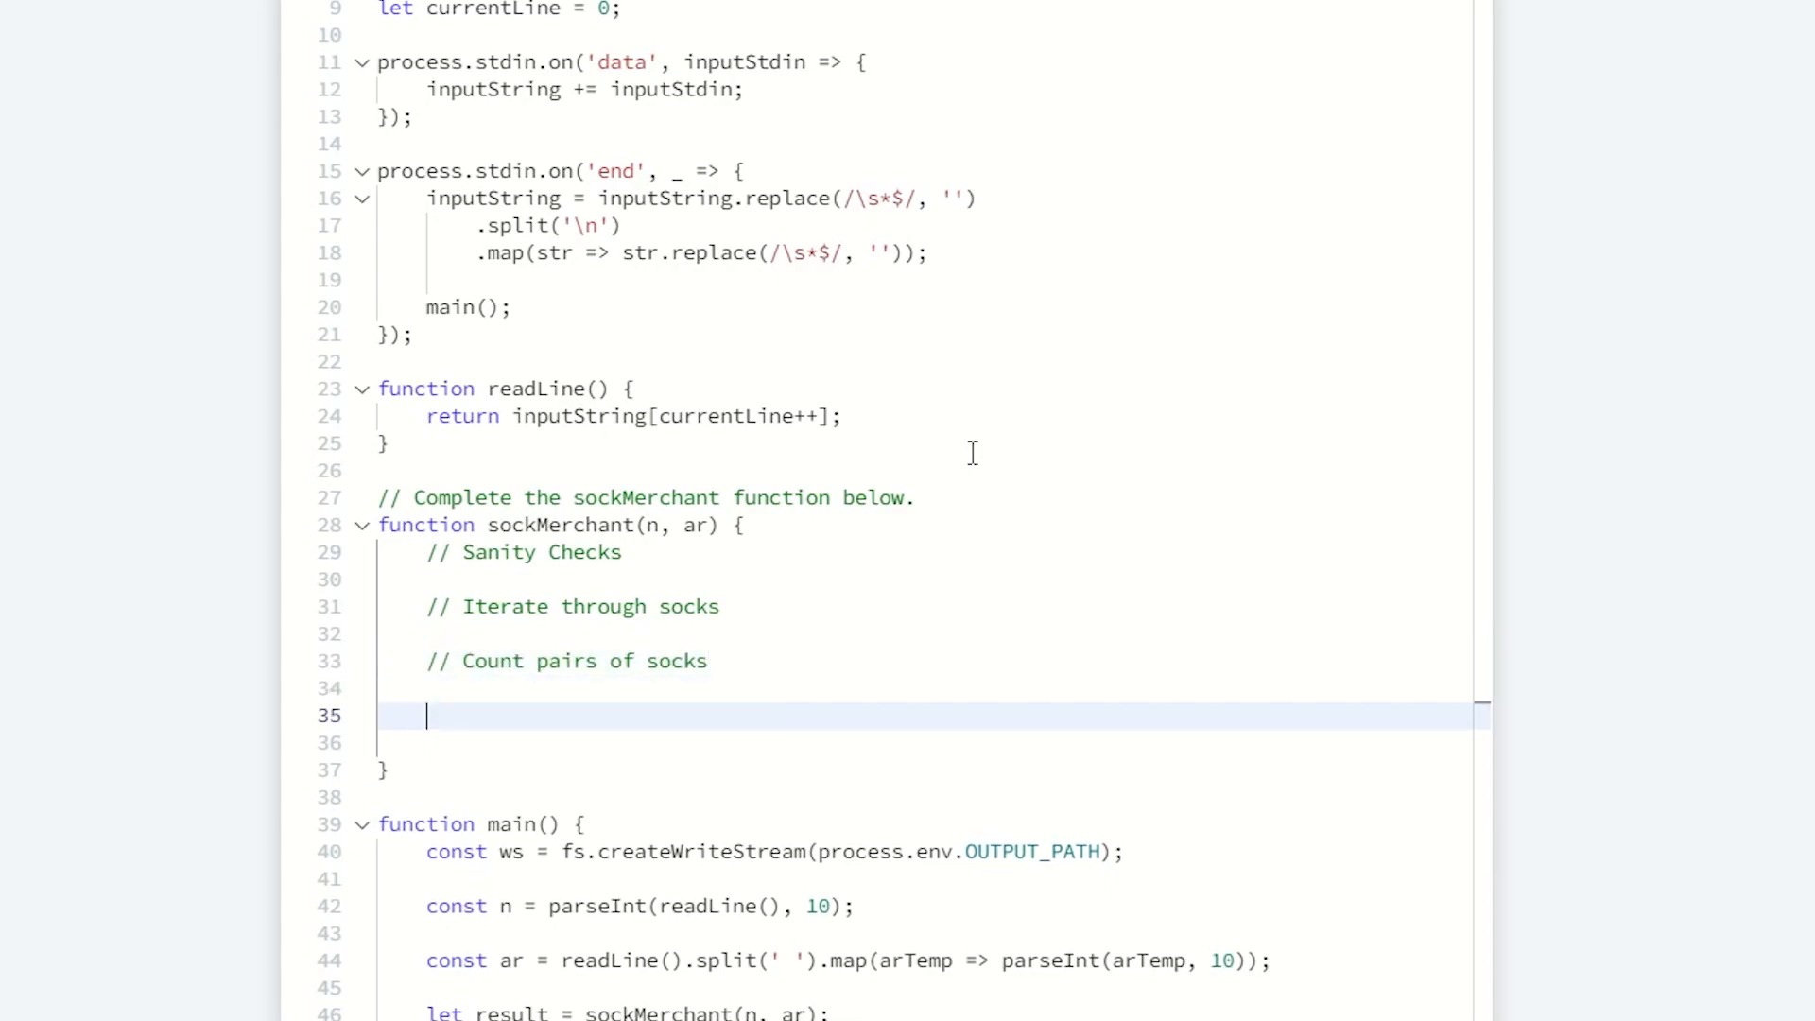
text(// return)
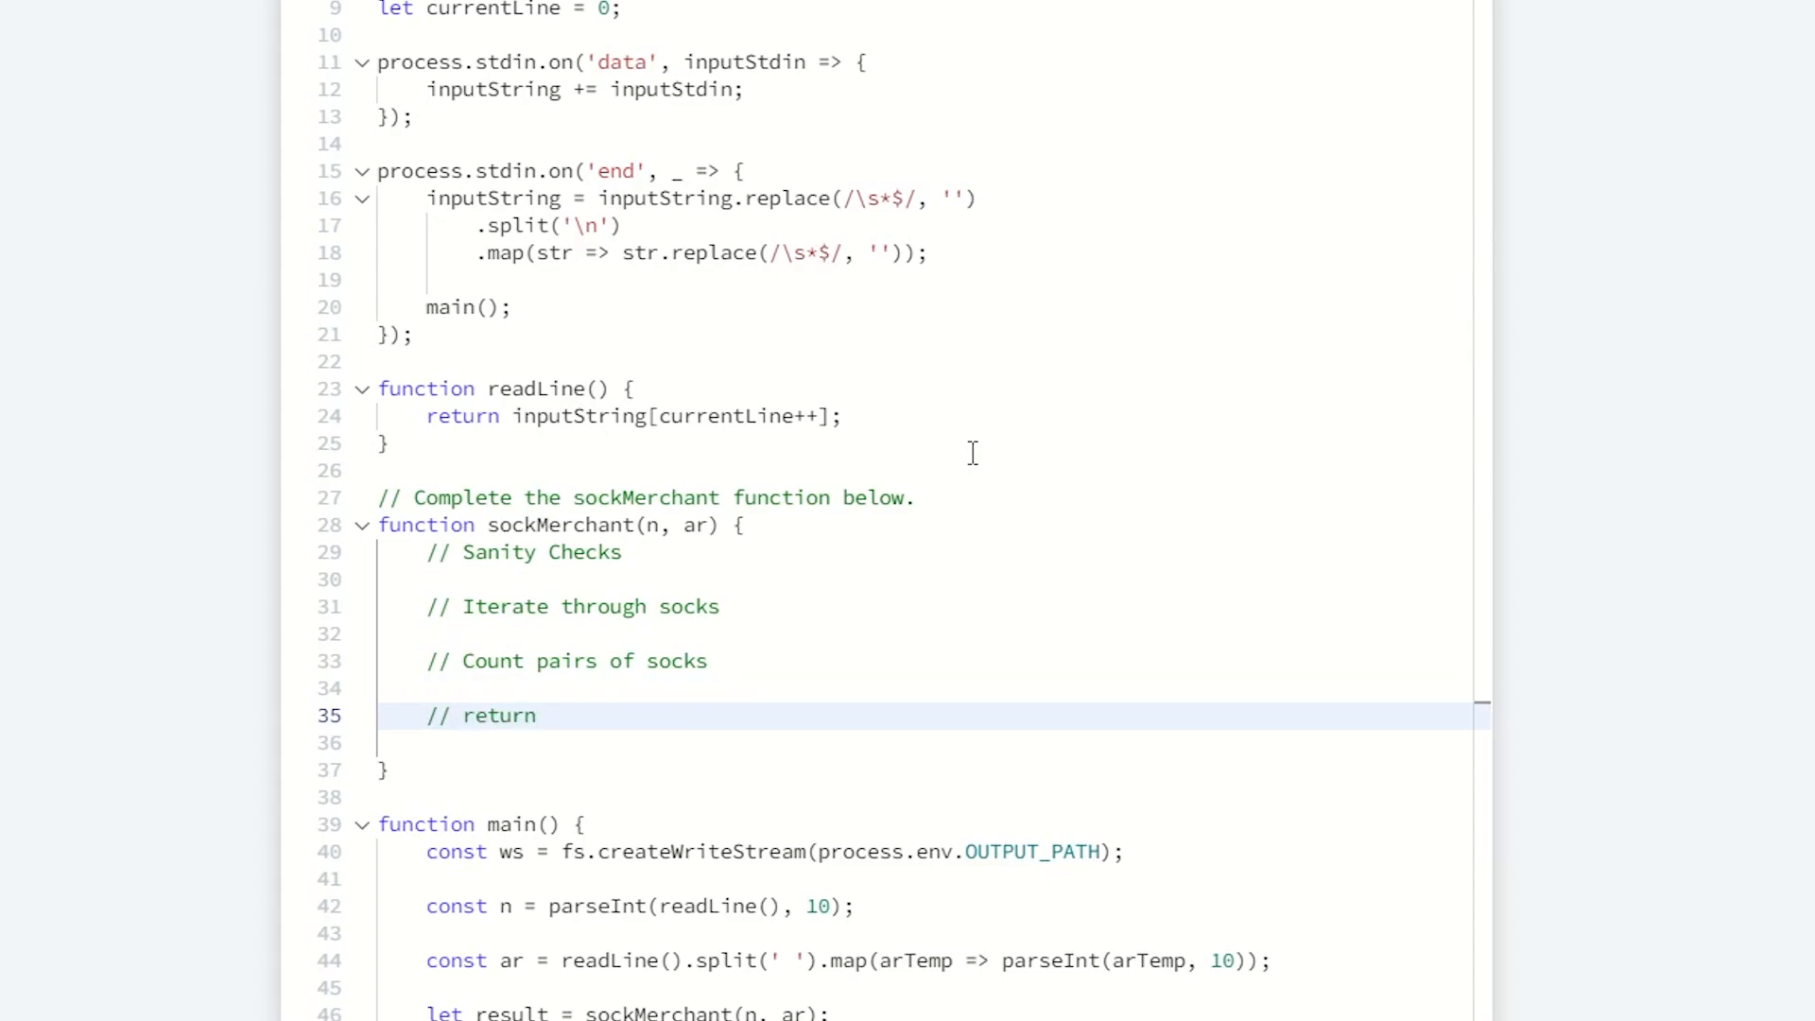
text(pairs)
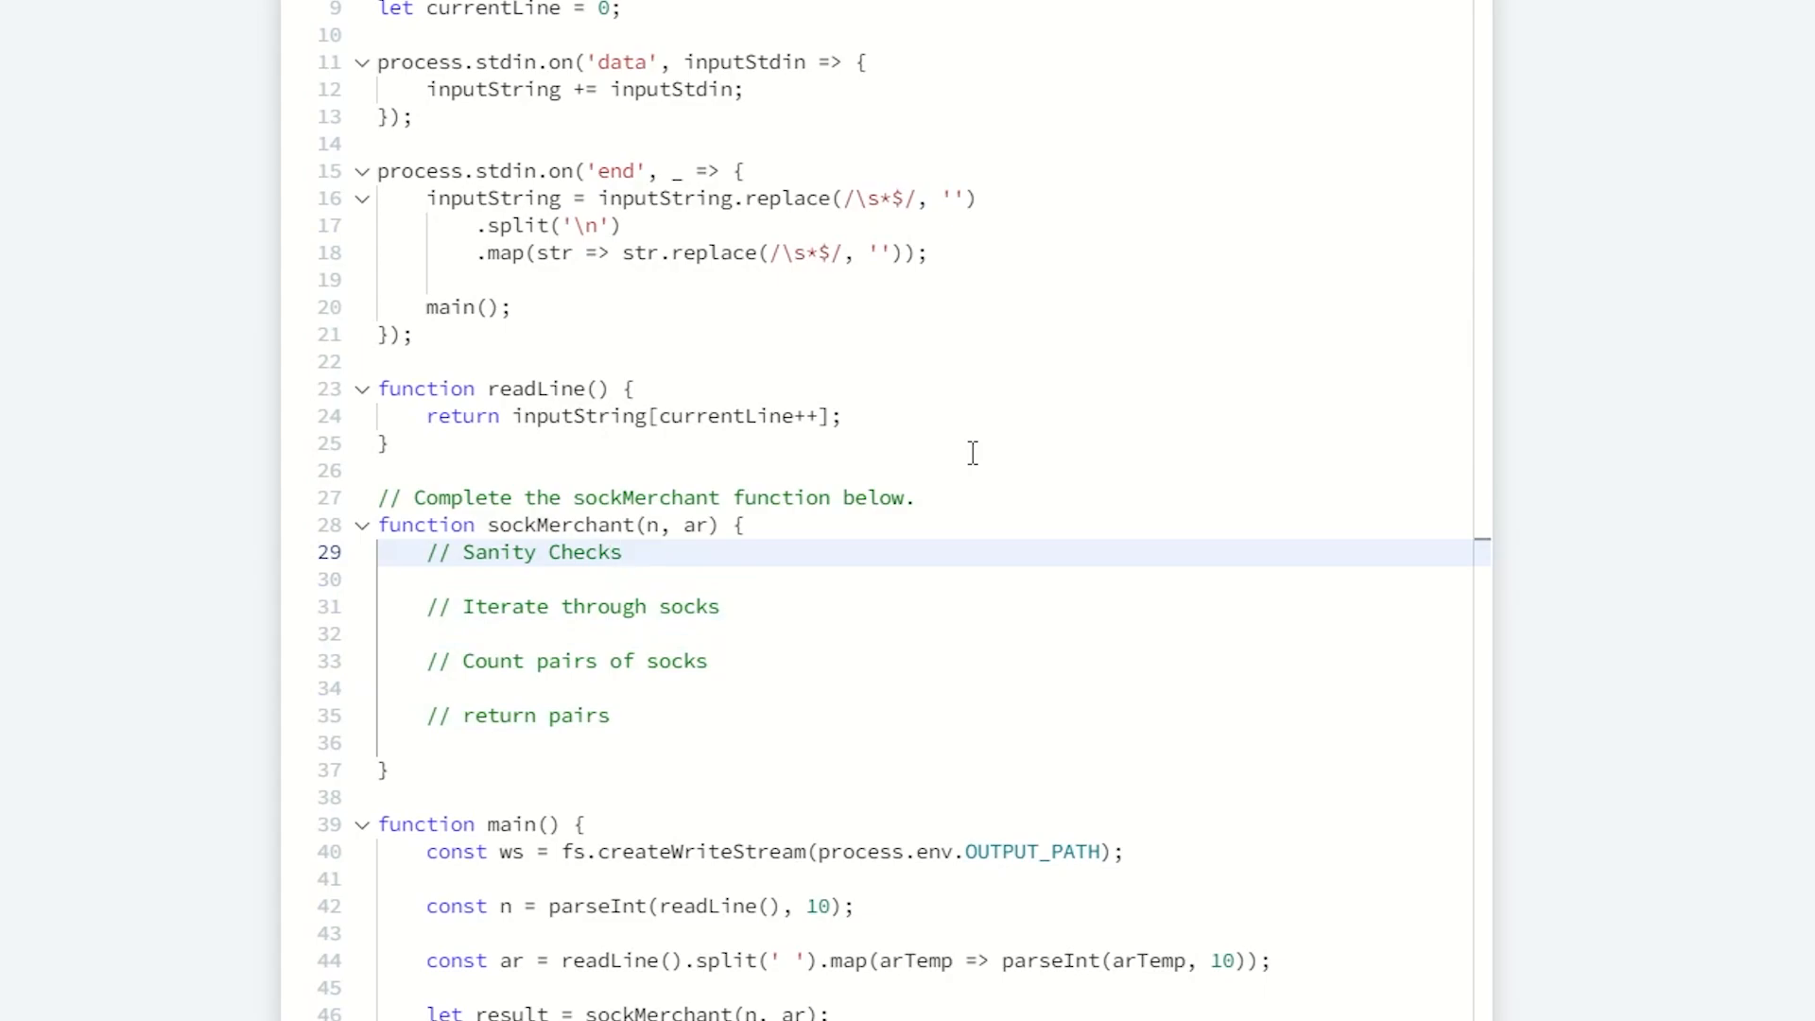
text(if())
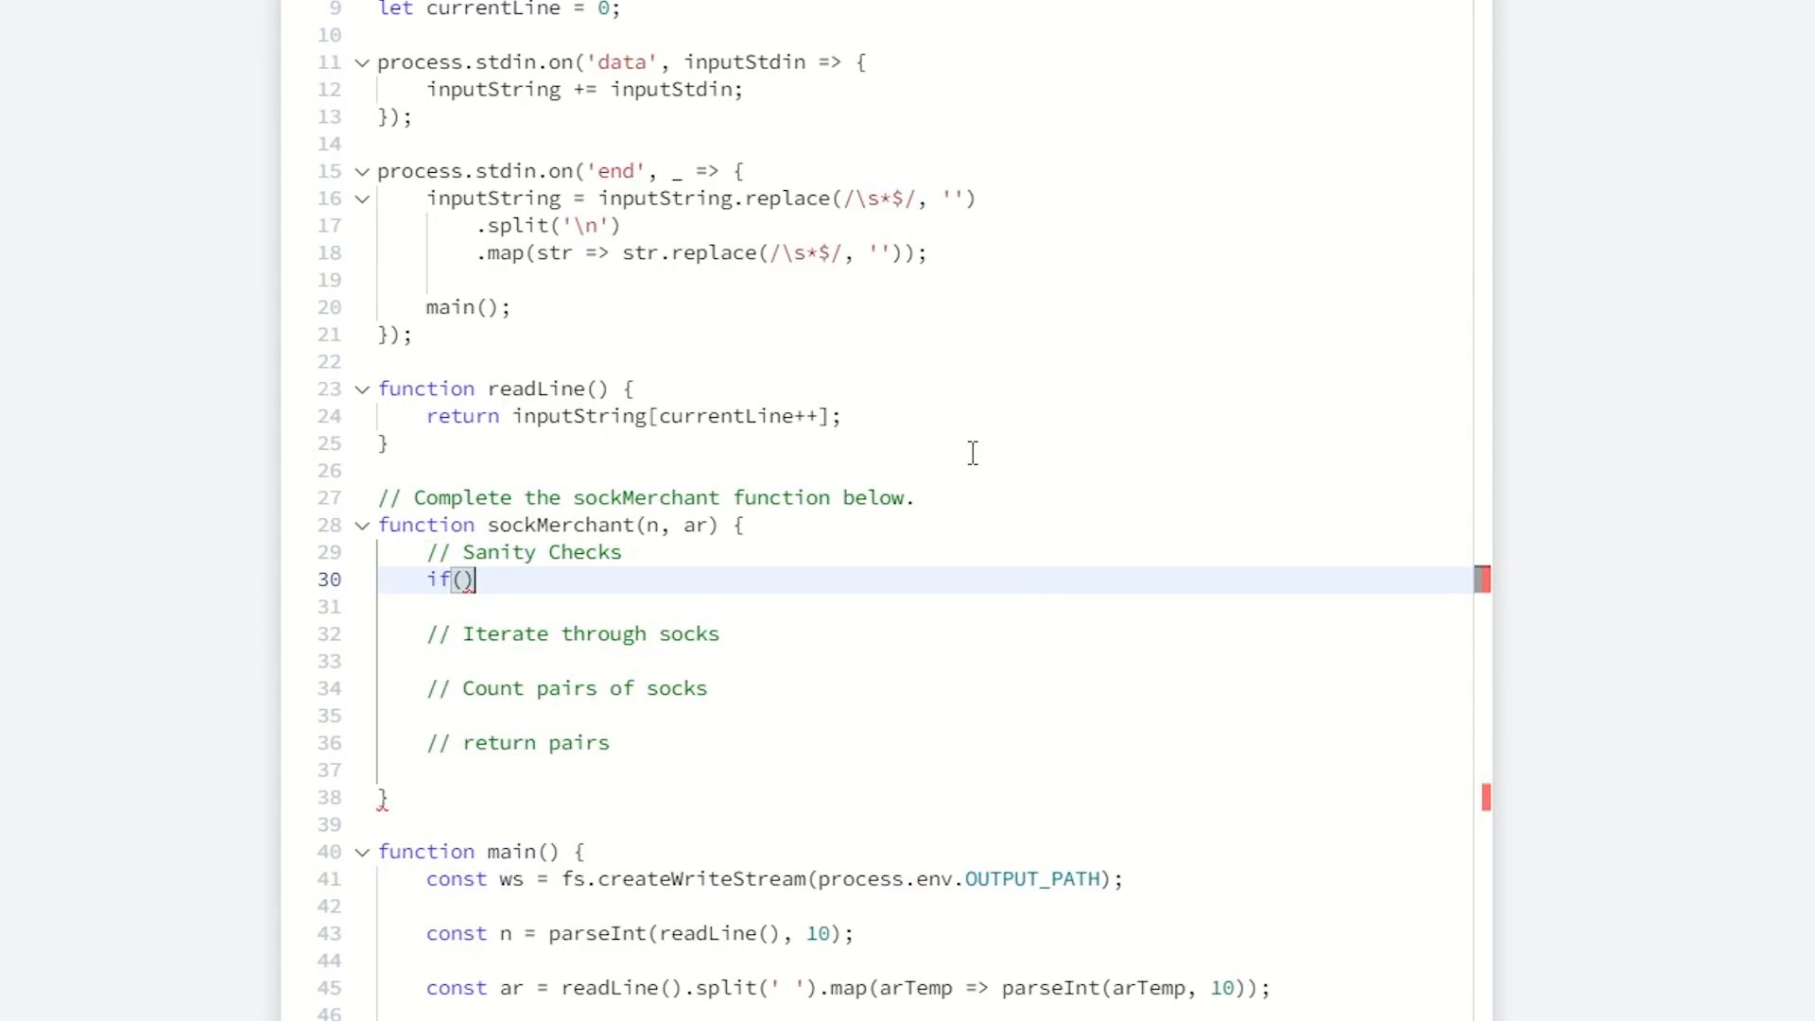
Step: Write if (!ar || ar.length !== n) return 0; followed by a blank line
click(472, 525)
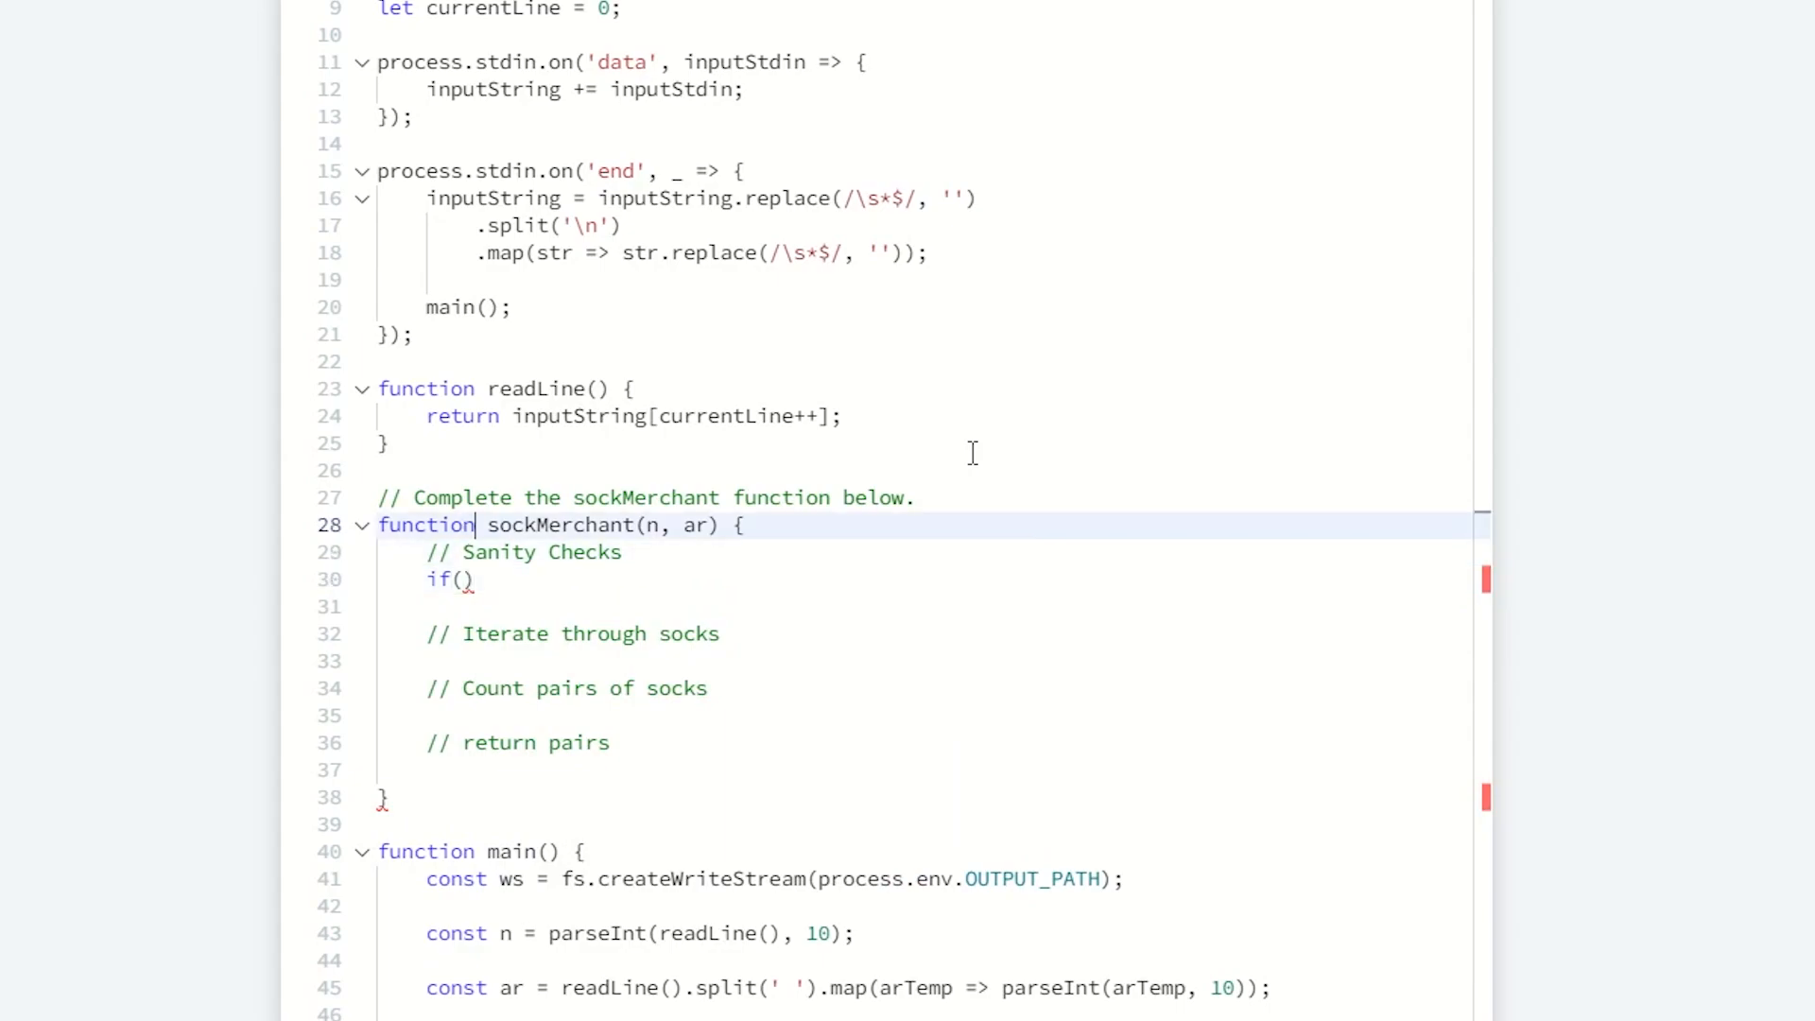
double_click(696, 524)
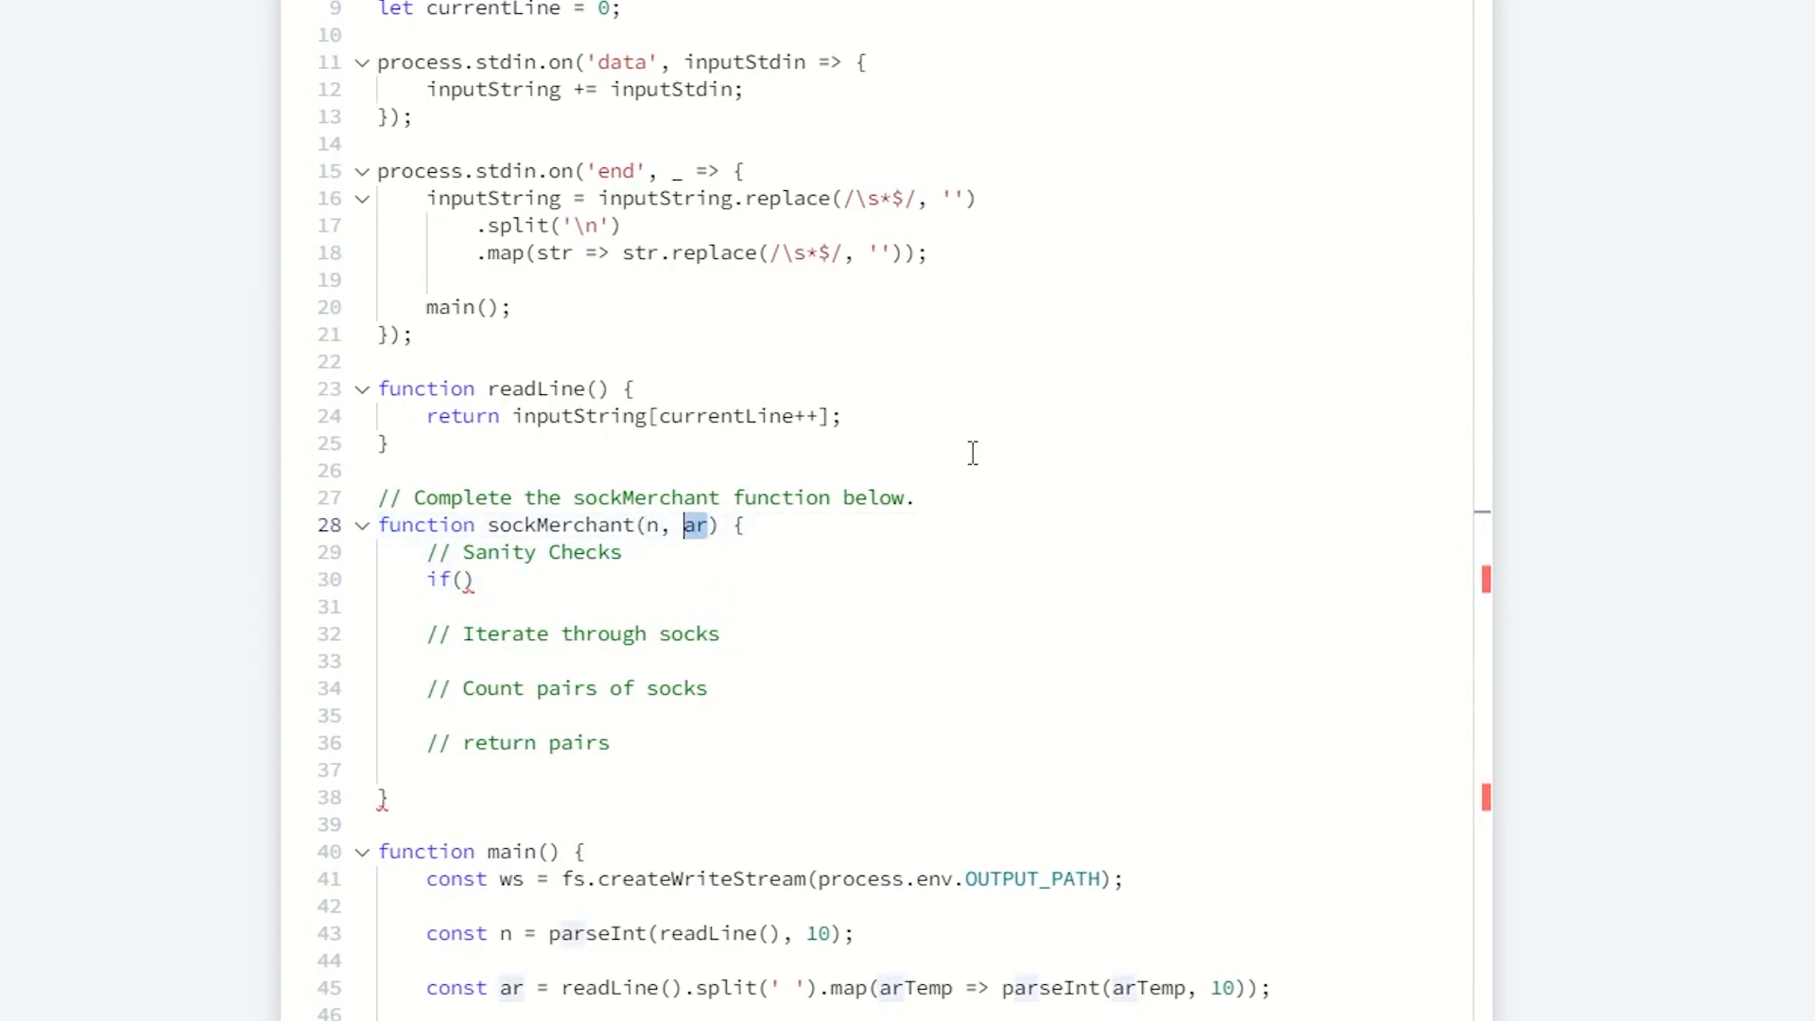
text(ar)
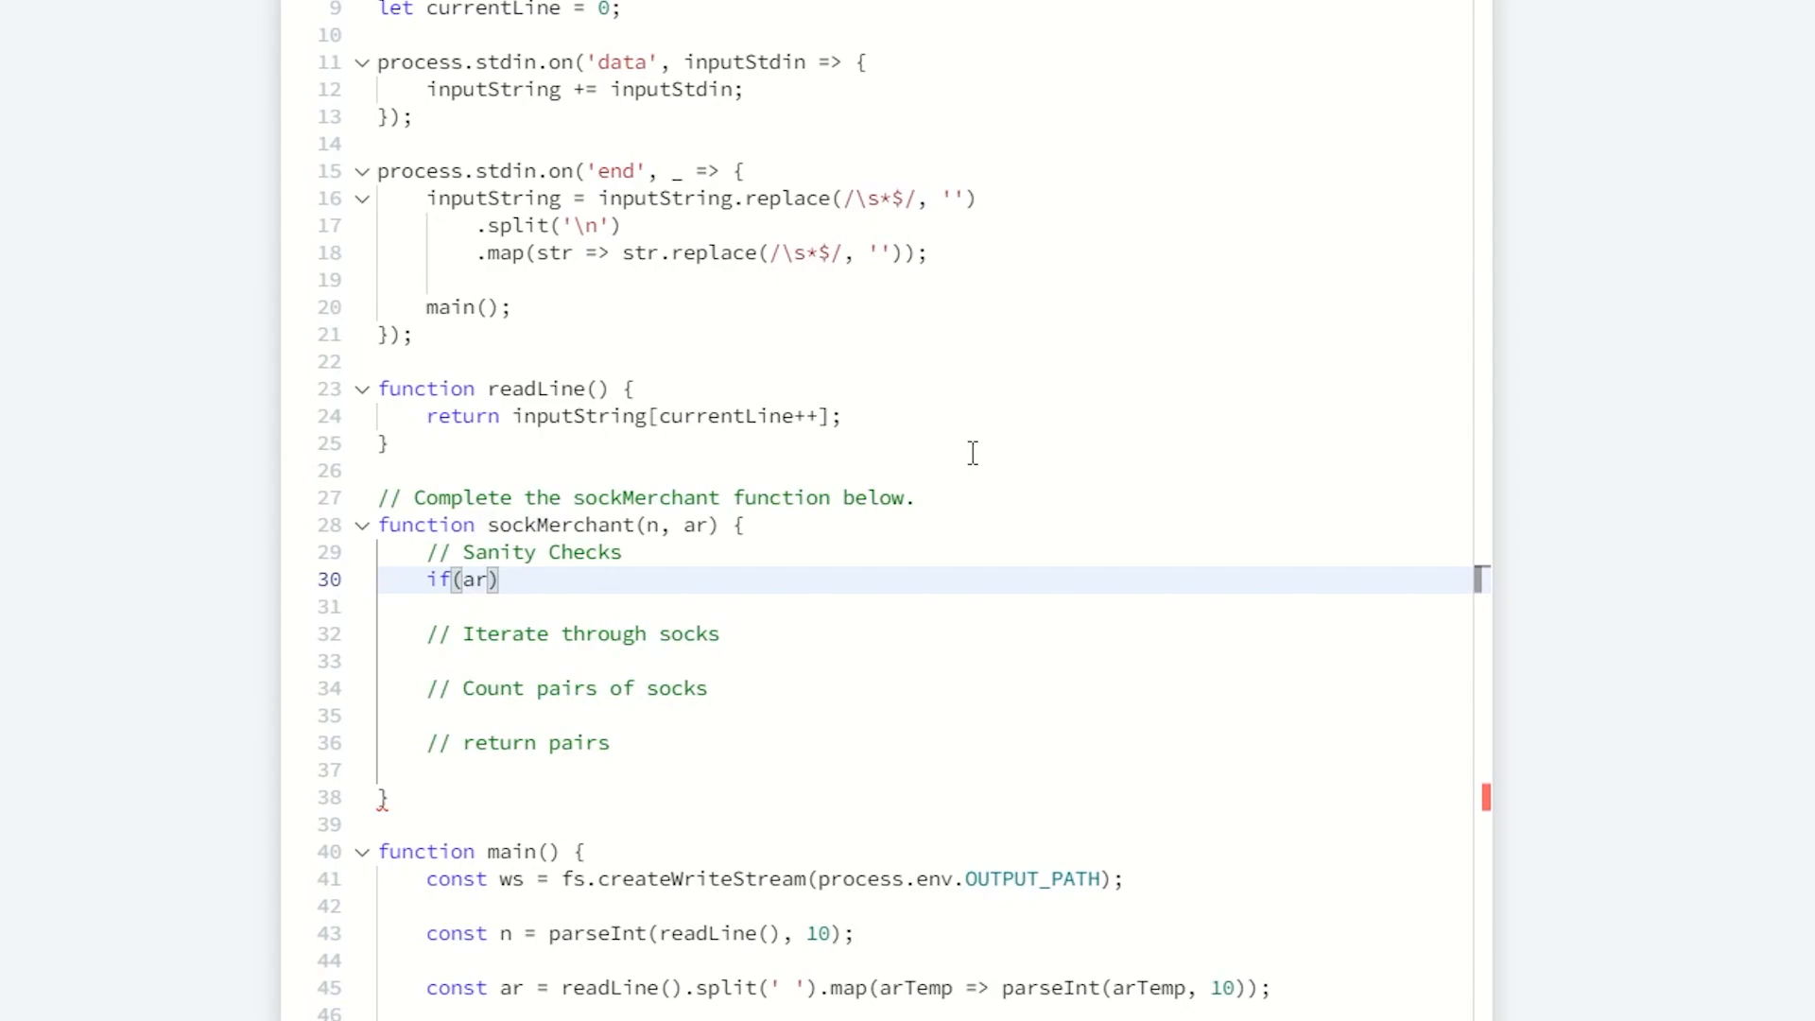
text(!ar || ar.leng)
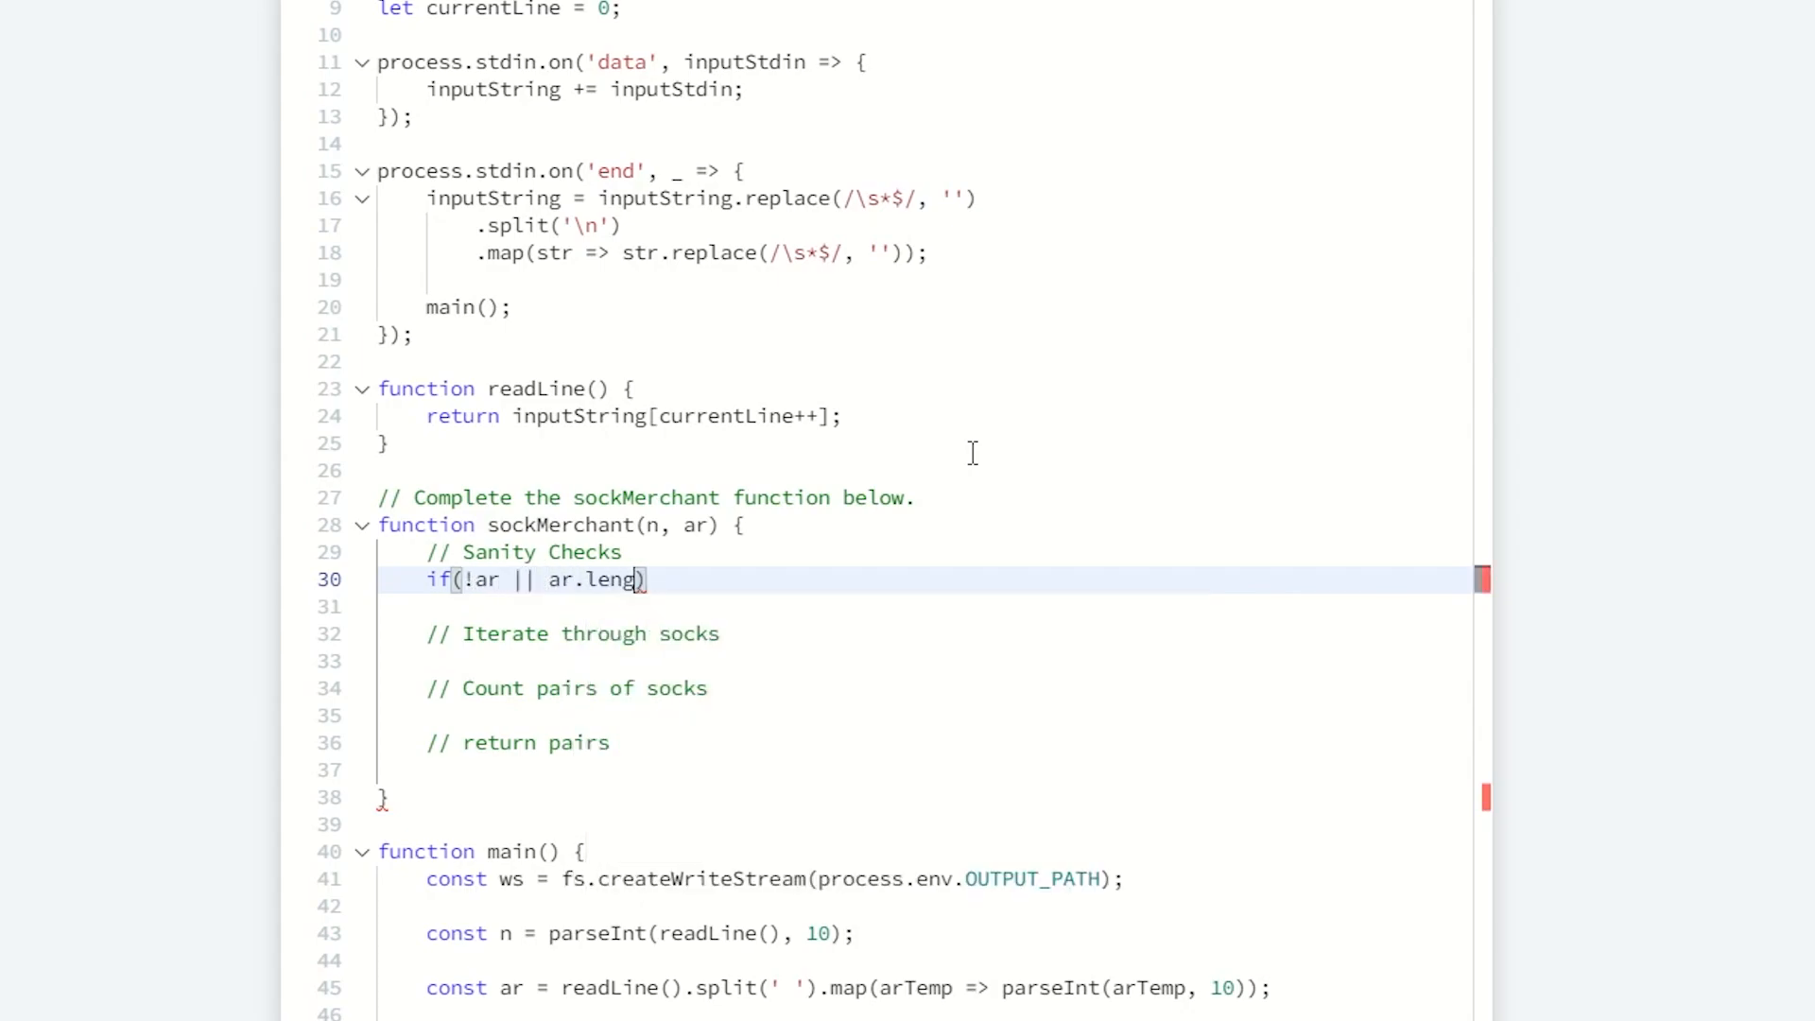
text(th)
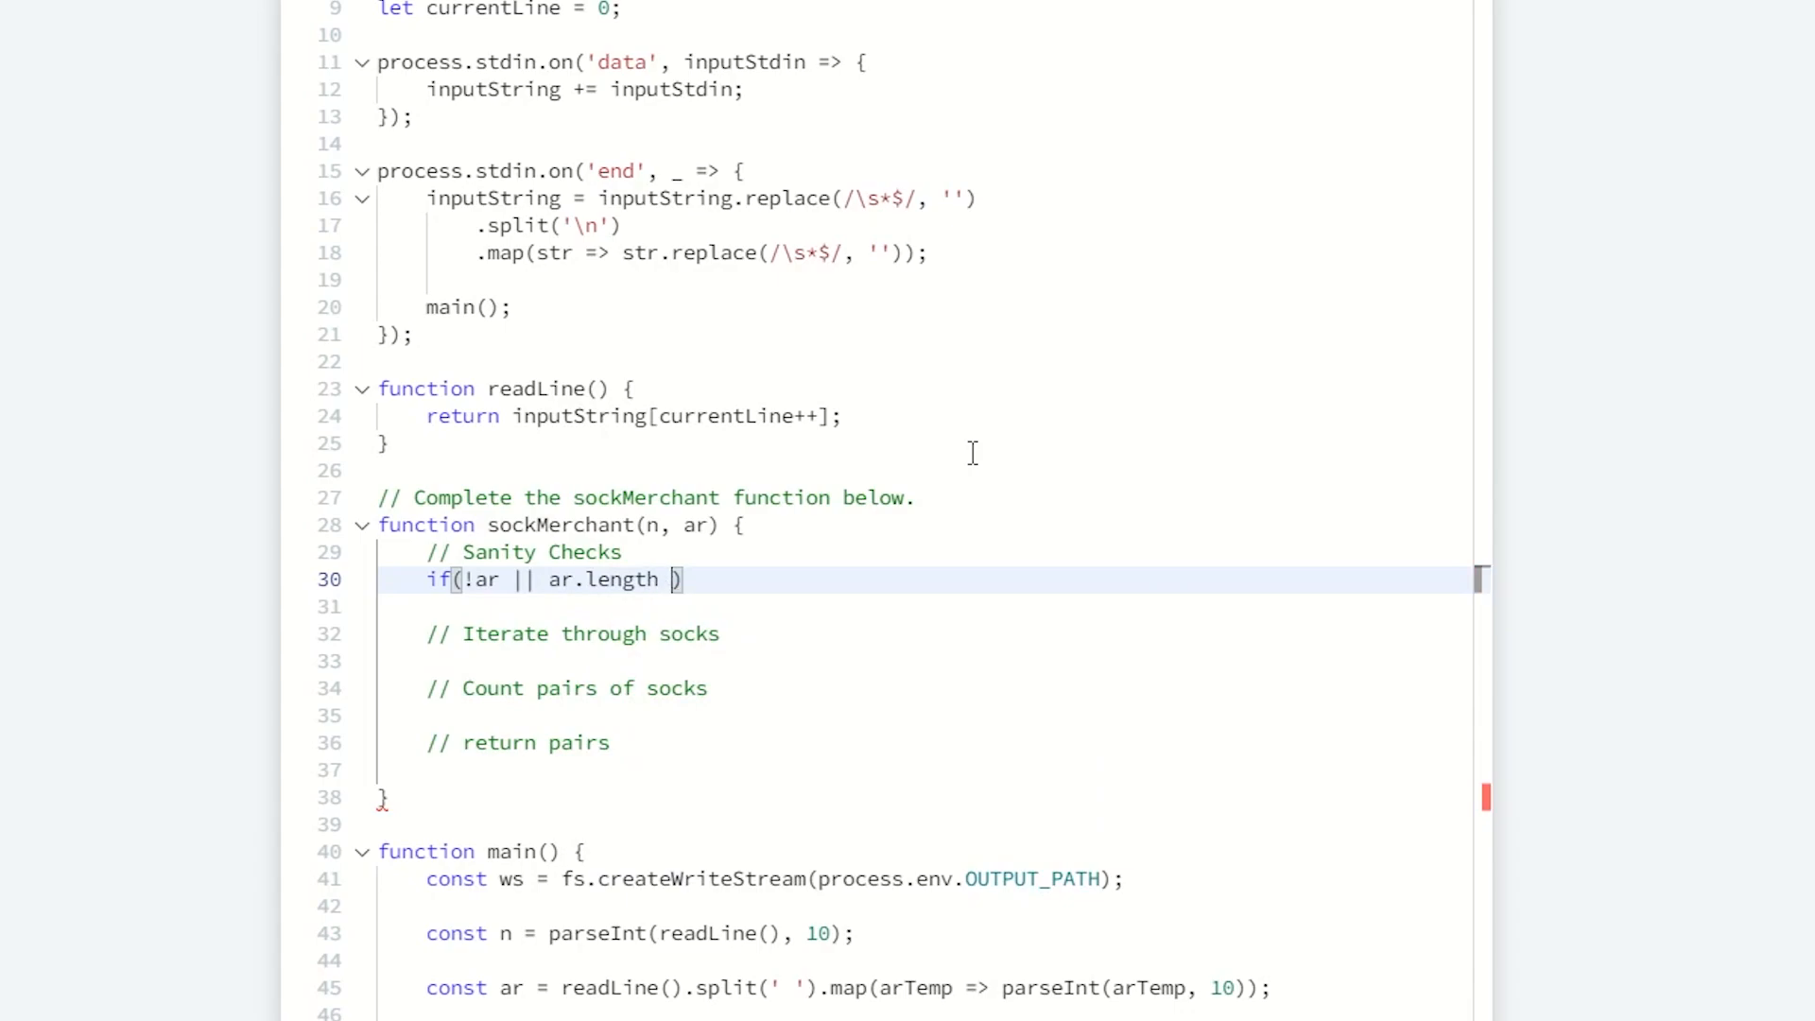
text(!==)
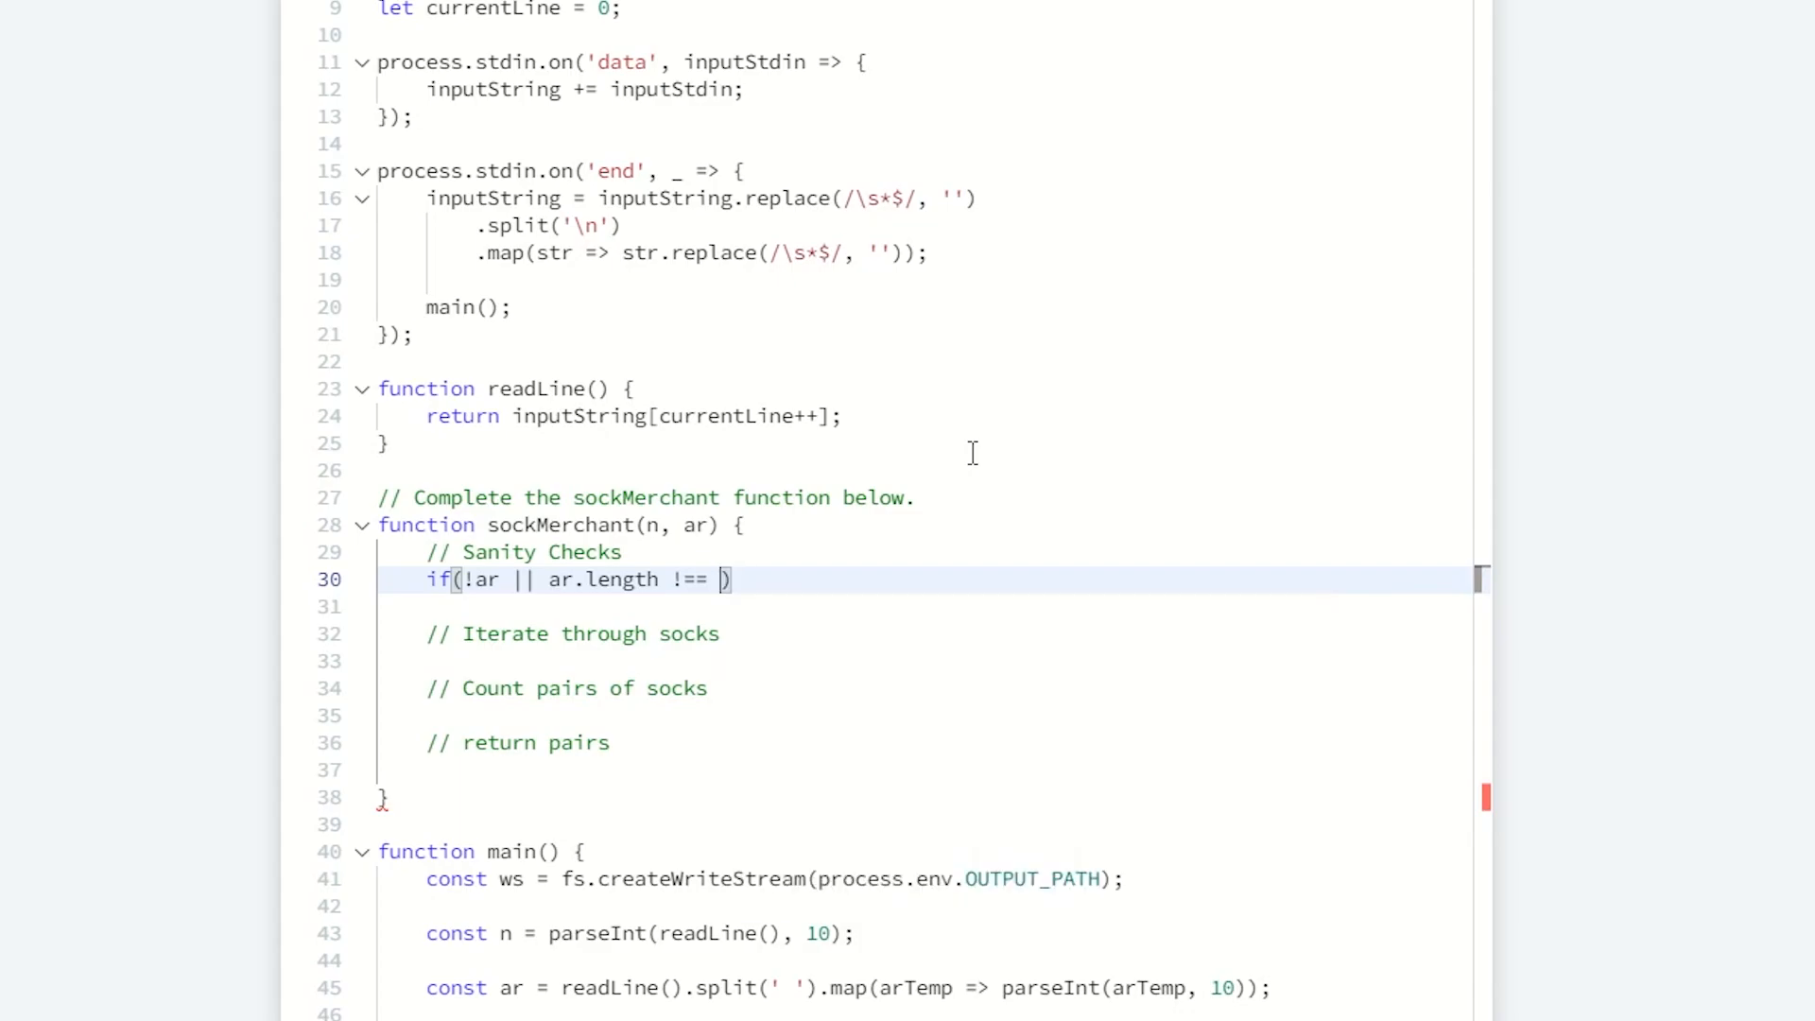
text(n) return)
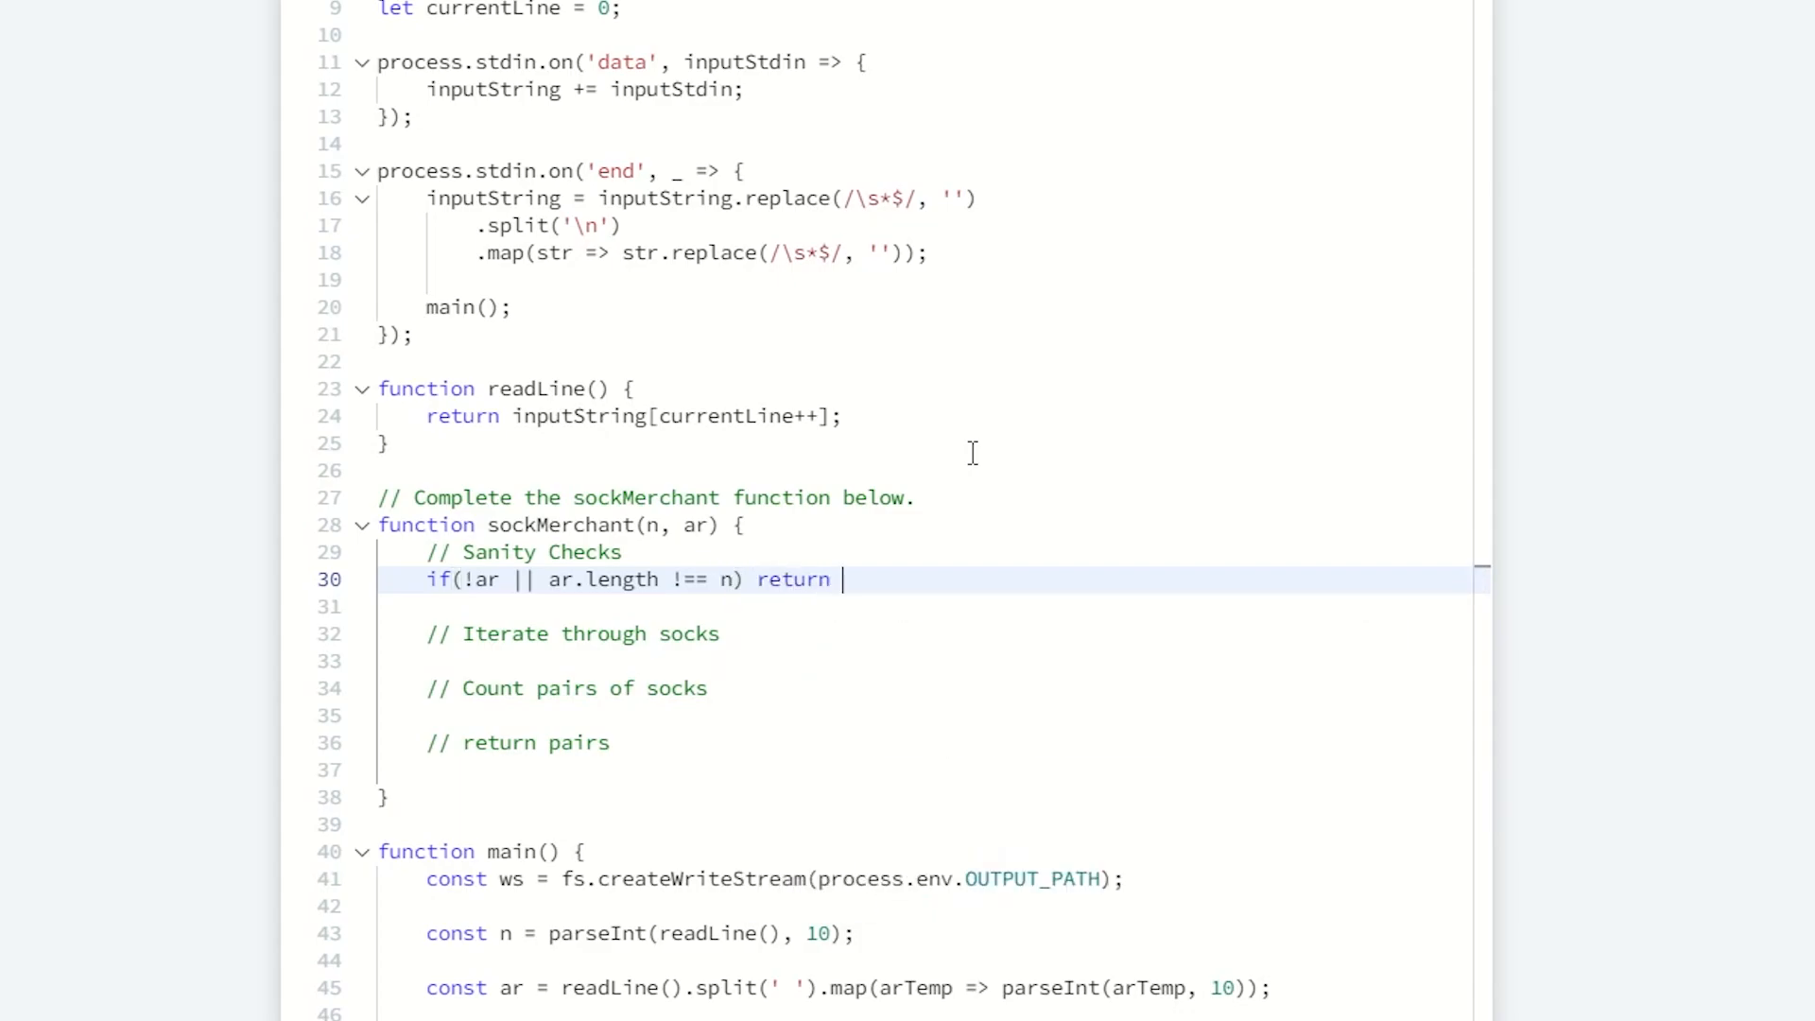
text(0;)
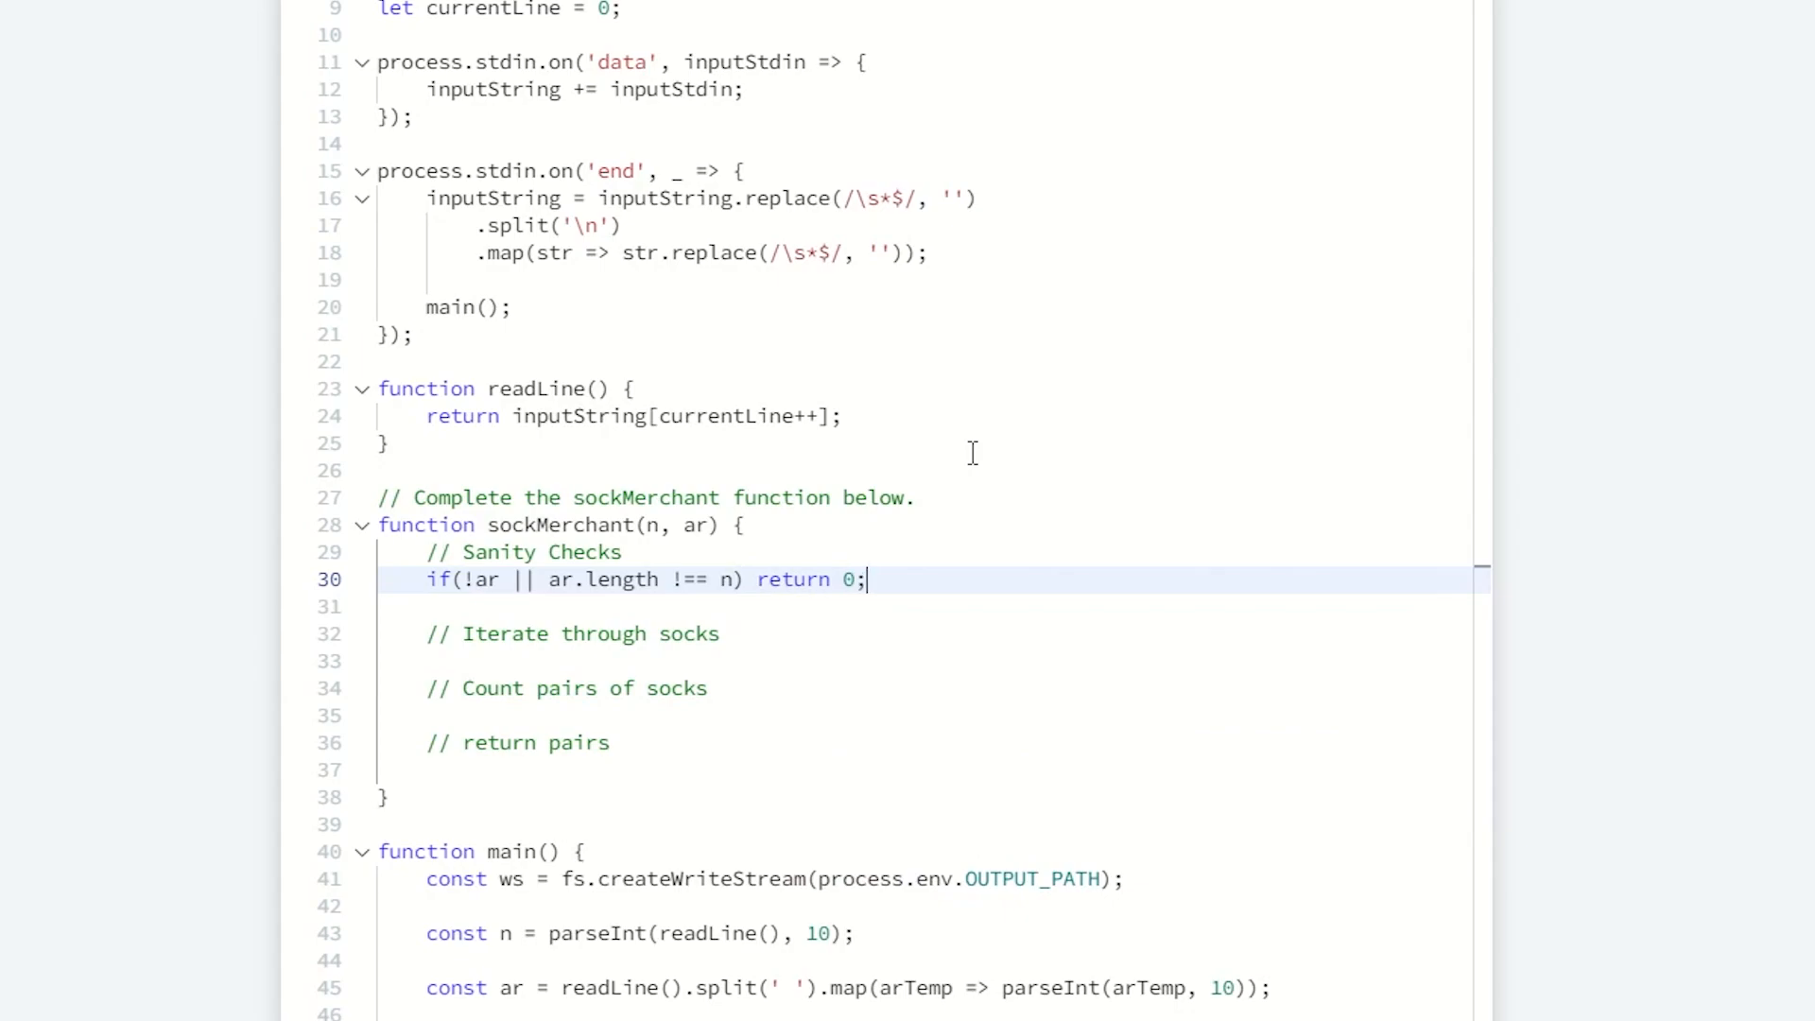
key(Enter)
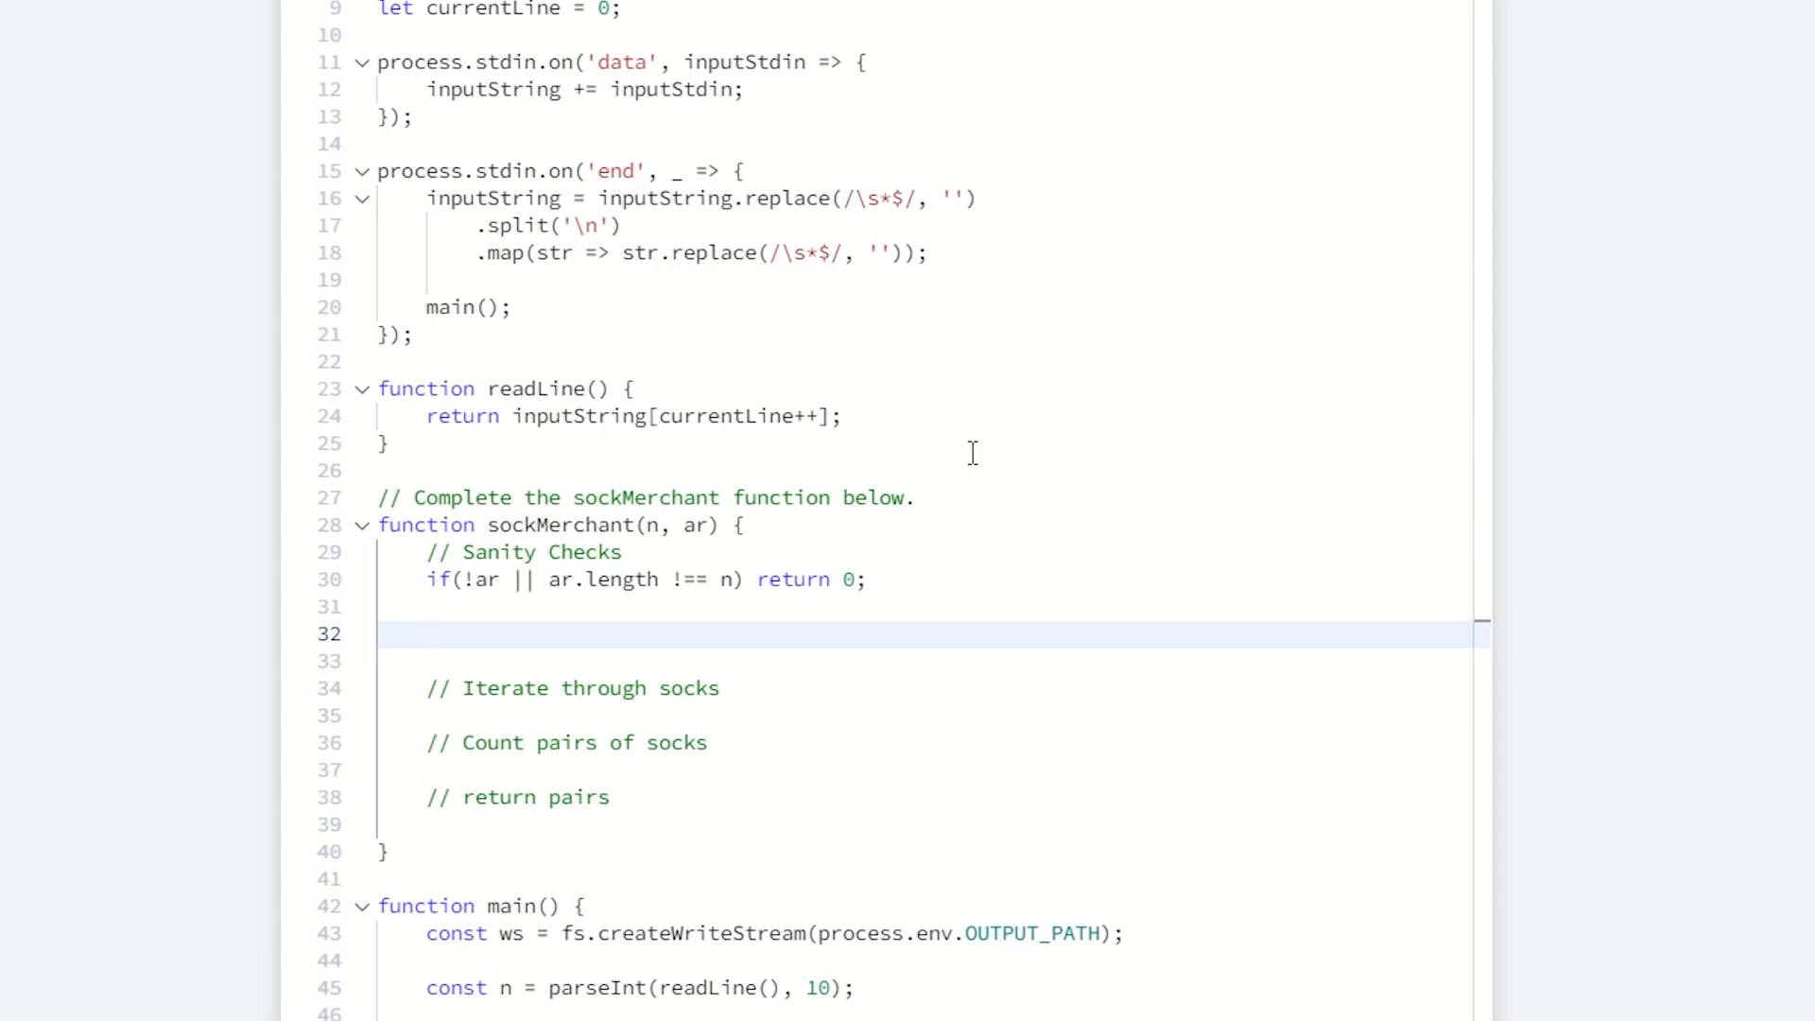
Step: Add let numberOfPairs = 0; and return numberOfPairs; at the function's end
text(let)
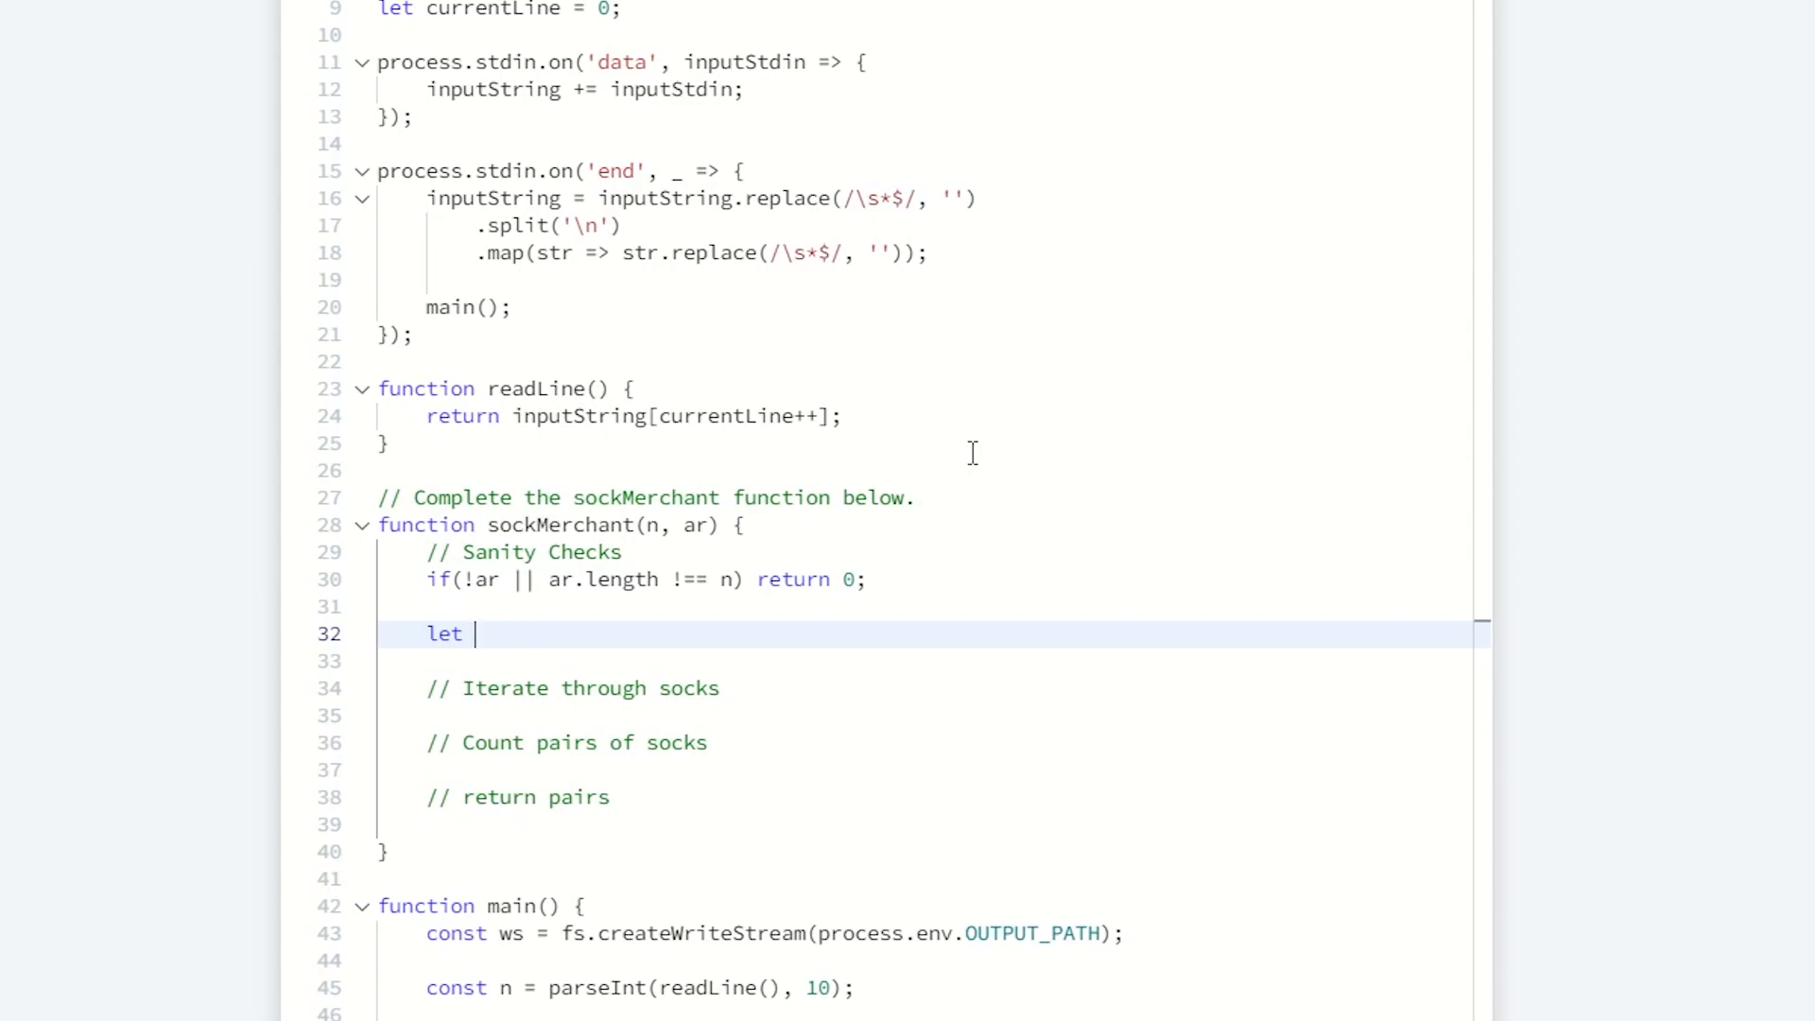
text(numberOfPairs)
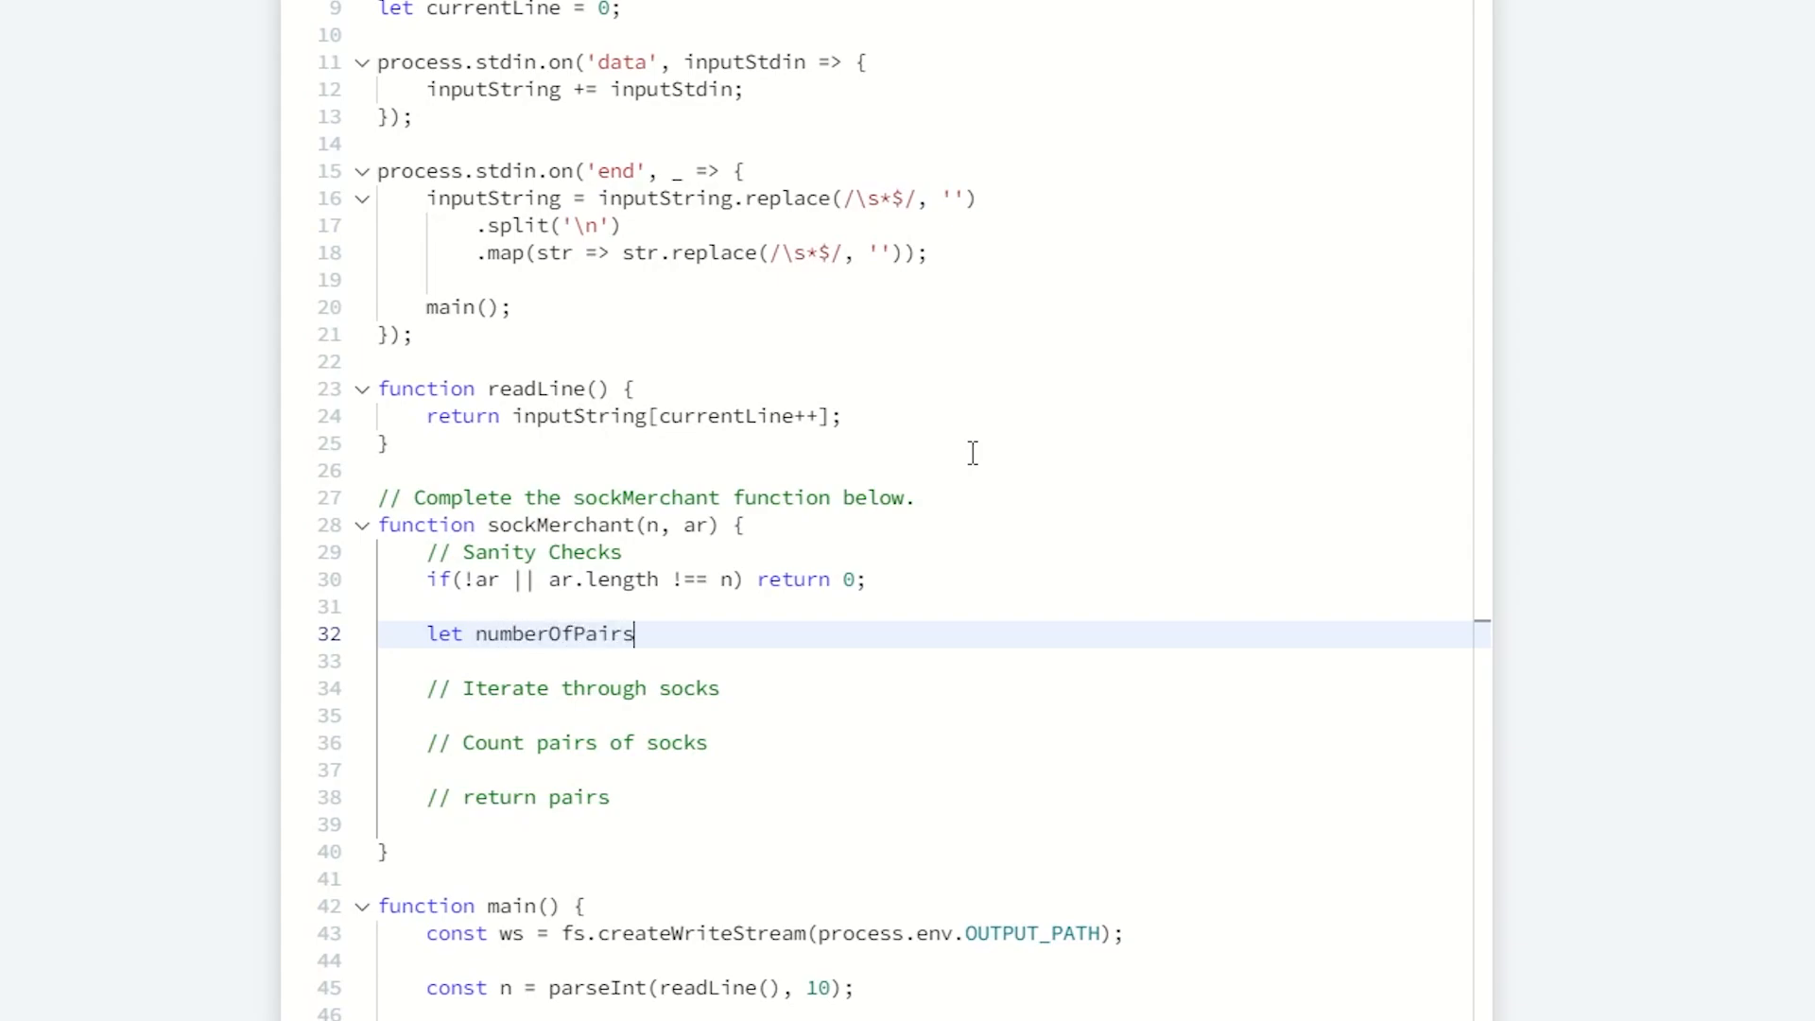
text(= 0;)
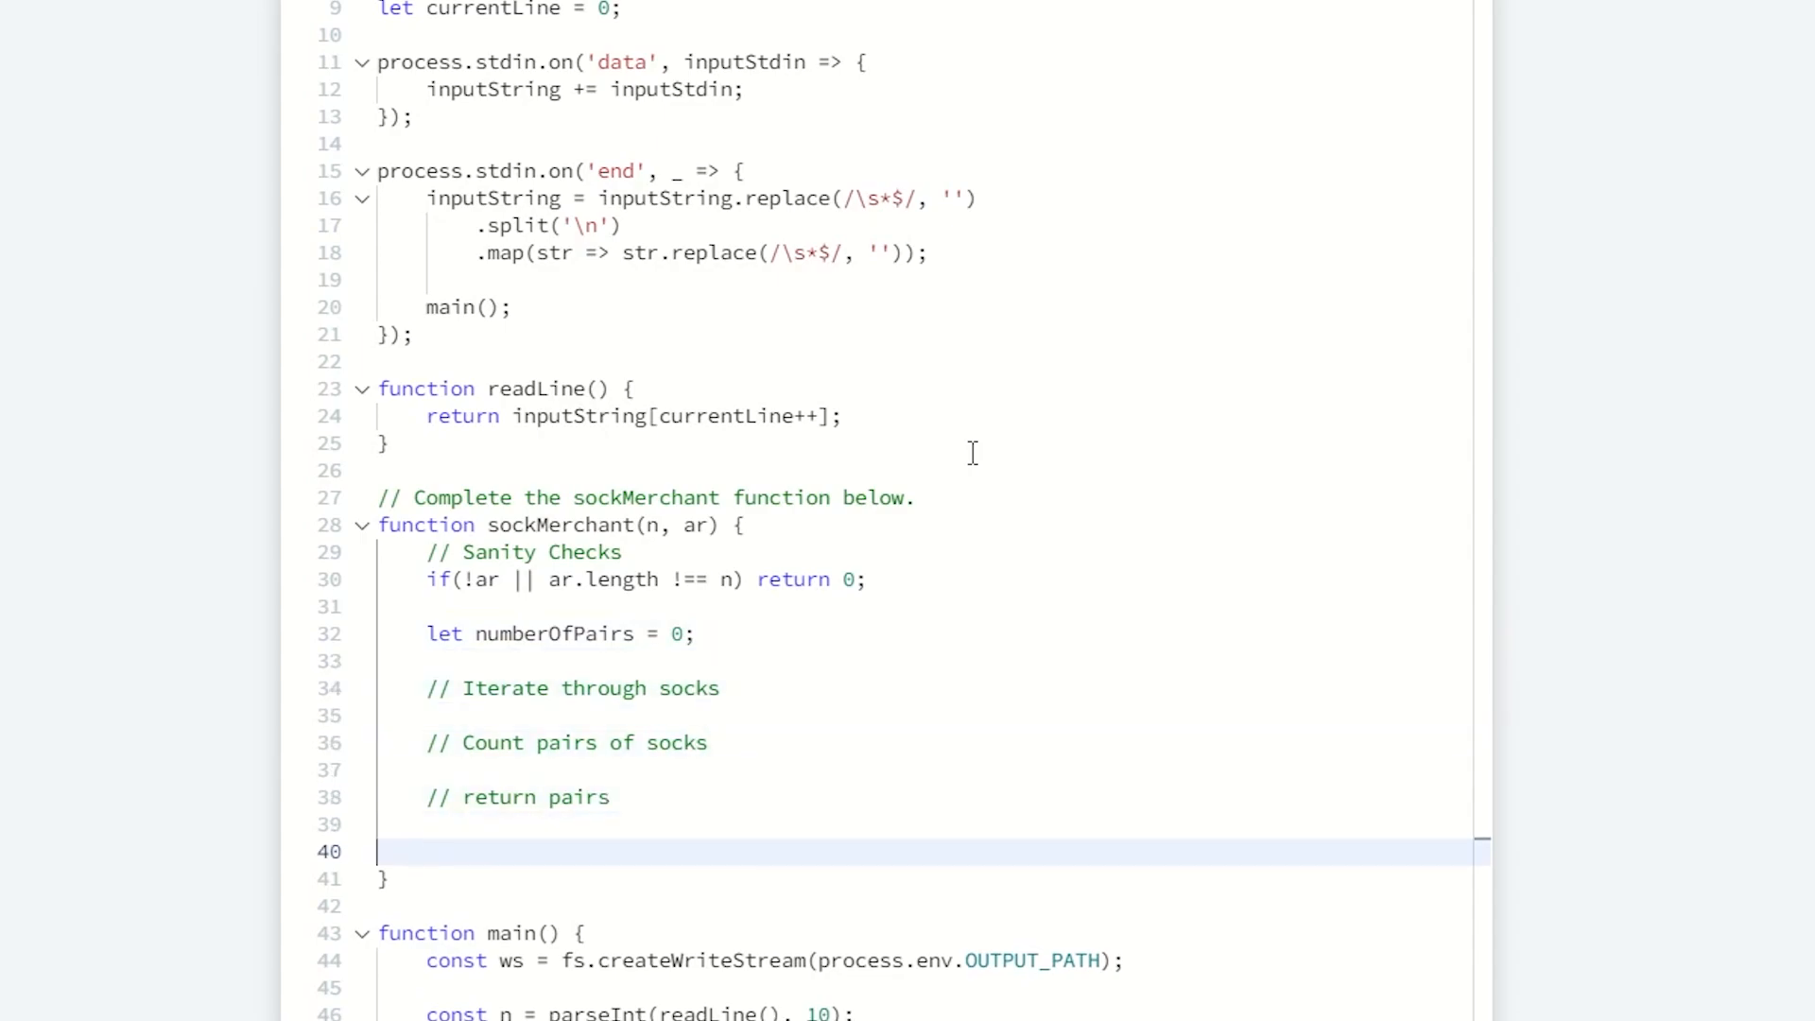
text(return)
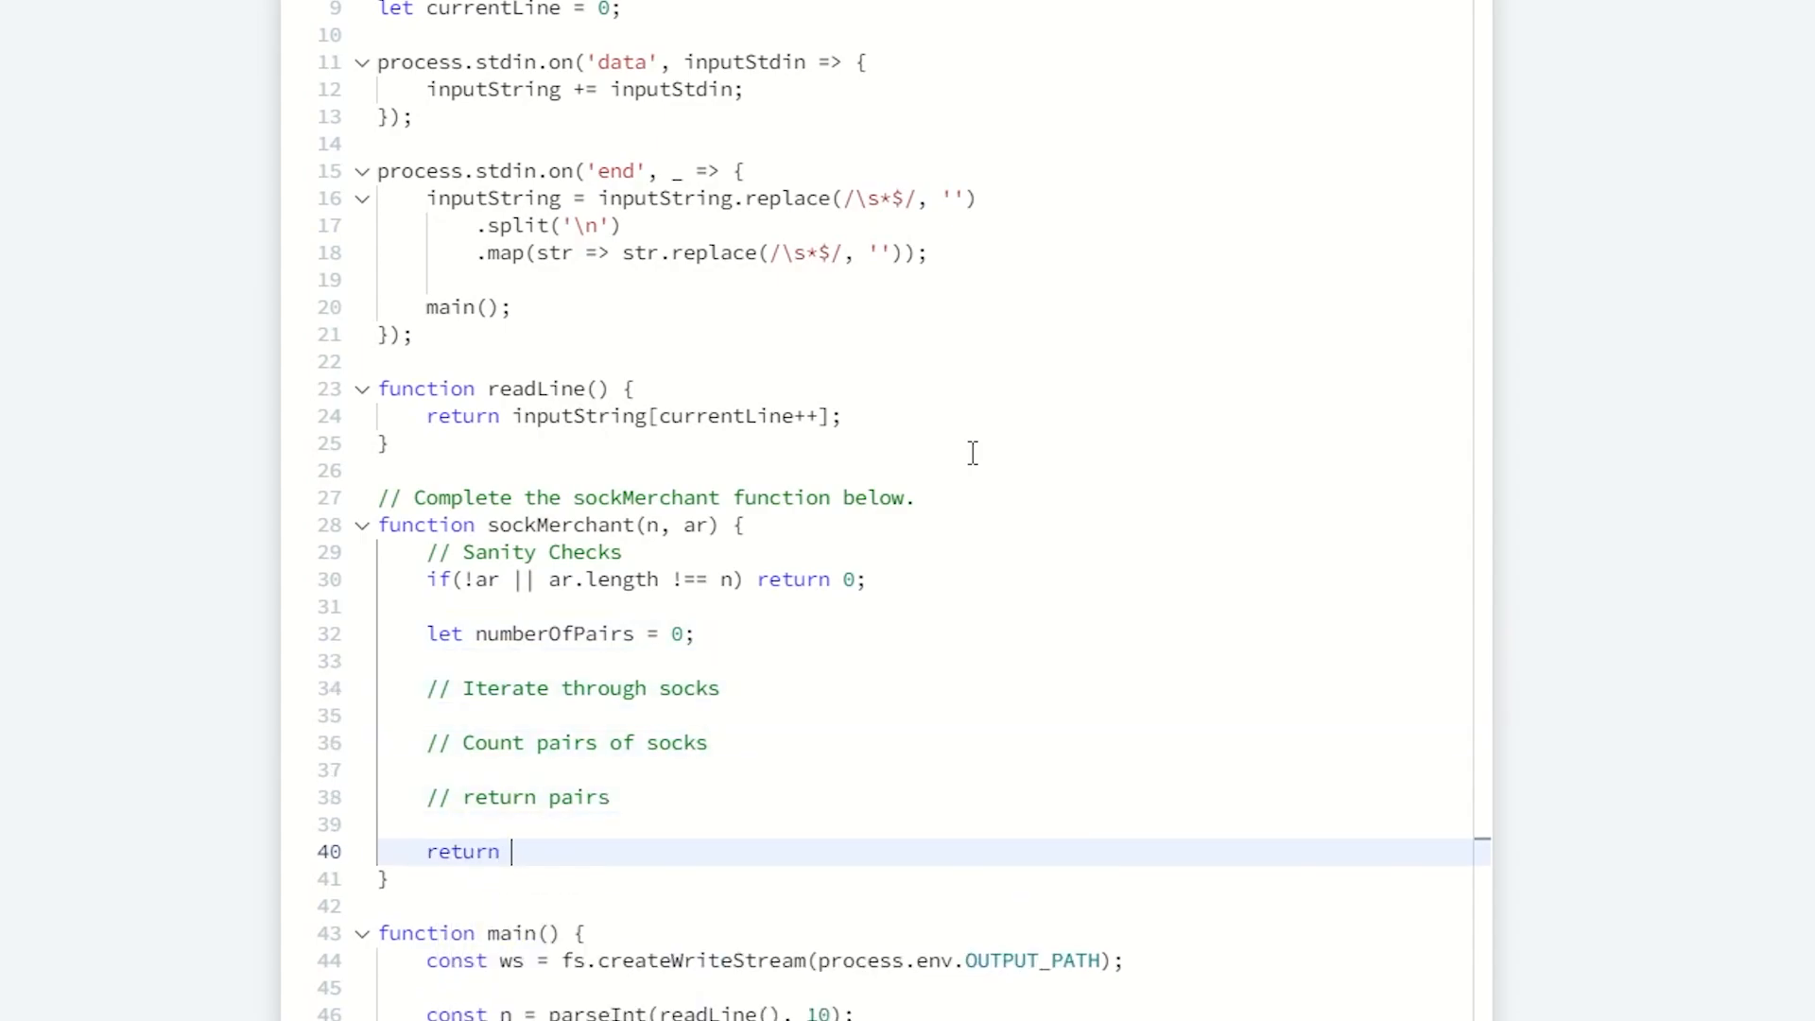
text(numberOfPairs;)
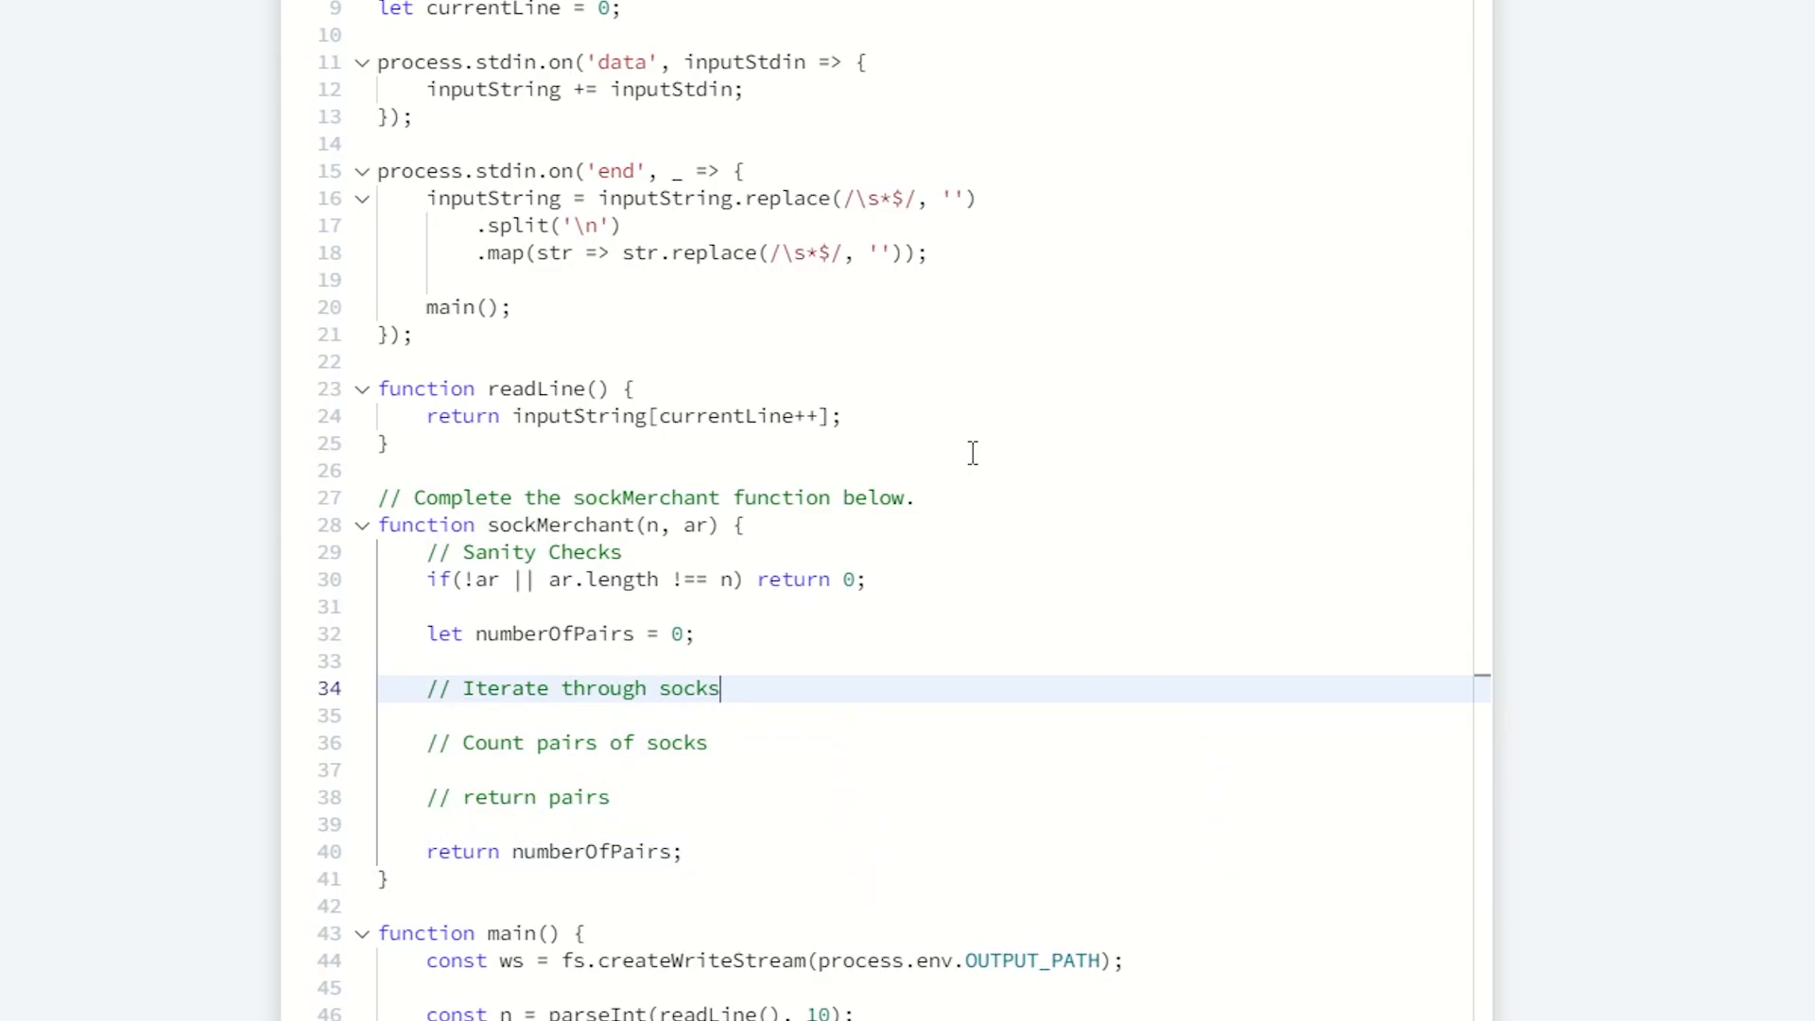
Step: Write for (let i = 0; i < n; i++) containing const sock = ar[i];
text(for())
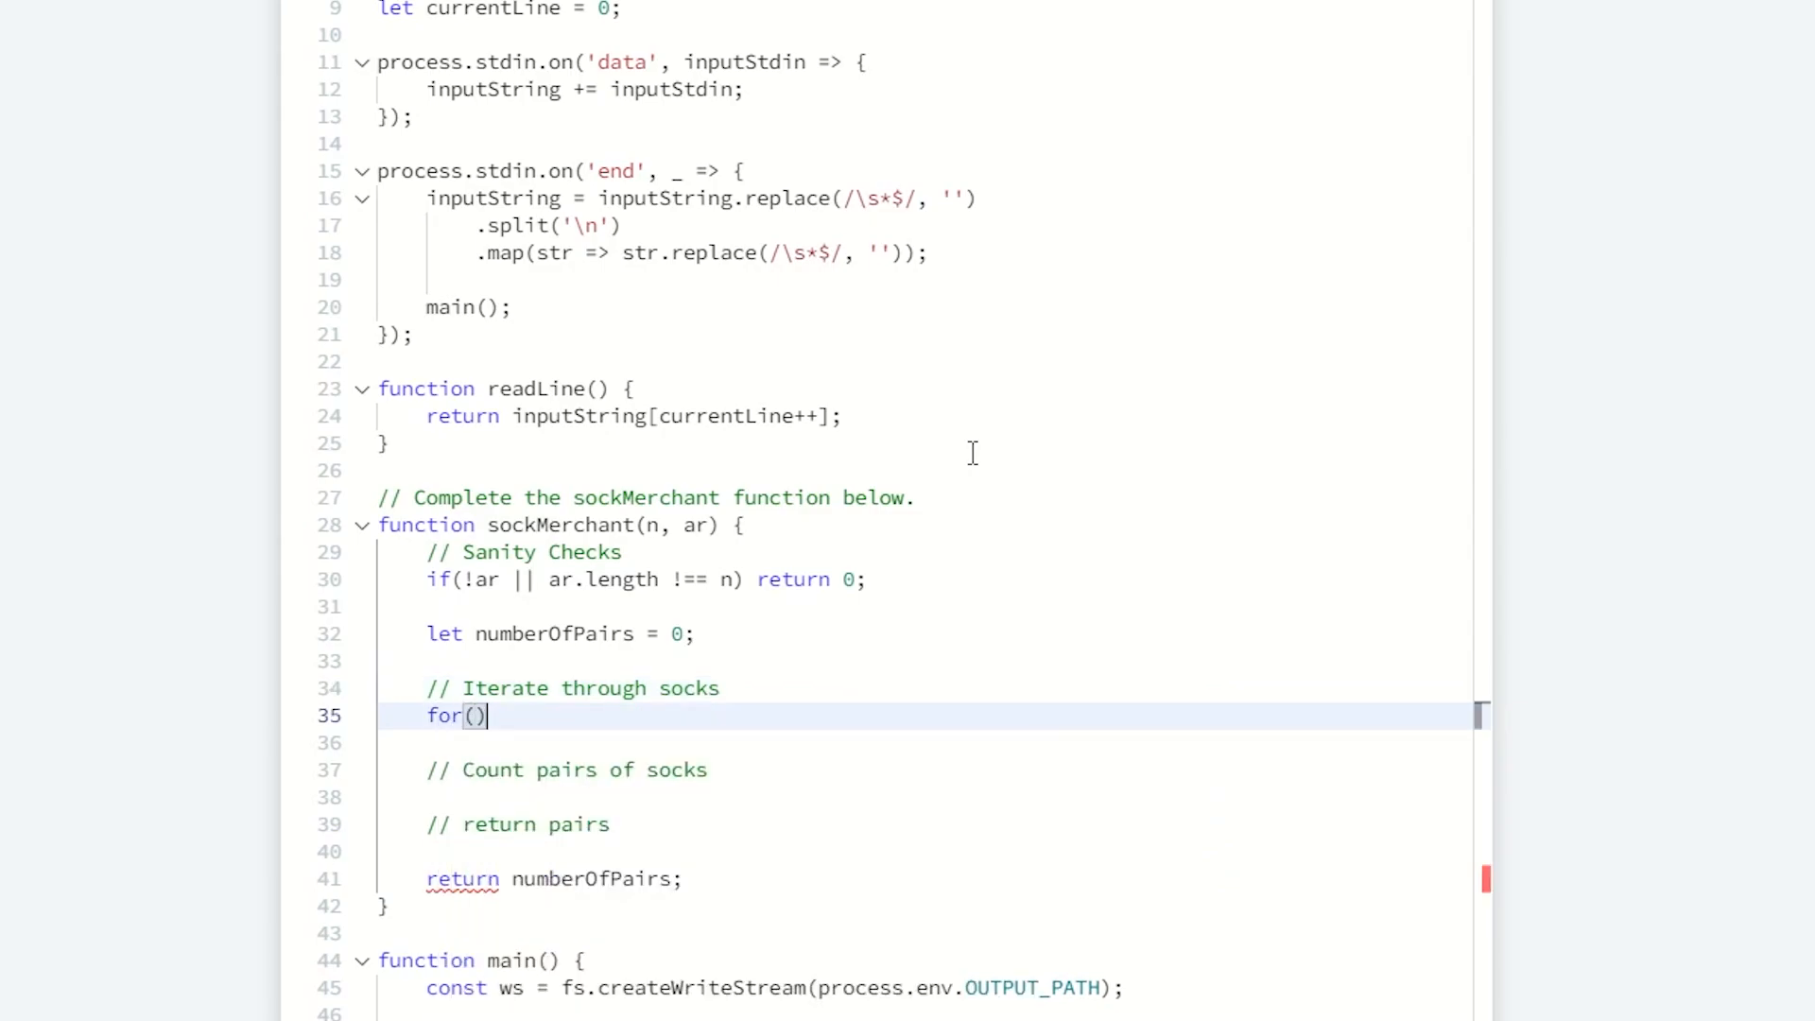
text(let i =)
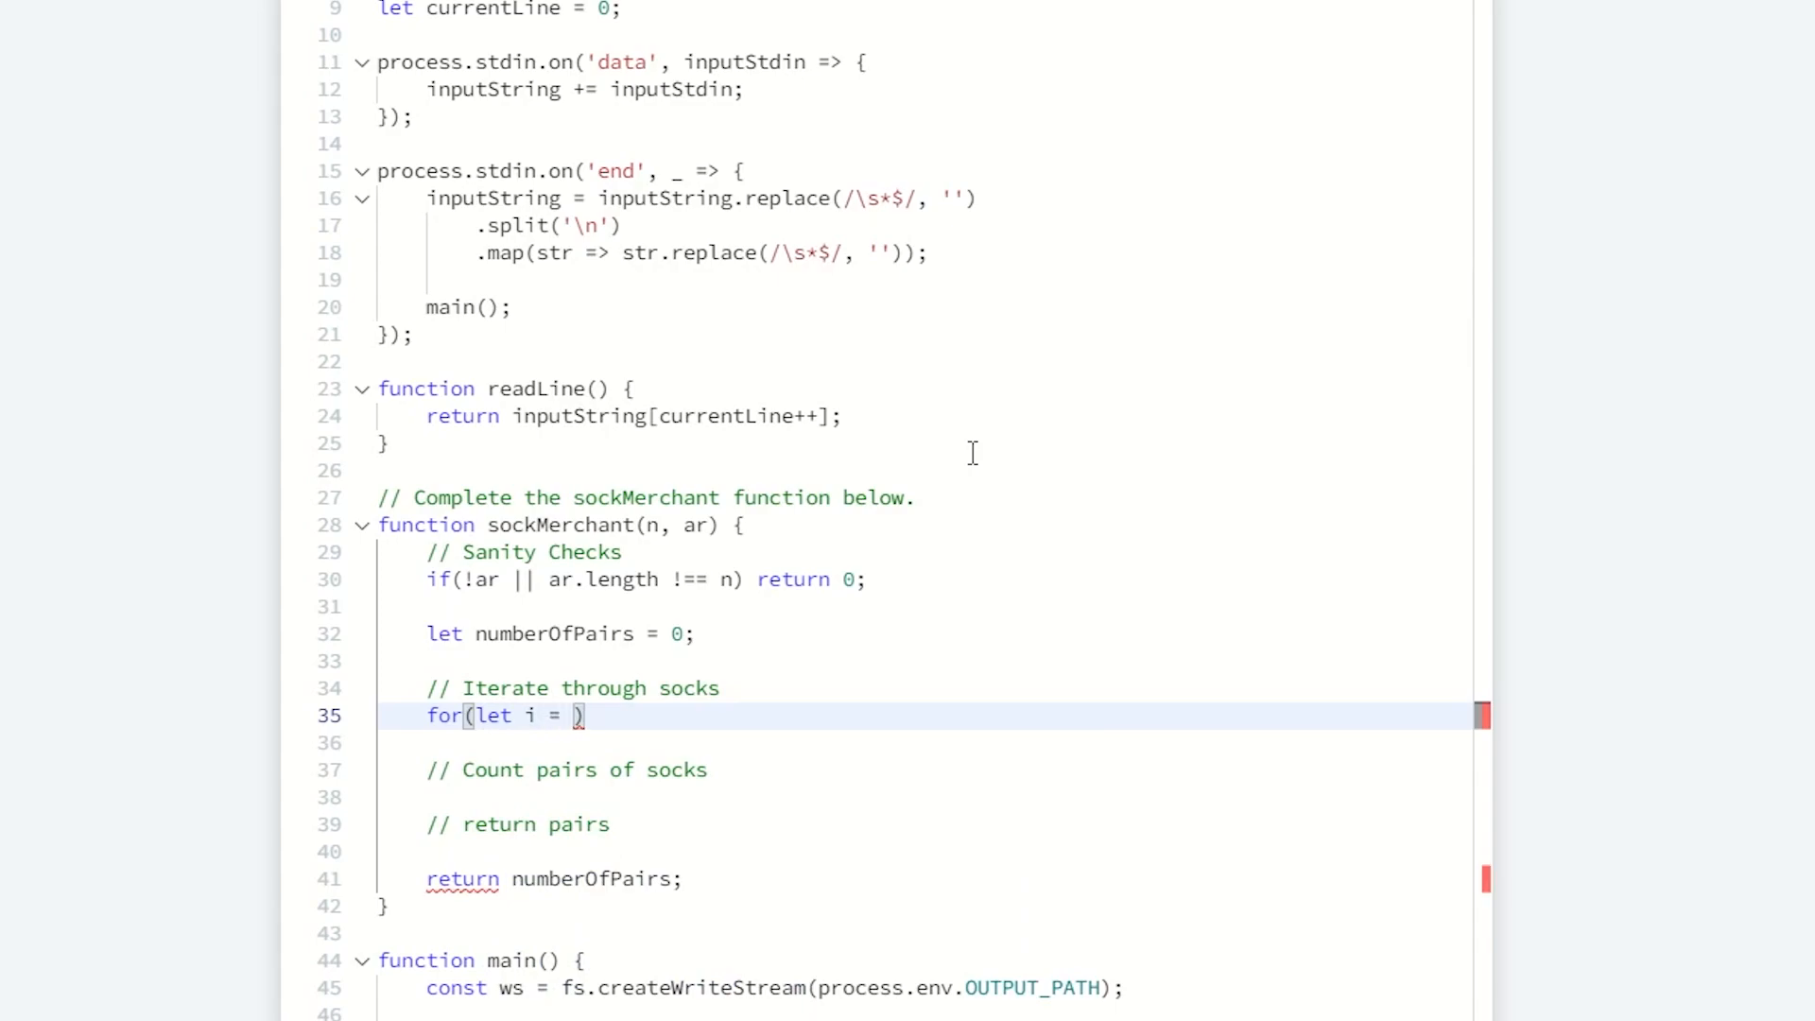
text(0; i < n; i++)
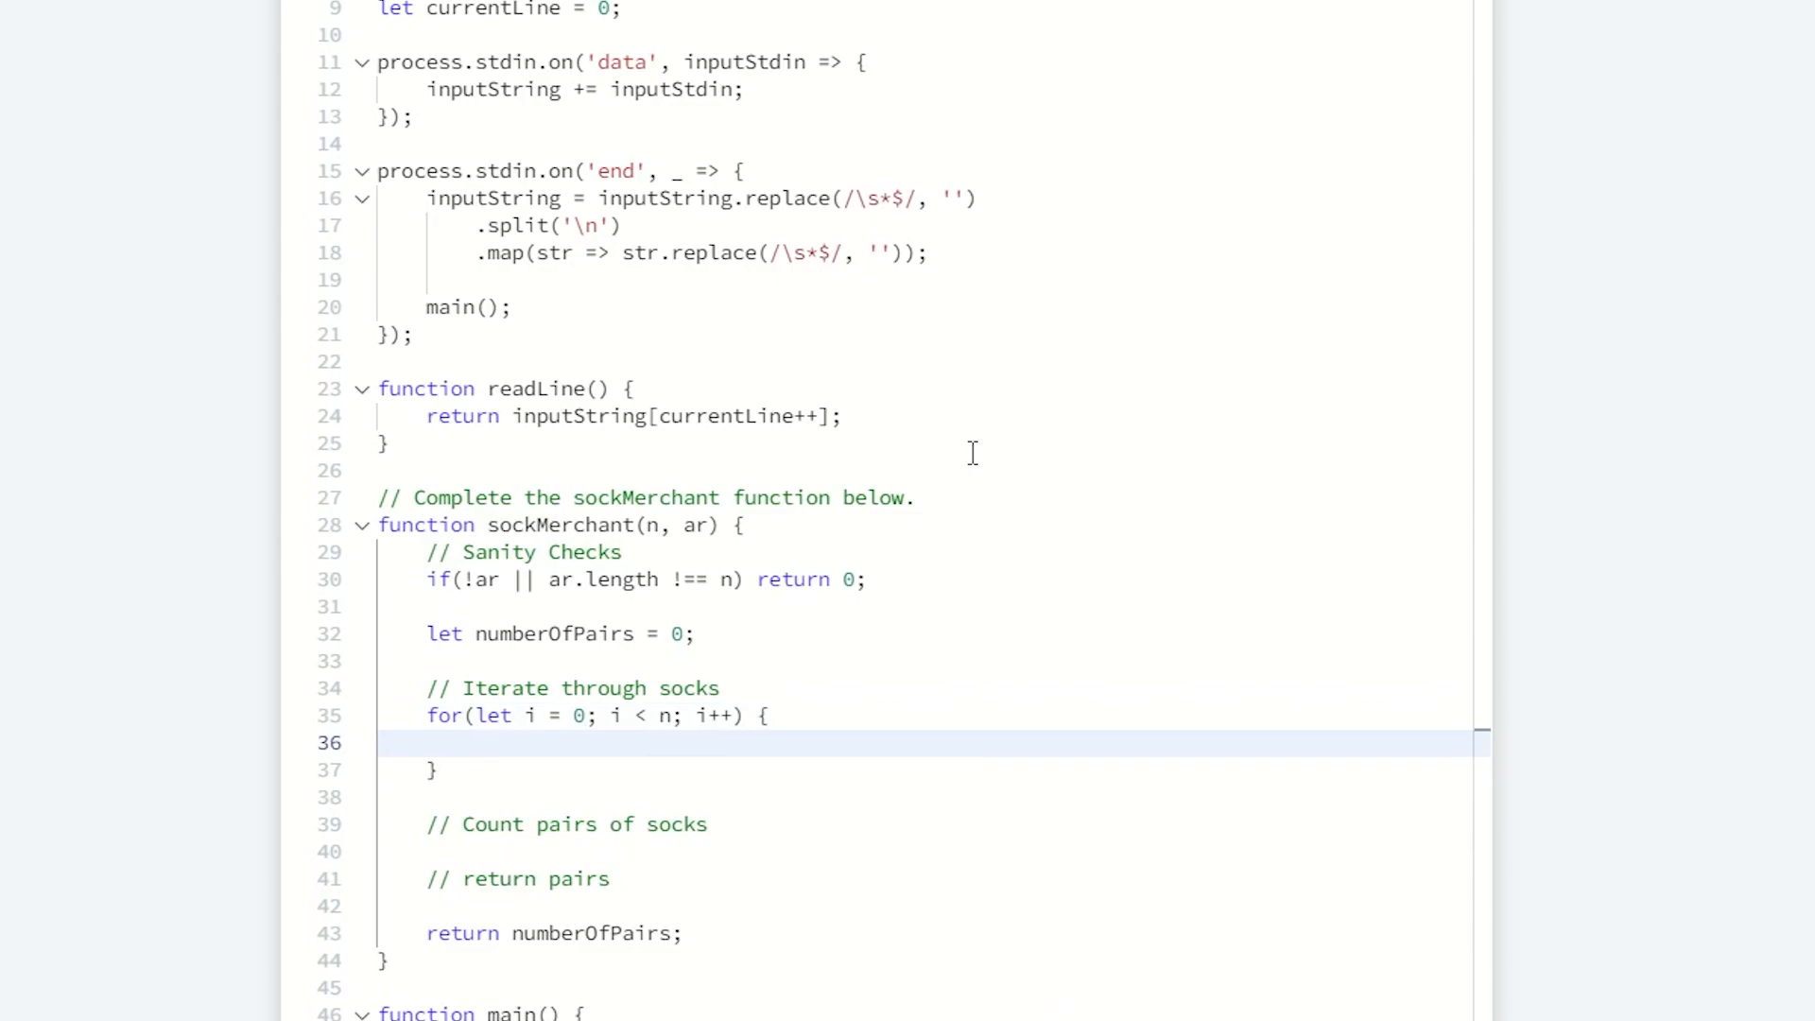
text(const)
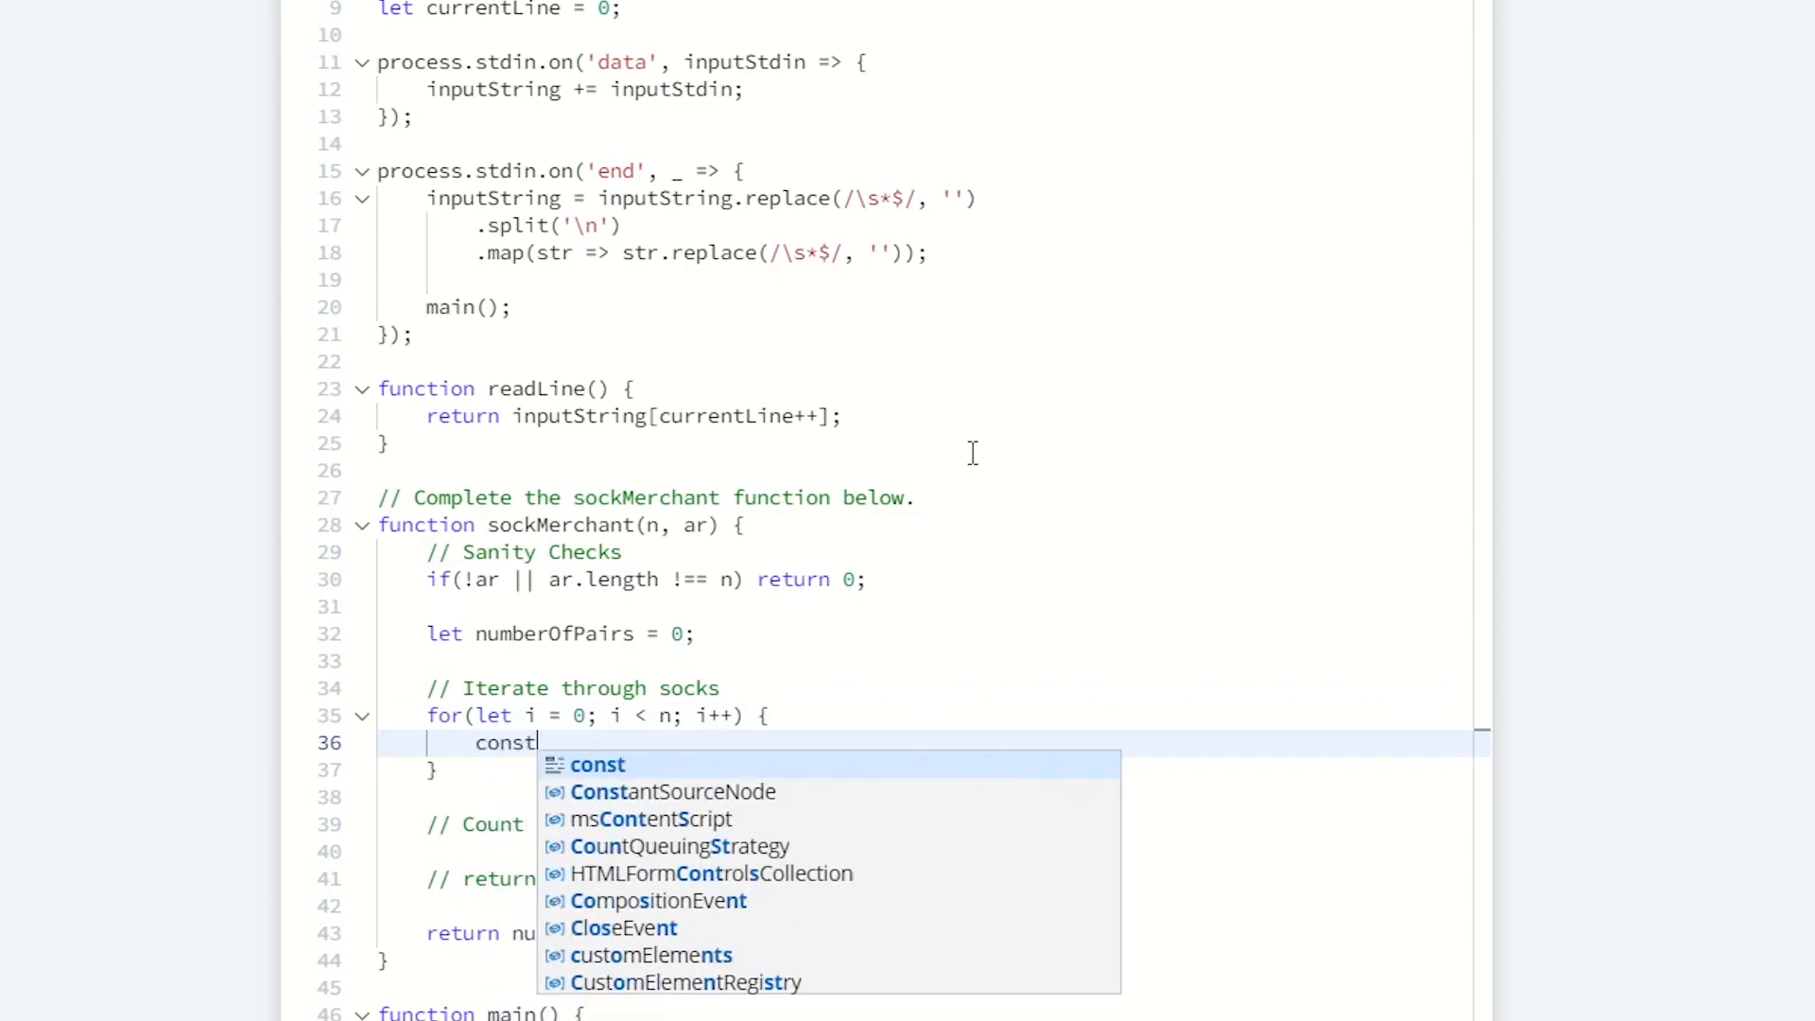
text(sock)
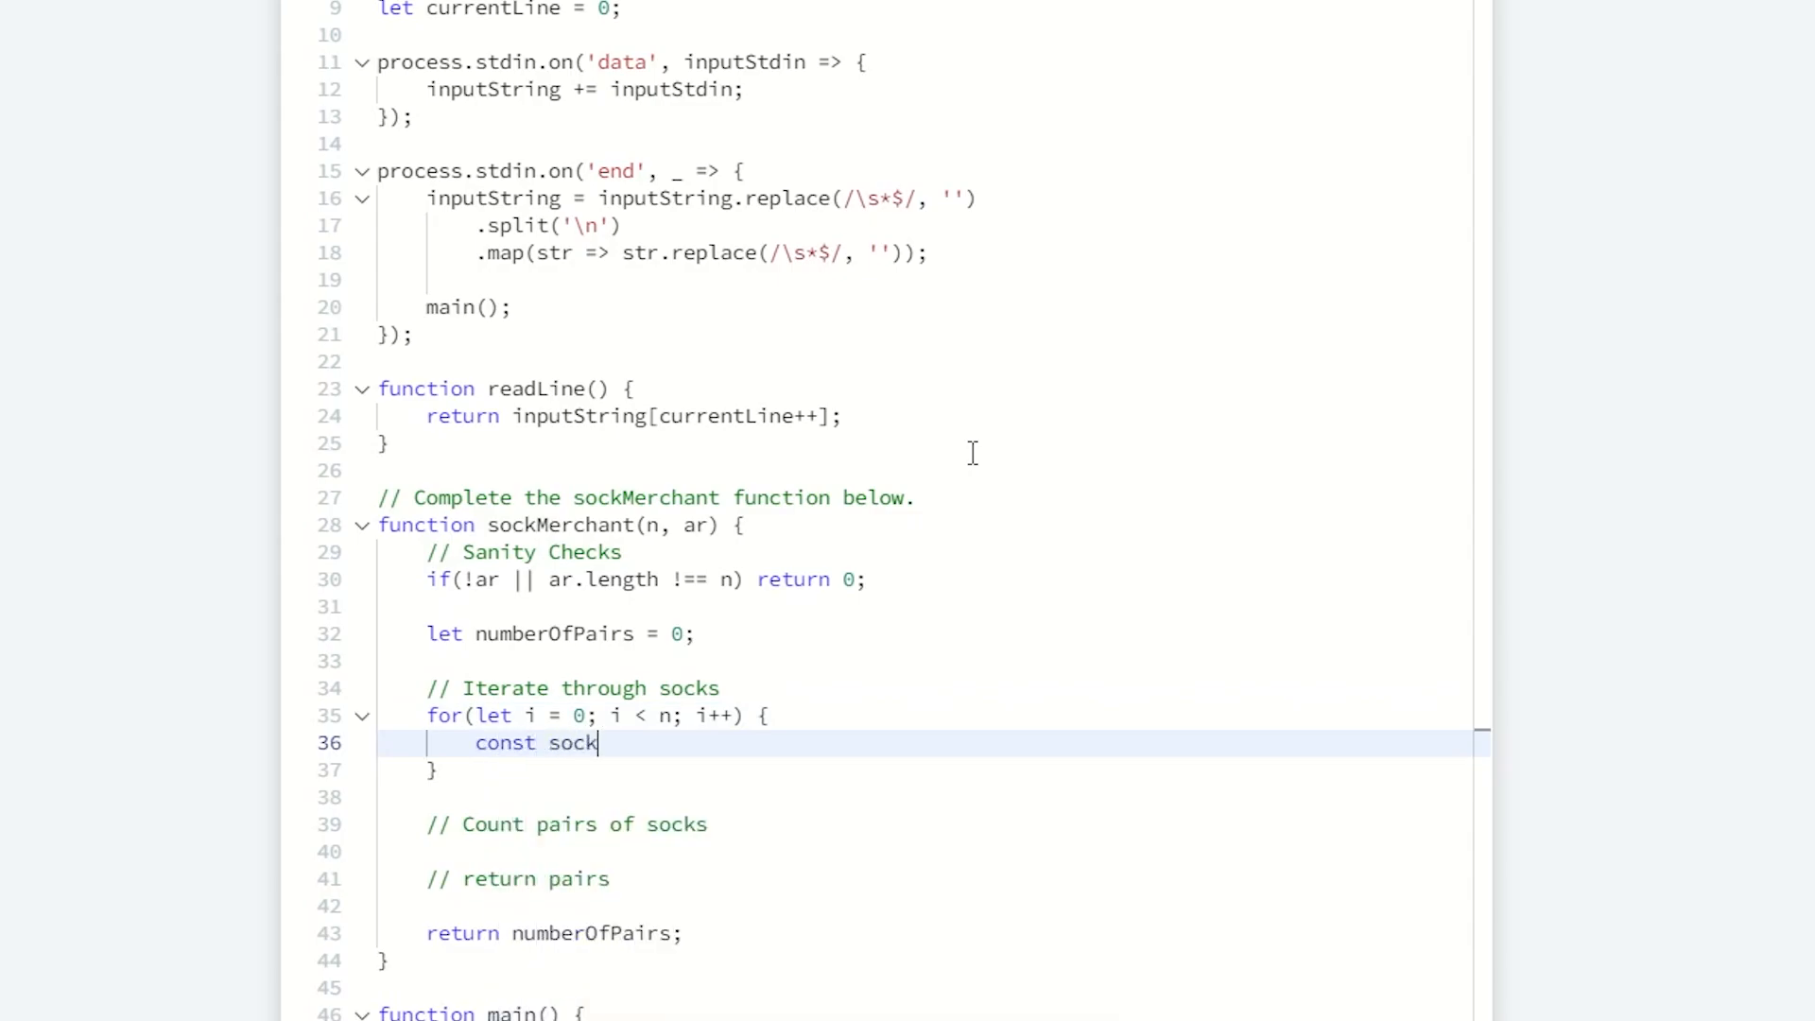
text(=)
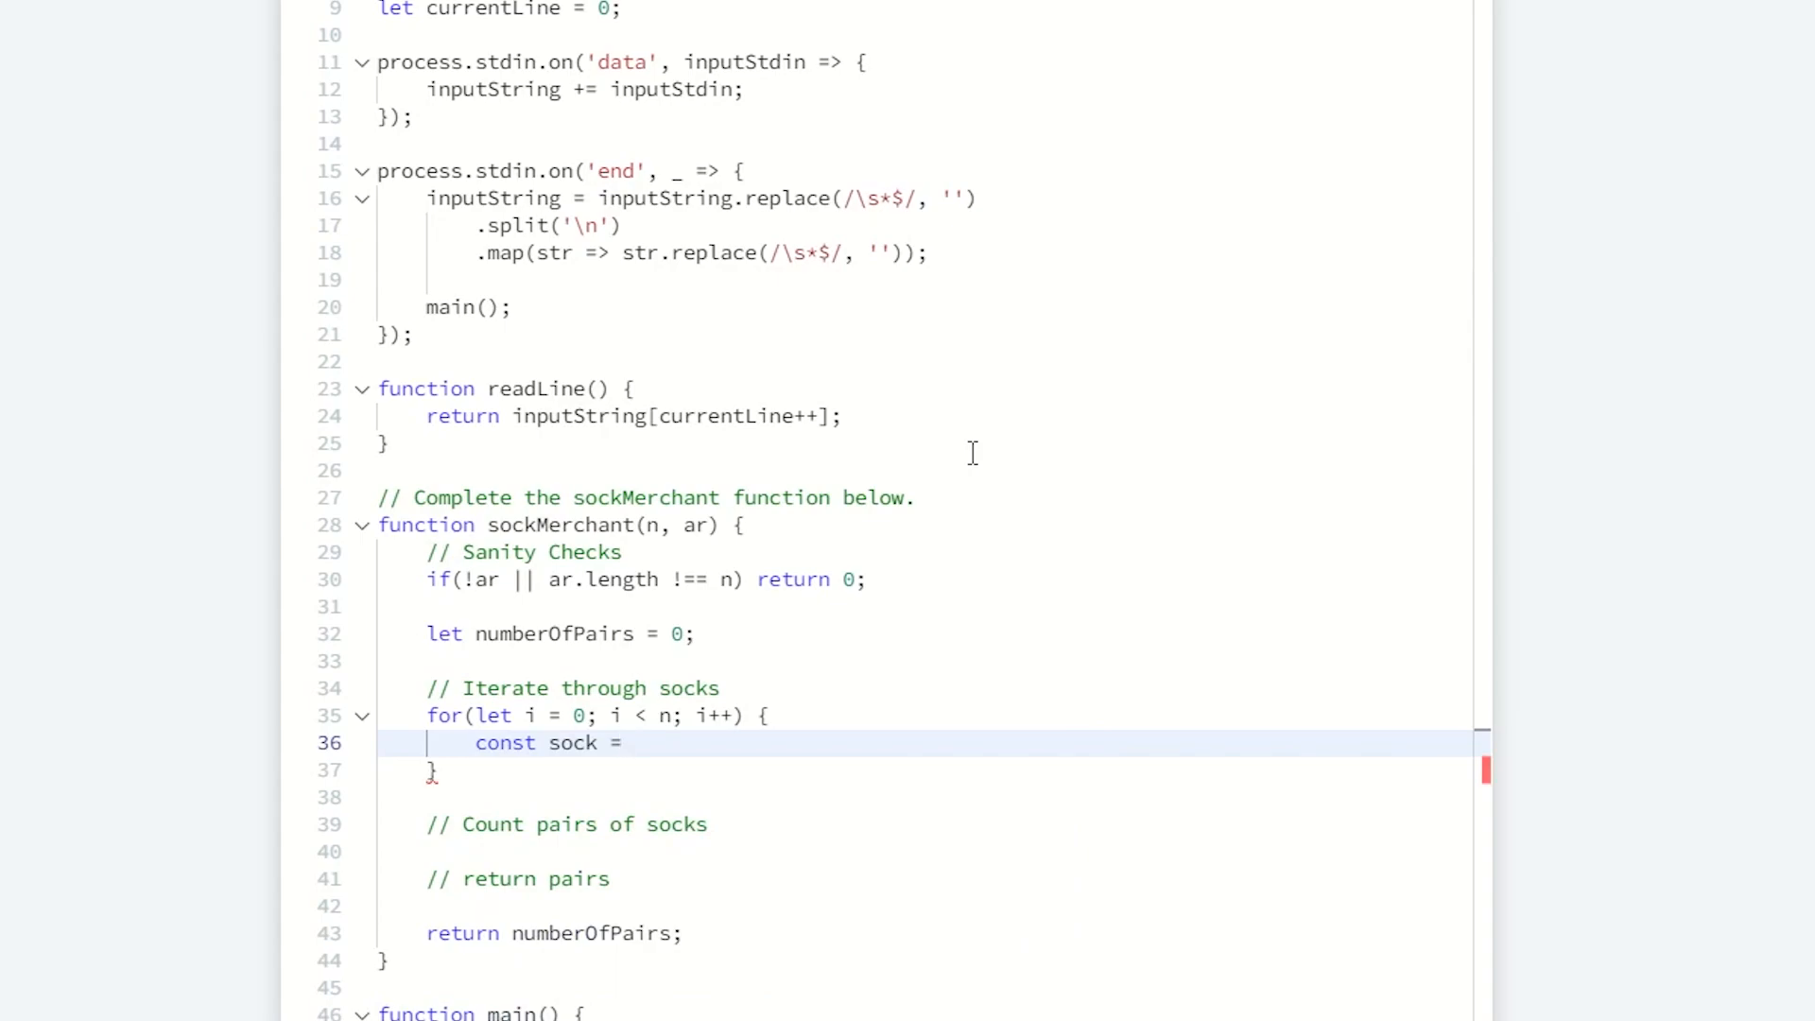
text(ar[i];)
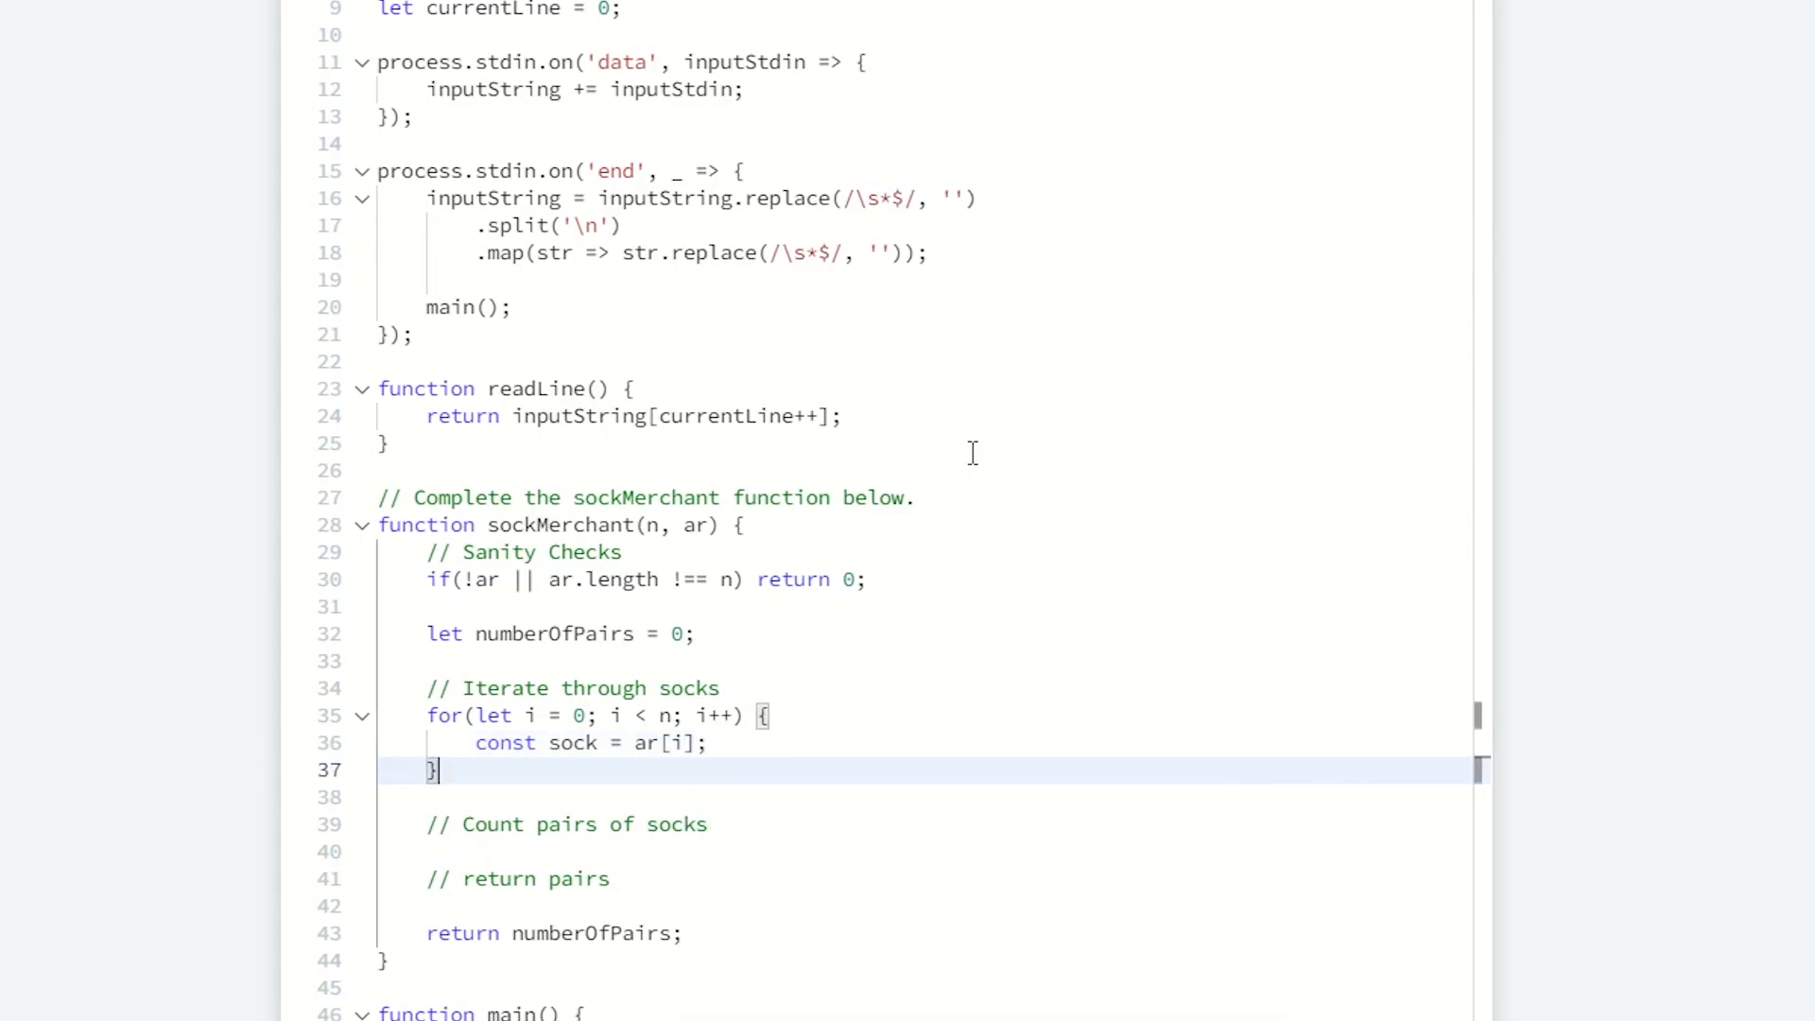
click(474, 742)
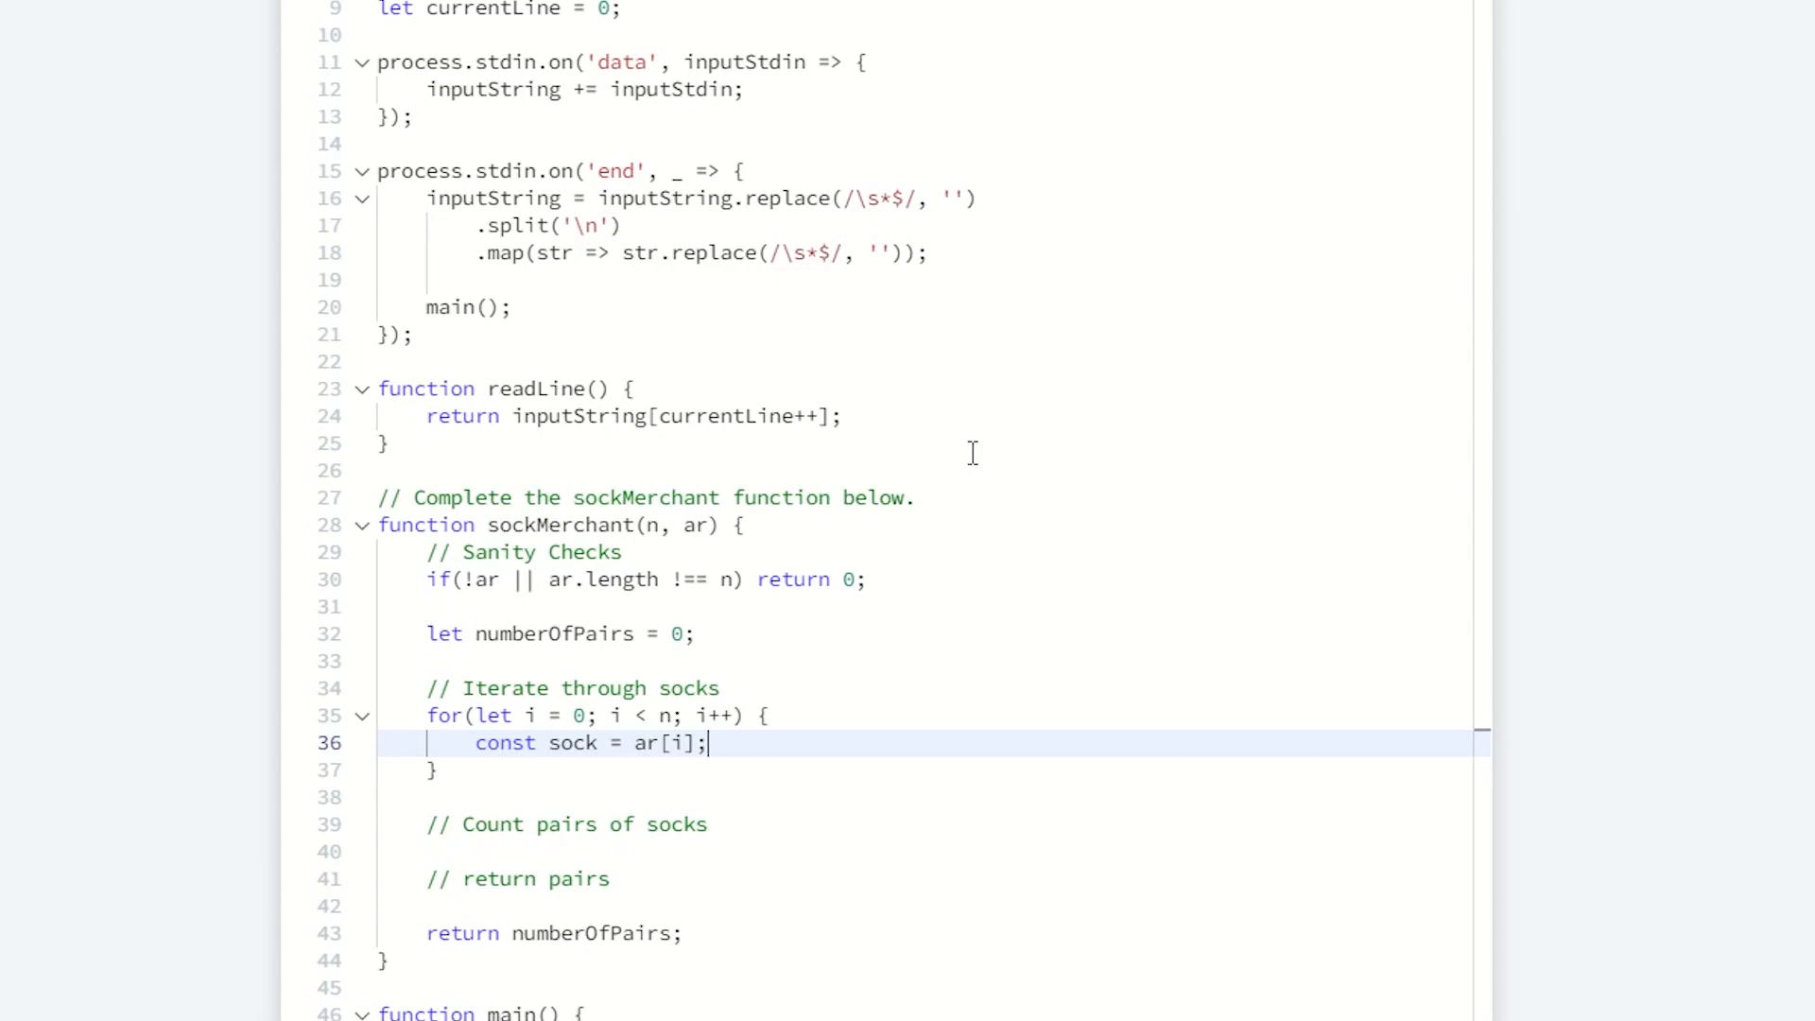
Step: Declare let sockTypeCount = new Map(); on a line above the sock loop
click(717, 688)
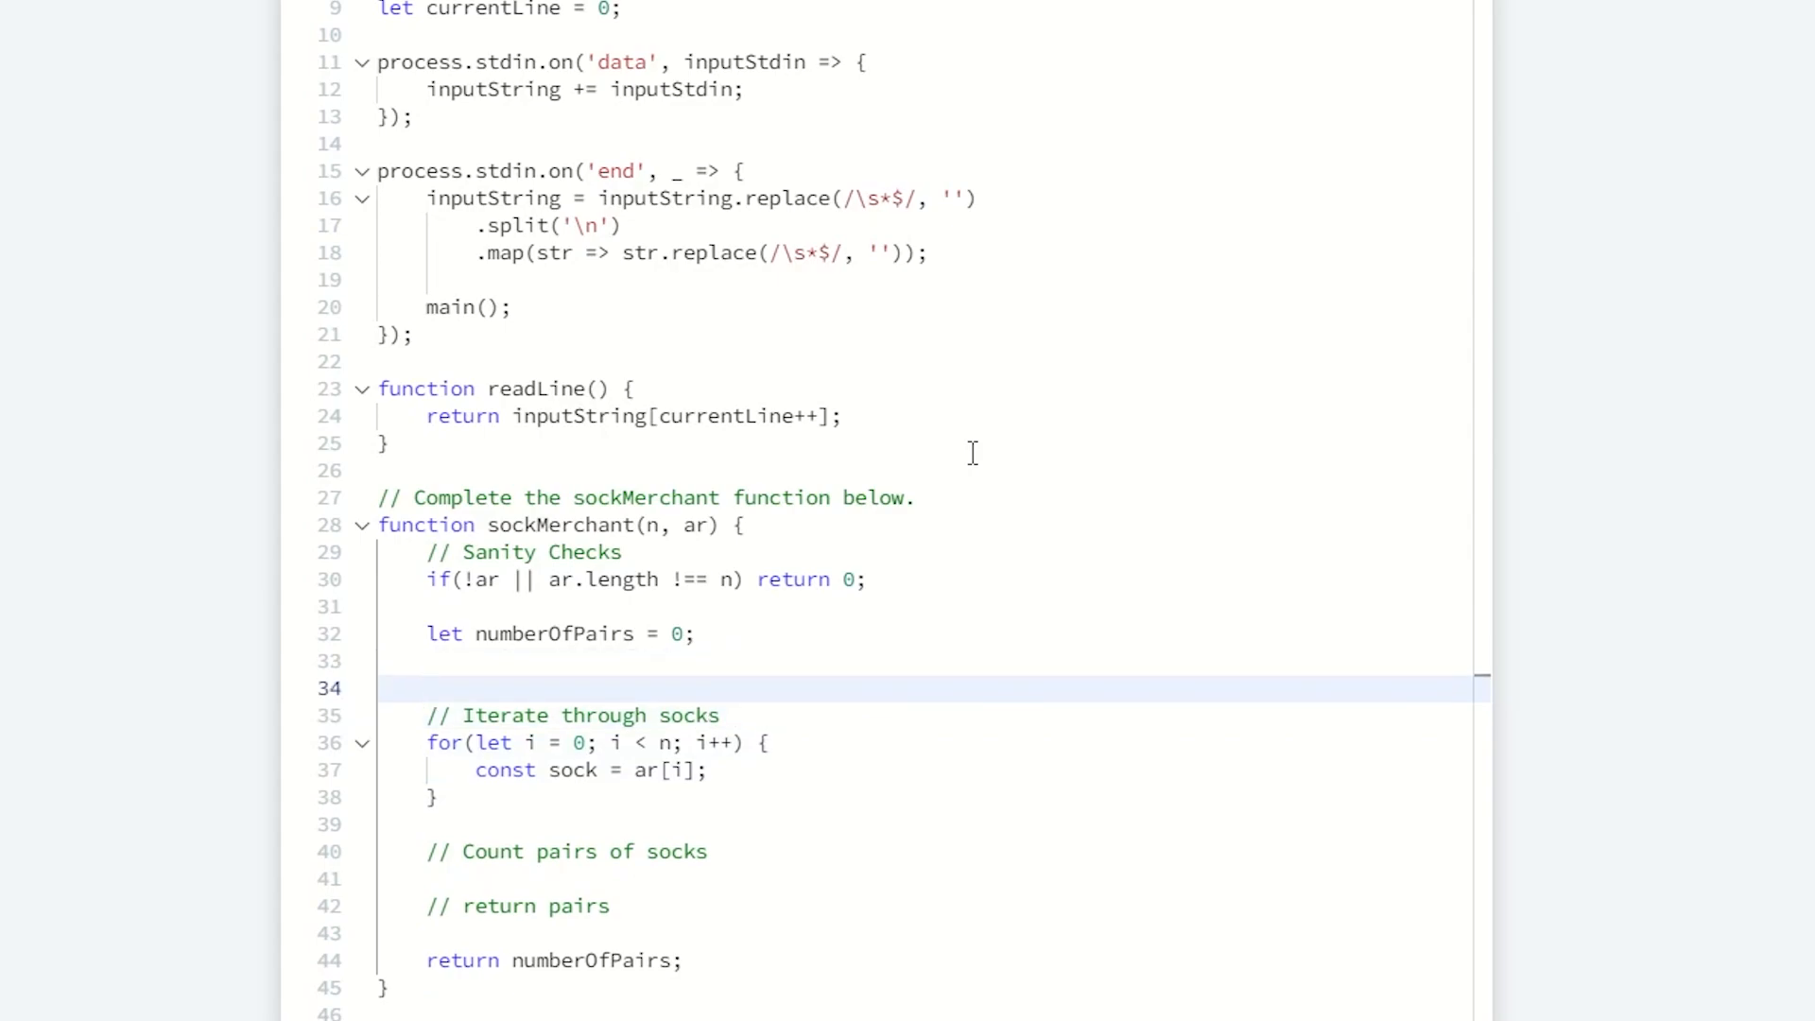
text(let)
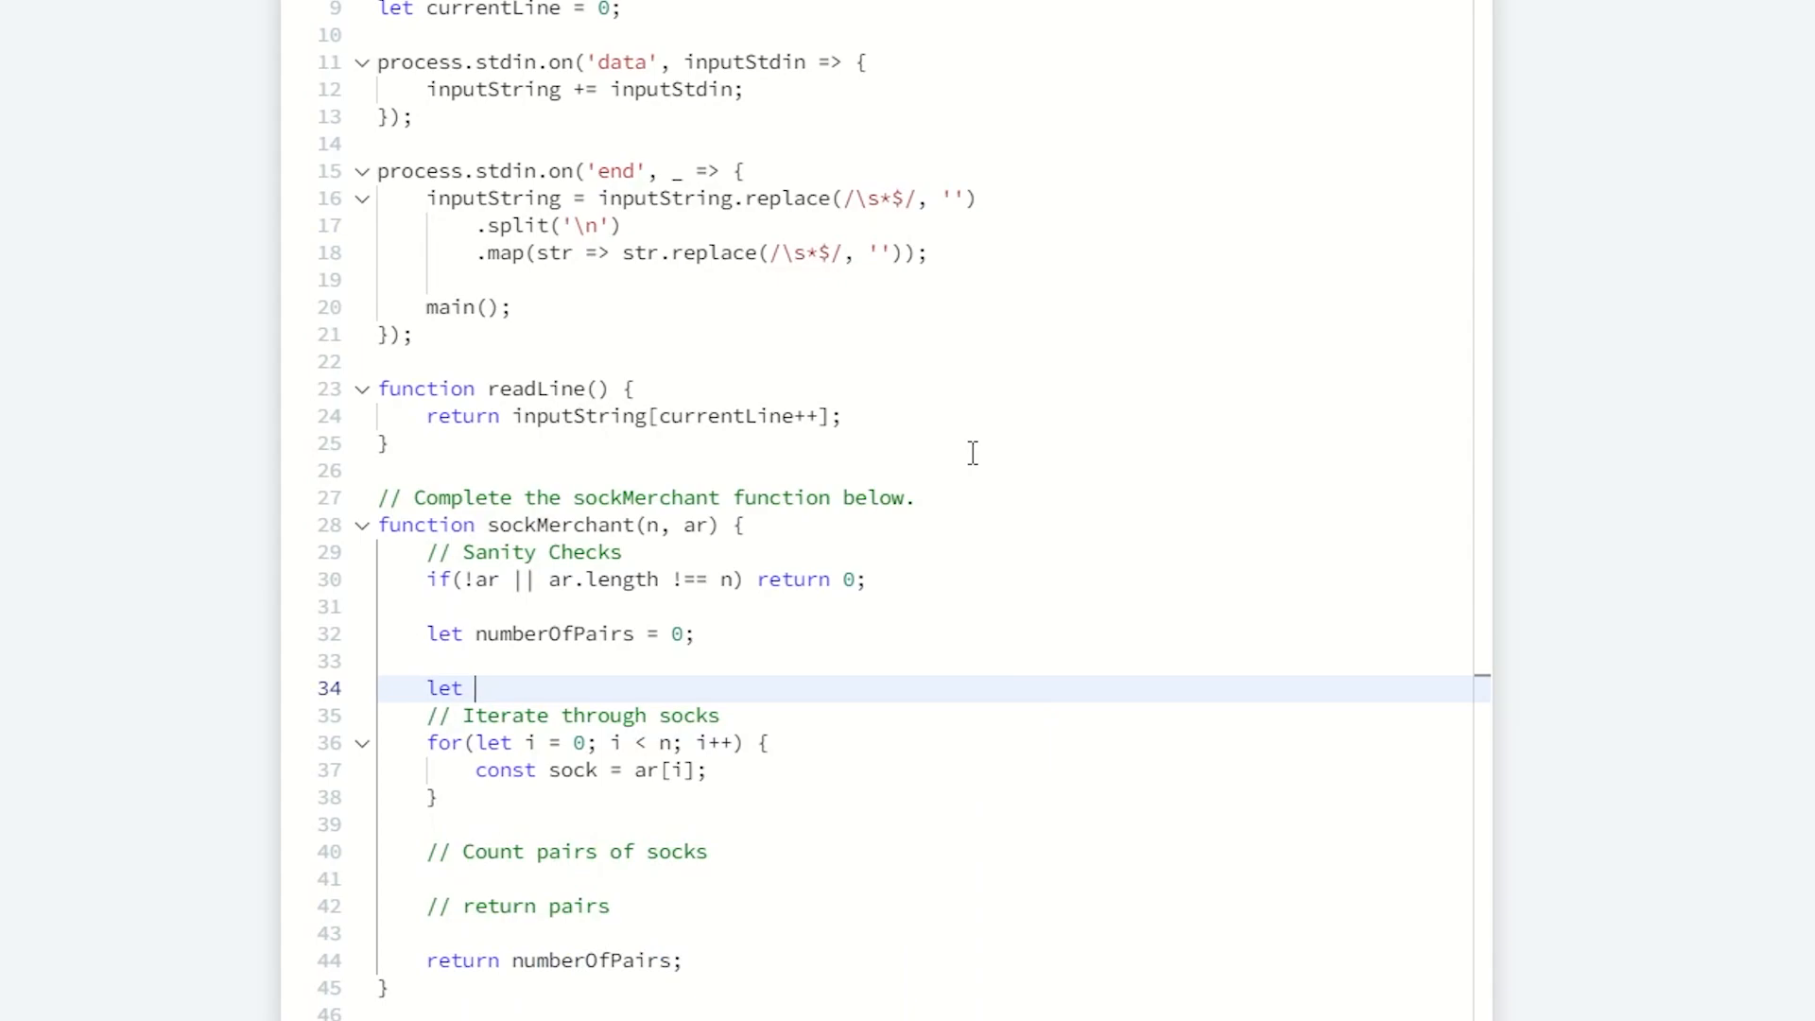
text(sockT)
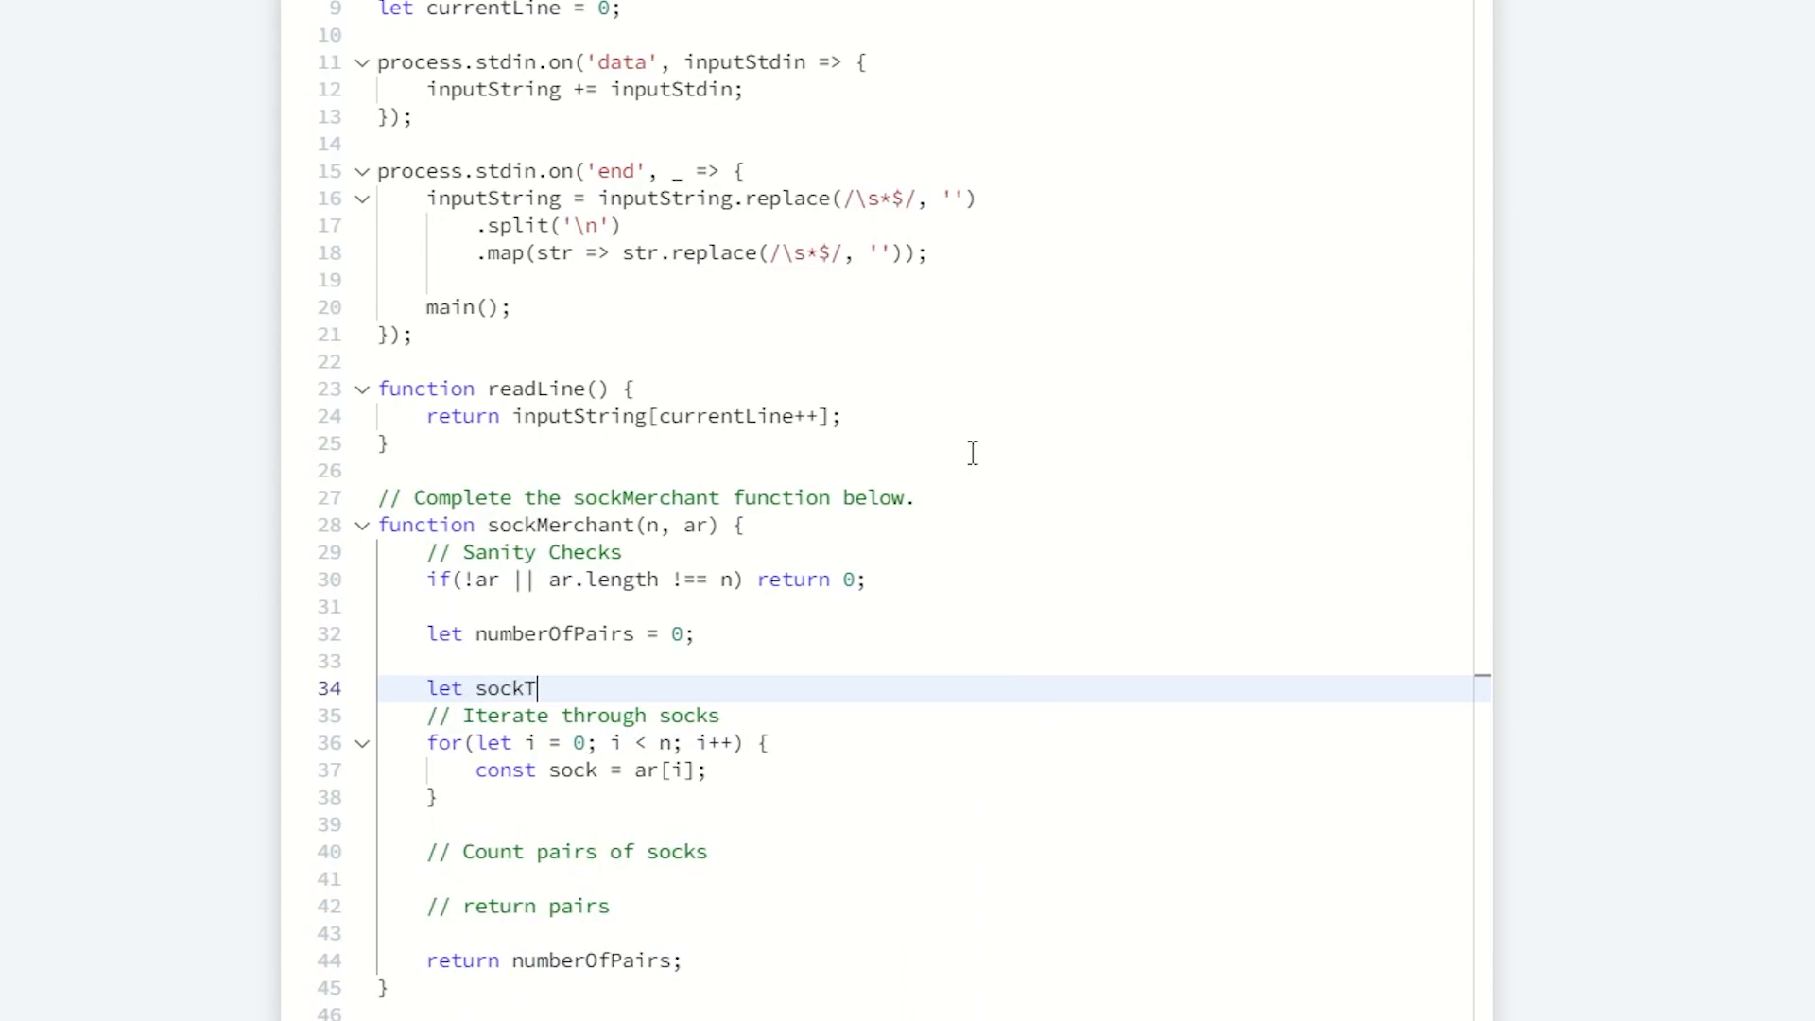
text(ypeCount)
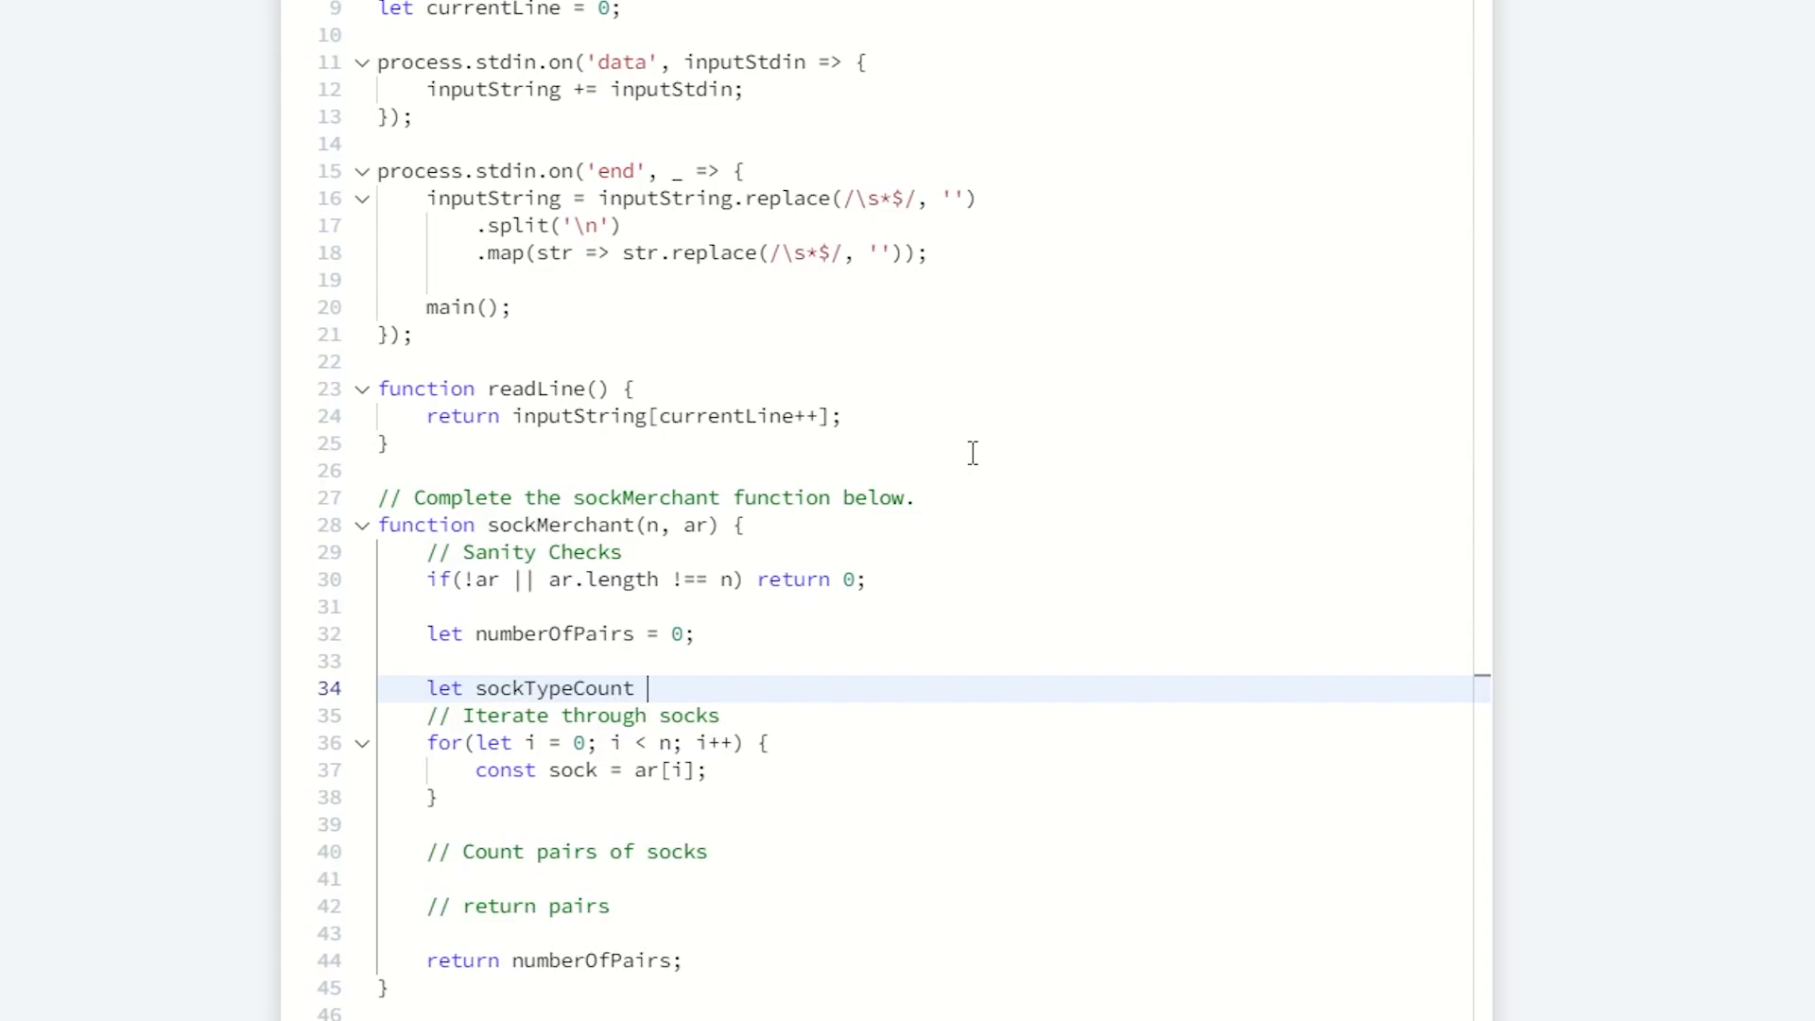
text(= new Map())
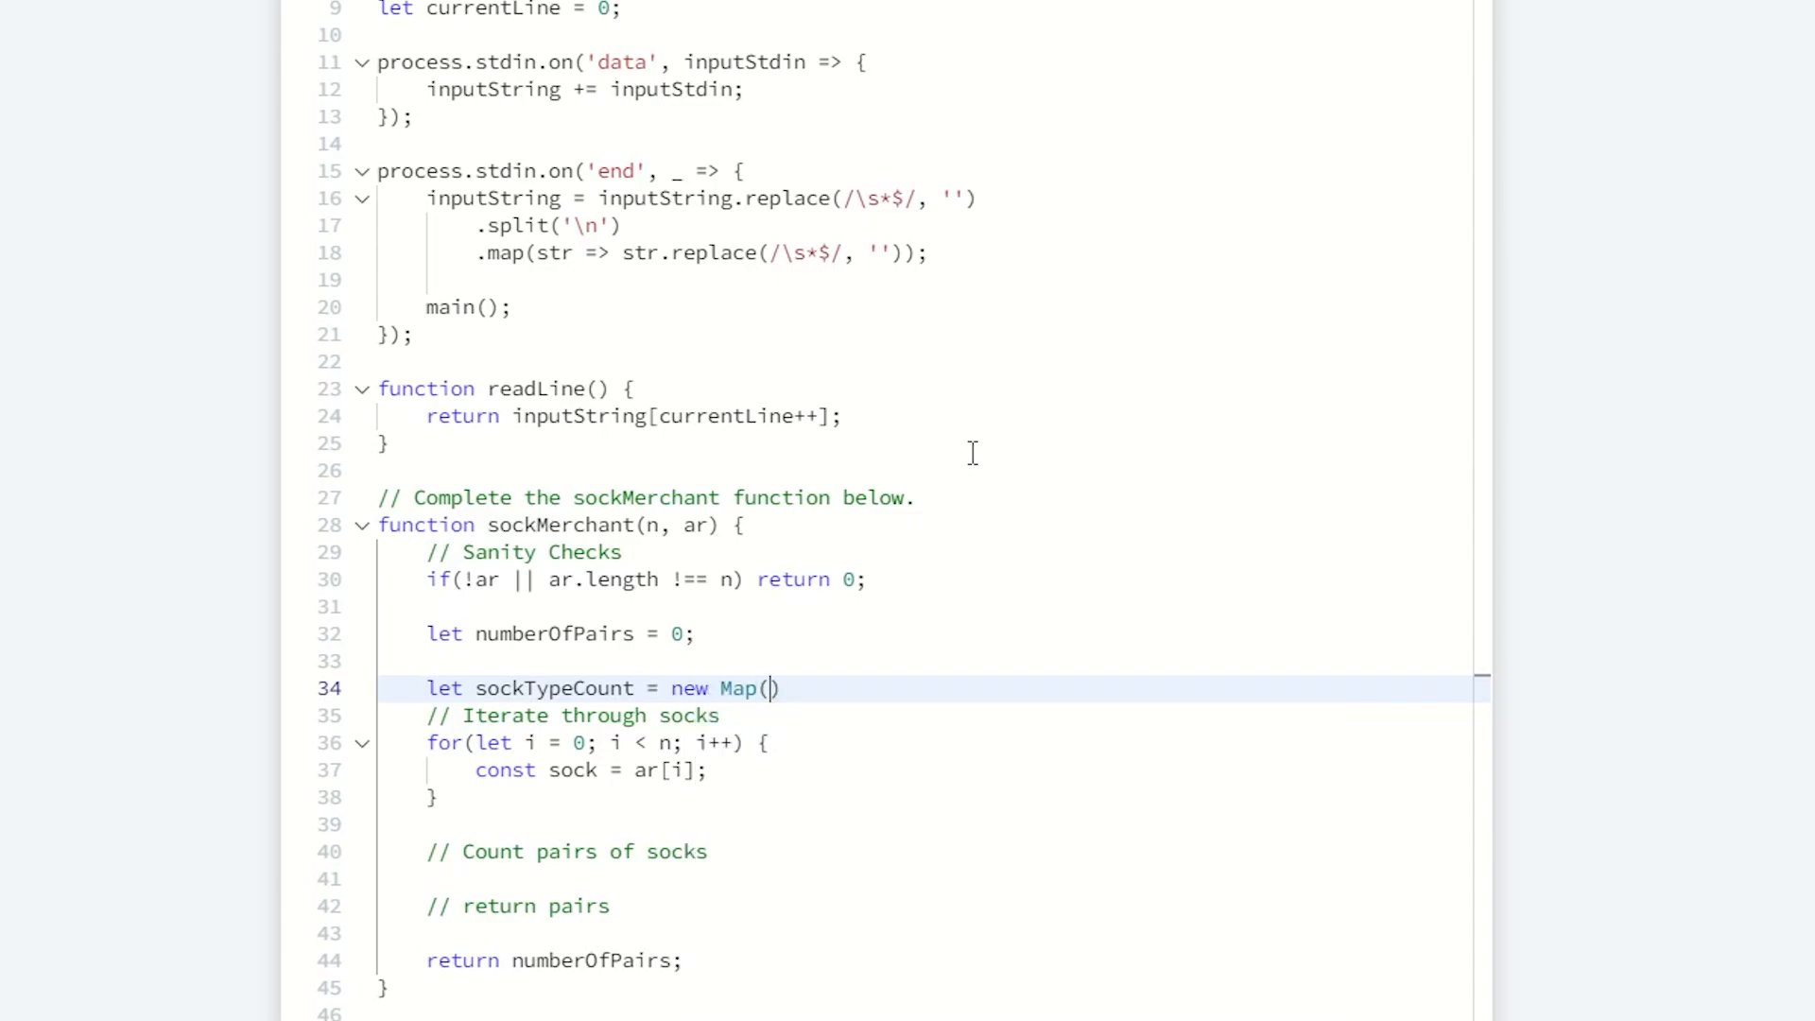
text();)
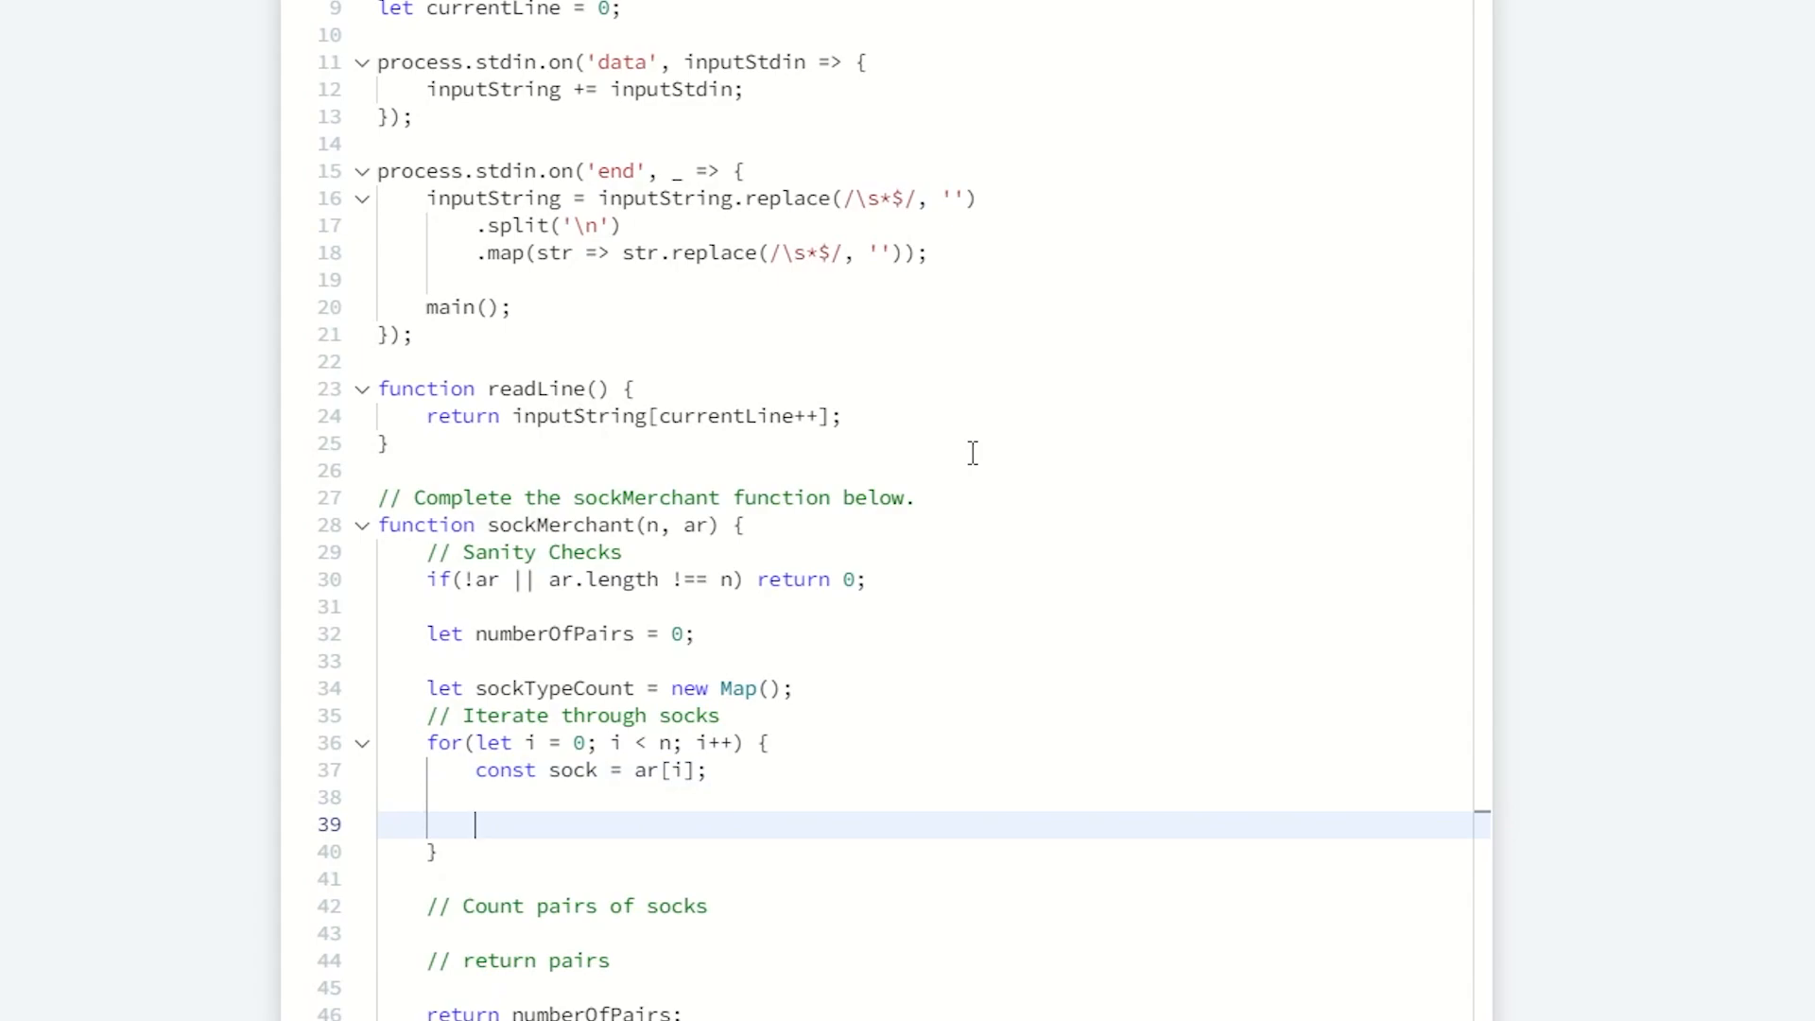
Step: Add if (!sockTypeCount.has(sock)) that calls sockTypeCount.set(sock, 1) for unseen socks
text(if())
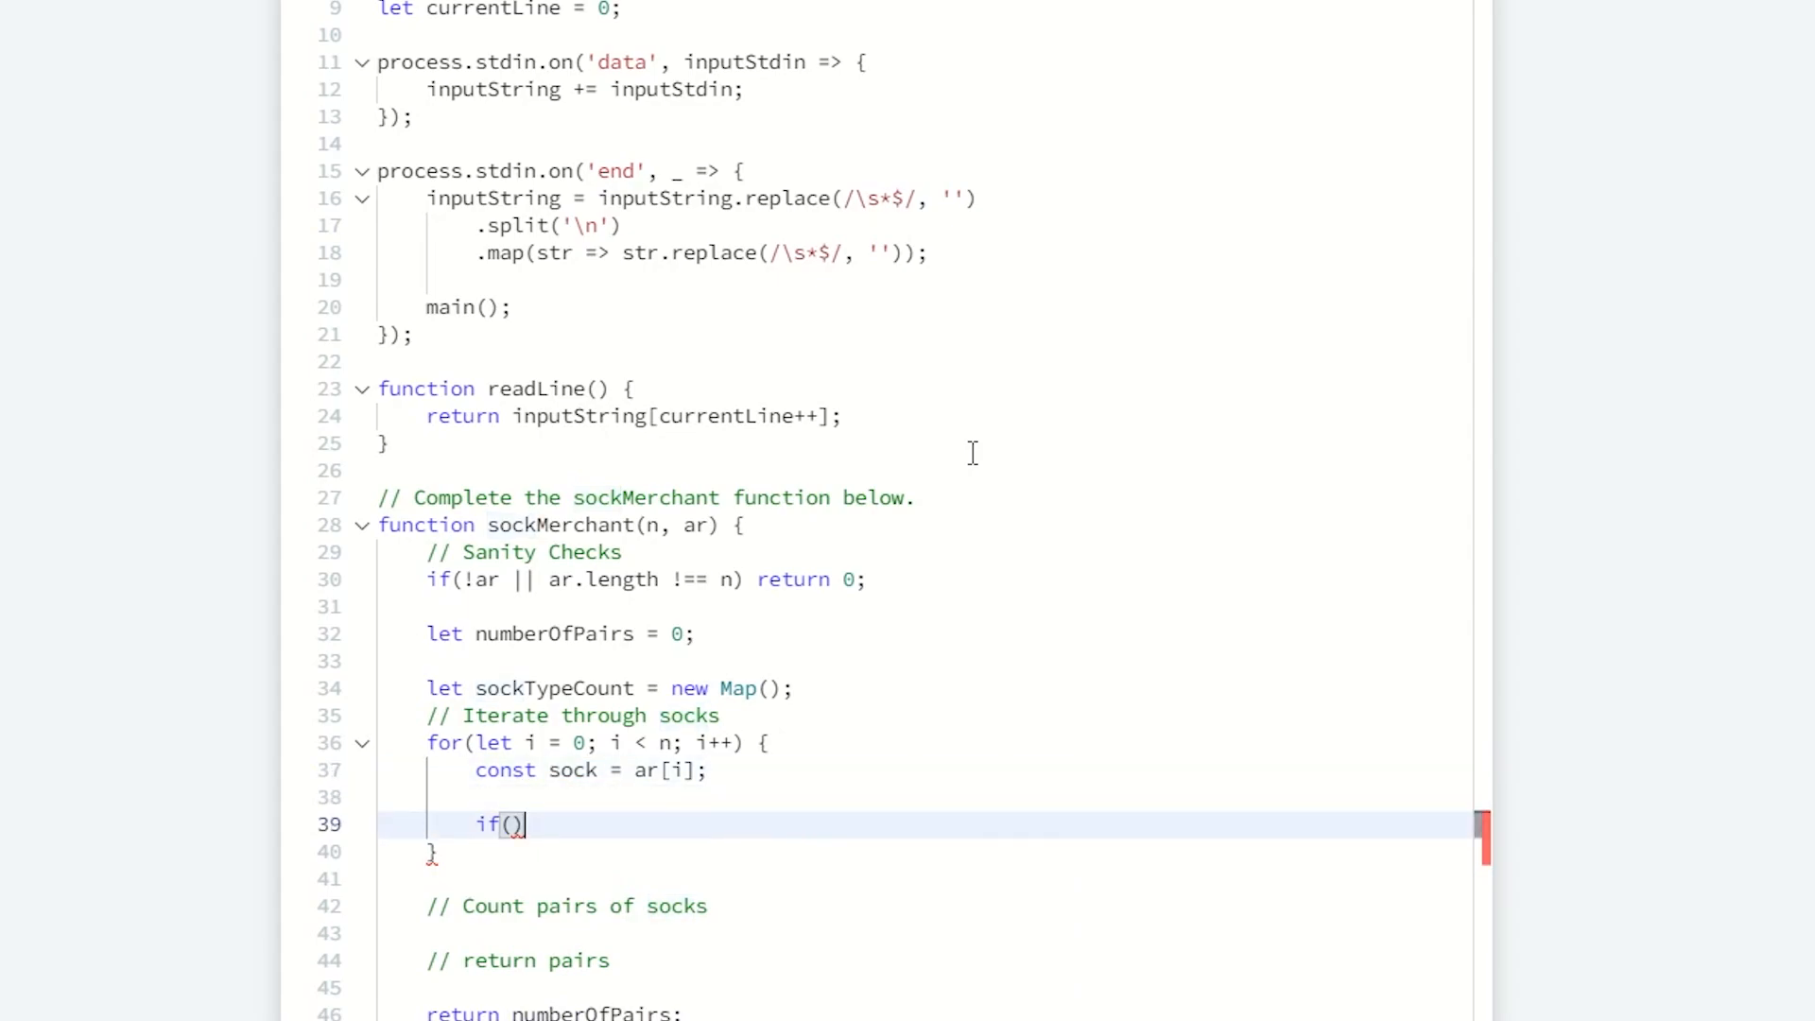
text(sock)
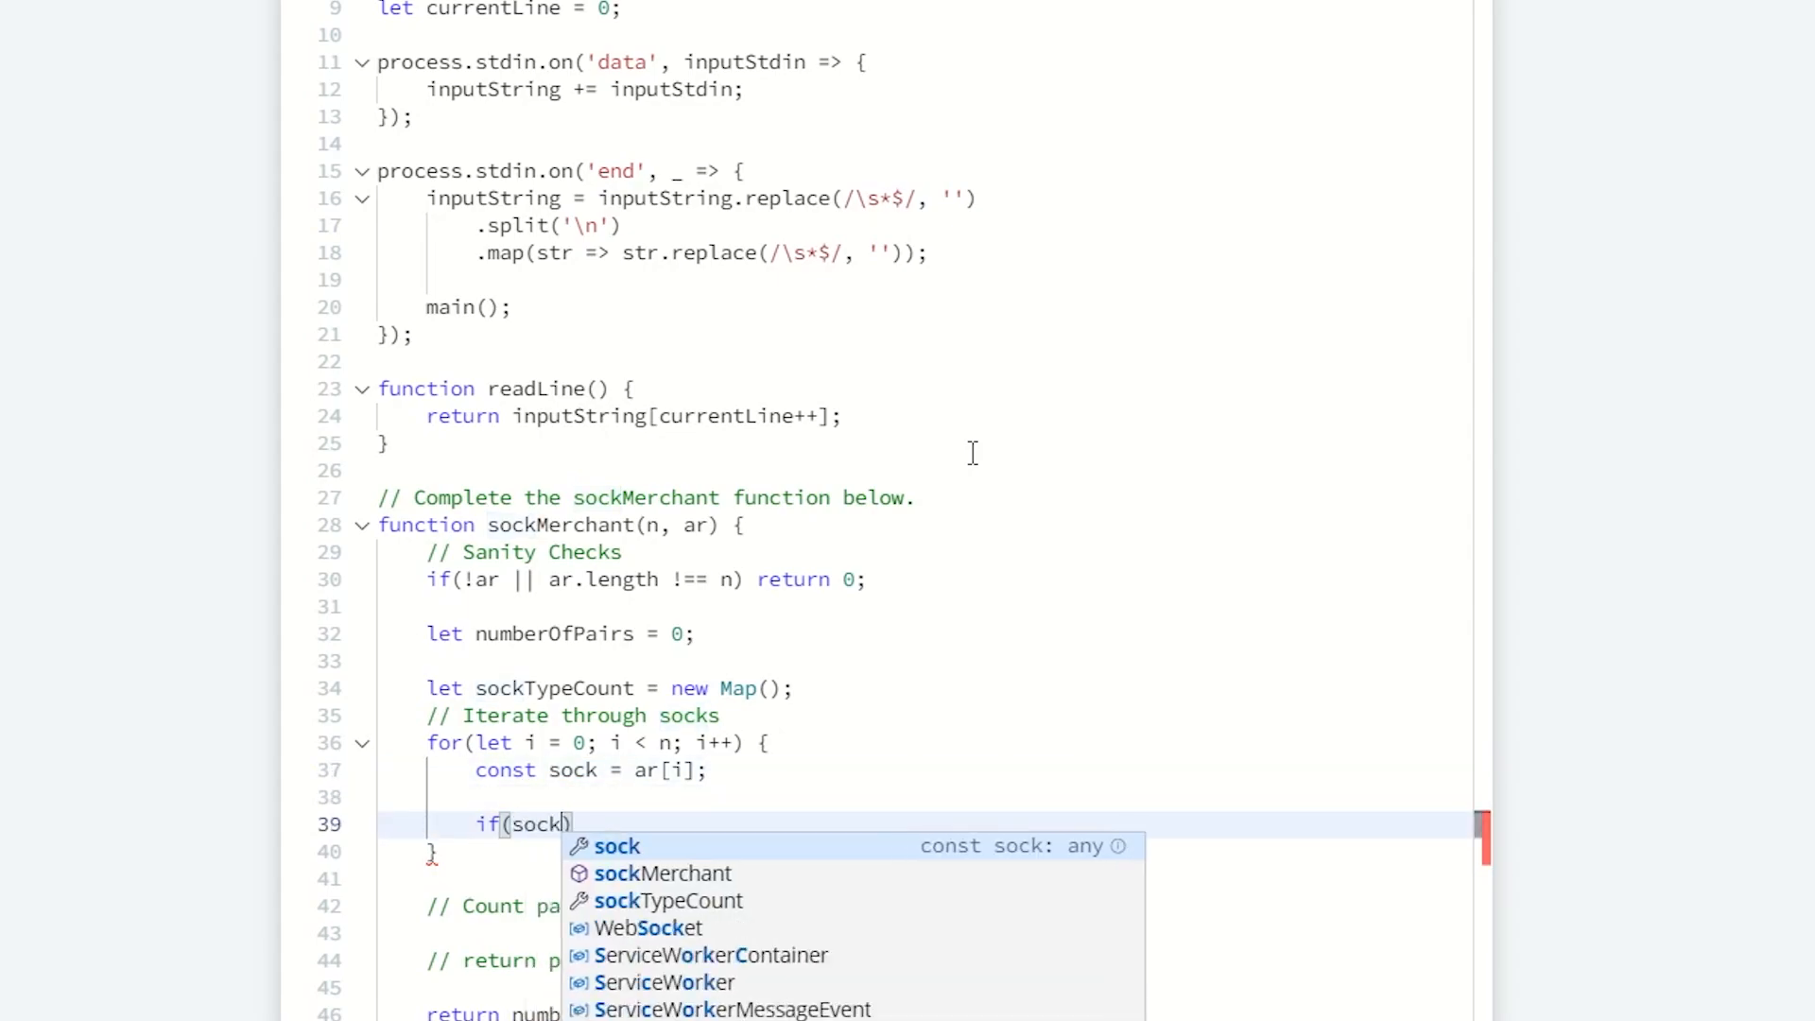
text(Type.)
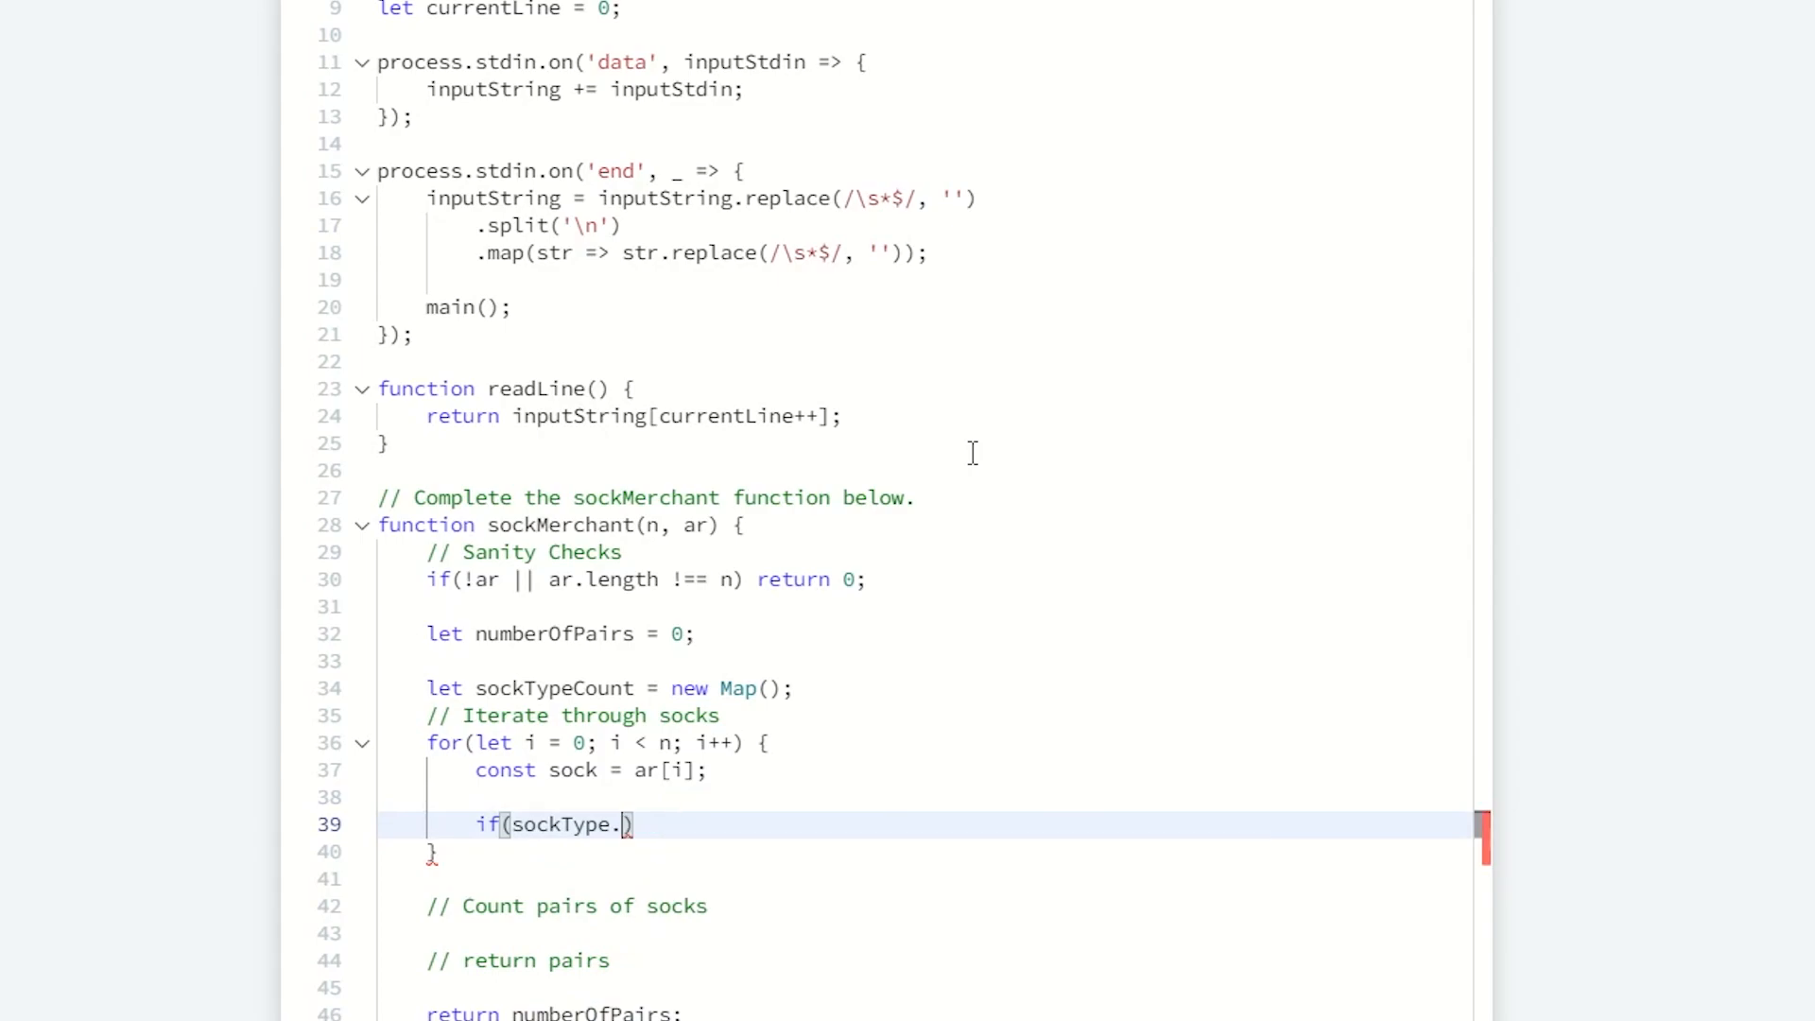
text(Count)
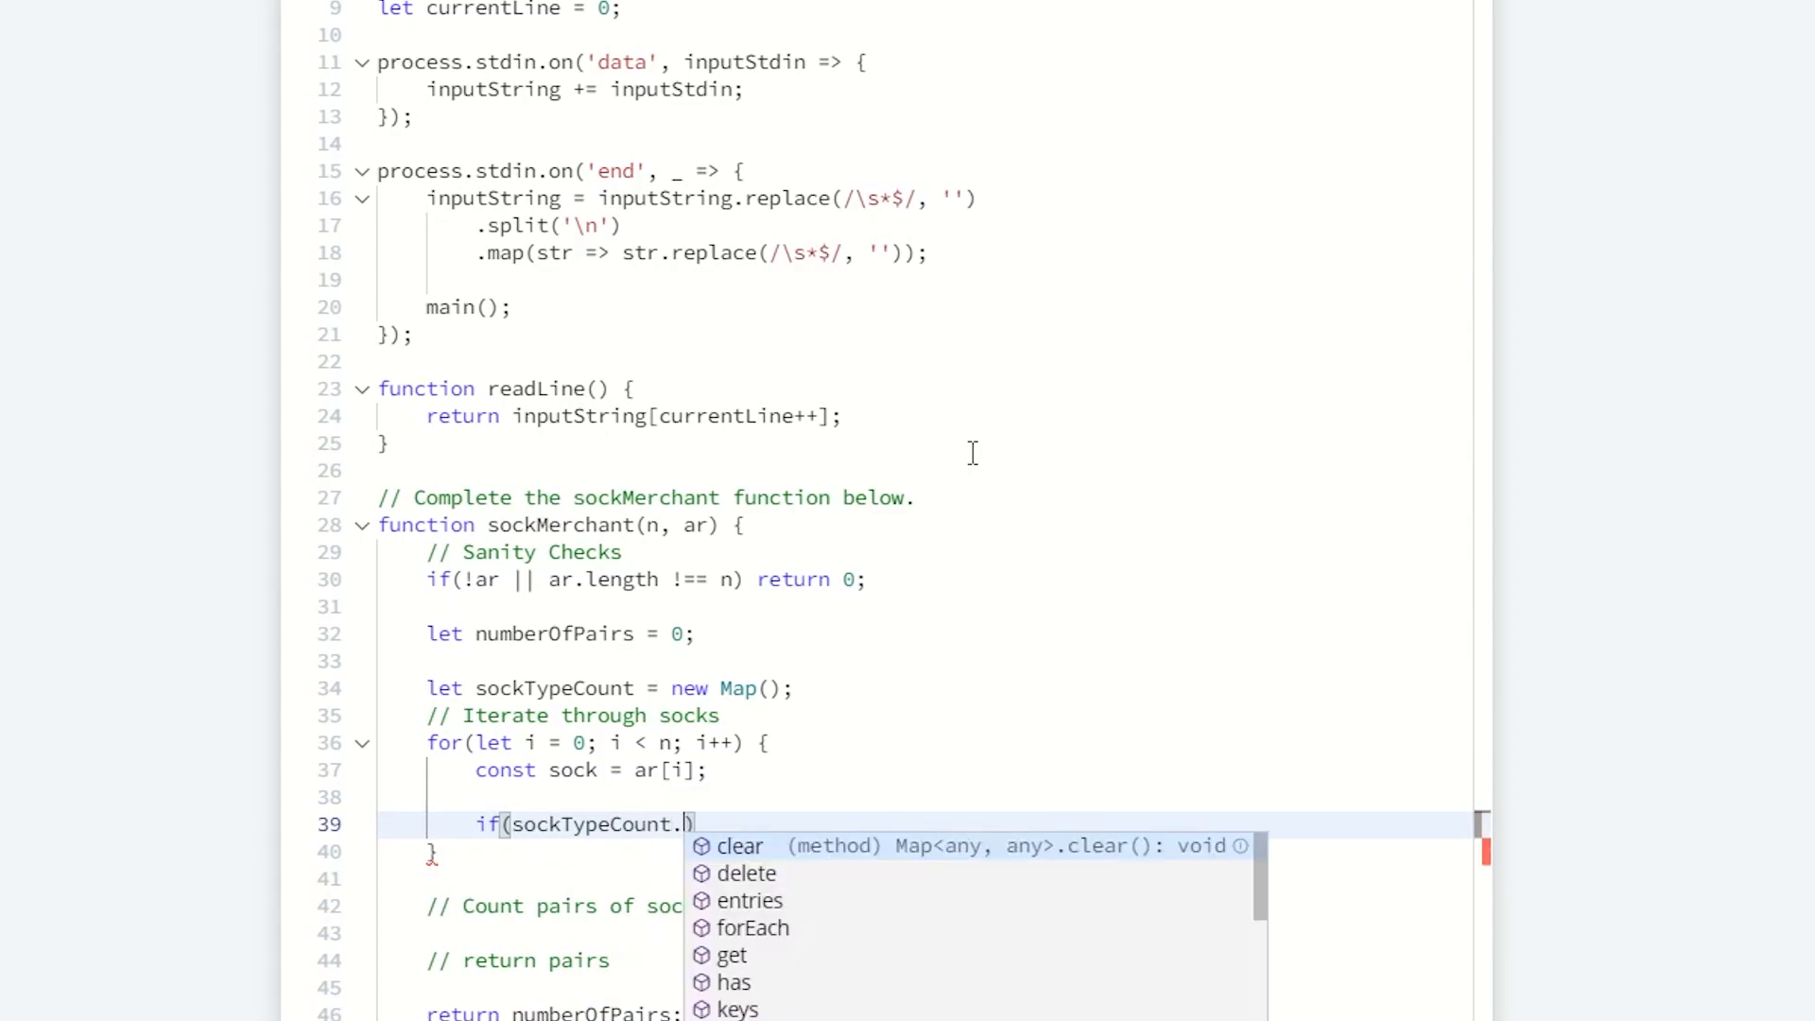
text(has(sock)
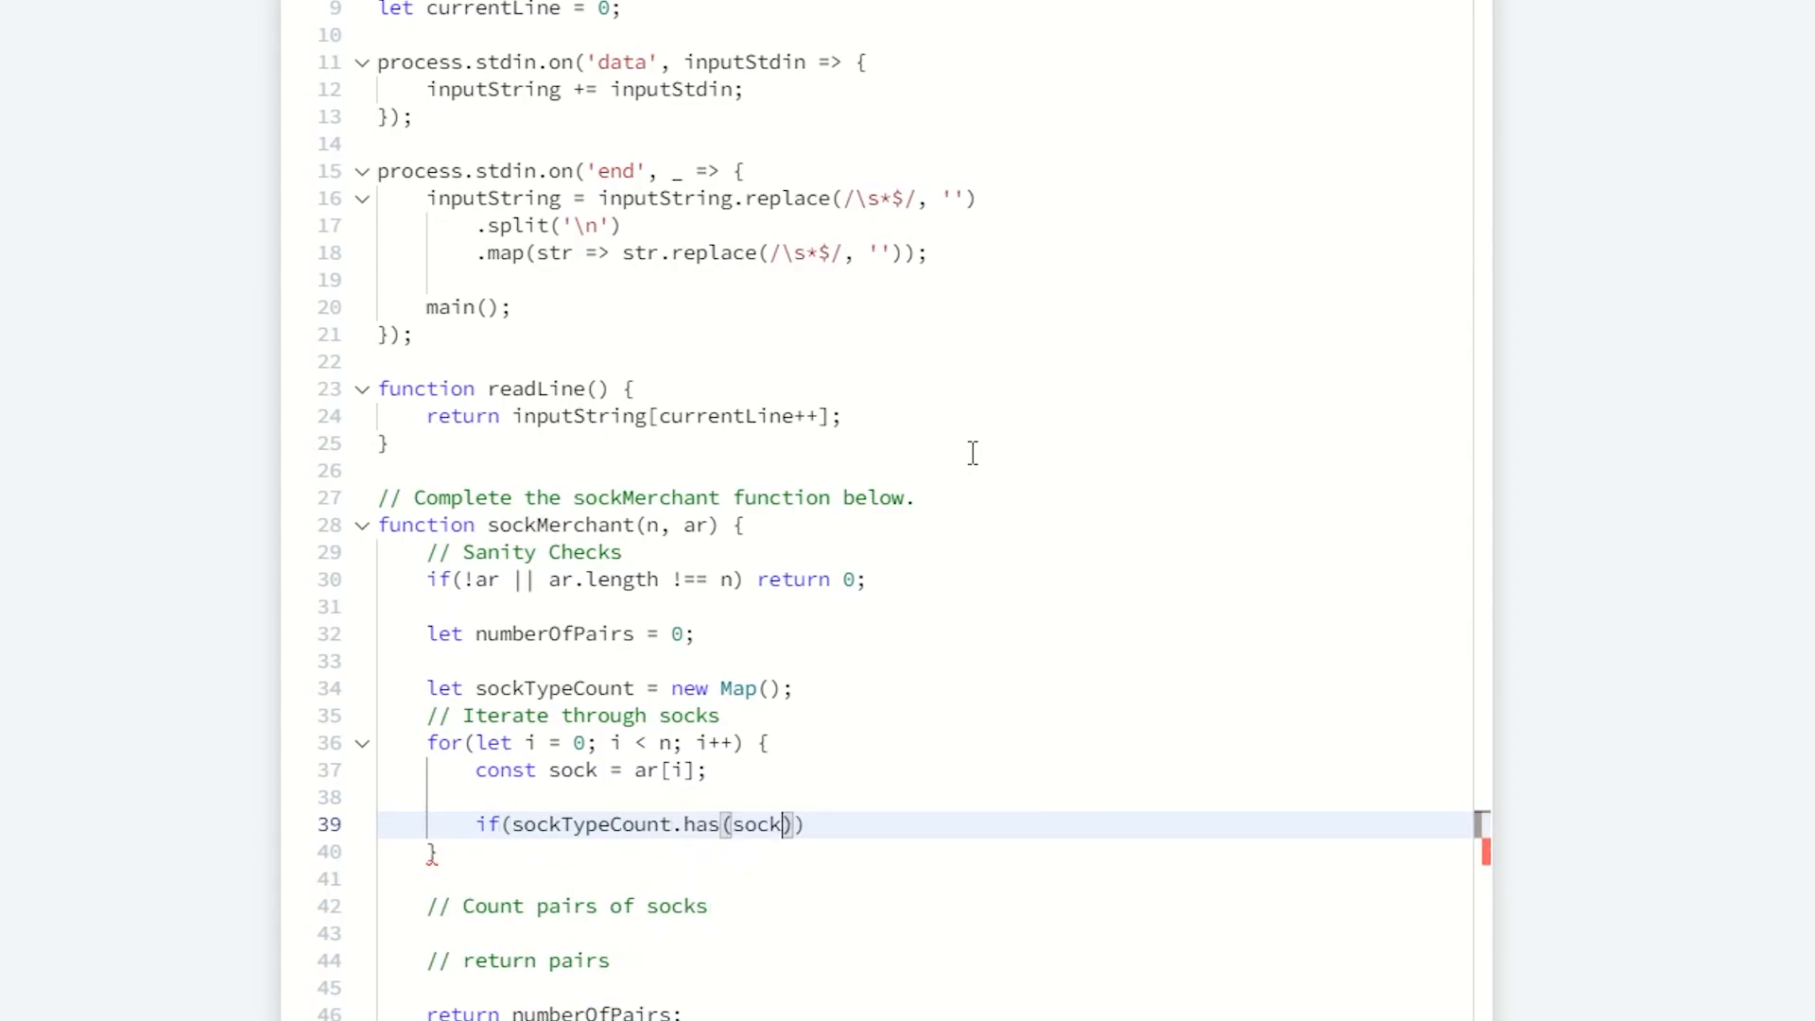
text({})
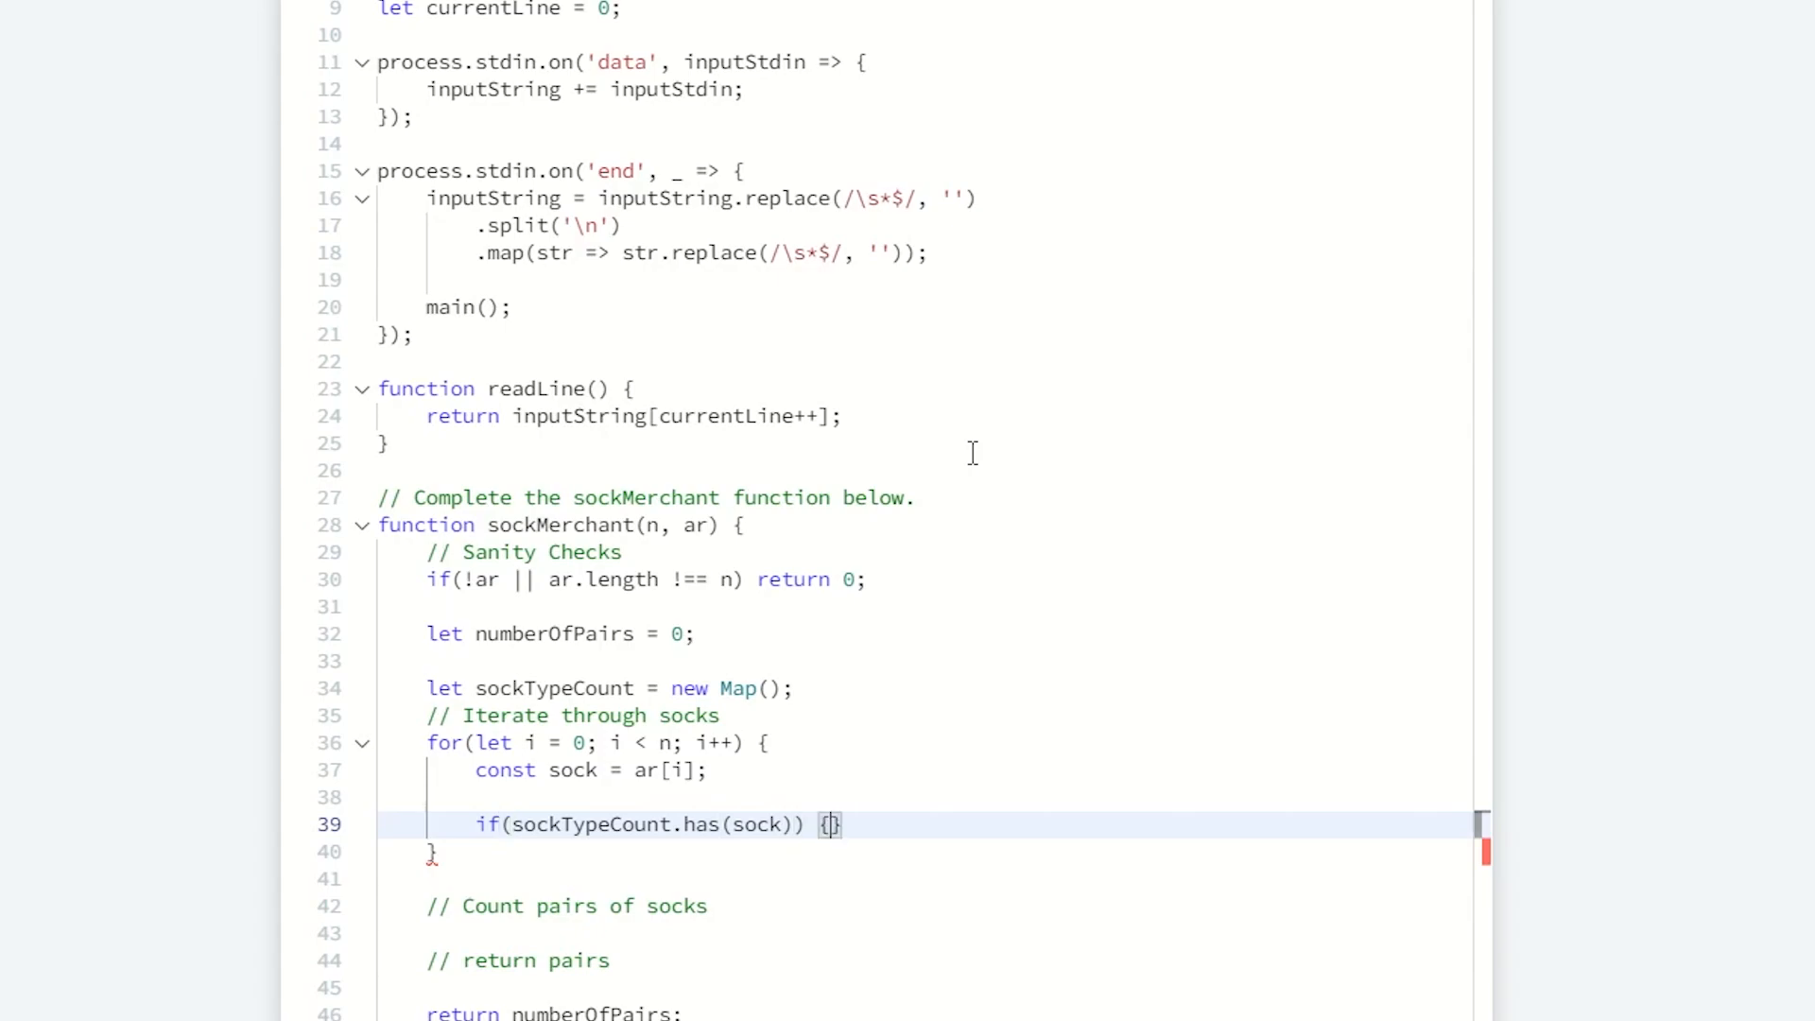
key(Enter)
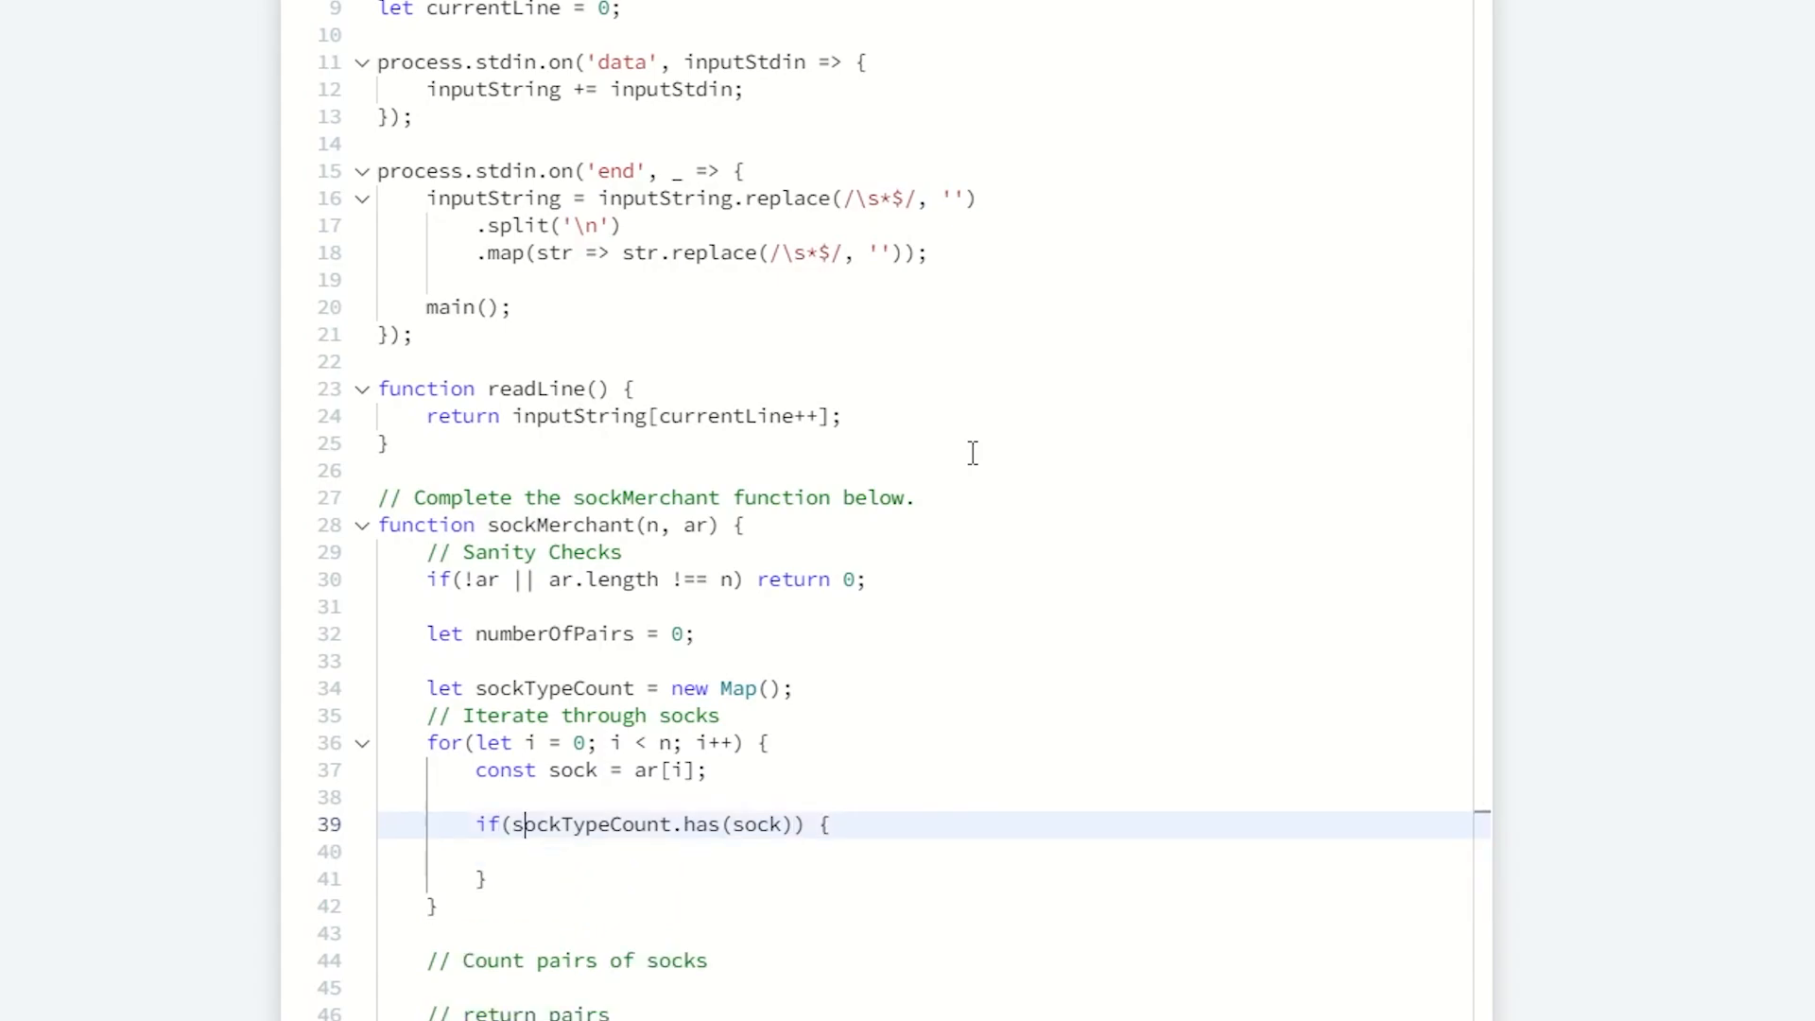
text(!)
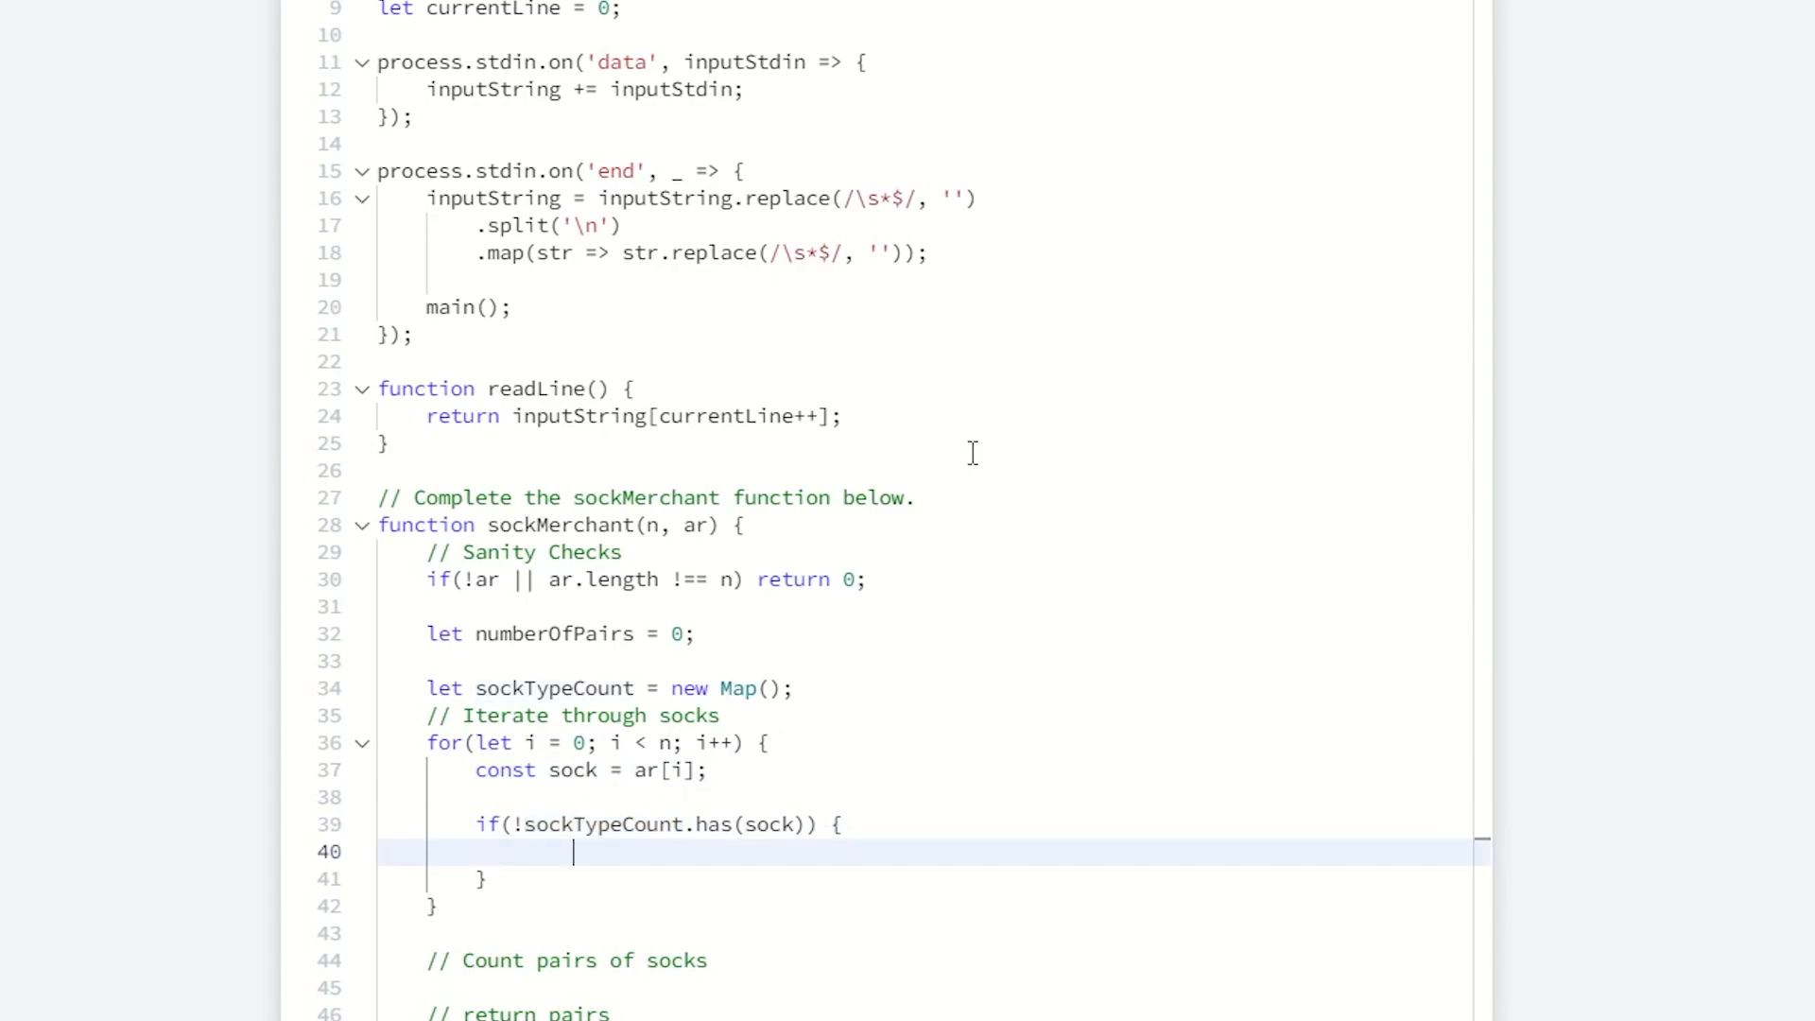
text(sockTypeCount.set()
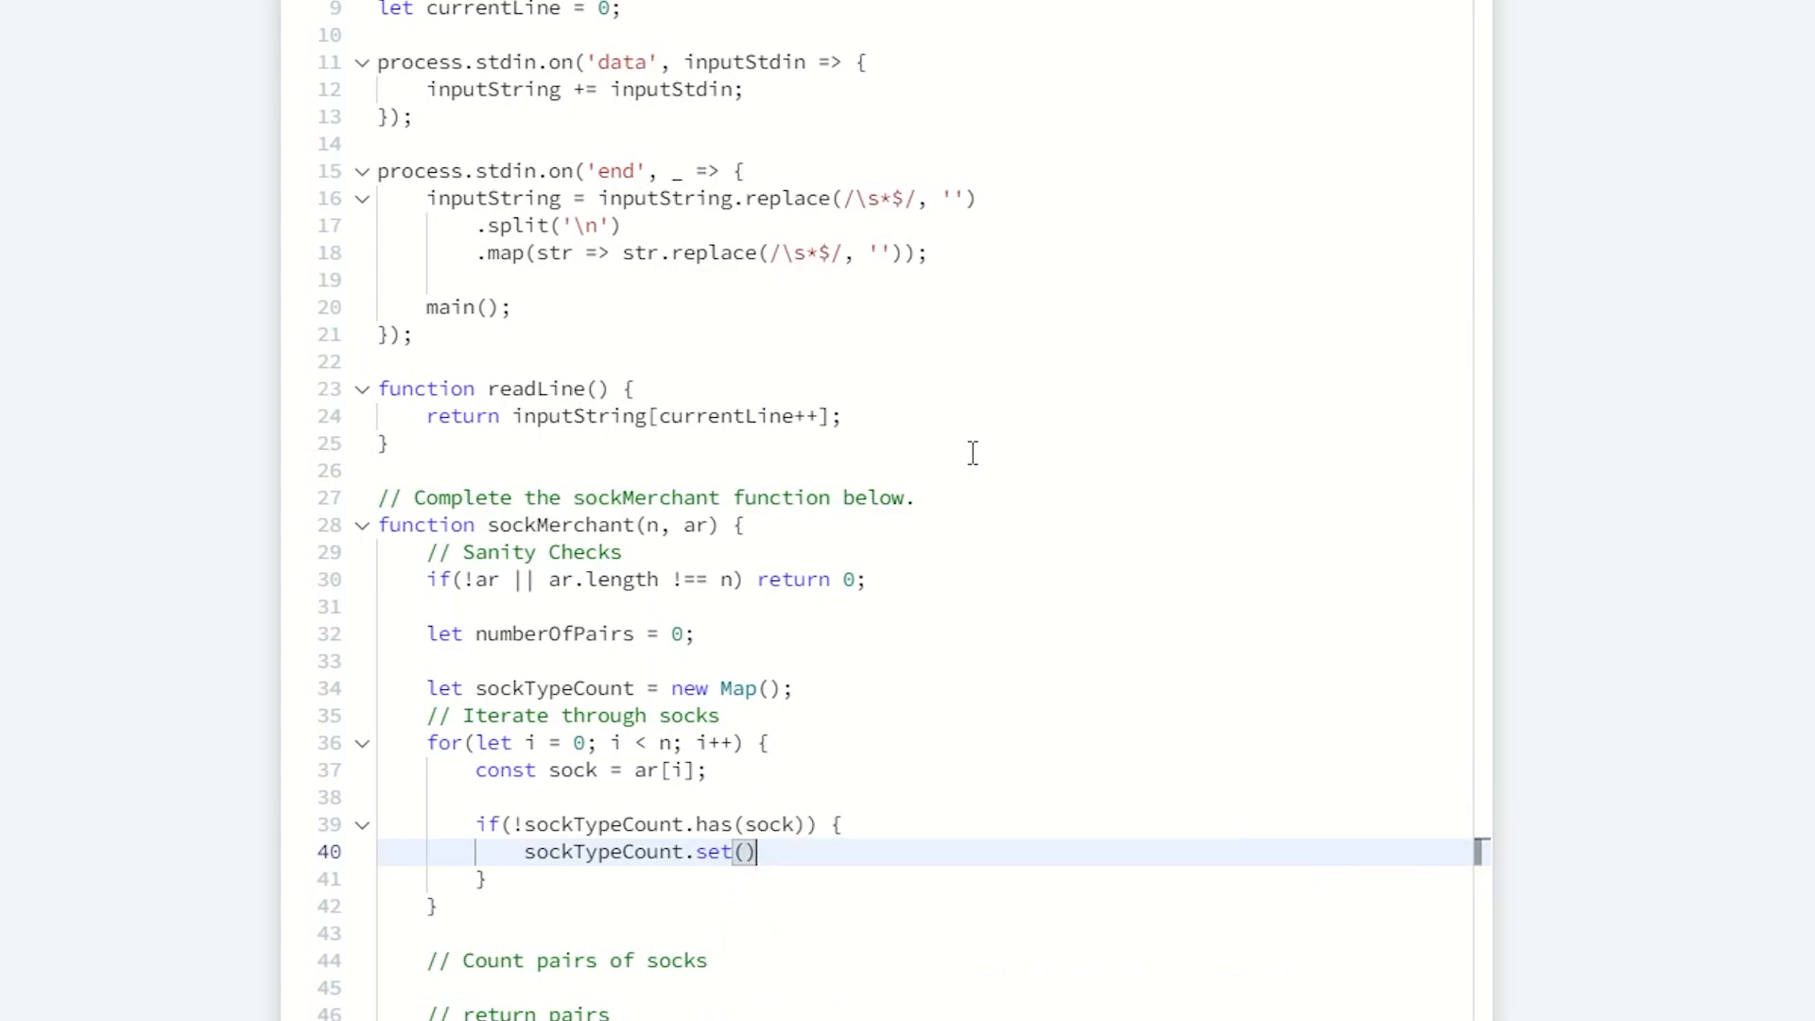
text(sock,)
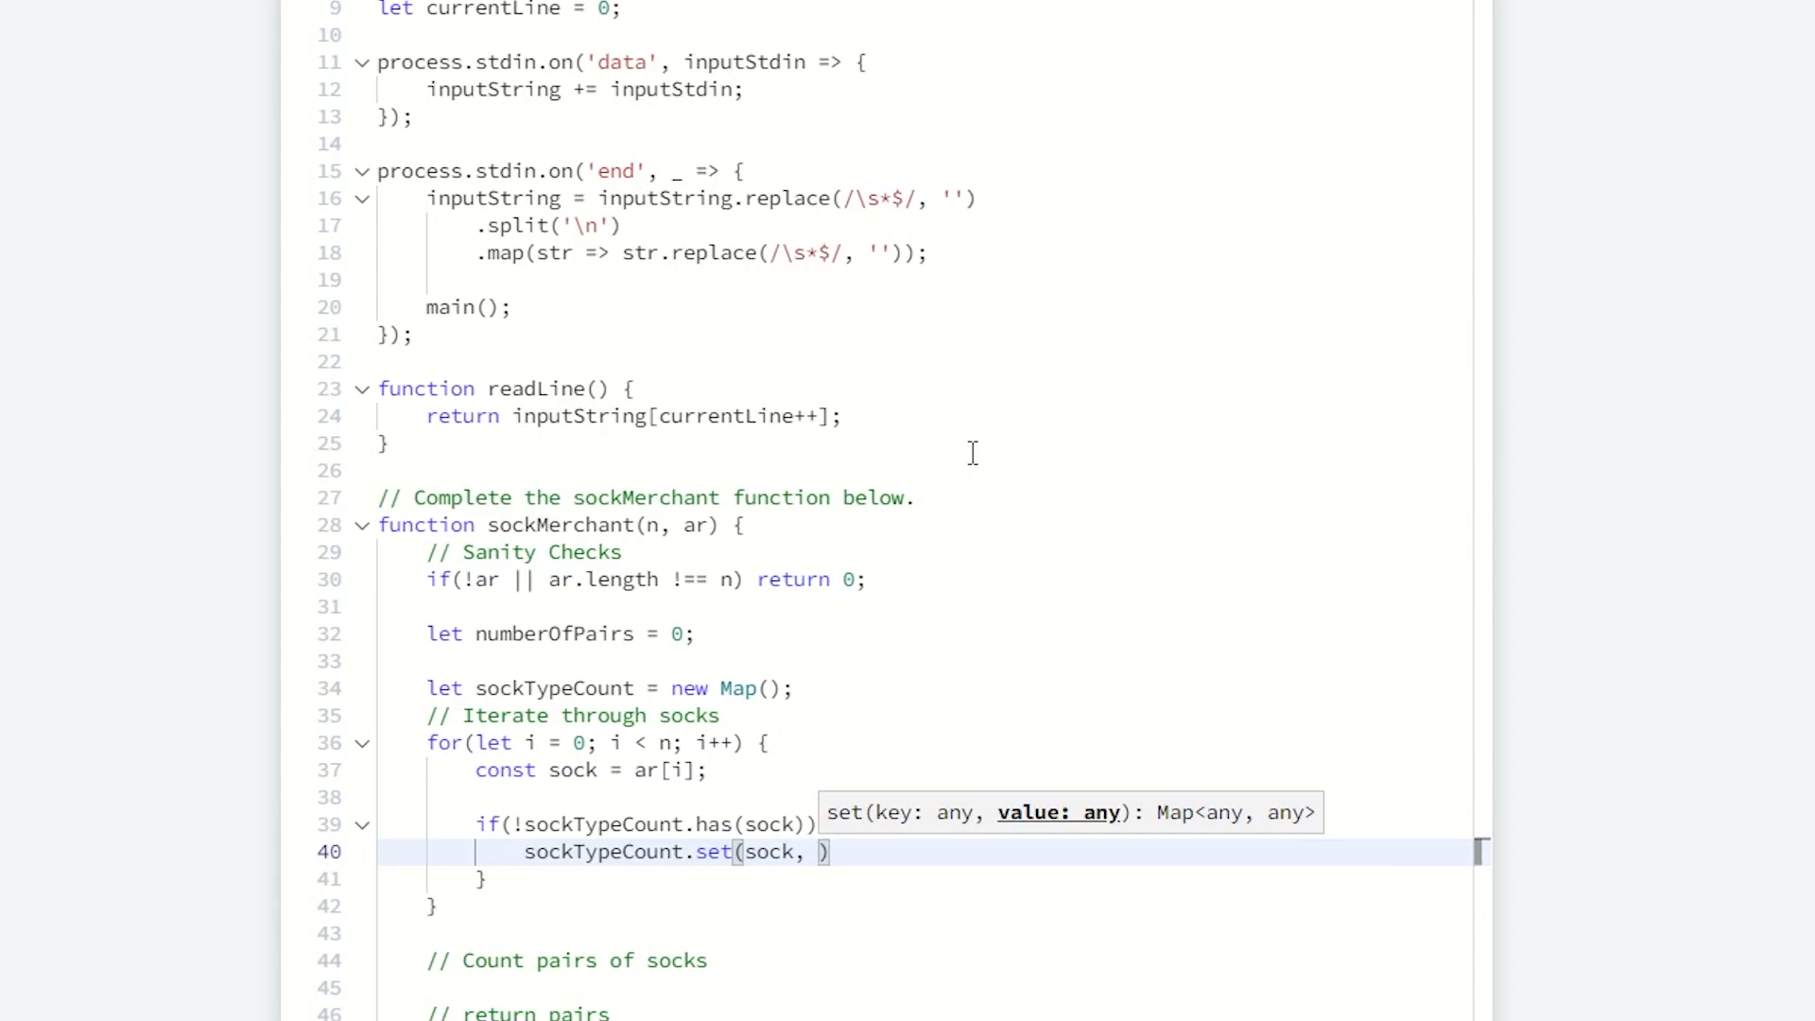
text(1)
click(482, 879)
text( else {)
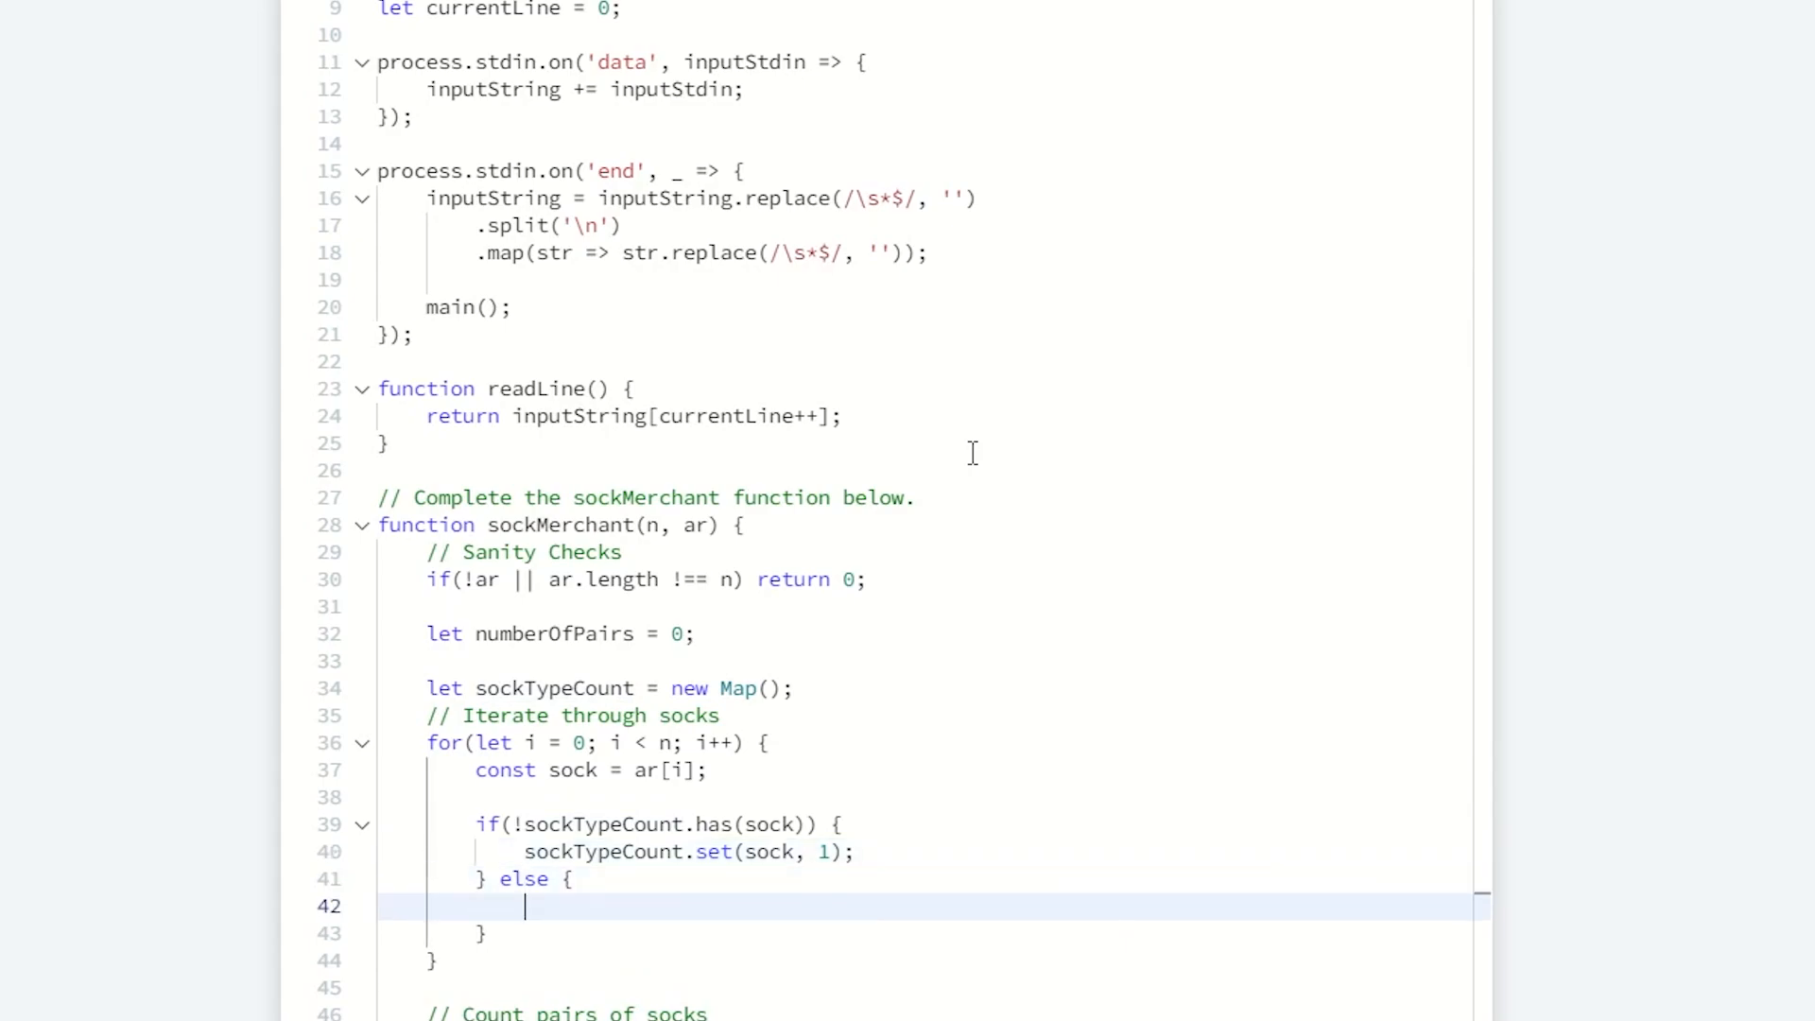
Step: Add the else branch computing const newCount = sockTypeCount.get(sock) + 1 and storing it
text(const c)
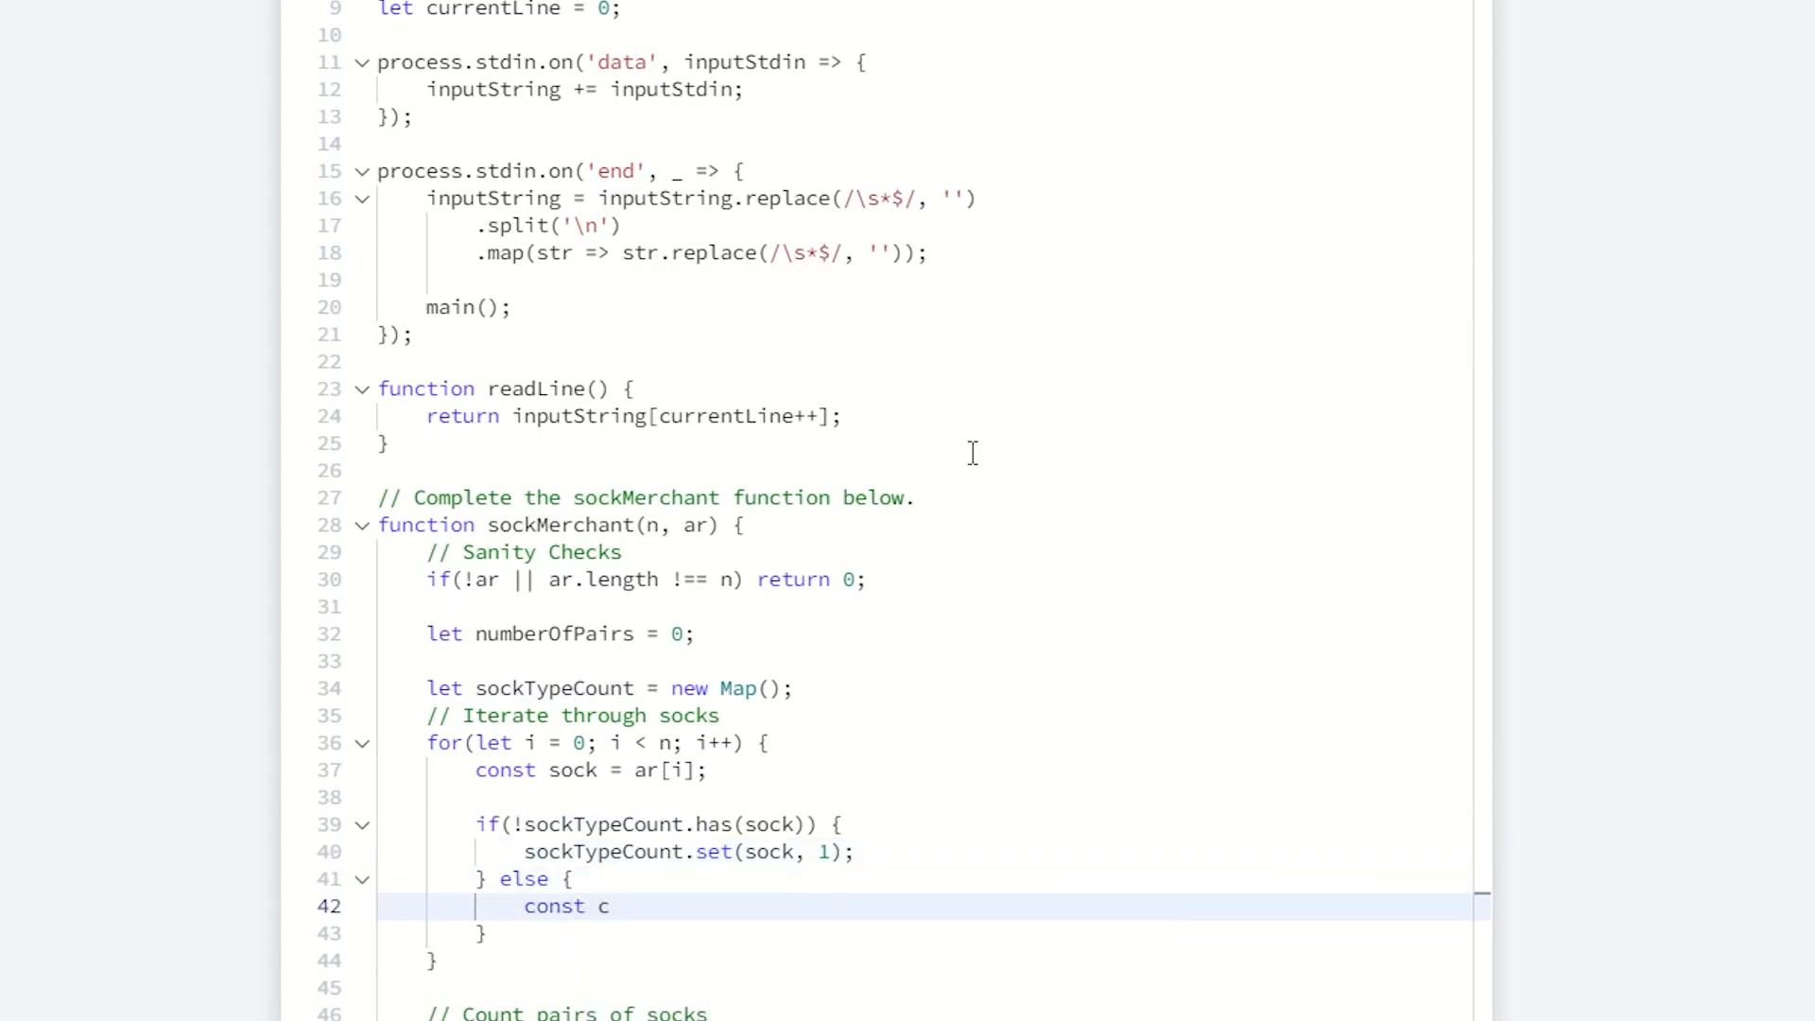
text(newC)
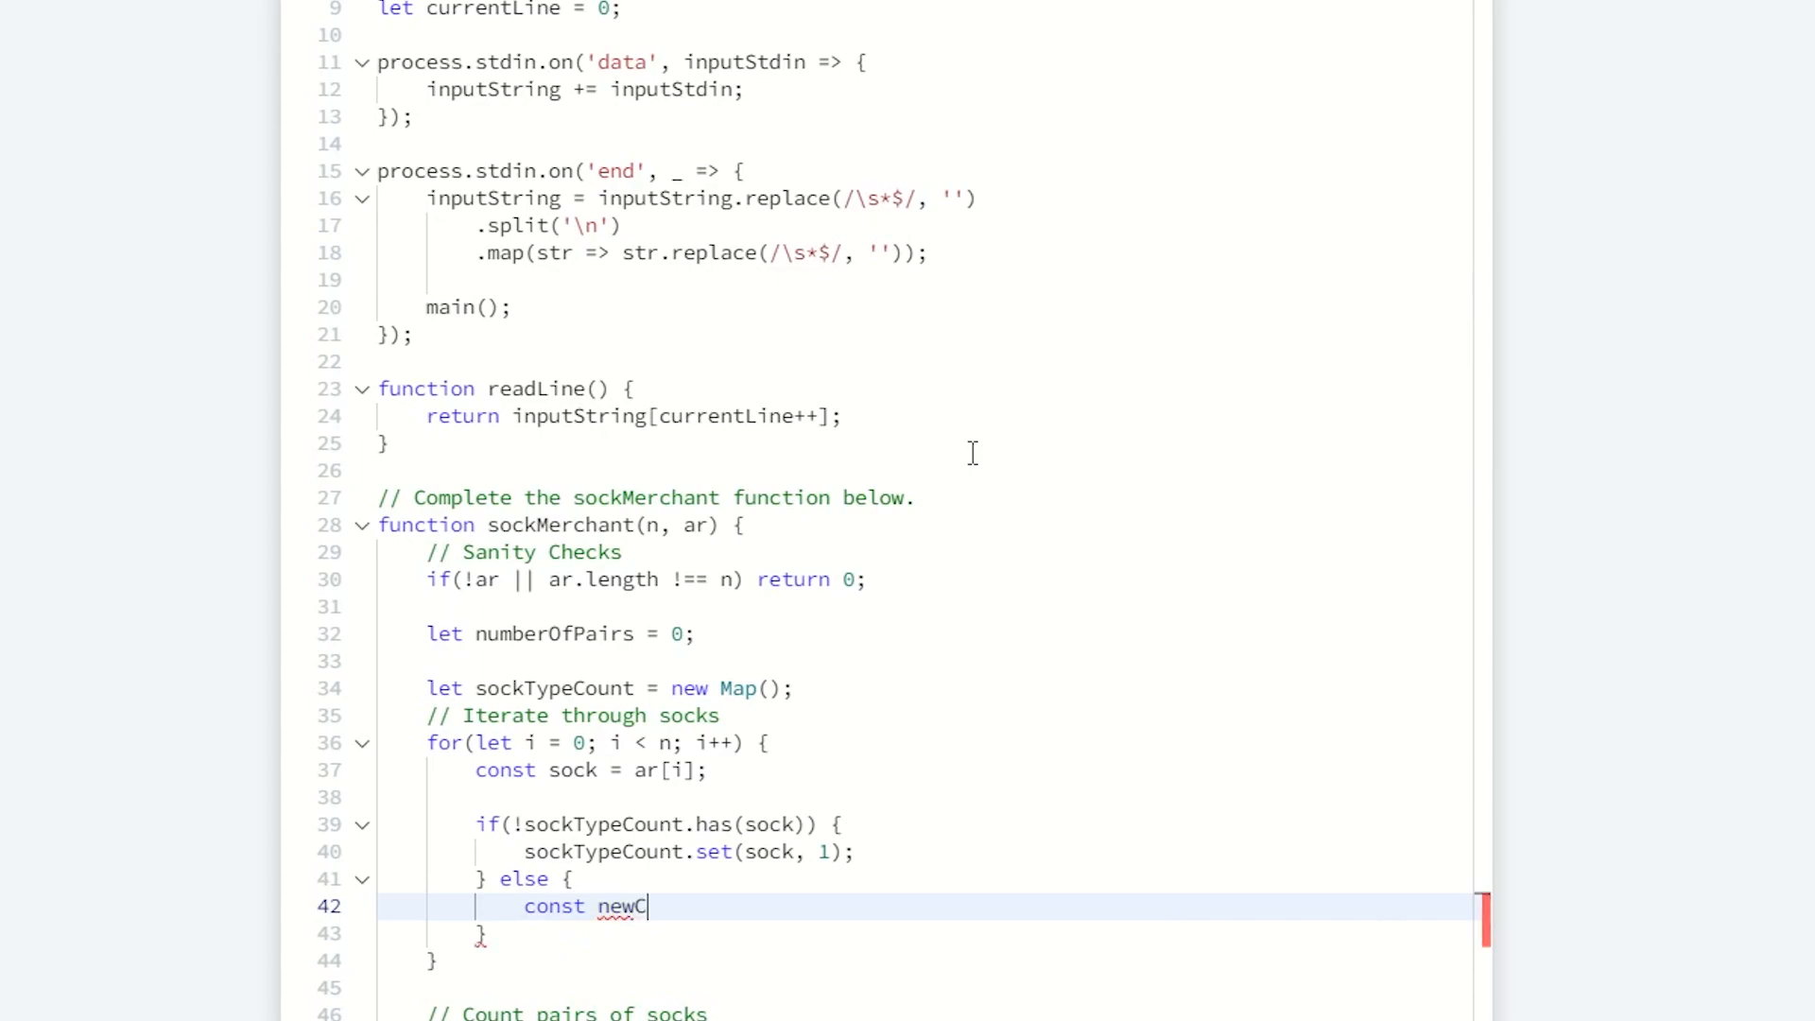
text(ount =)
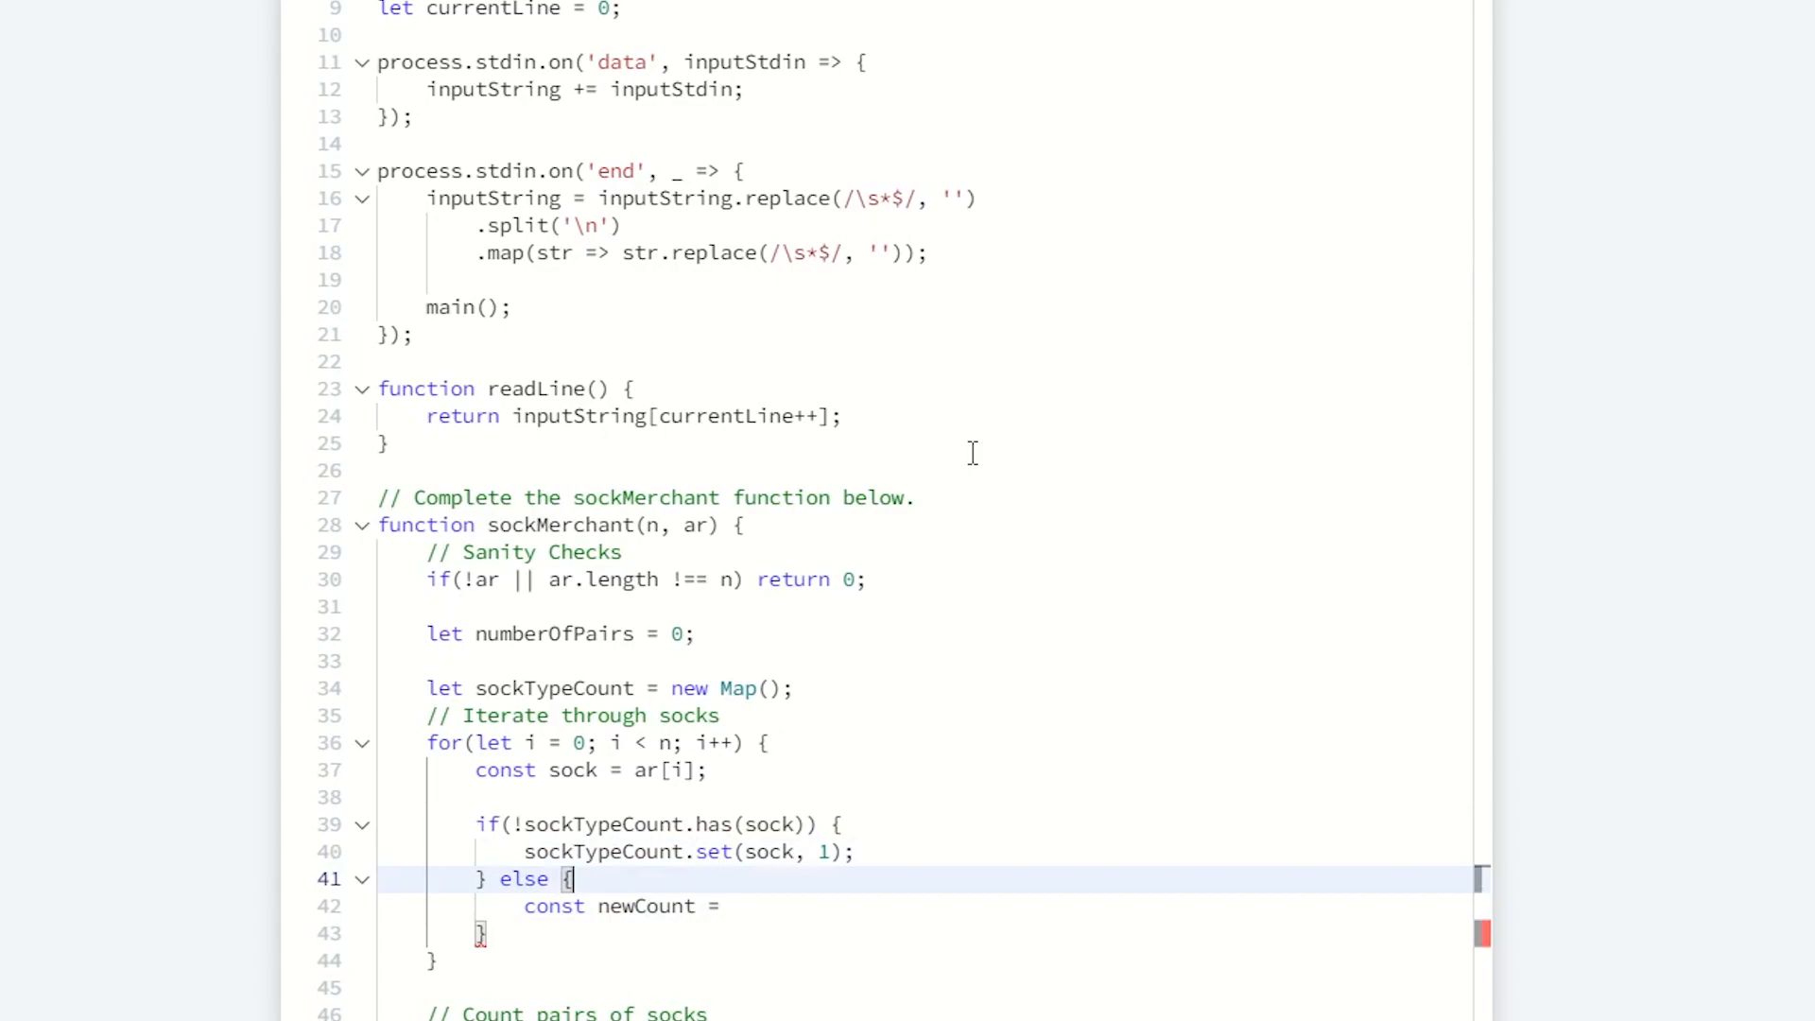
text(sockTypeCount.set)
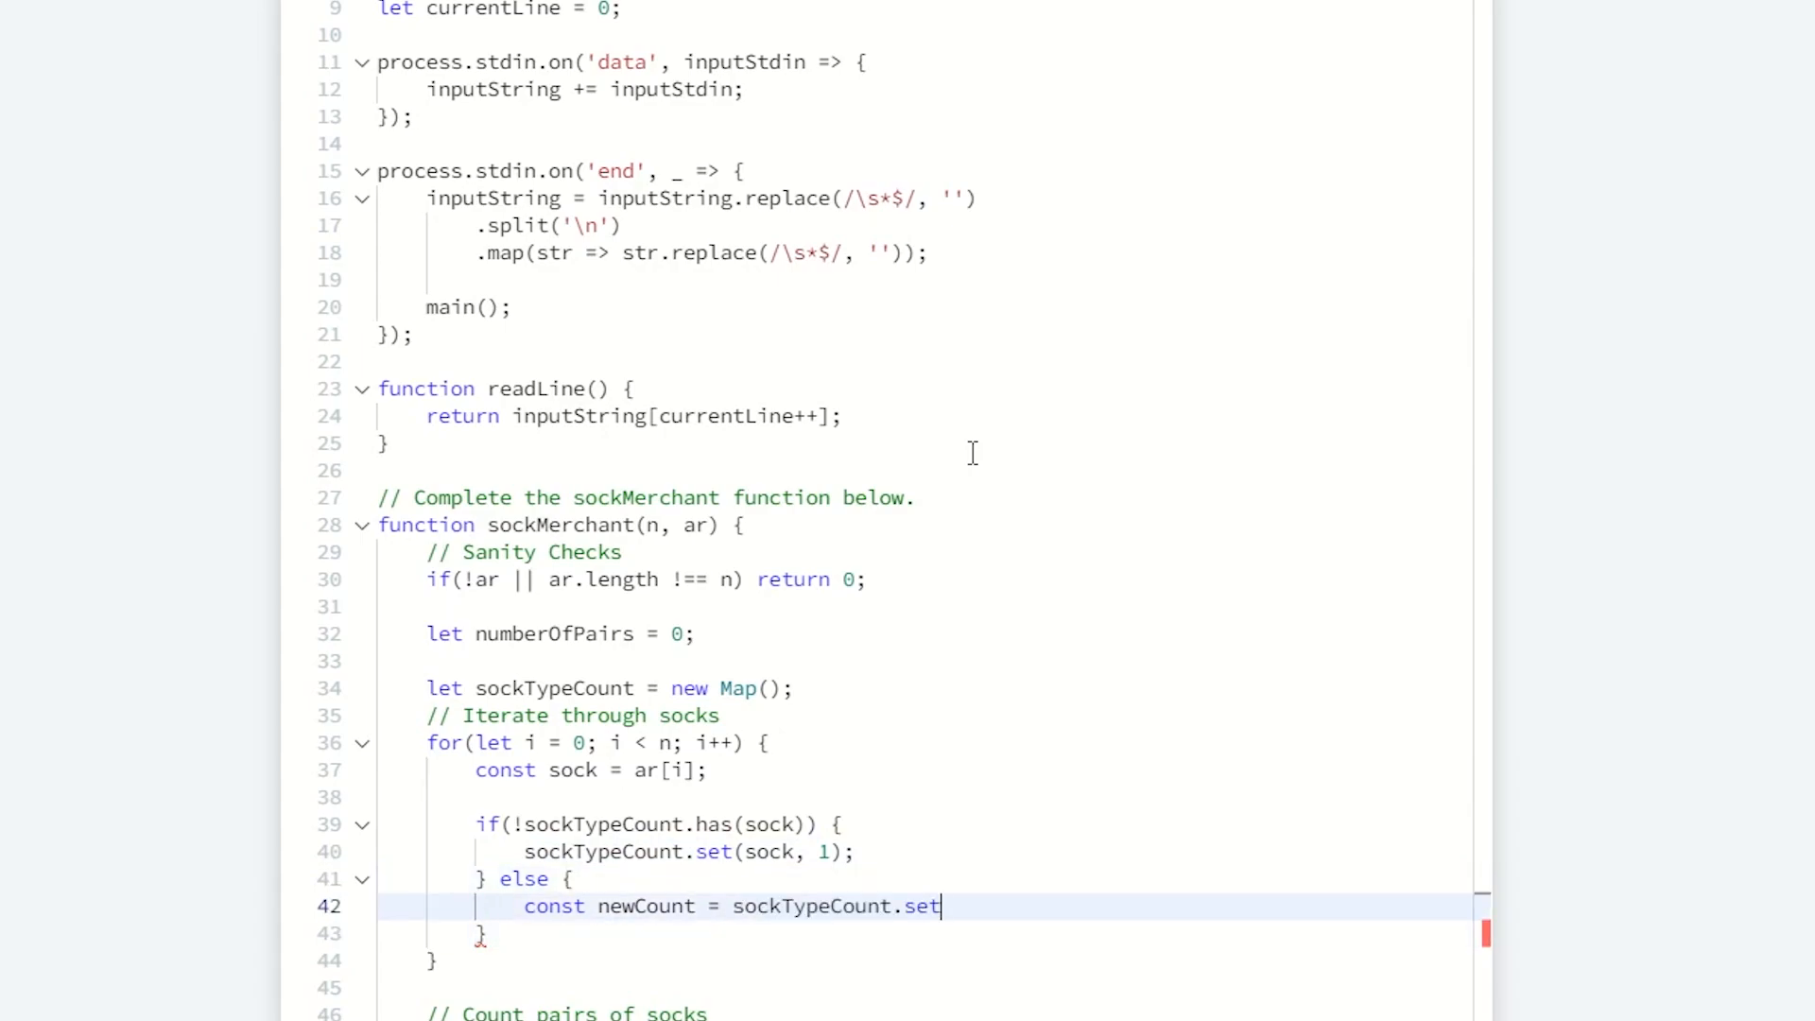
text(get)
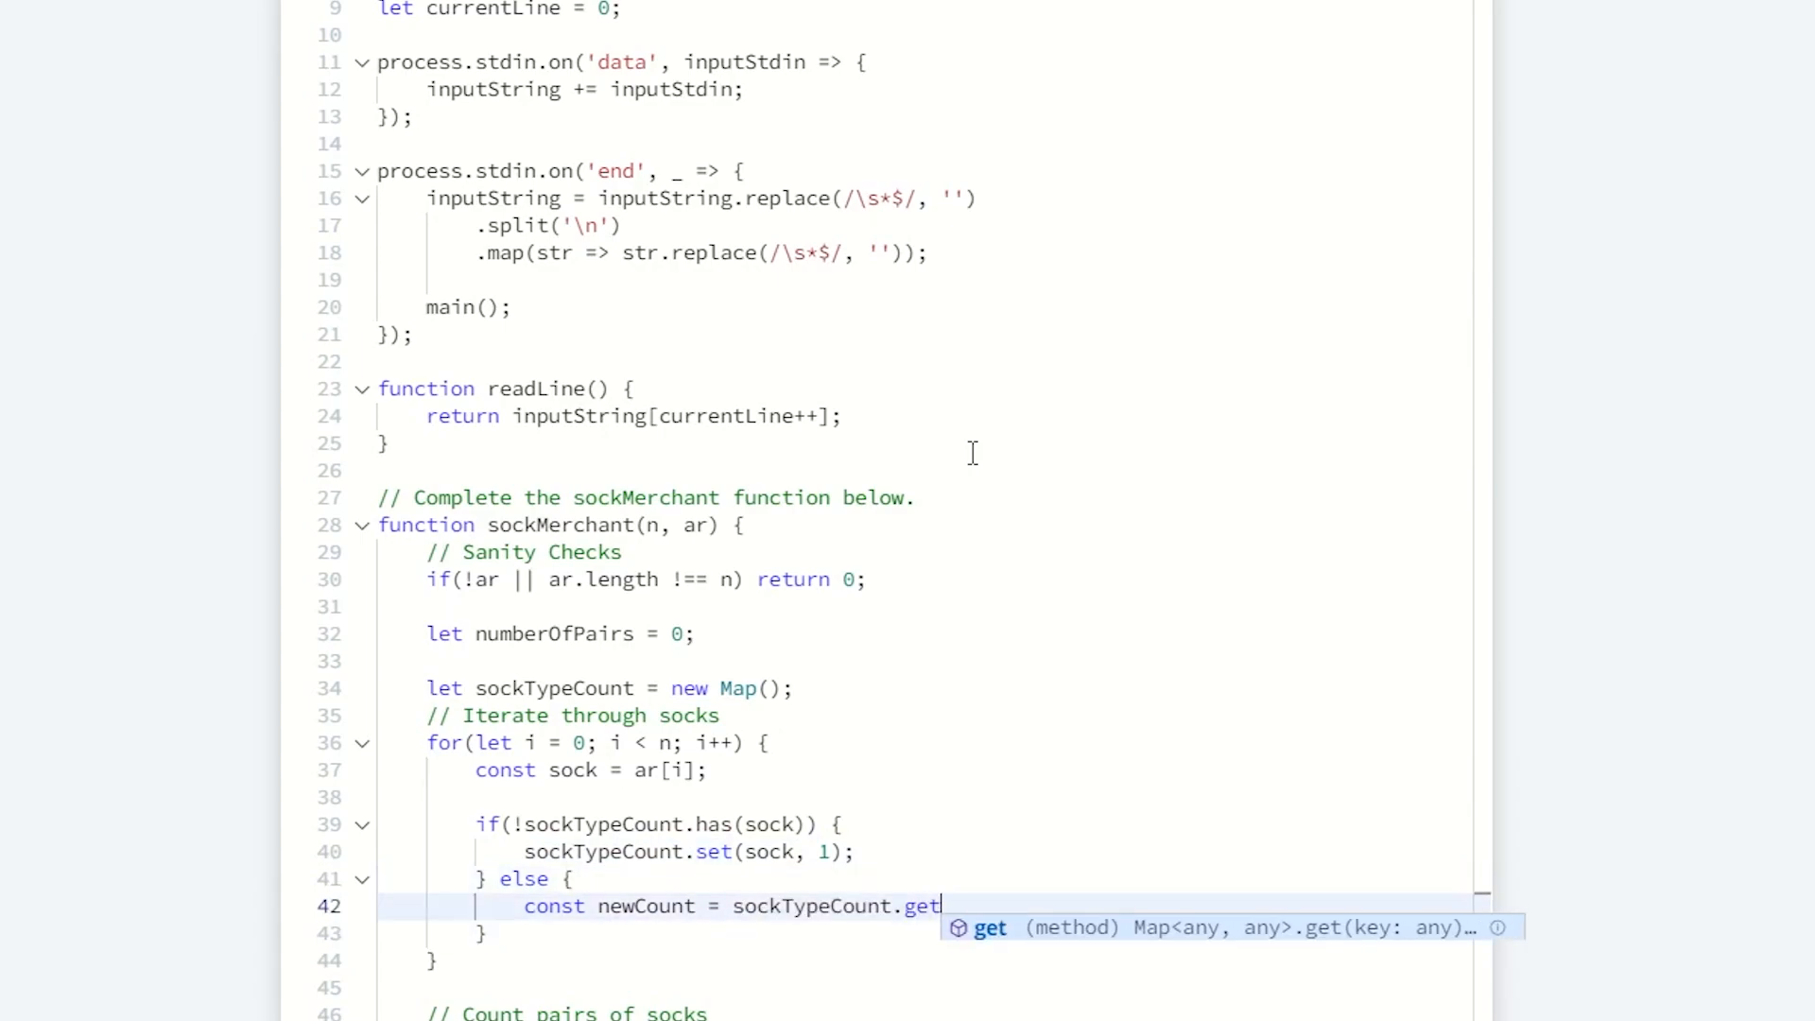
text((sock)
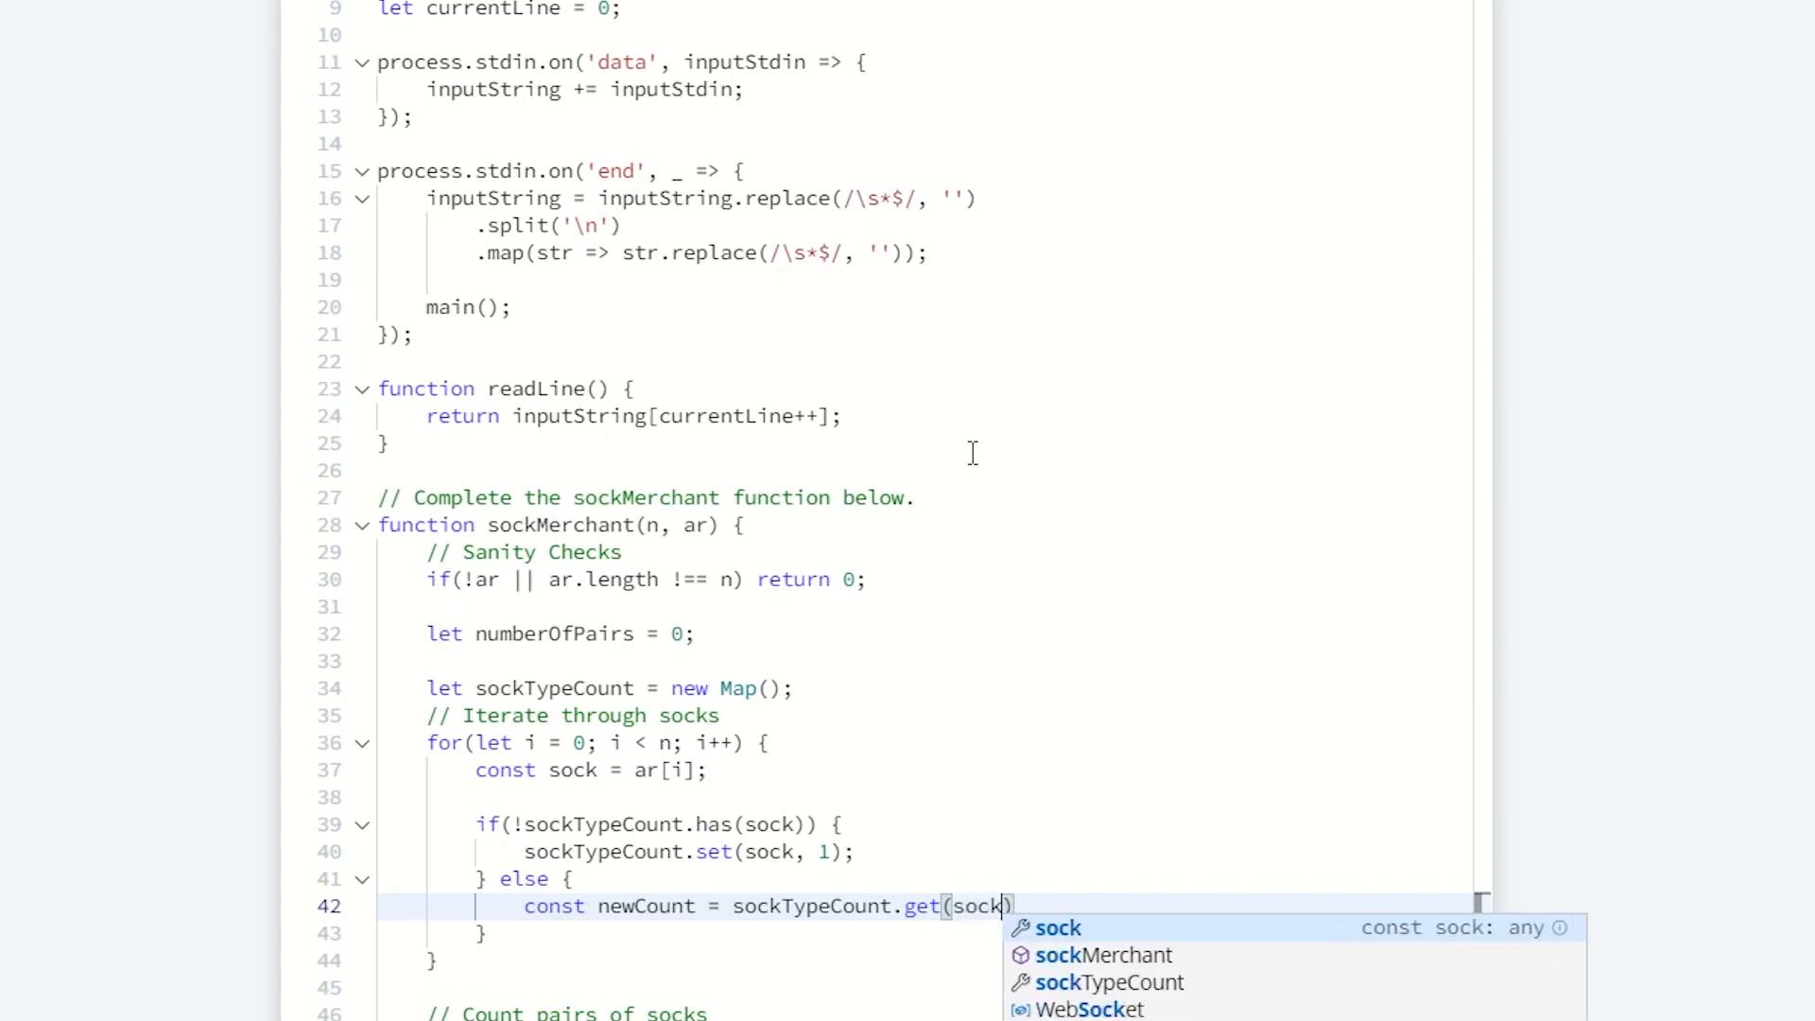
key(Escape)
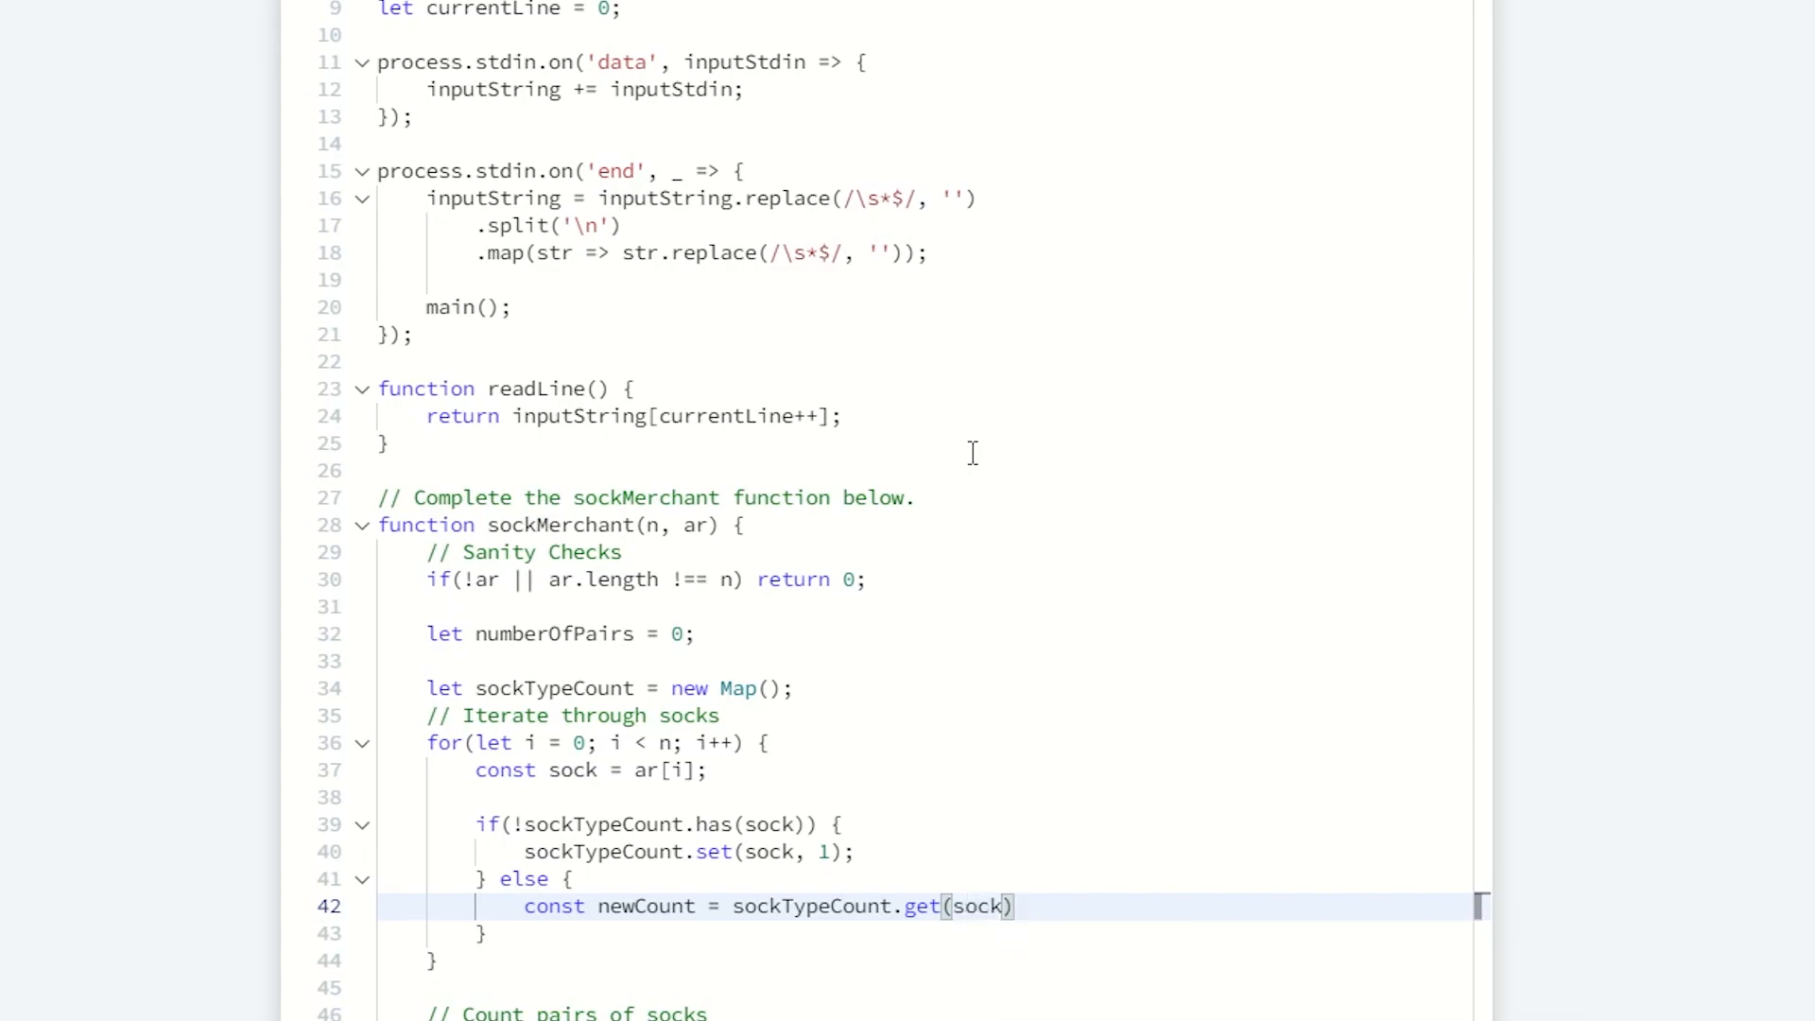
text(+ 1;)
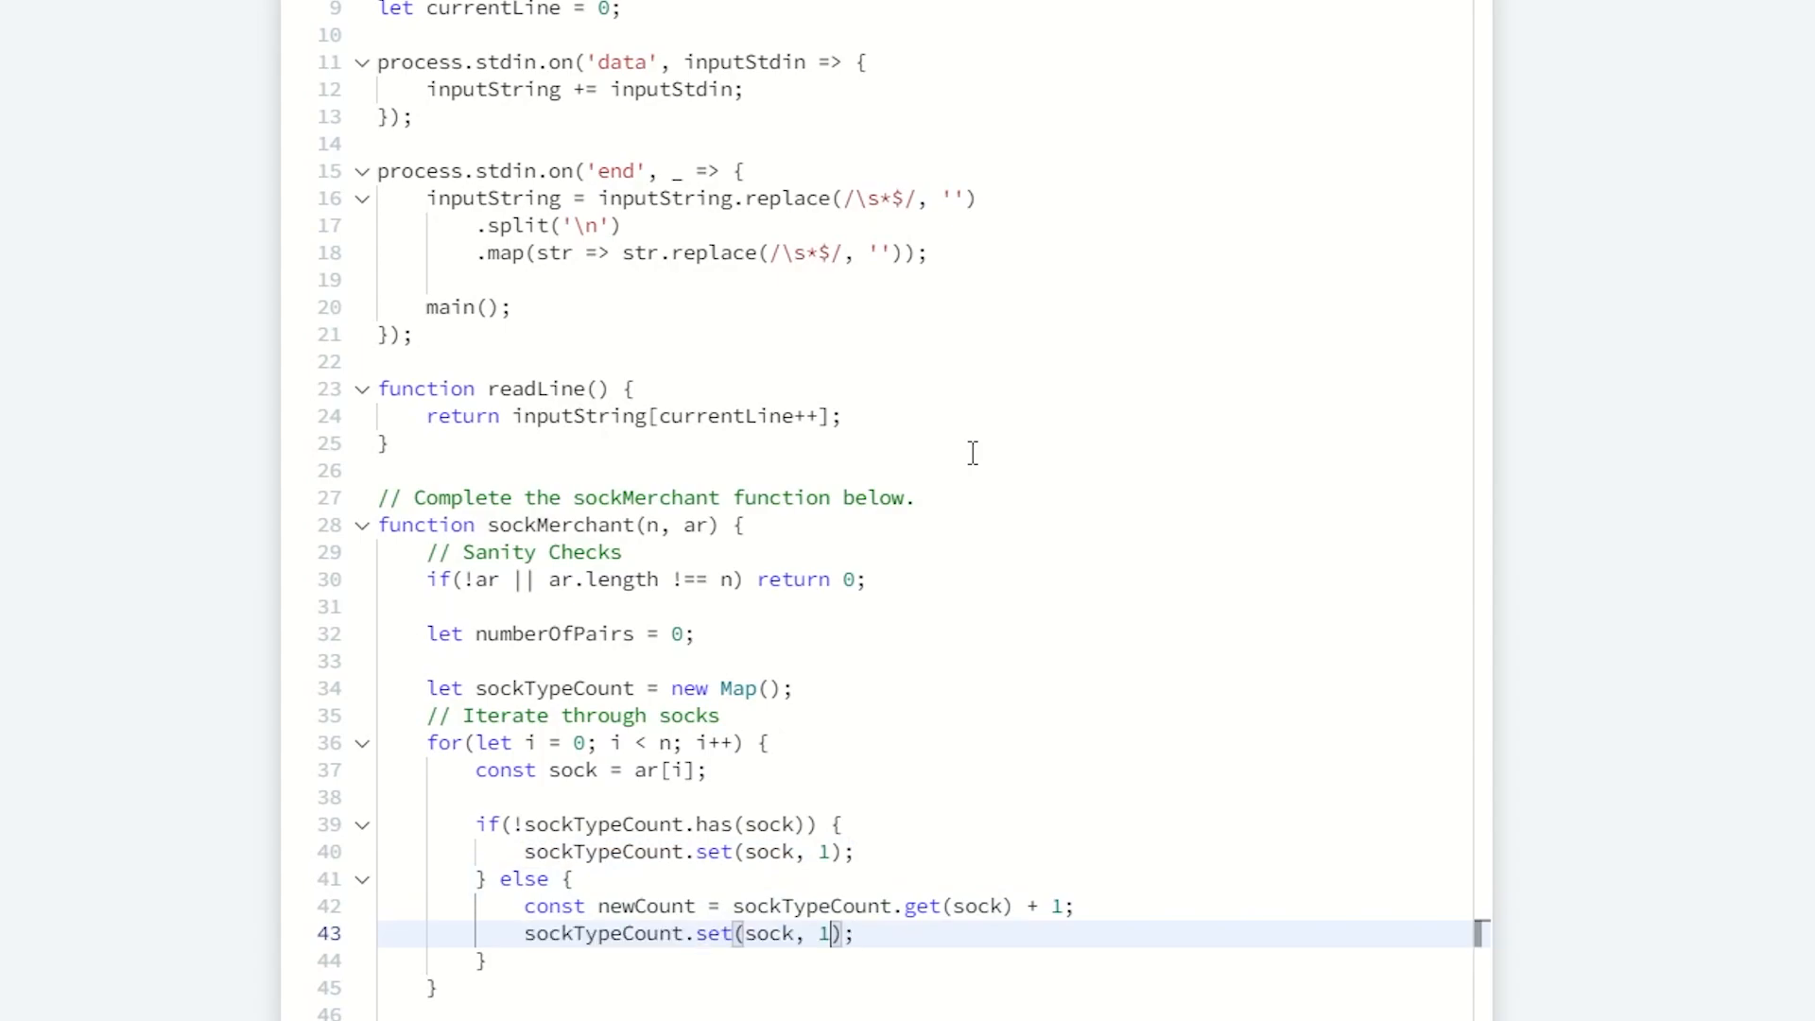
click(597, 906)
text(newCount)
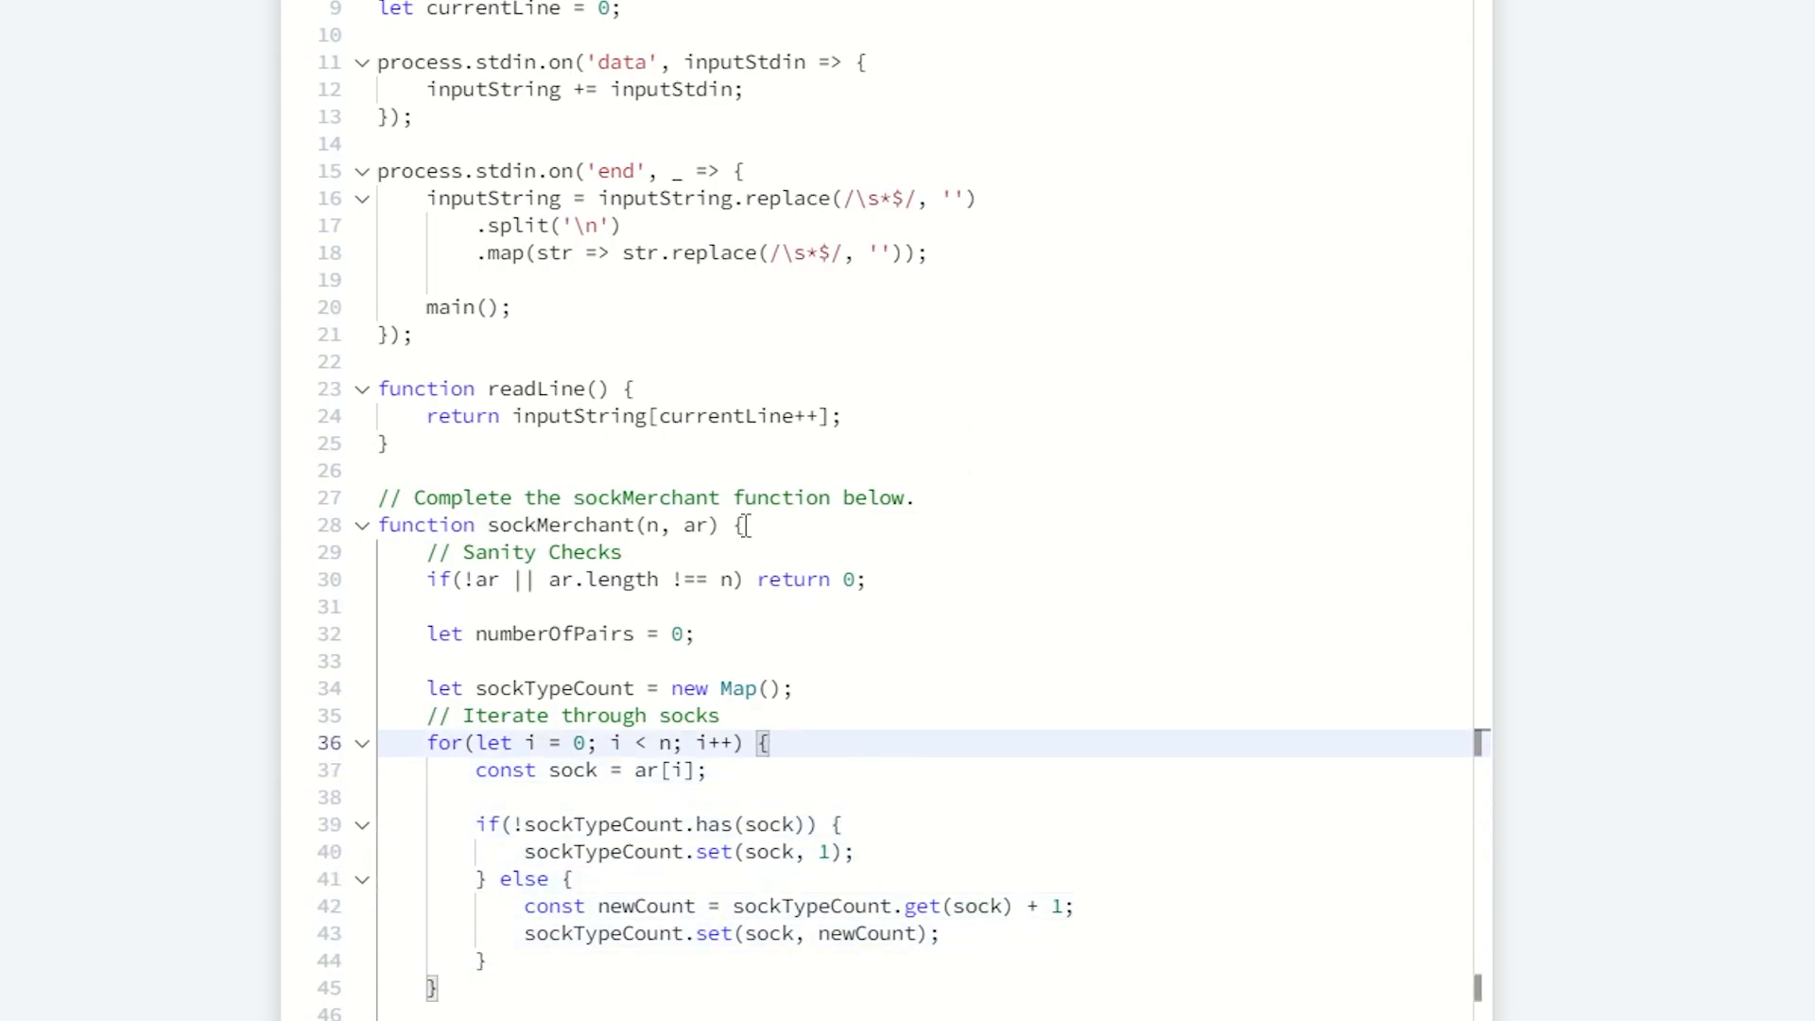
Step: Under the Count pairs comment, write for (let key of sockTypeCount) and rename key to type
scroll(down, 3)
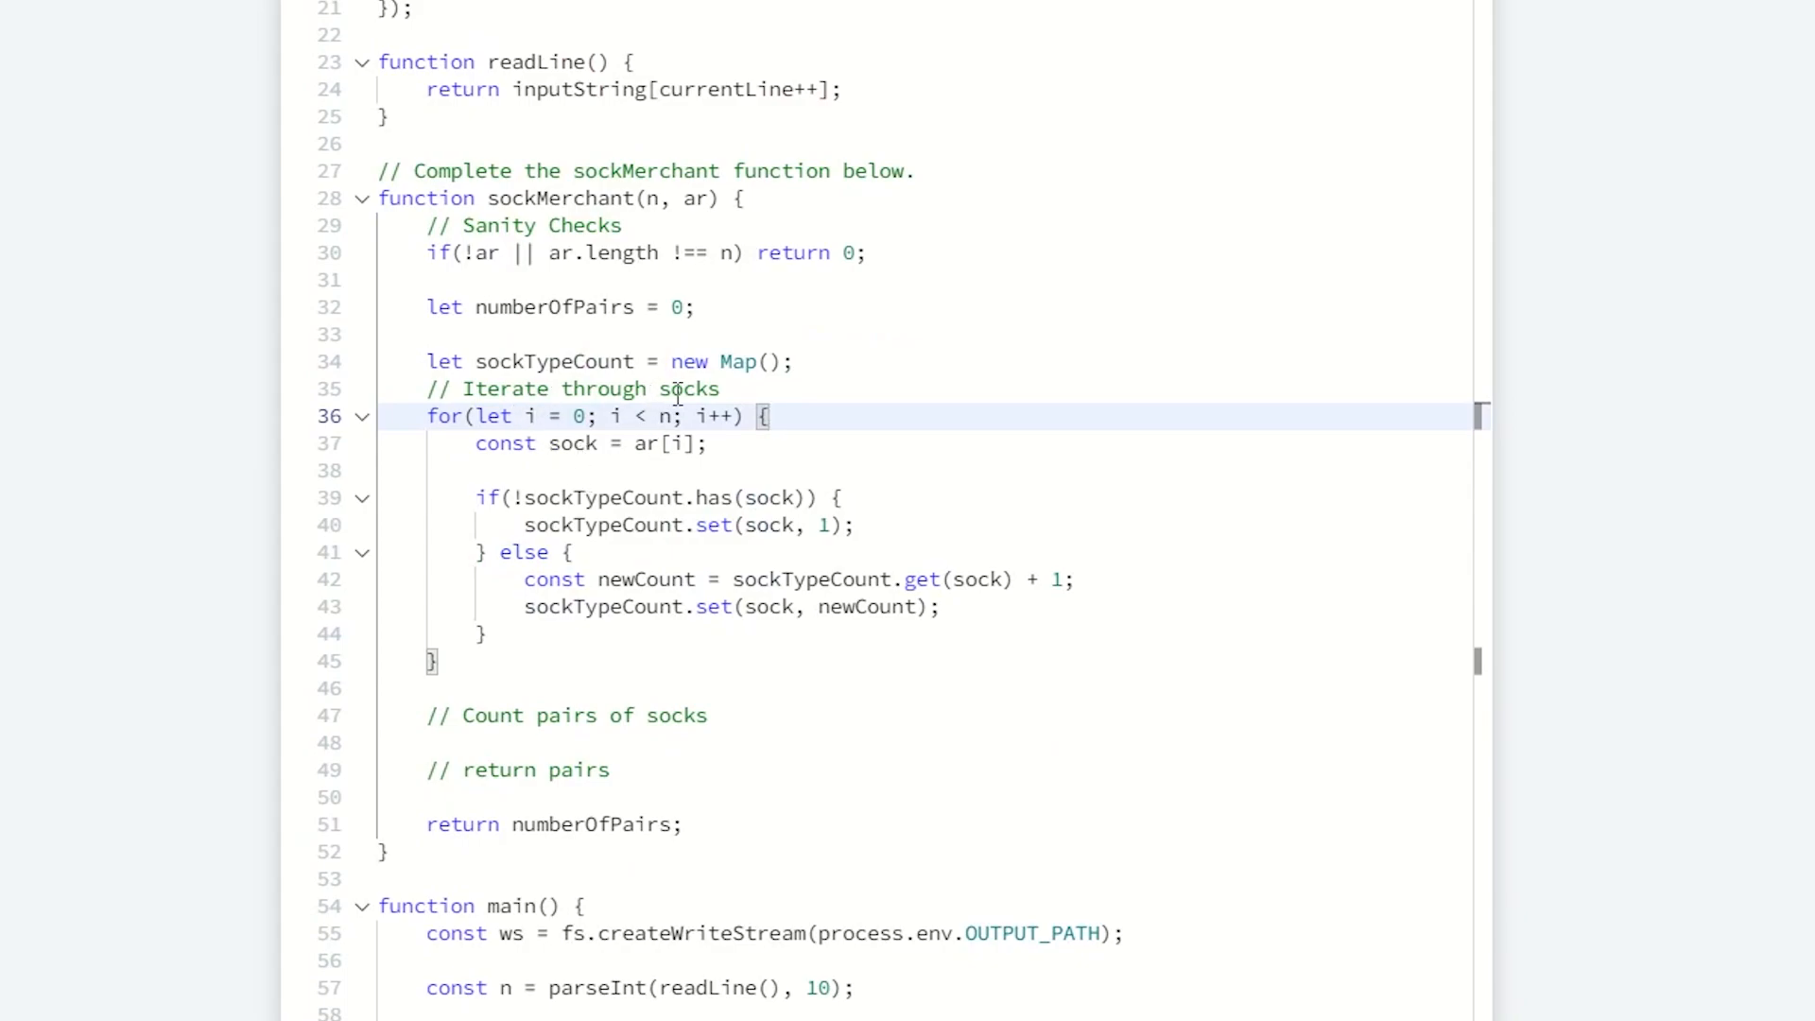
click(707, 444)
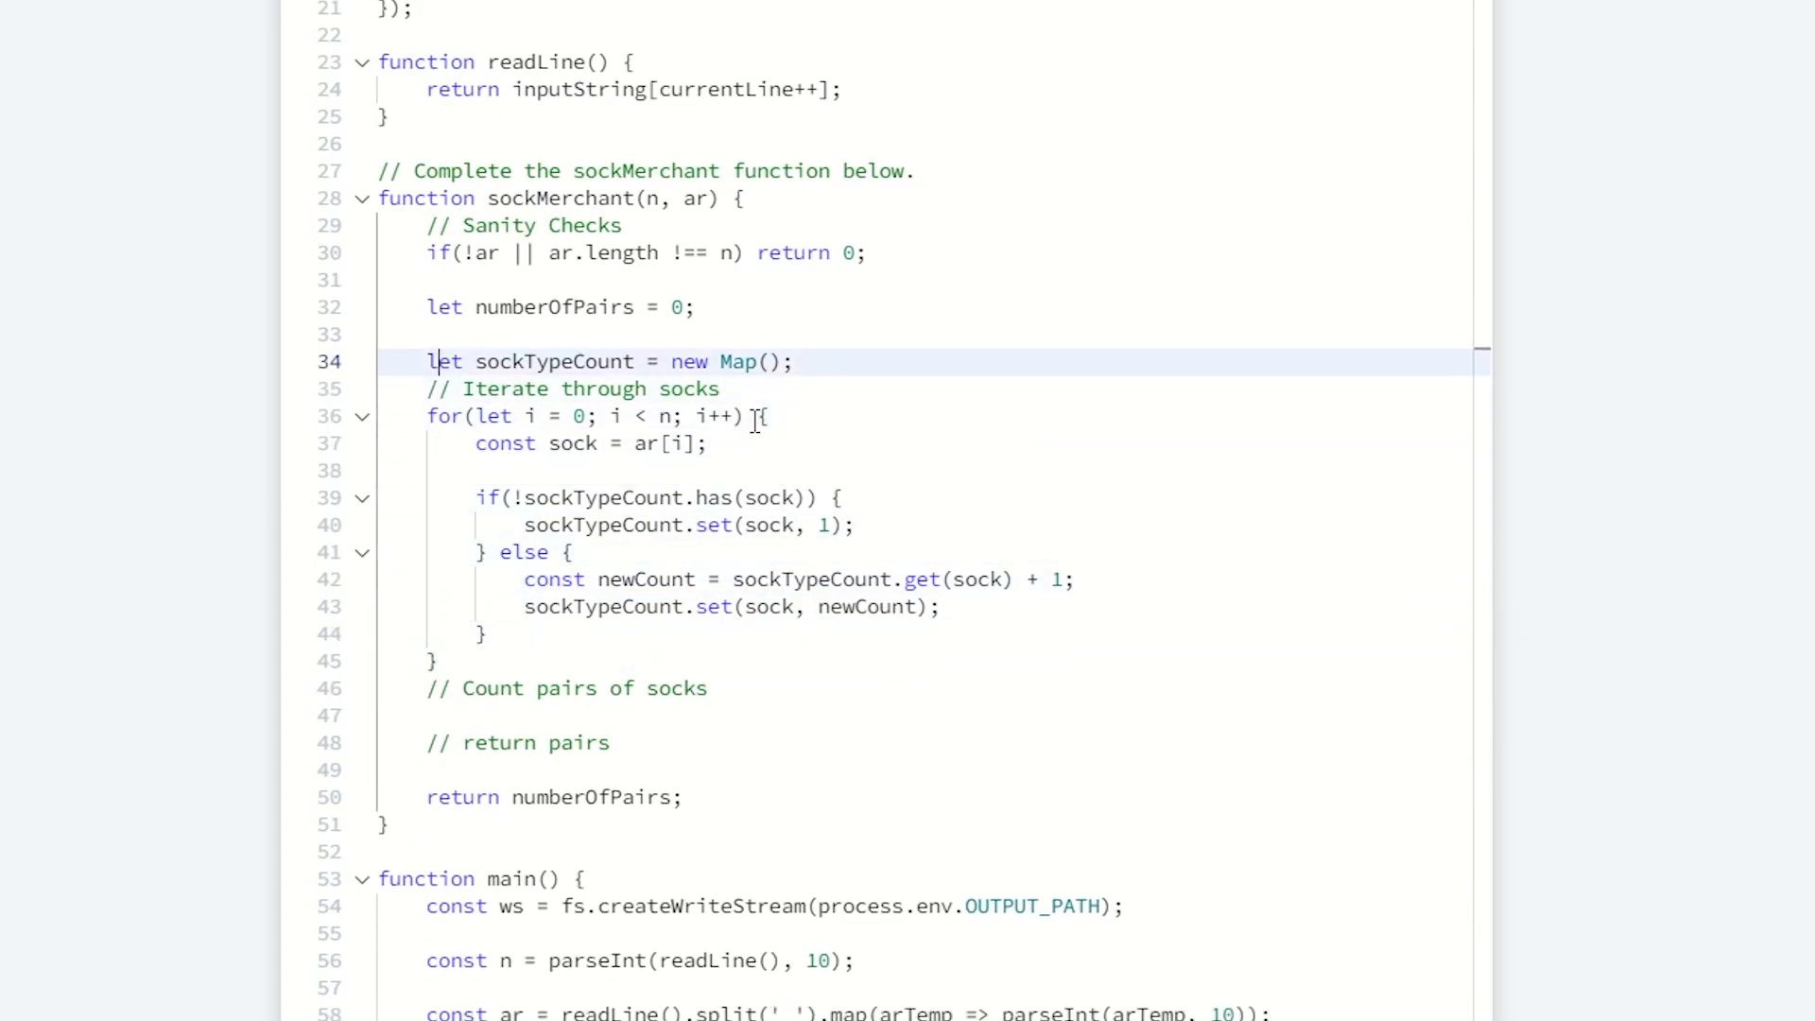
click(449, 689)
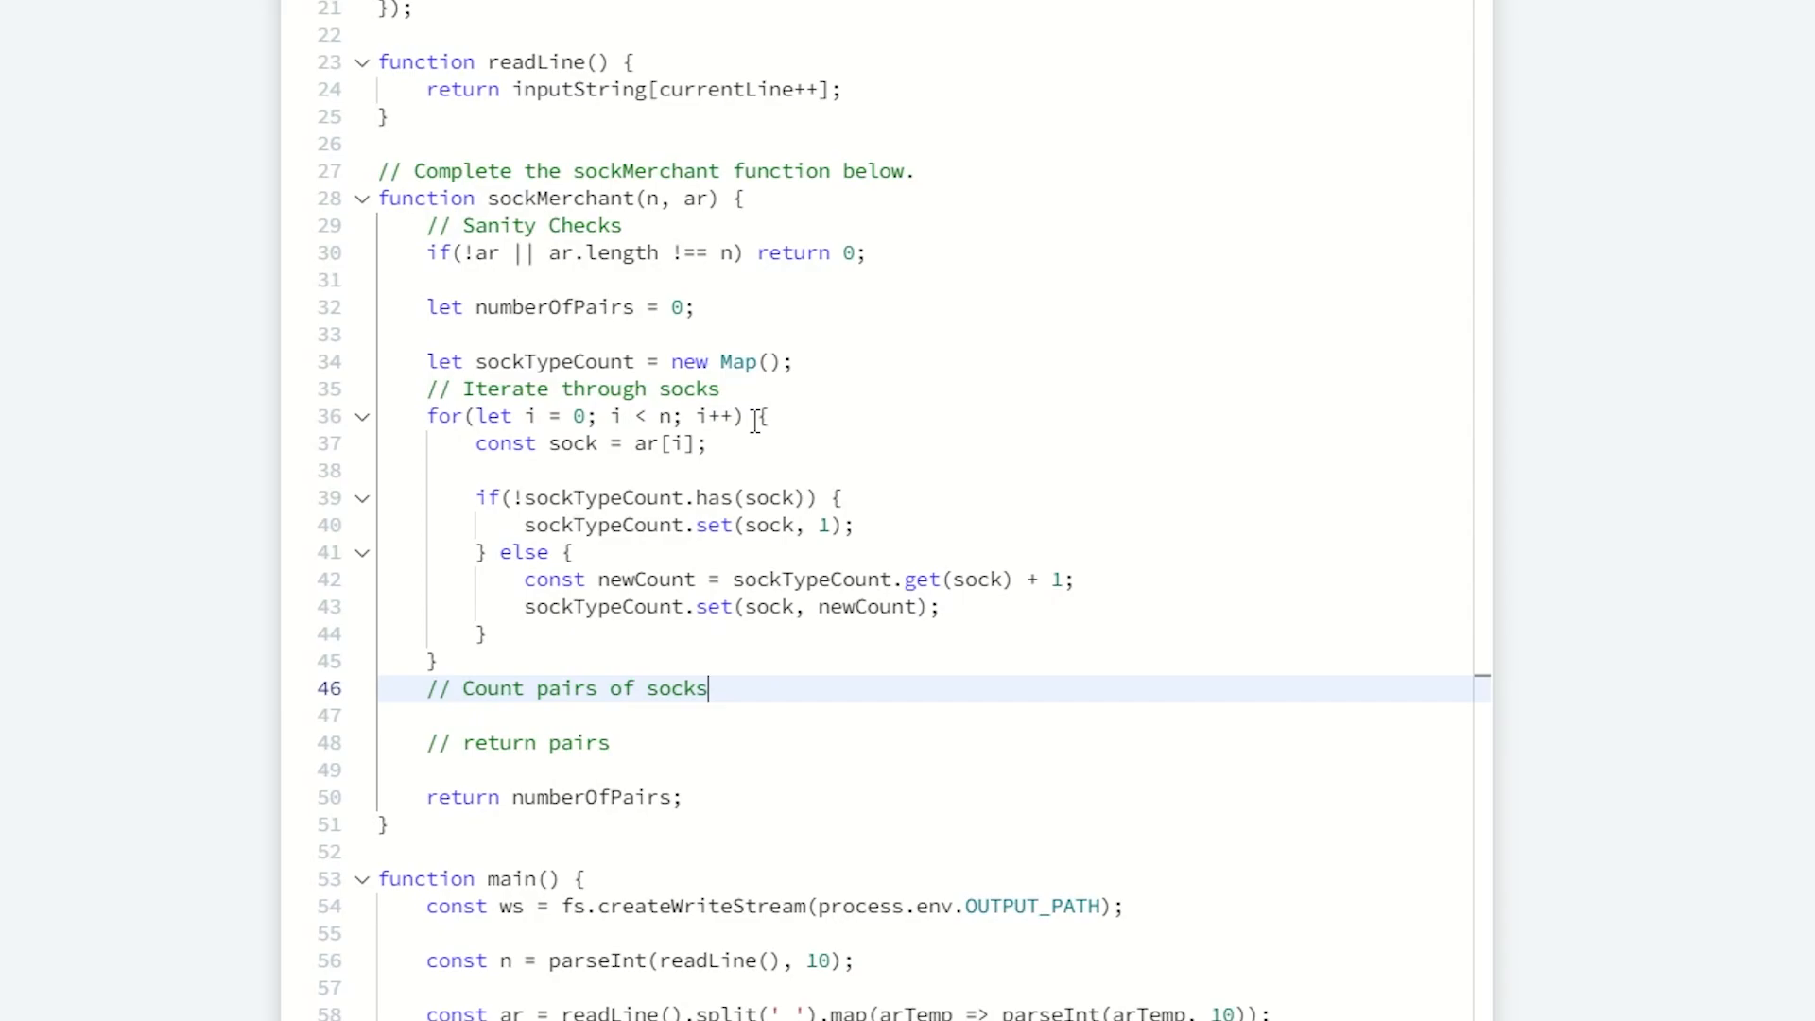
key(enter)
text(for()
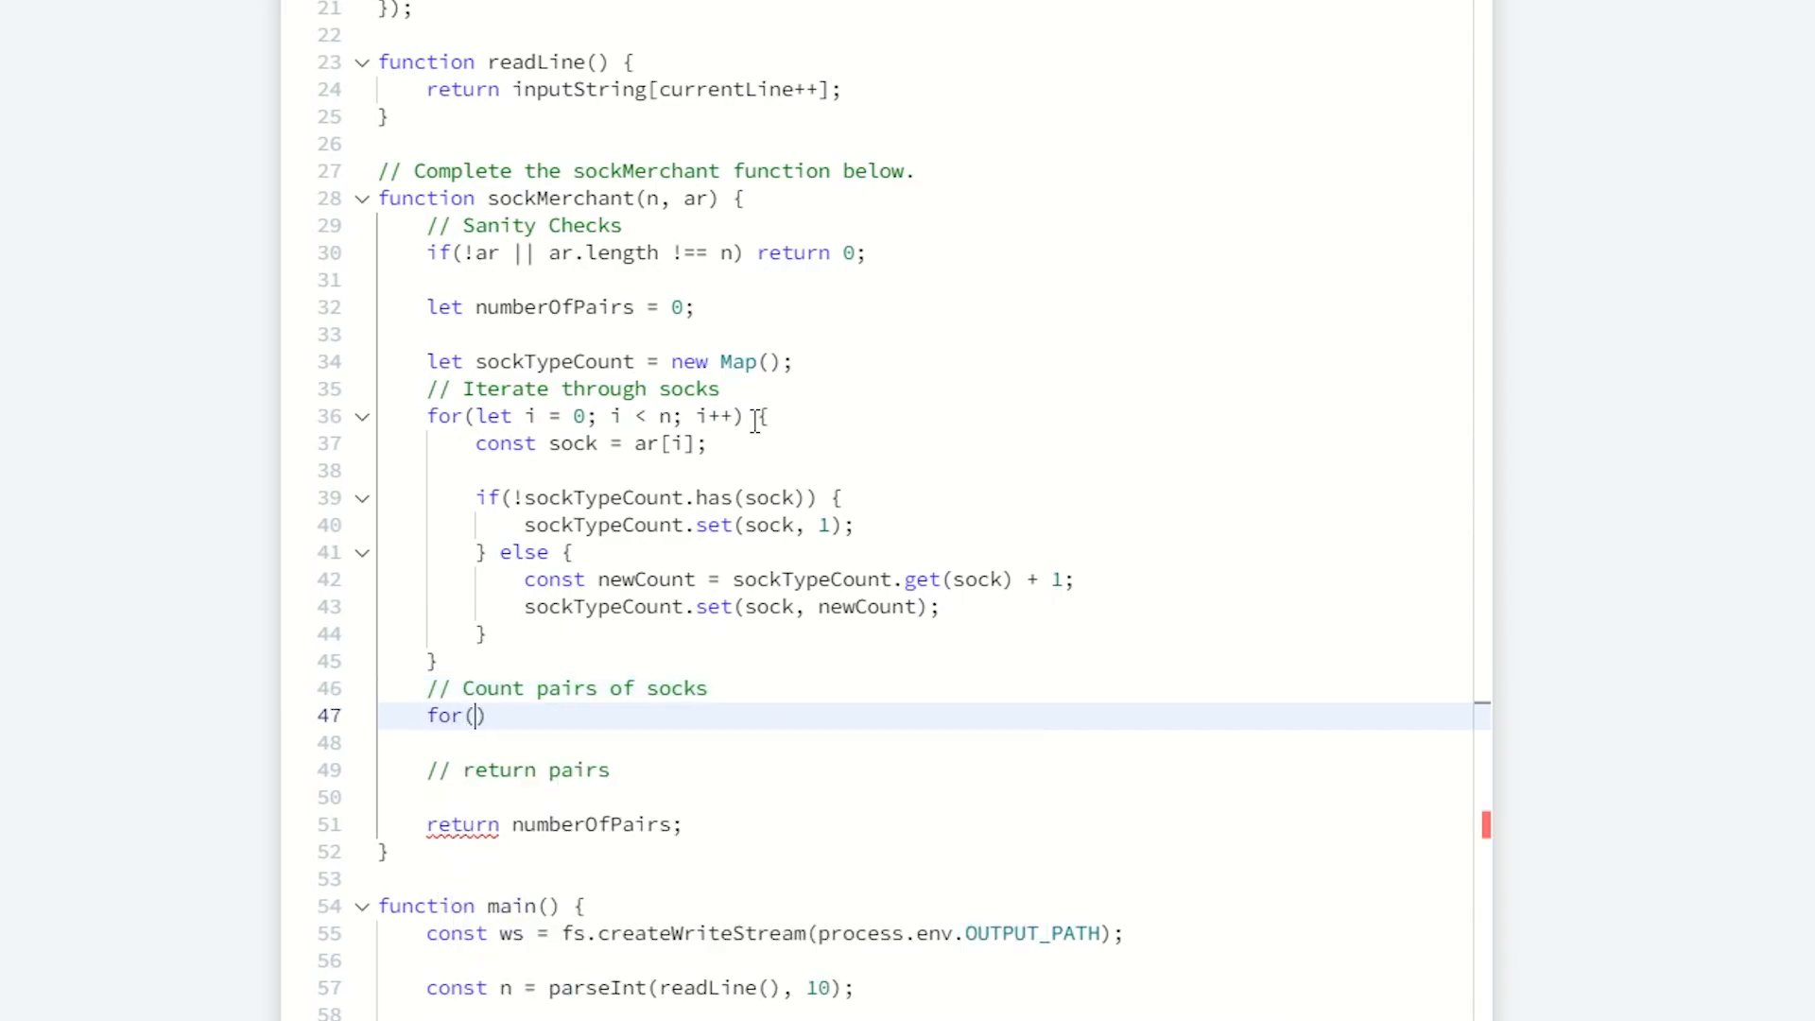
text(let)
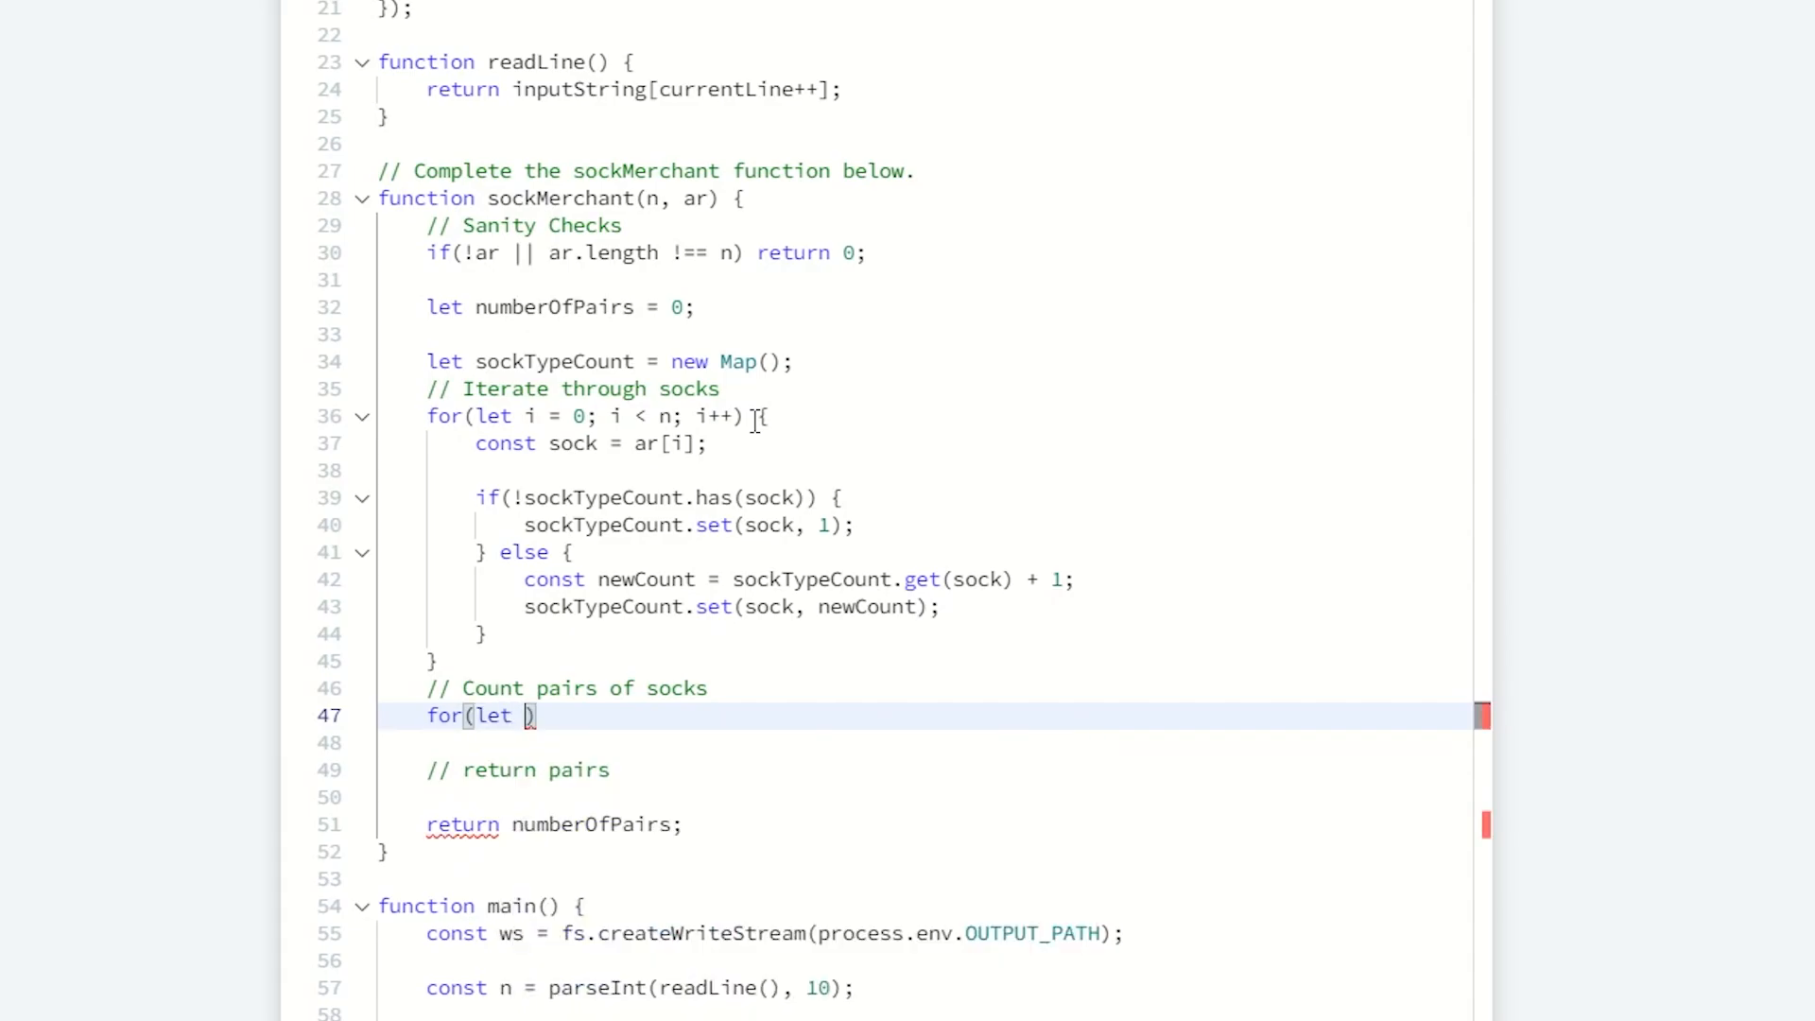
text(key)
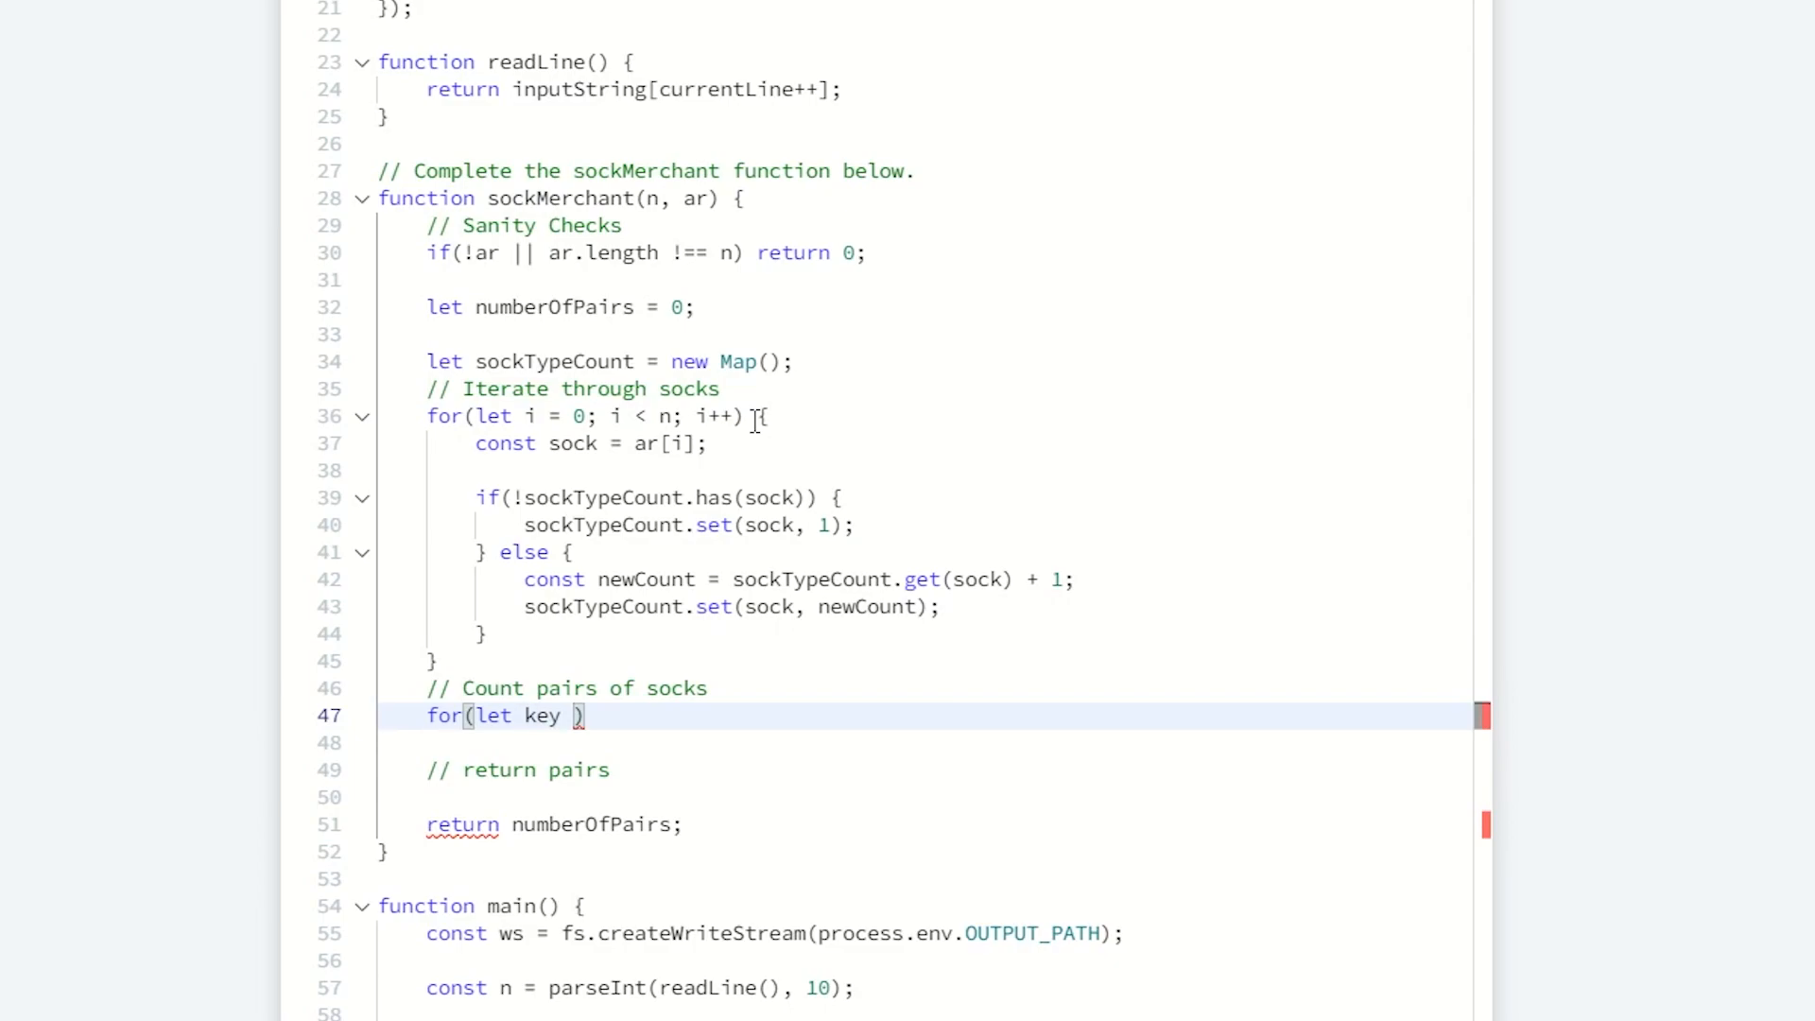
text(of sockTypeCount.map()
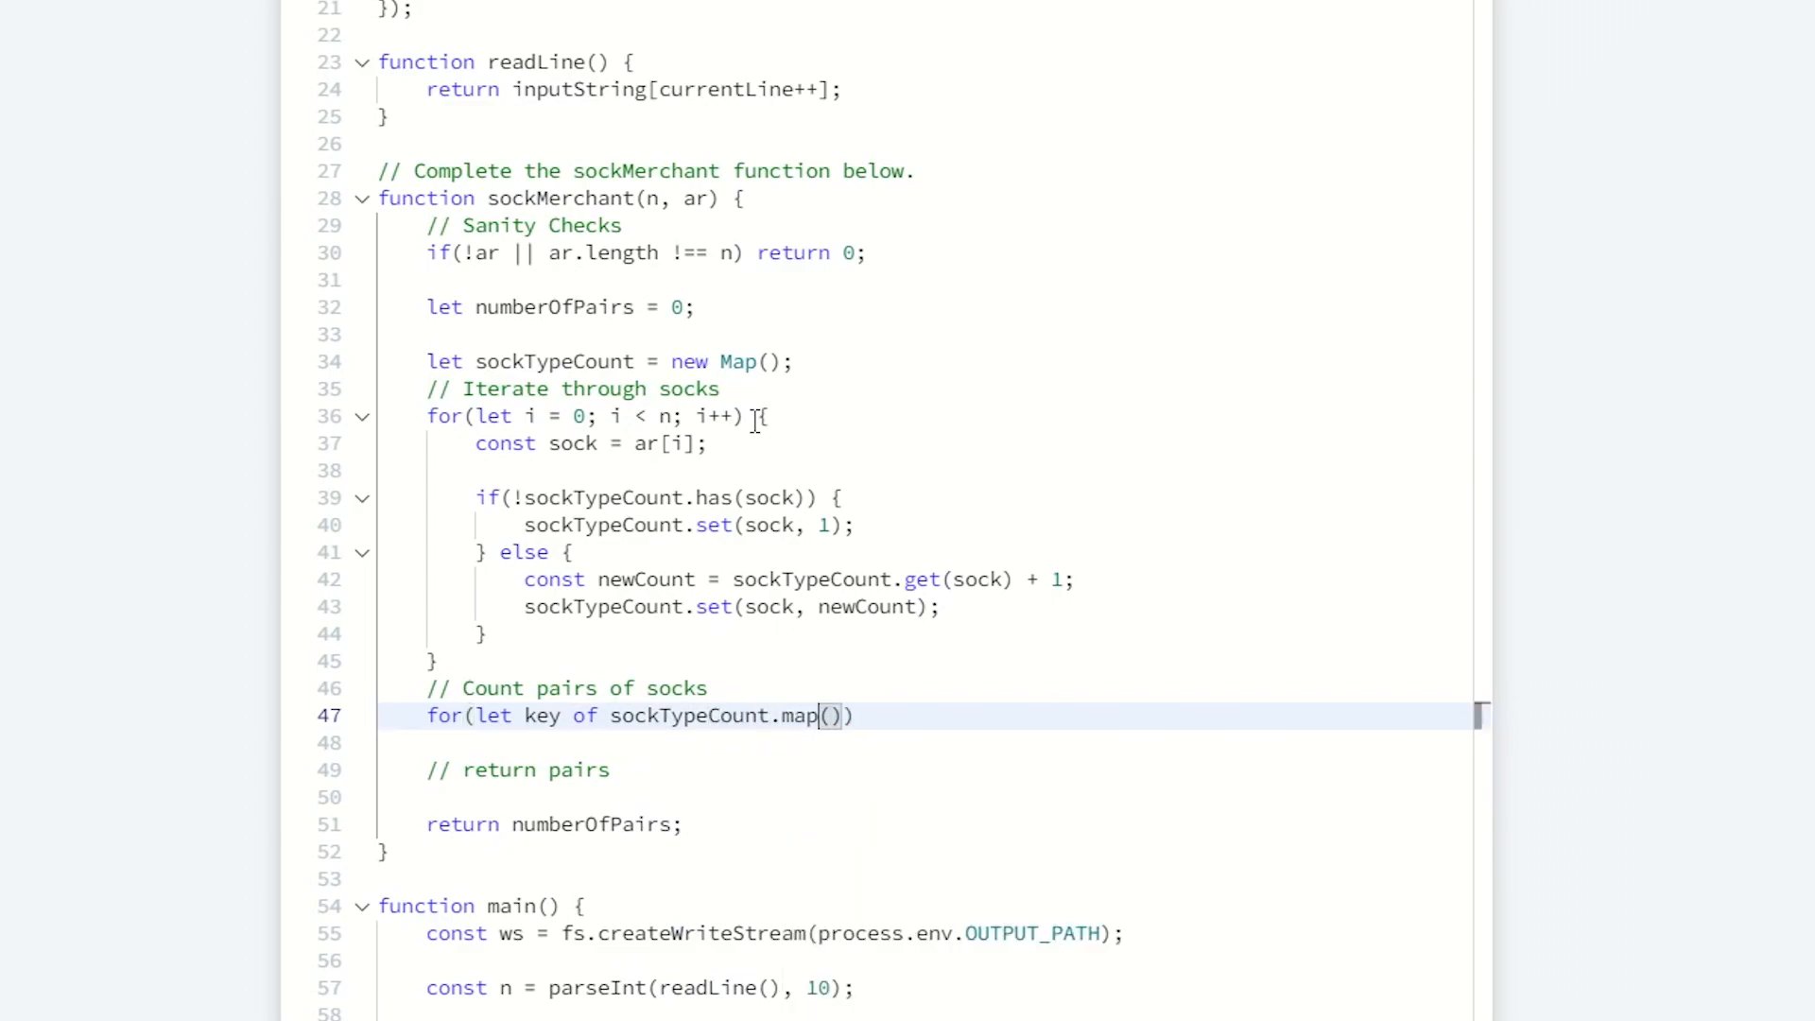
text(keys)
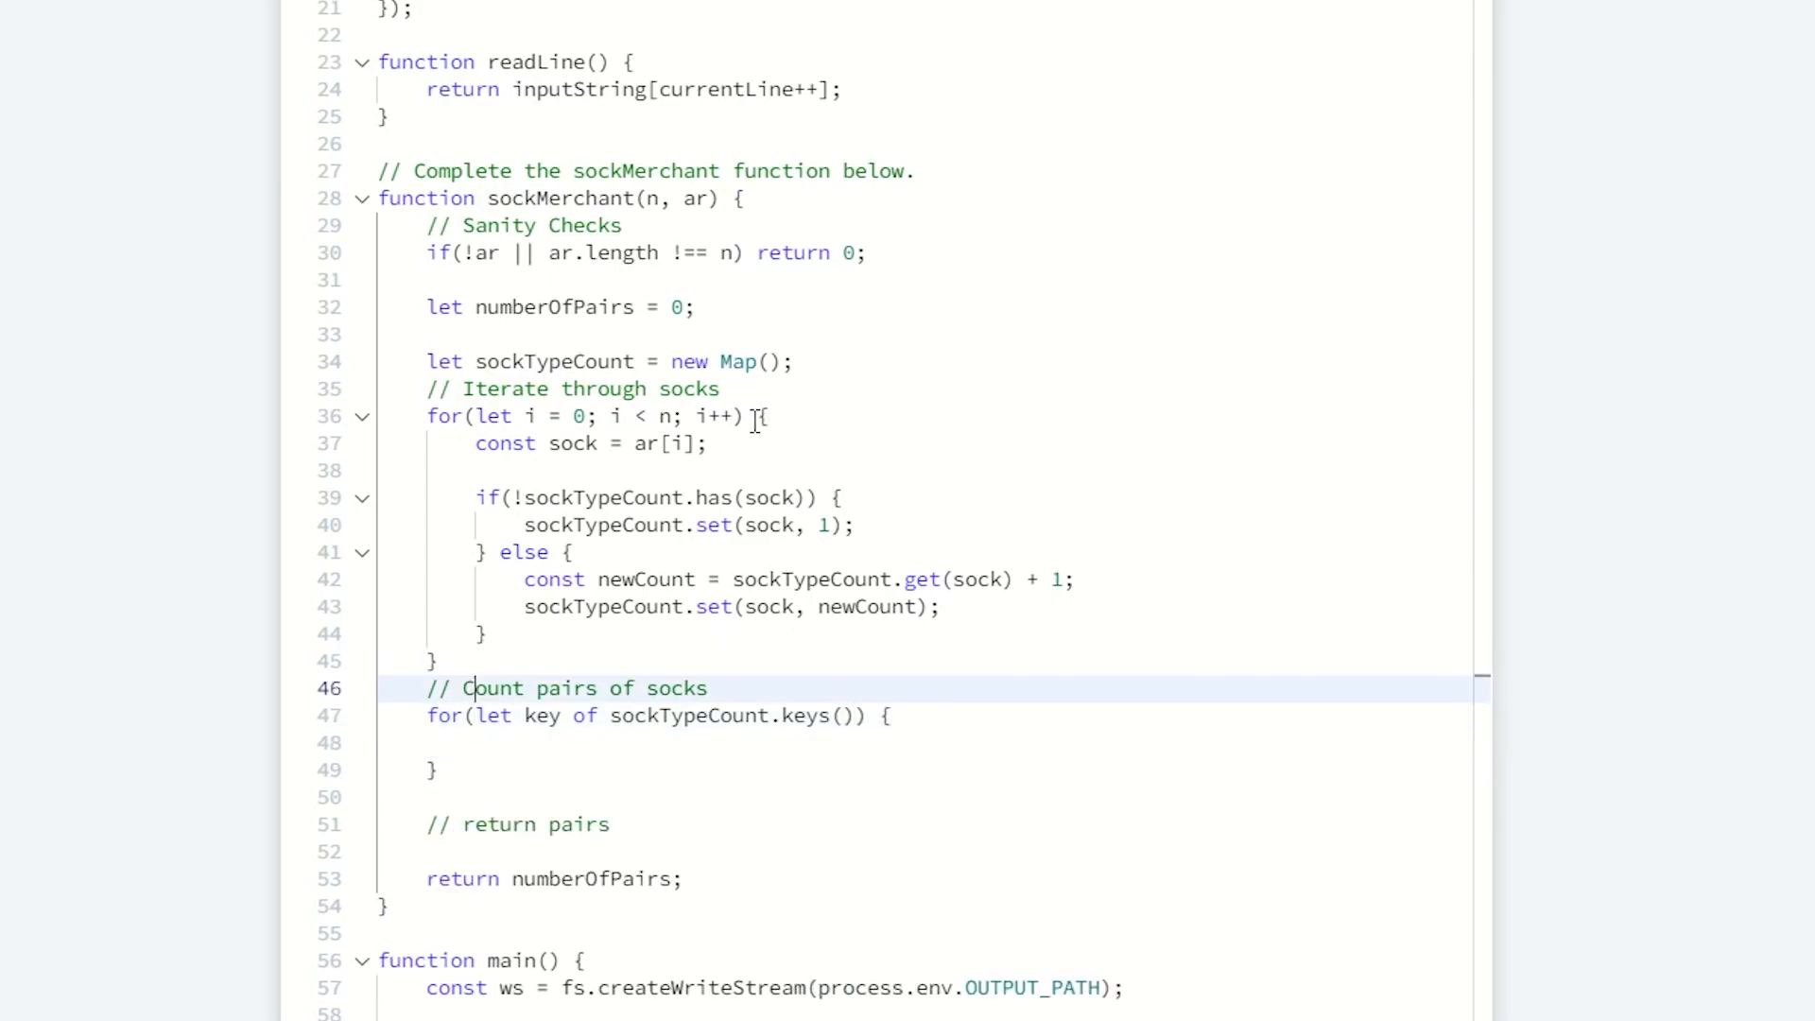
Step: Begin const count = sockTypeCount(type) inside the second loop
text(const)
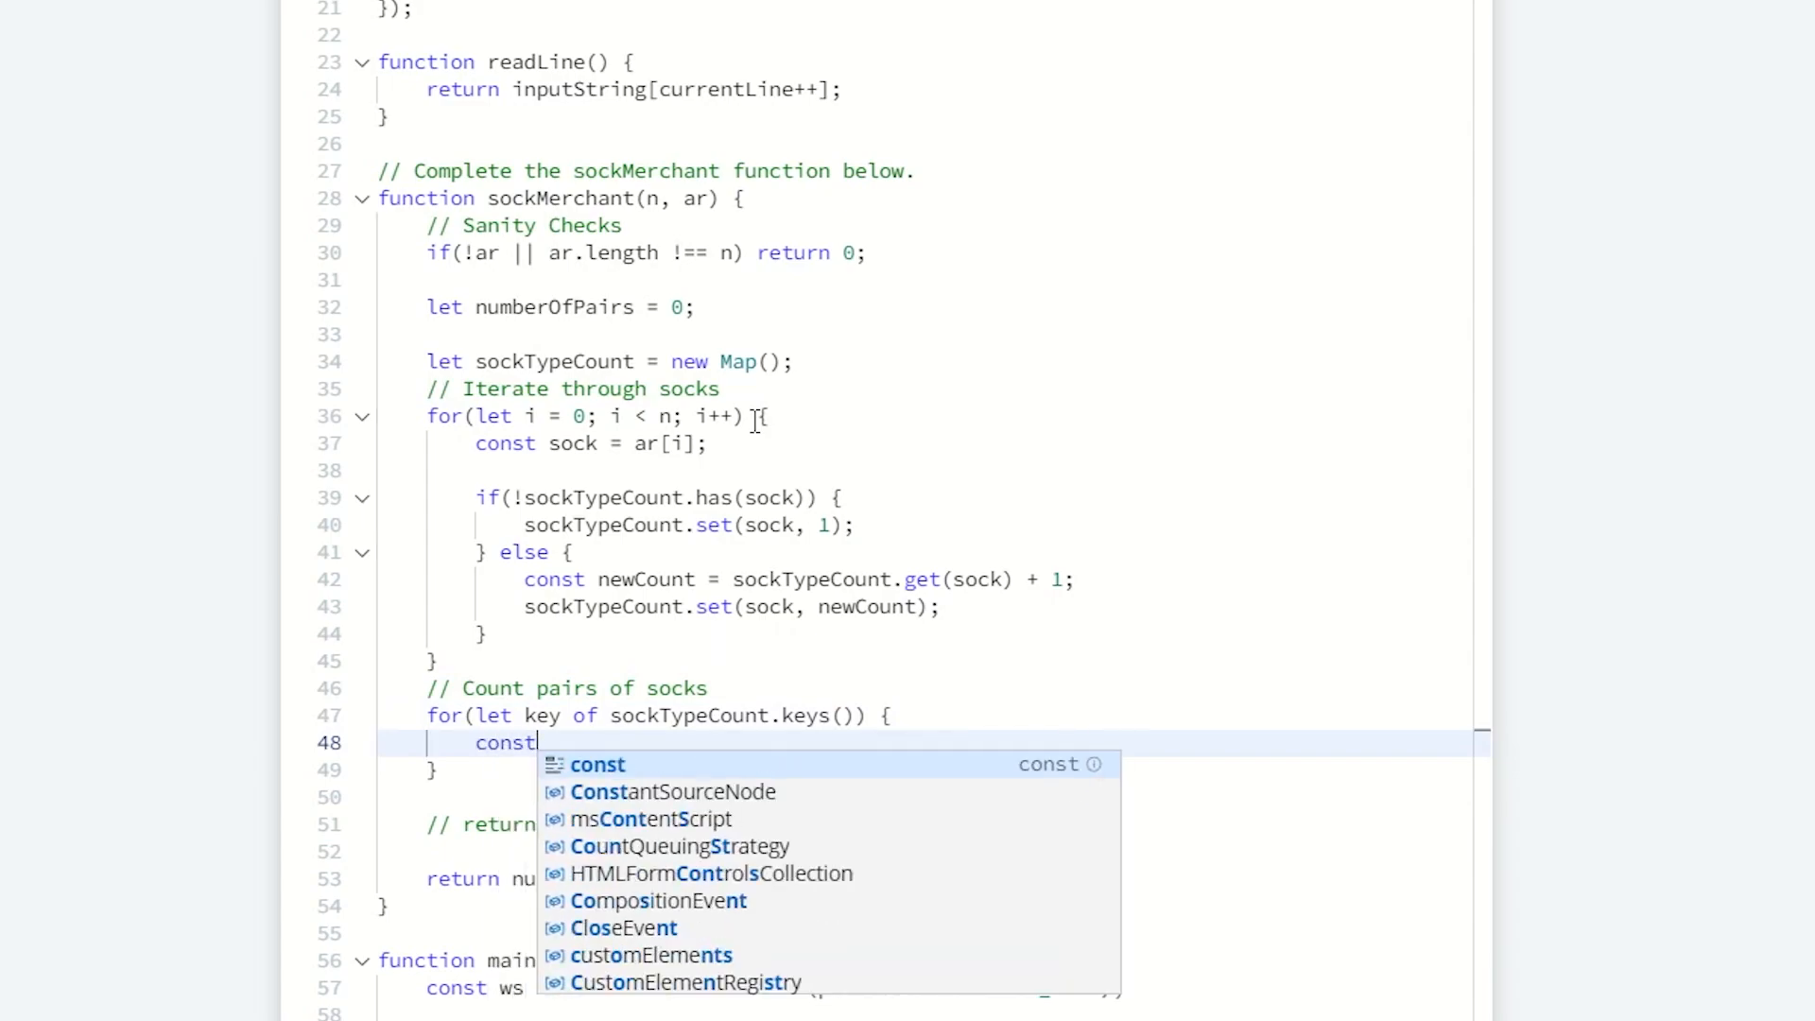
text(count =)
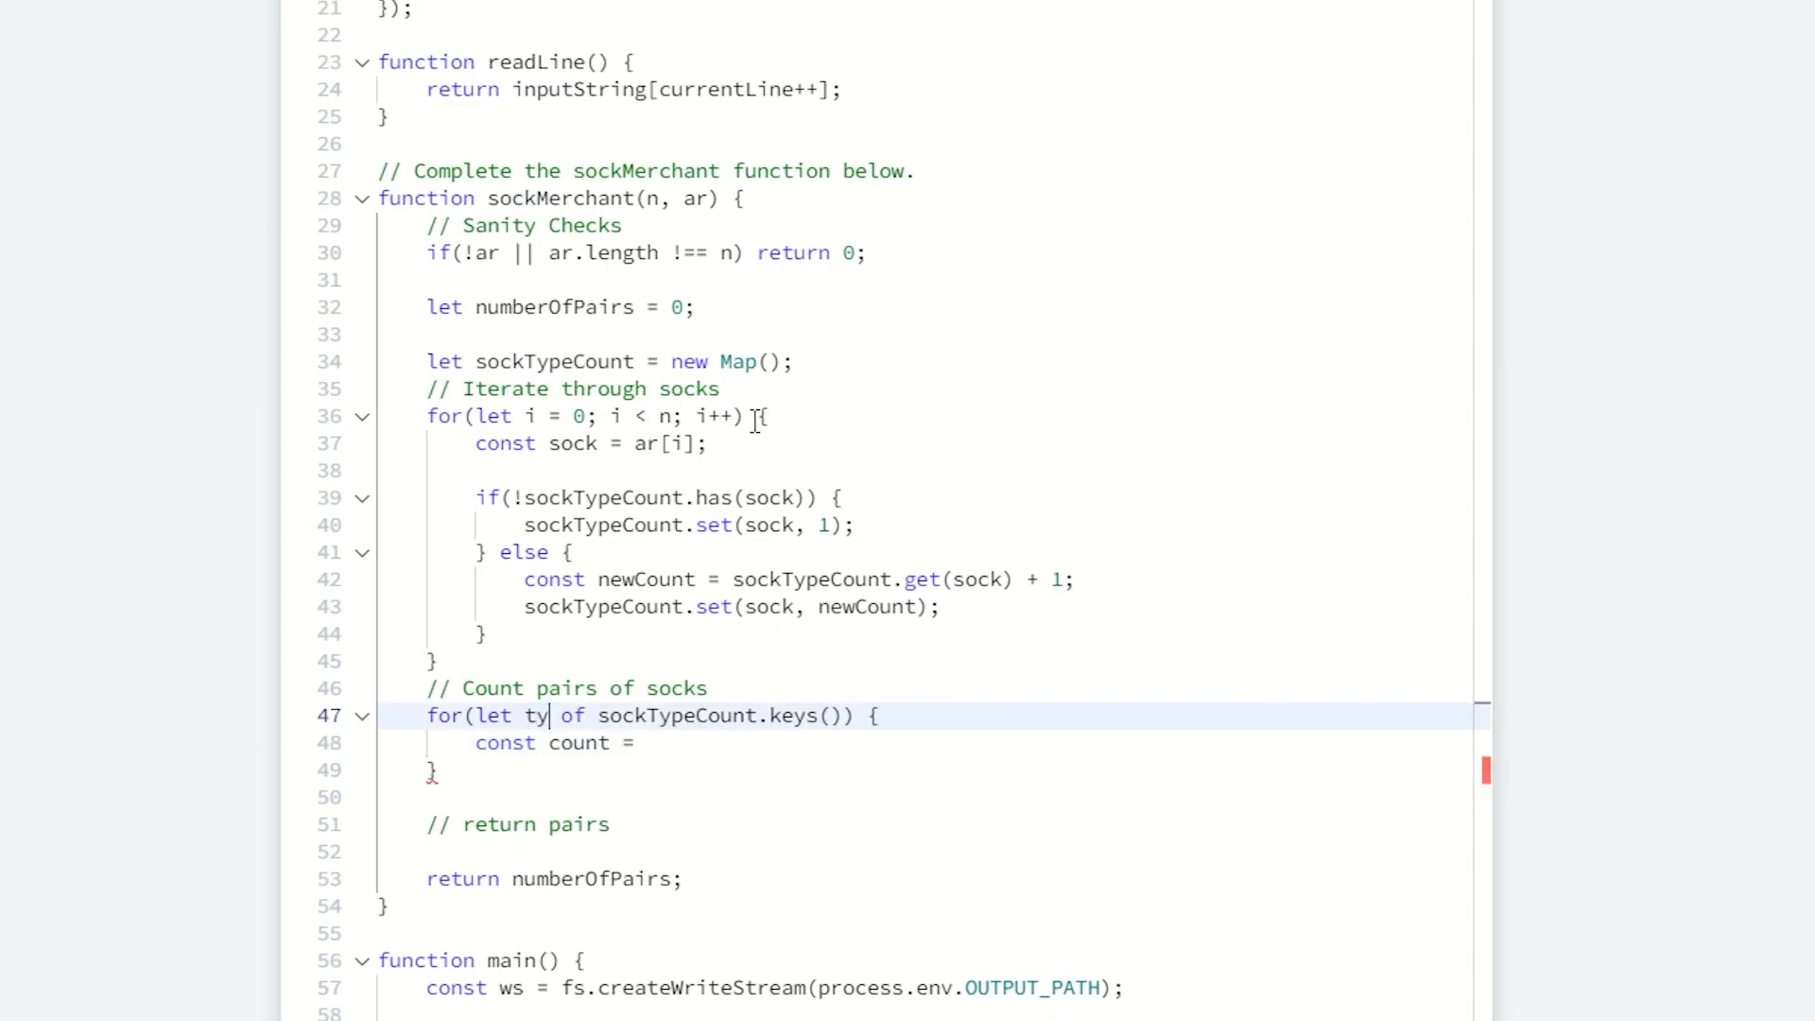
text(pe)
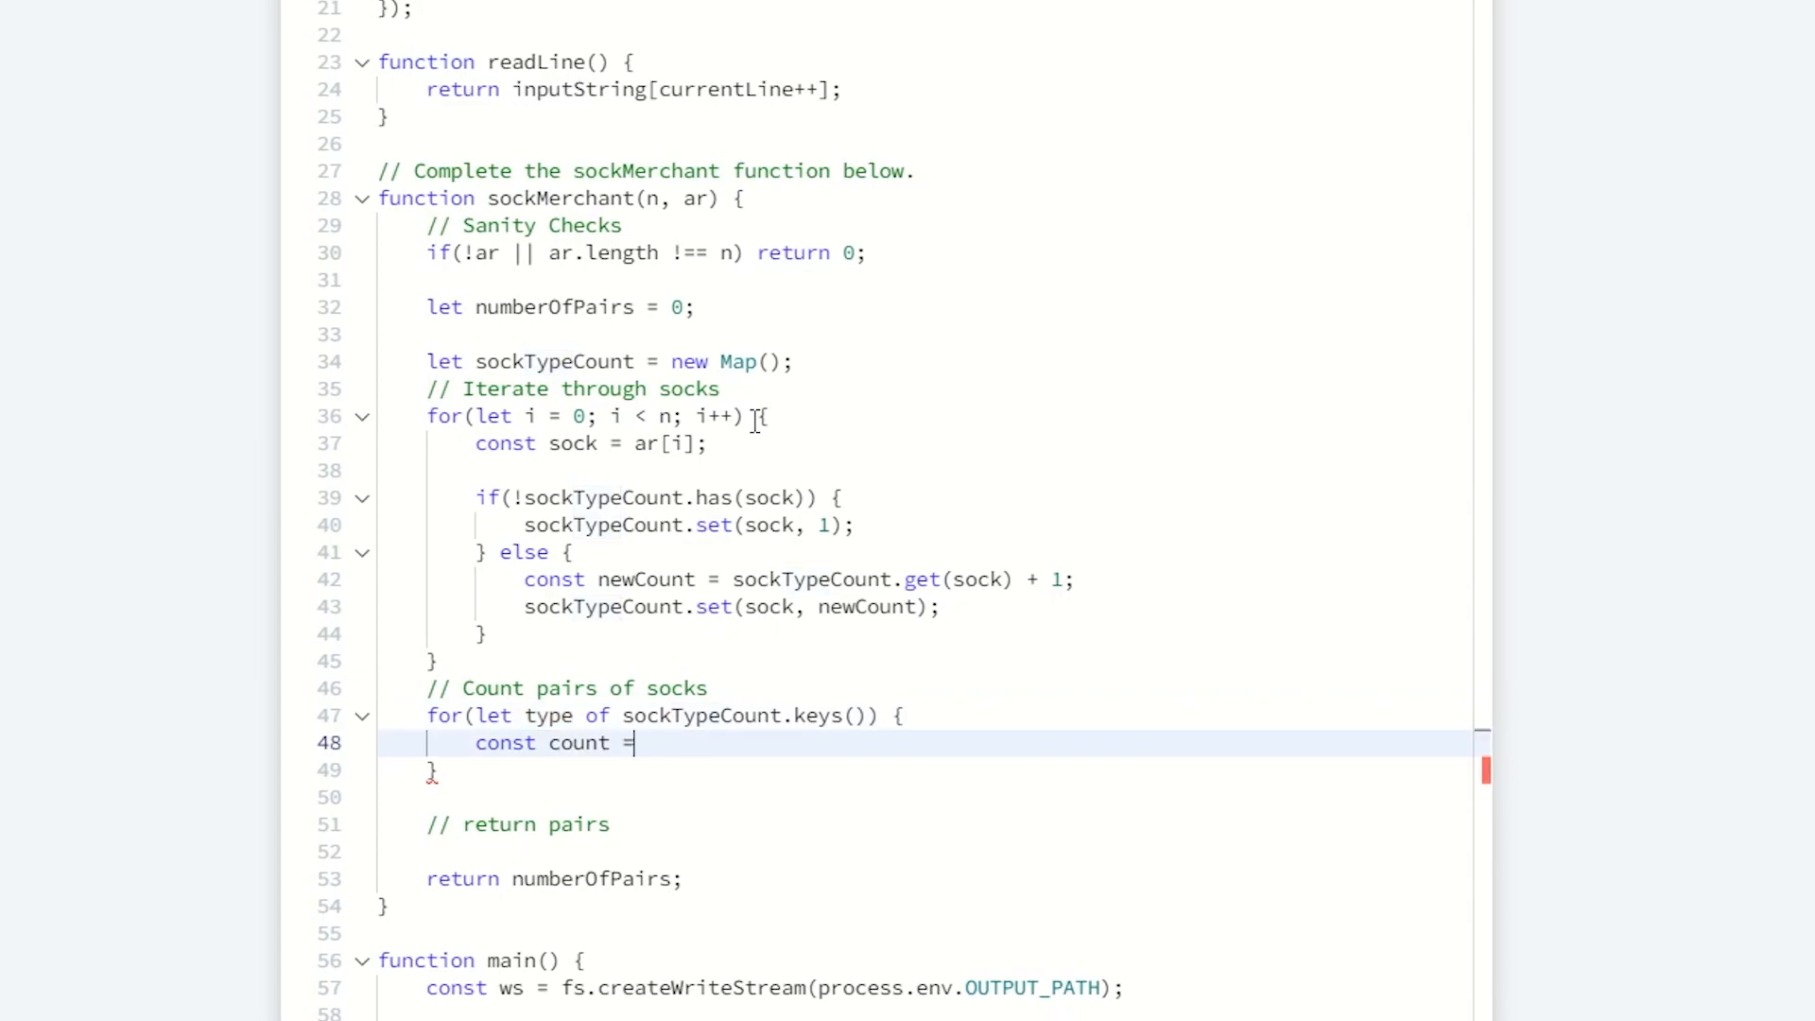
text(())
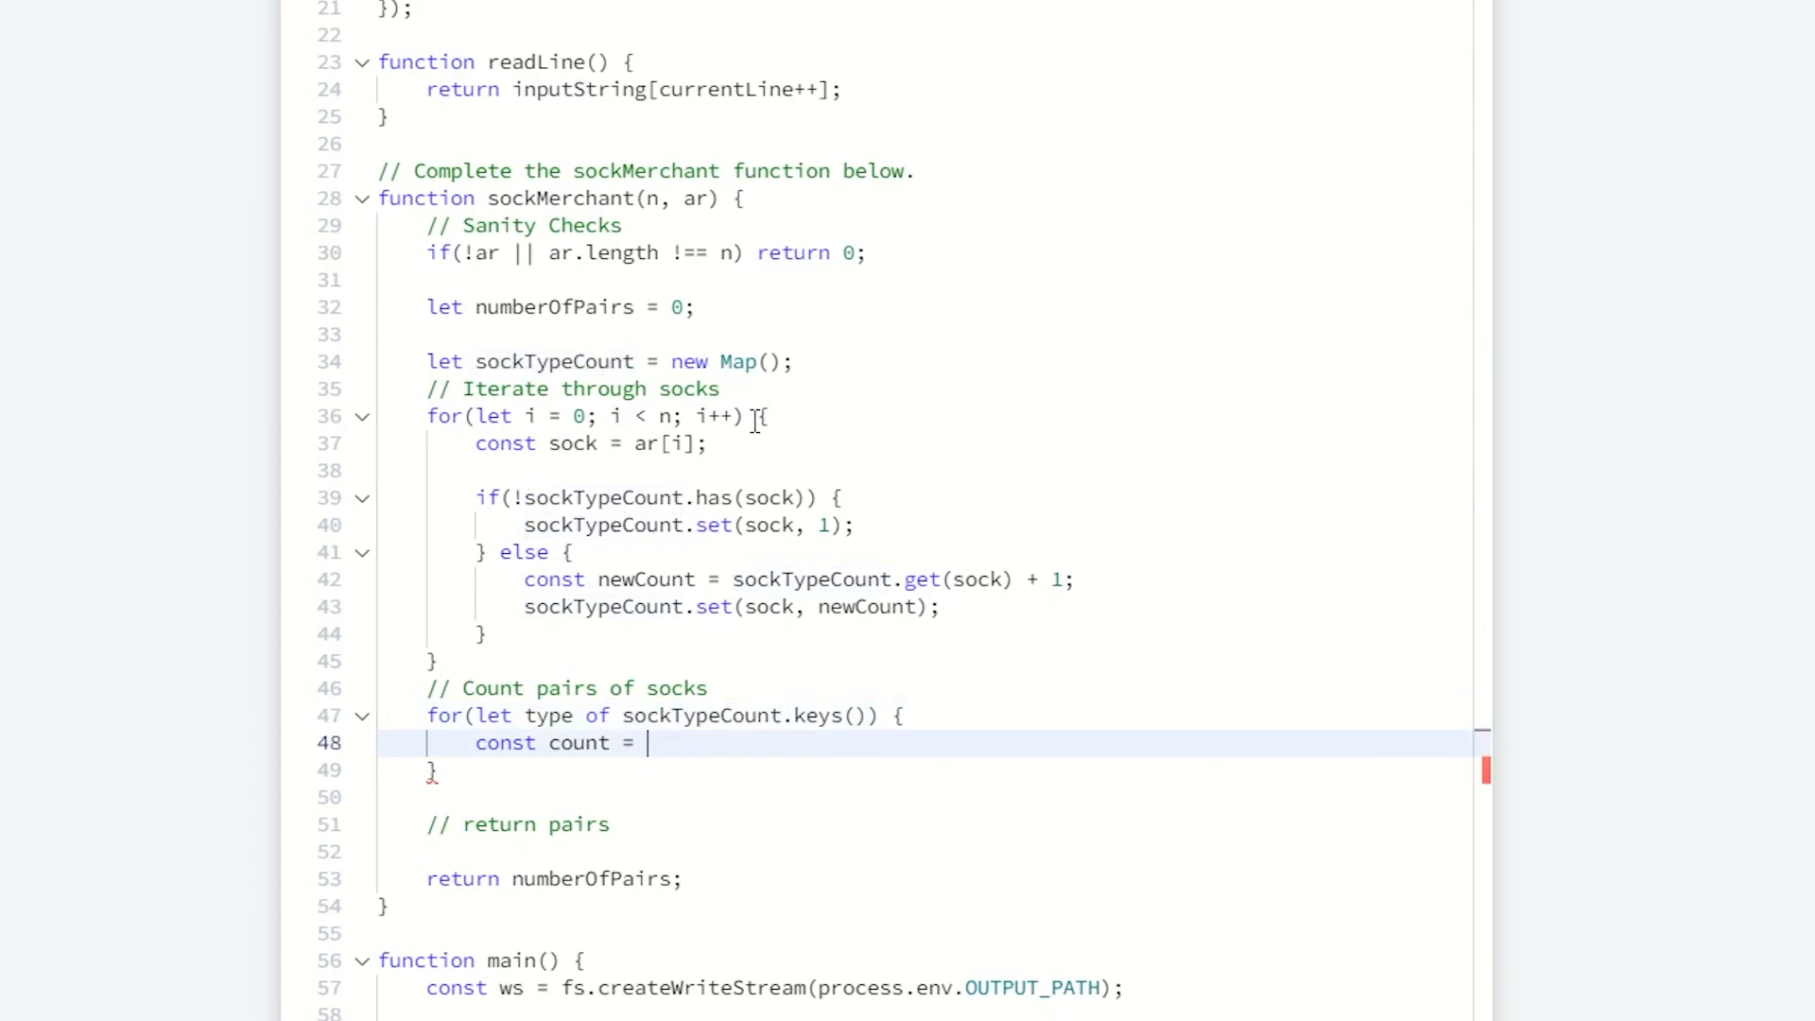
text(sockTypeCount(type)
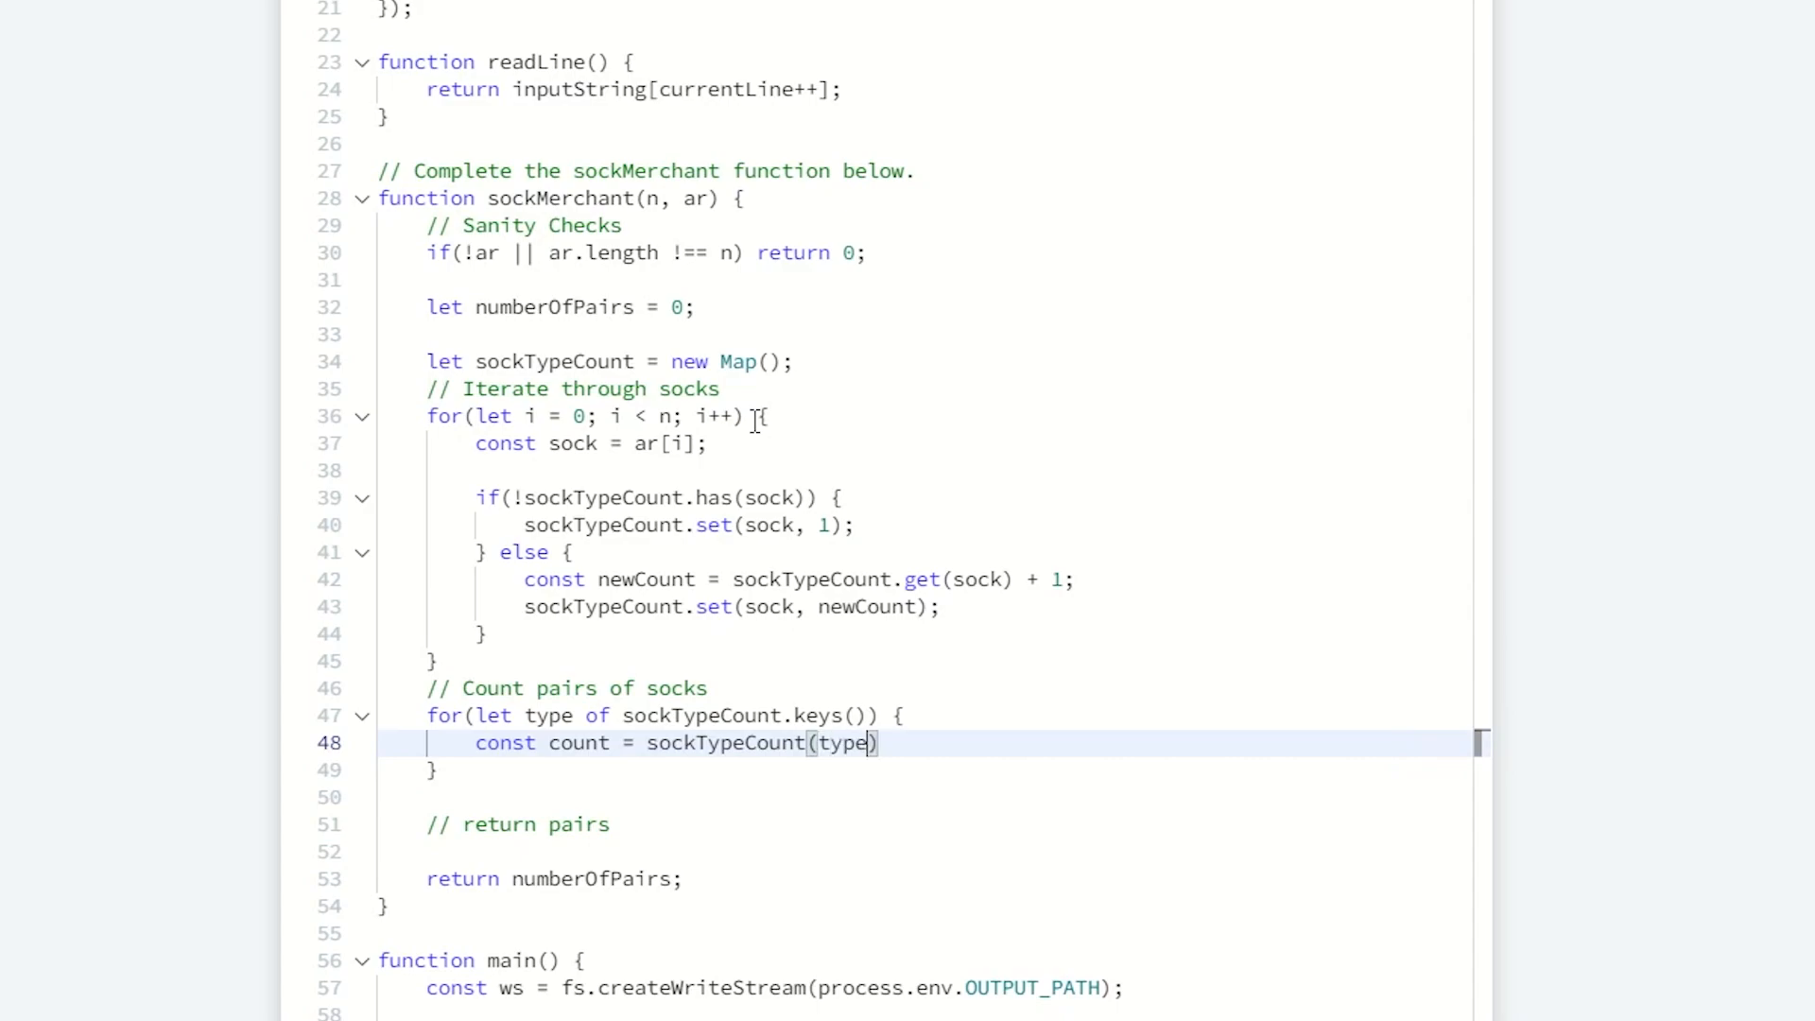
Step: Fix line 48 to read sockTypeCount.get(type); with a closing semicolon
double_click(553, 360)
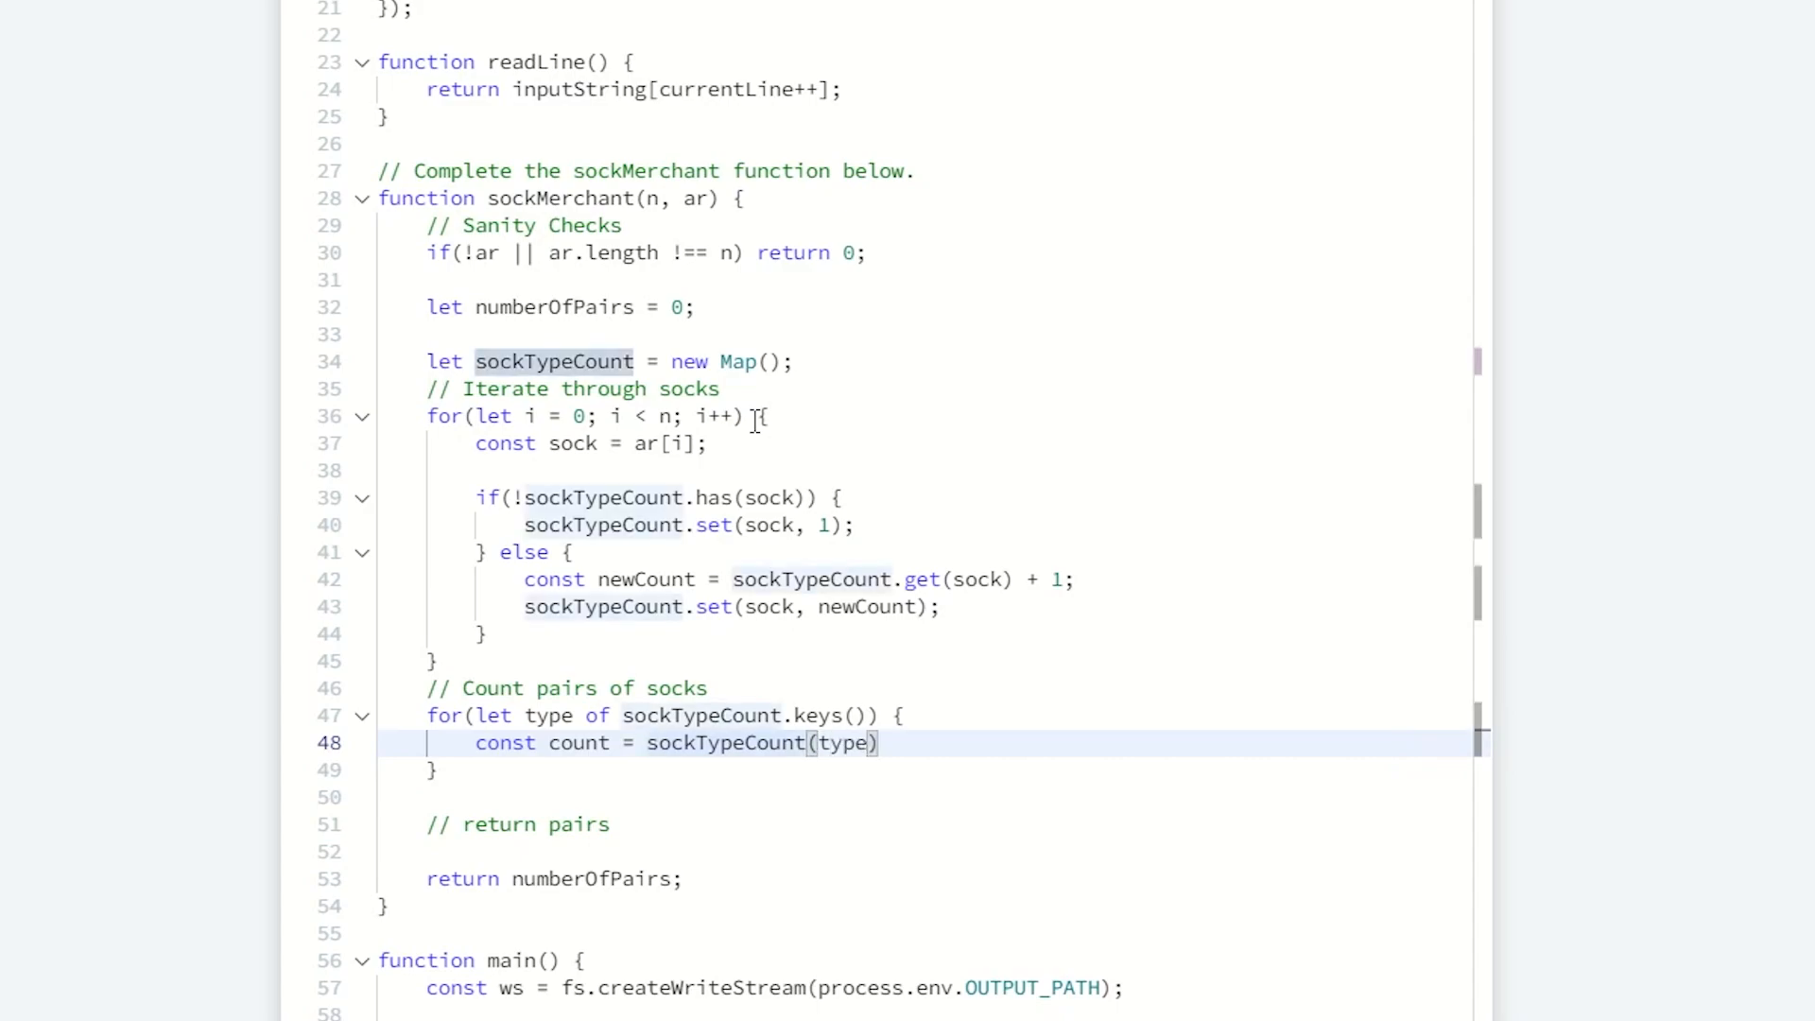
text(.get)
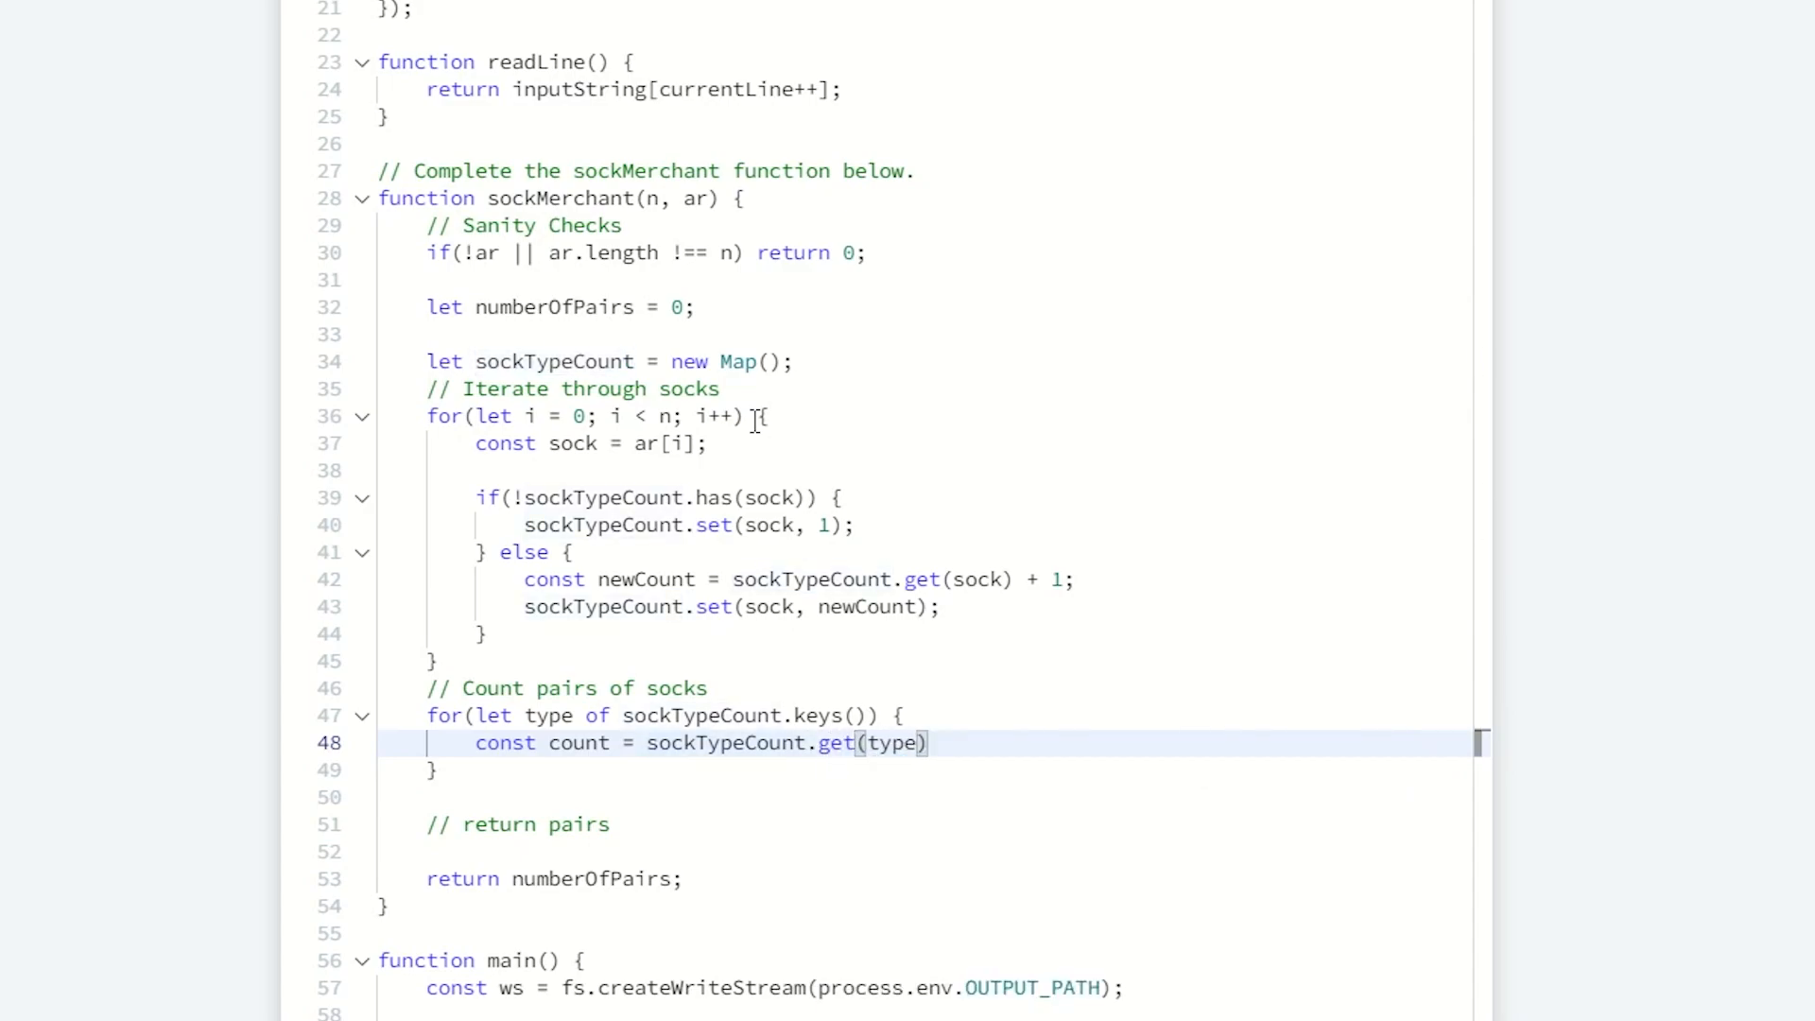
text(;)
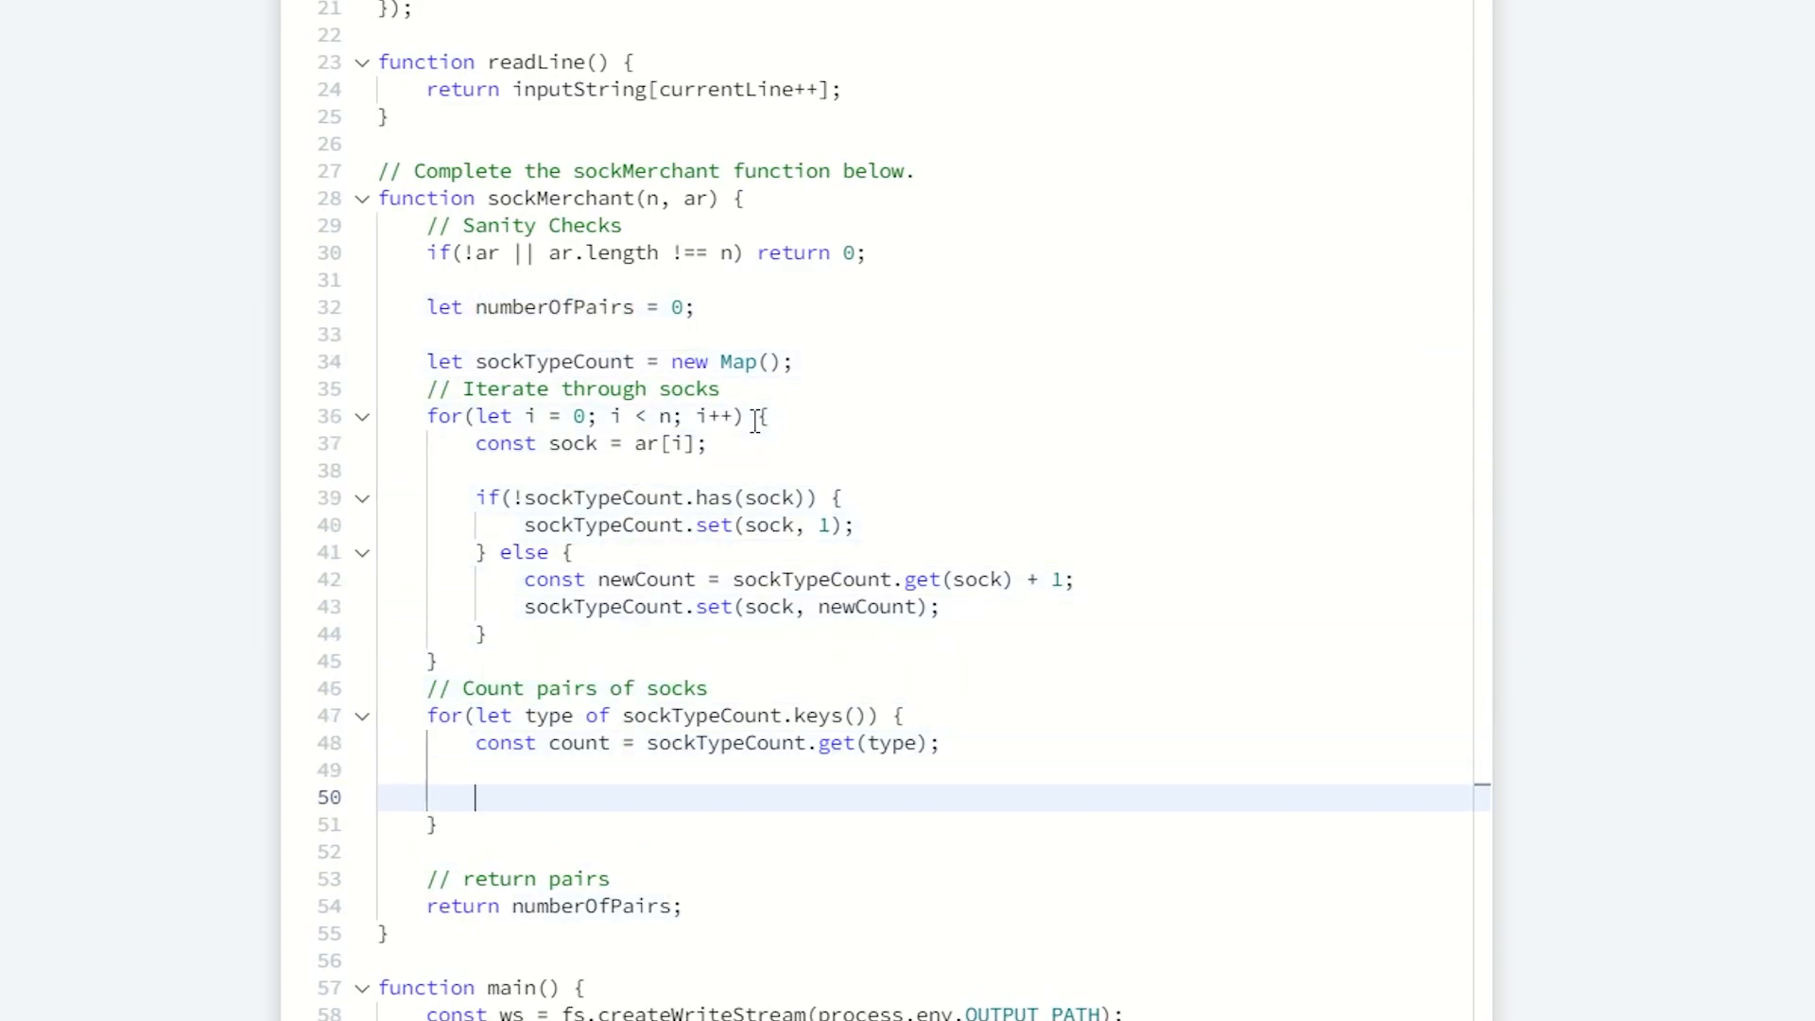
Step: Add numberOfPairs += Math.floor(pairs/2); inside the second loop
text(numberOfPairs +)
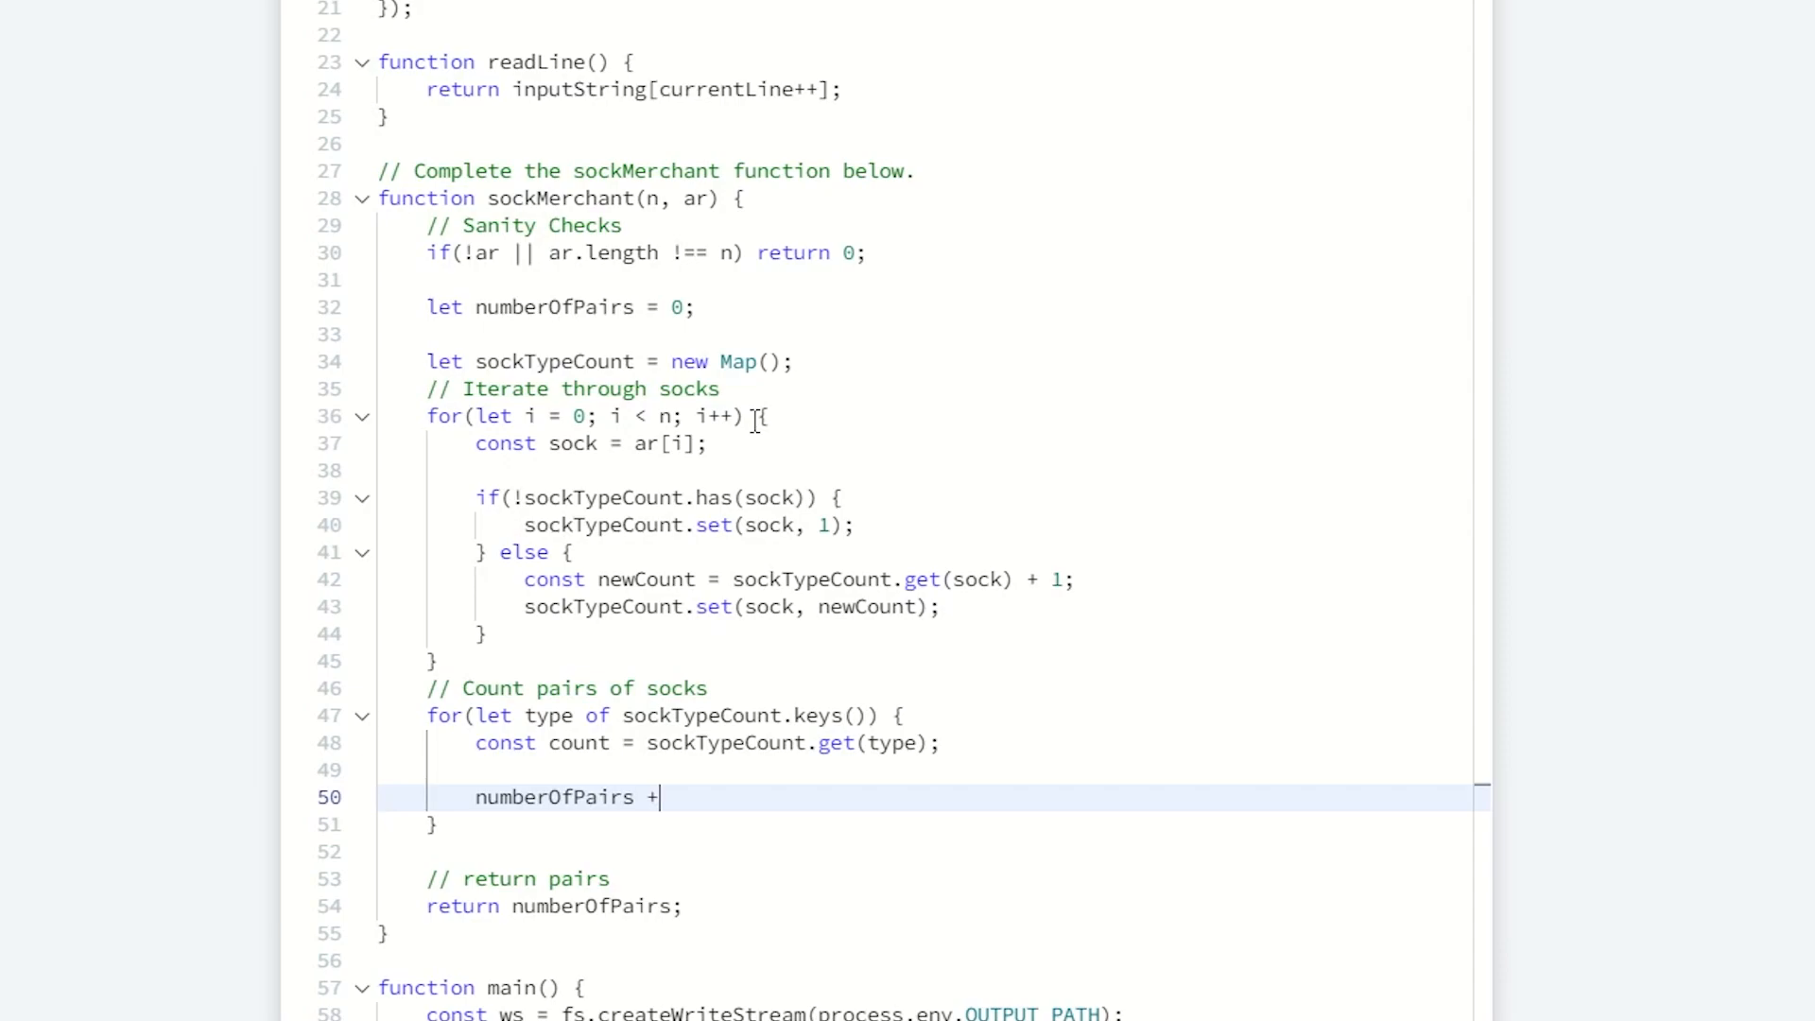
text(=)
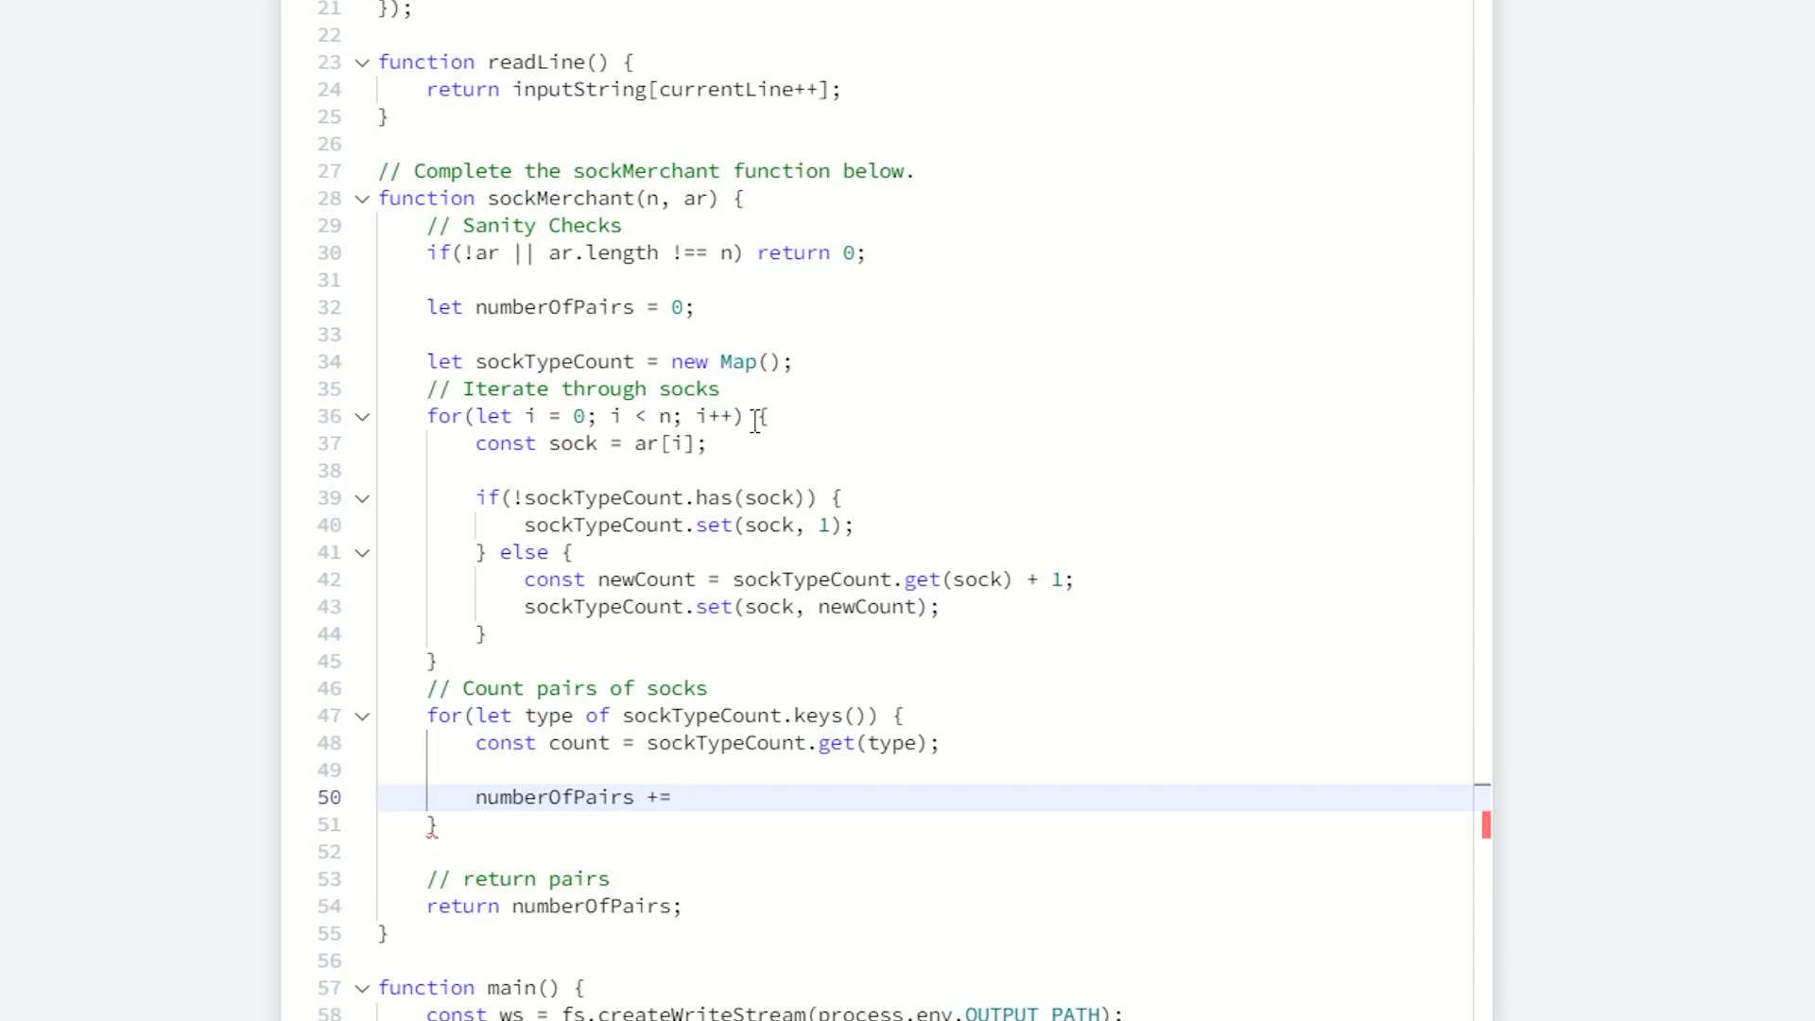
text(Mat)
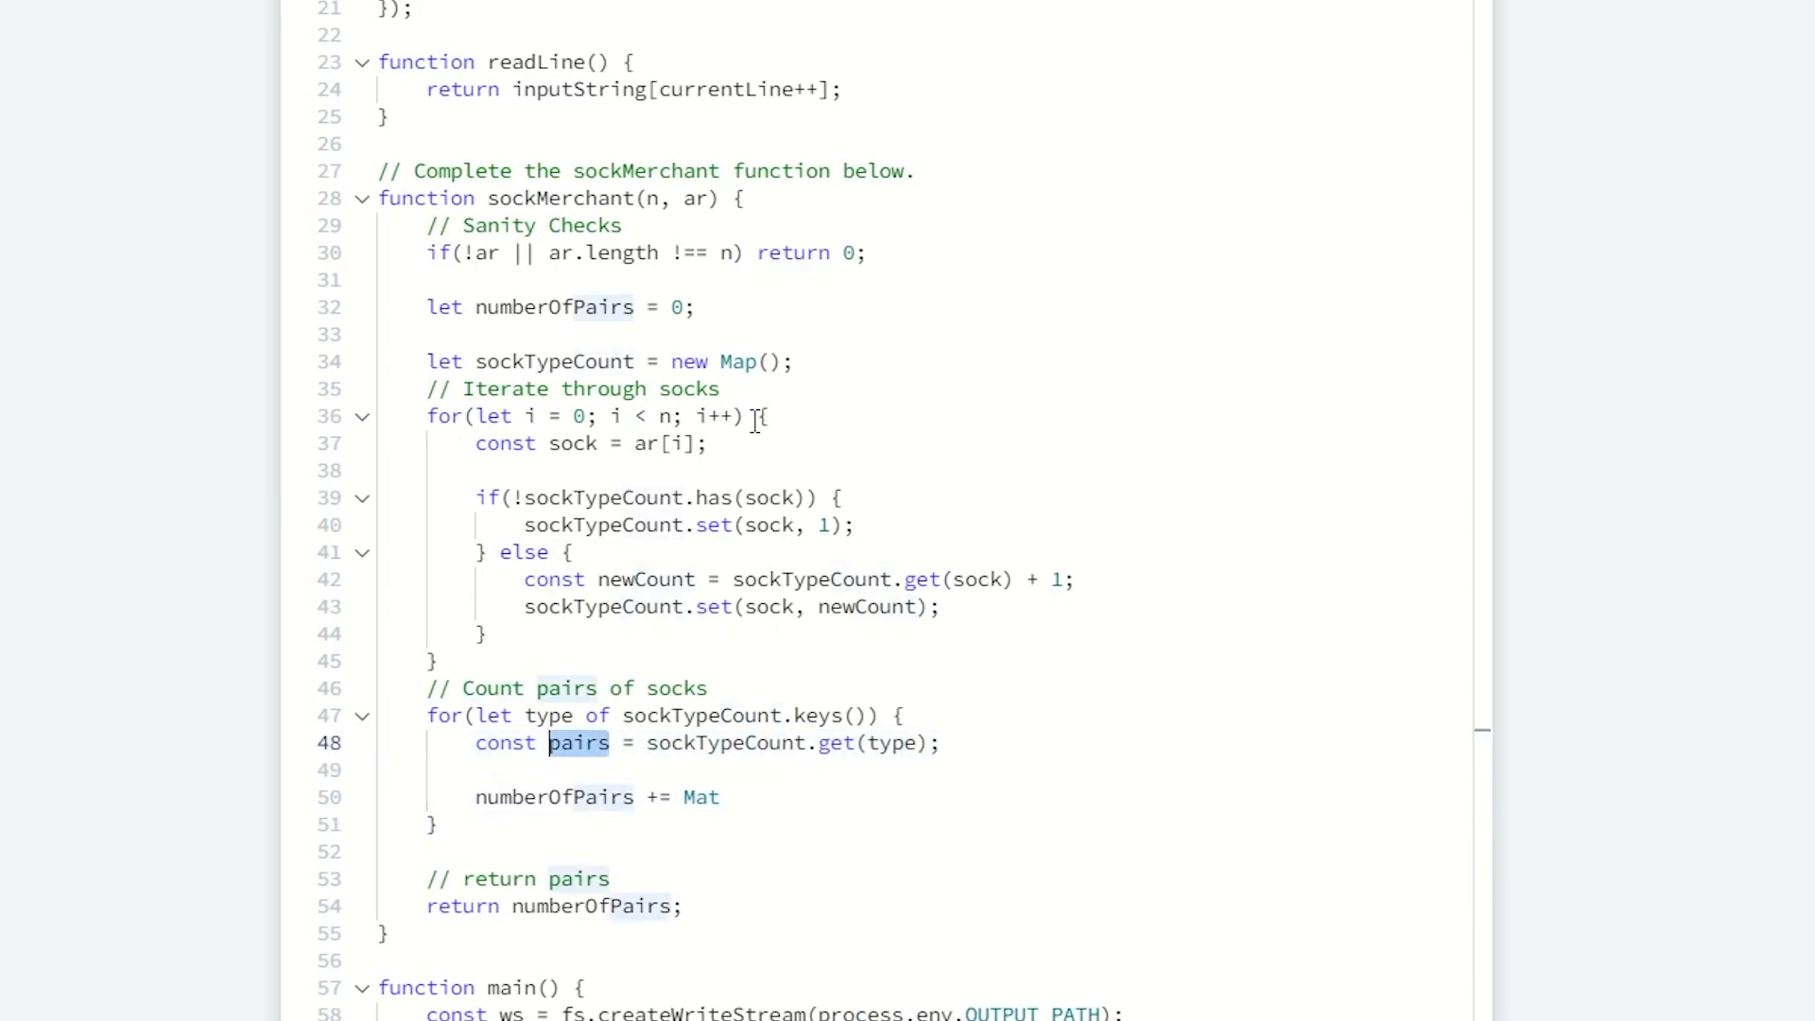
click(556, 795)
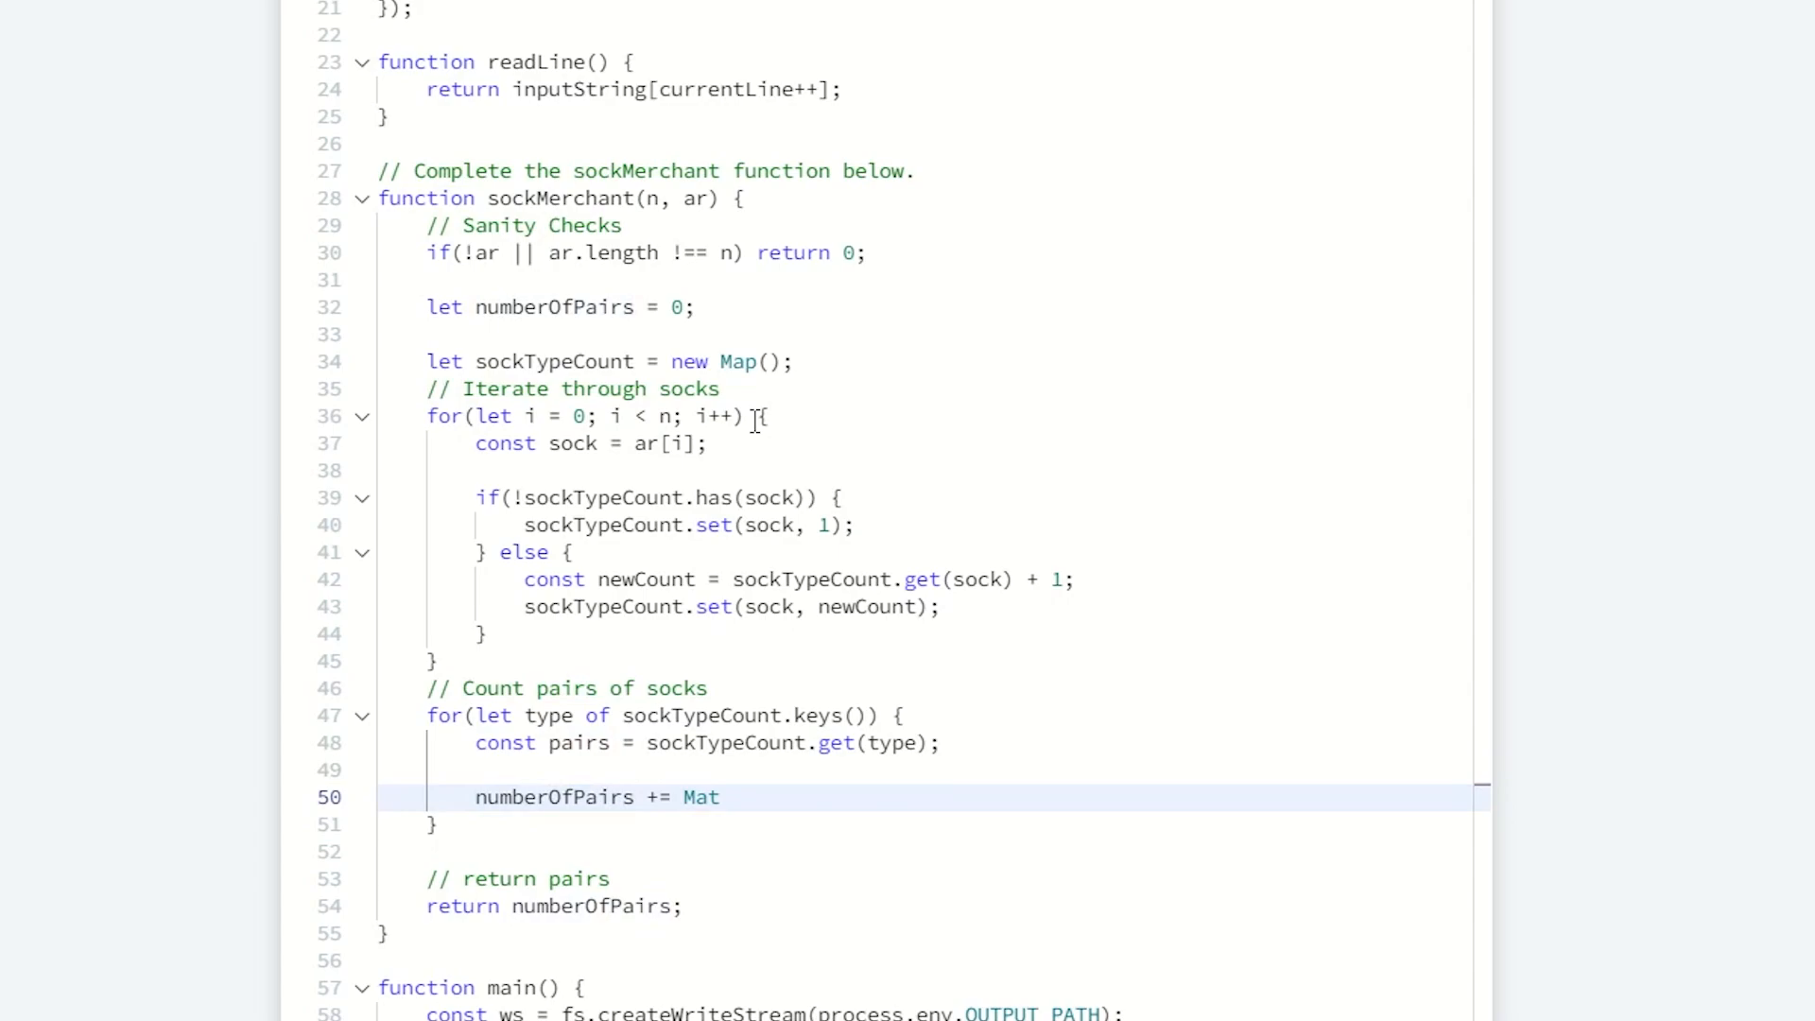
text(h)
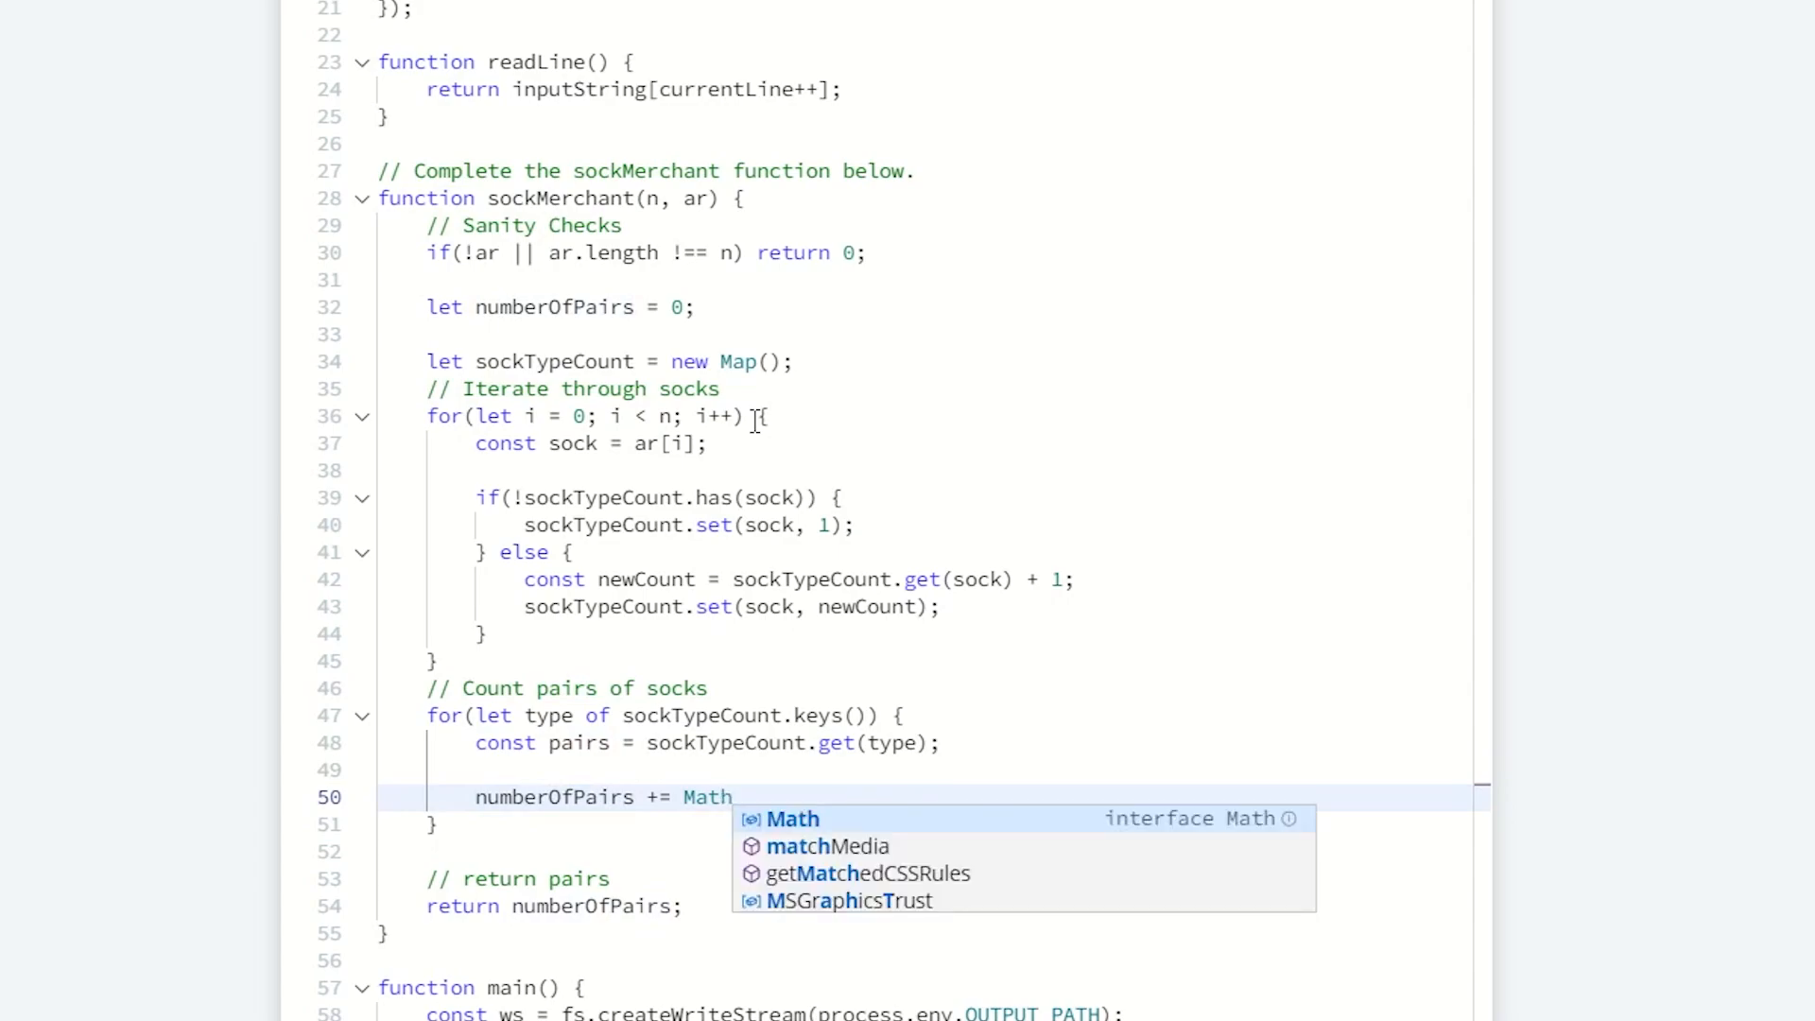
text(.floor()
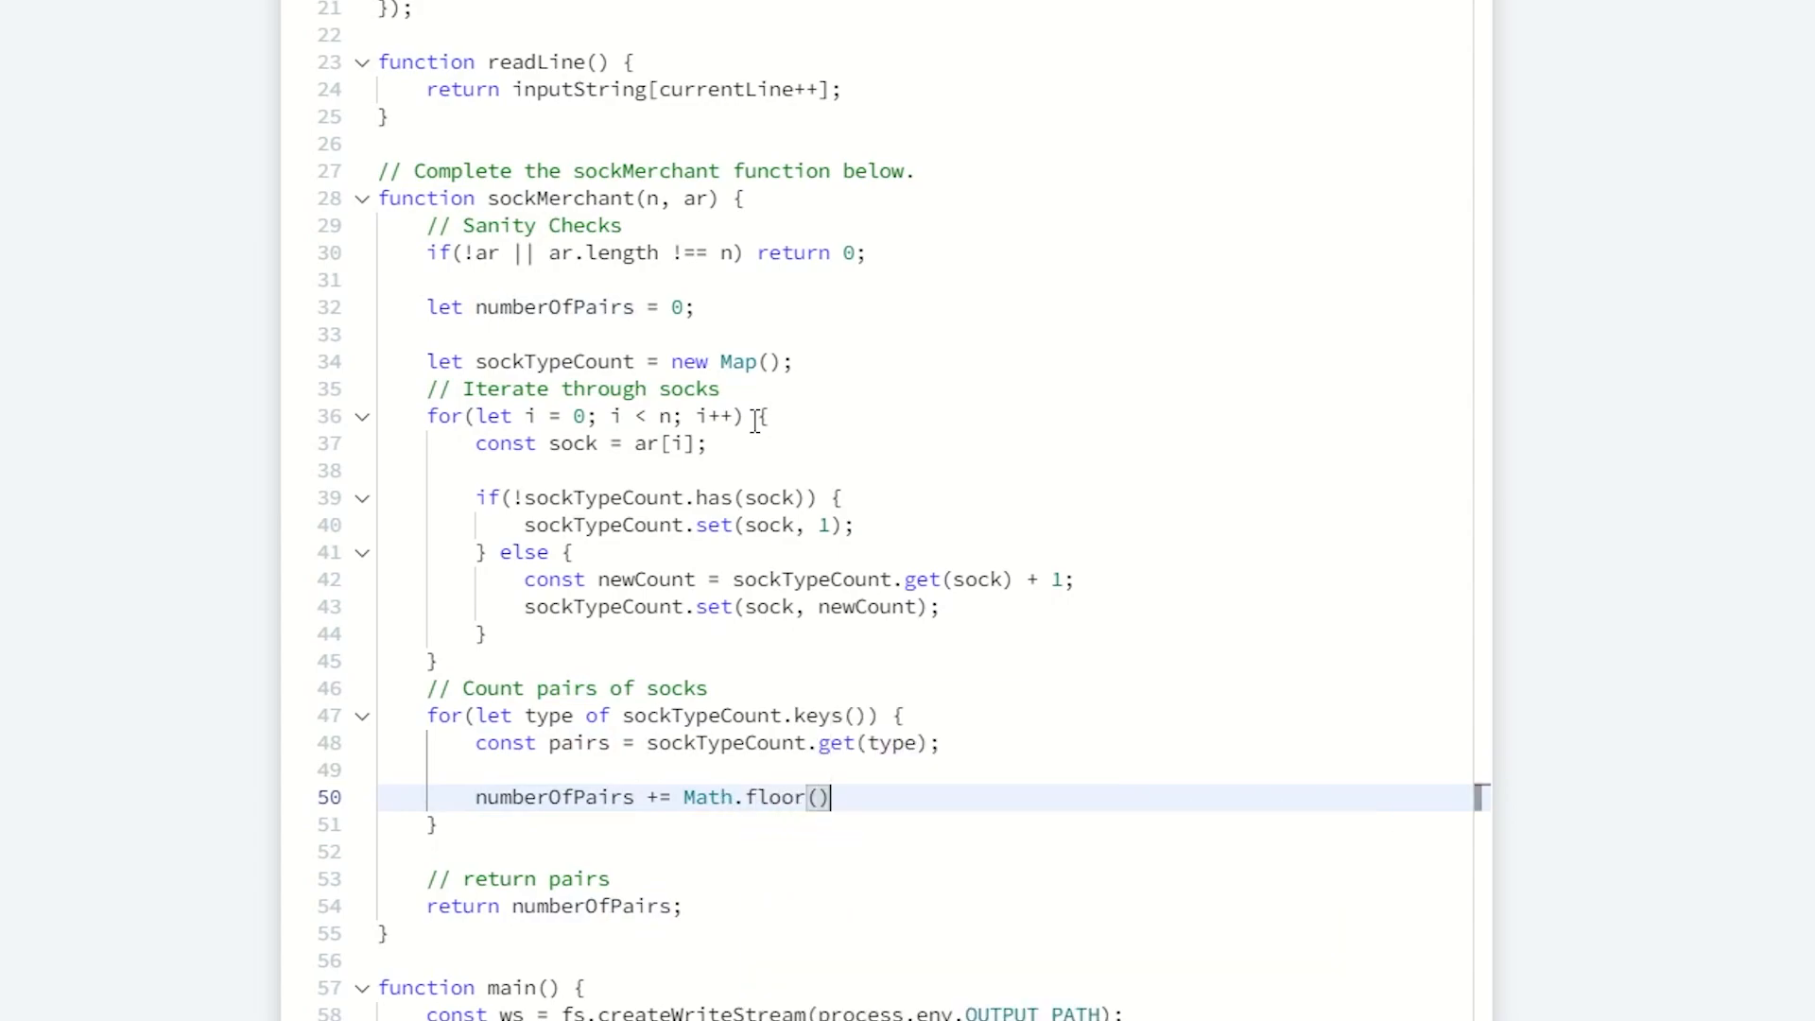
text(pairs/2)
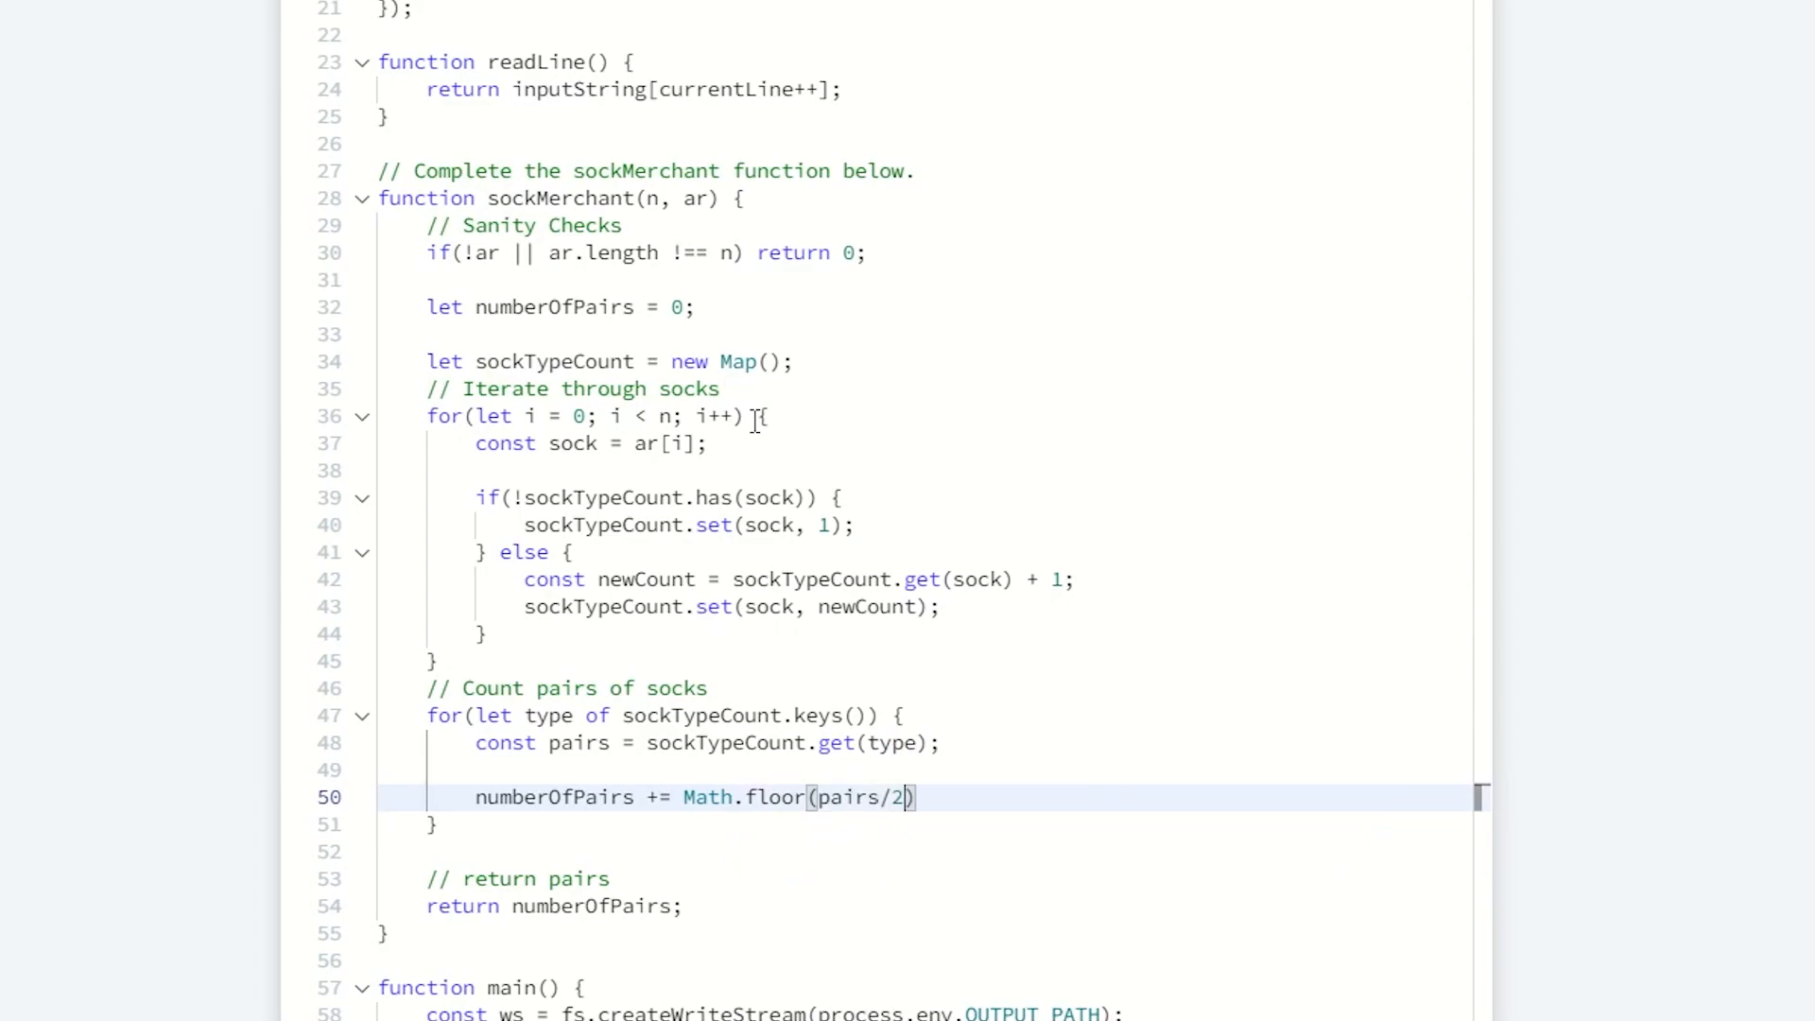
text(;)
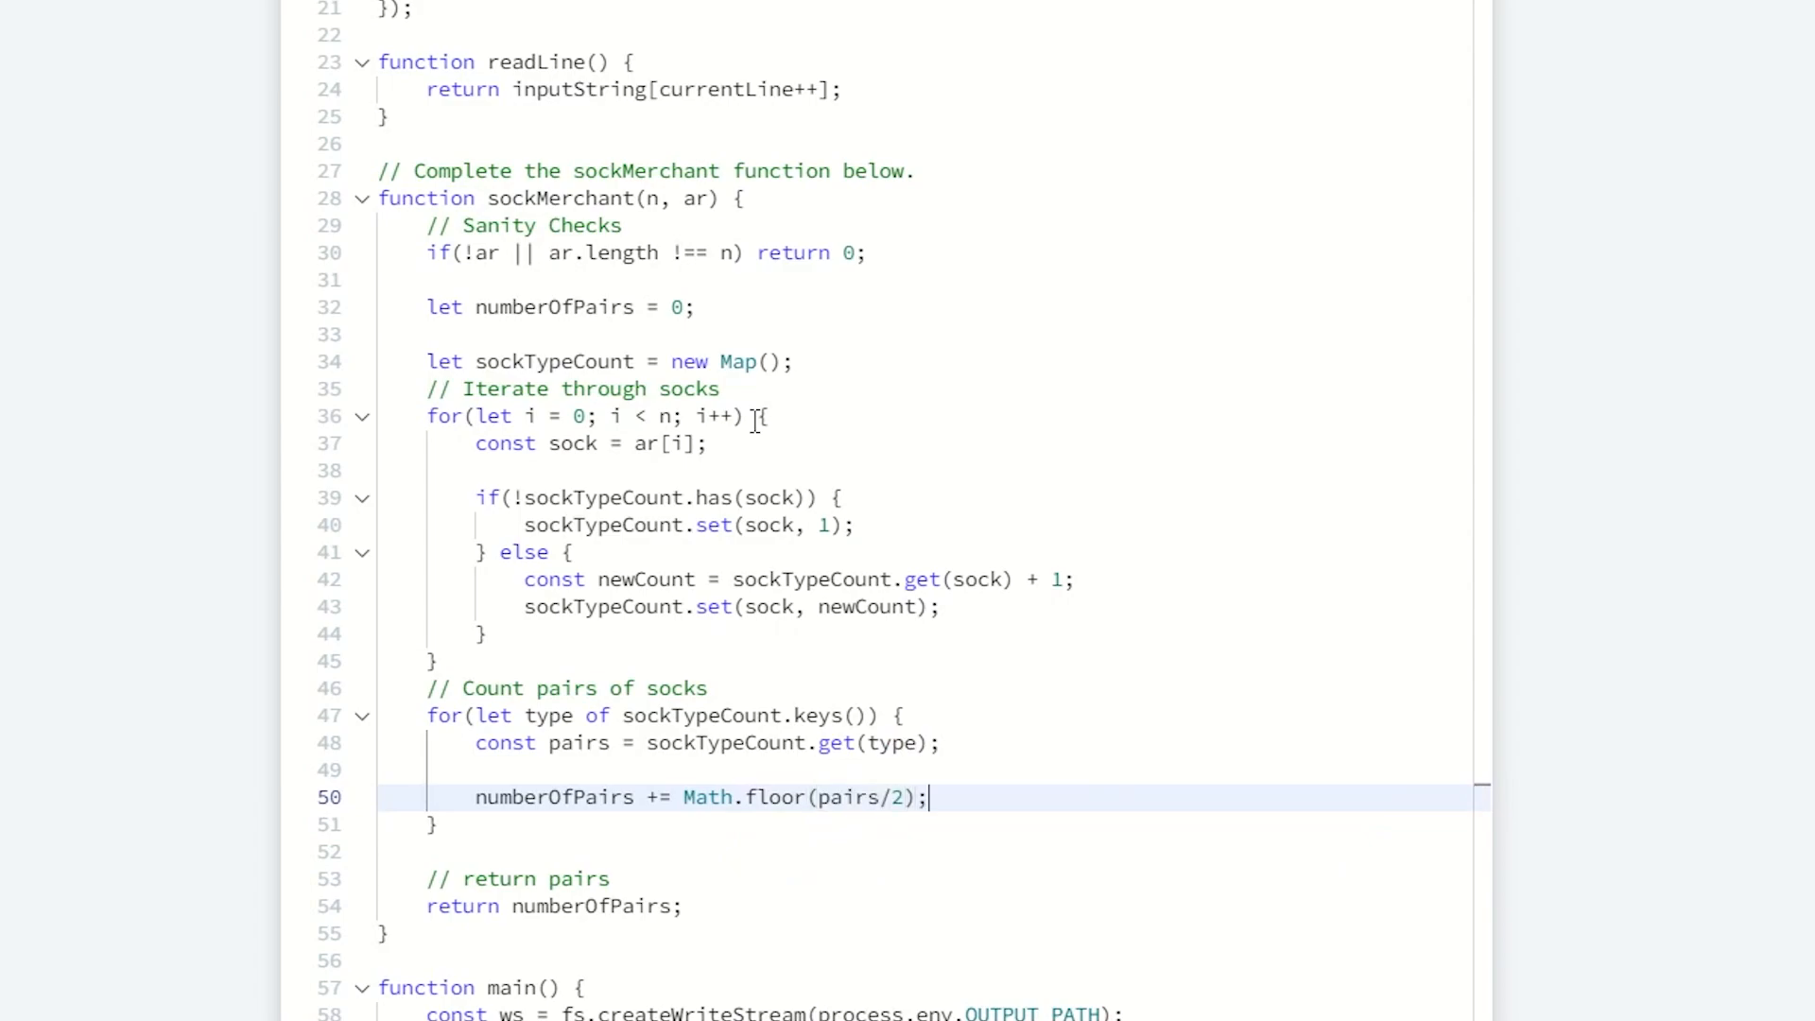
click(880, 796)
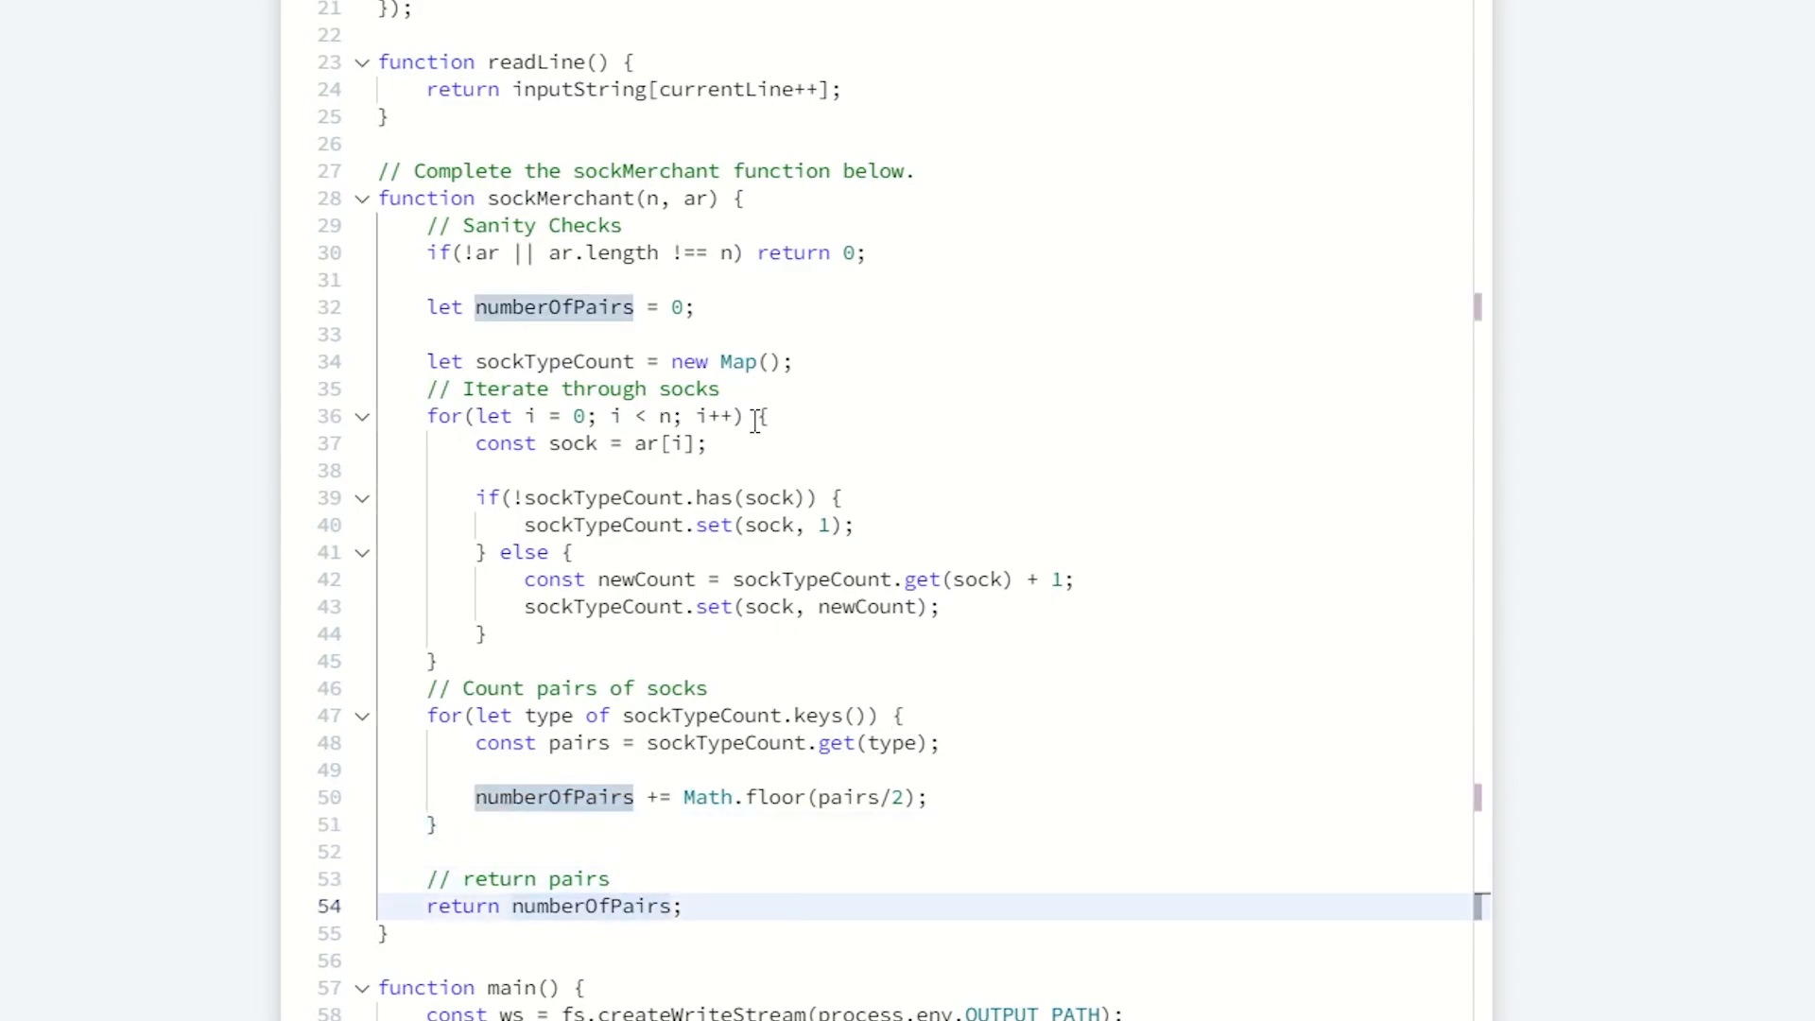
scroll(down, 3)
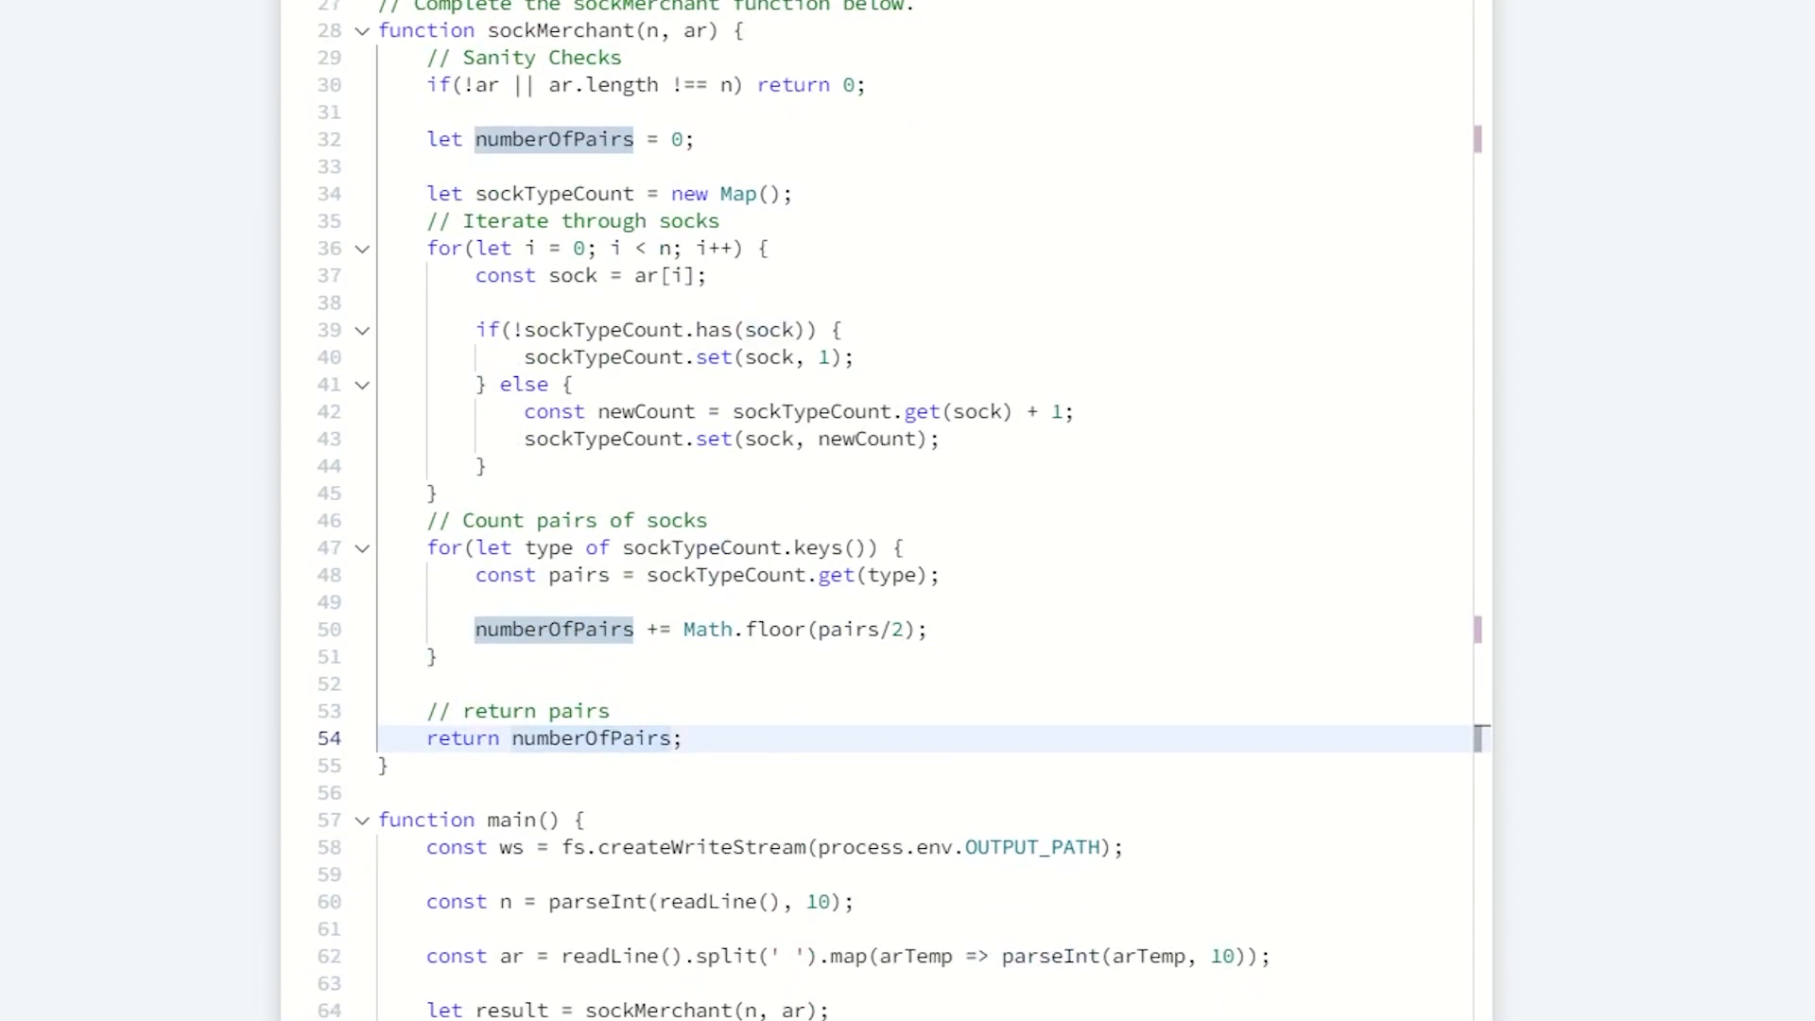
scroll(down, 3)
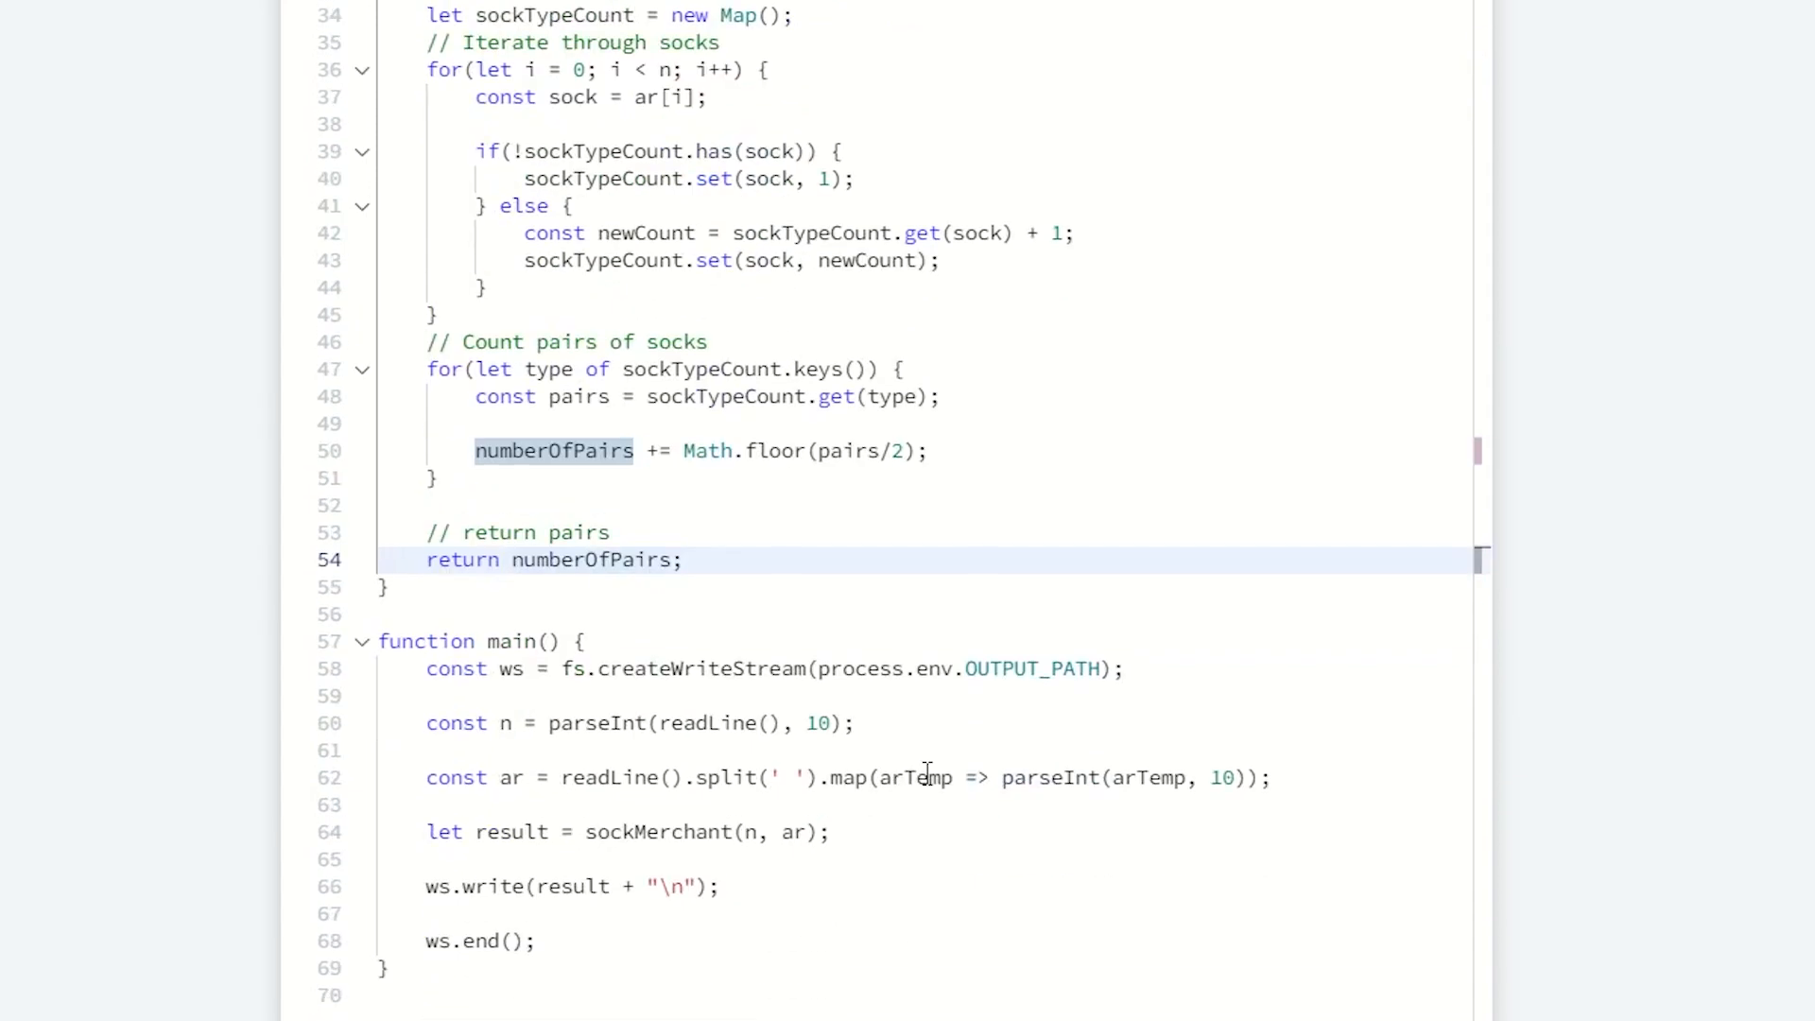
click(1205, 529)
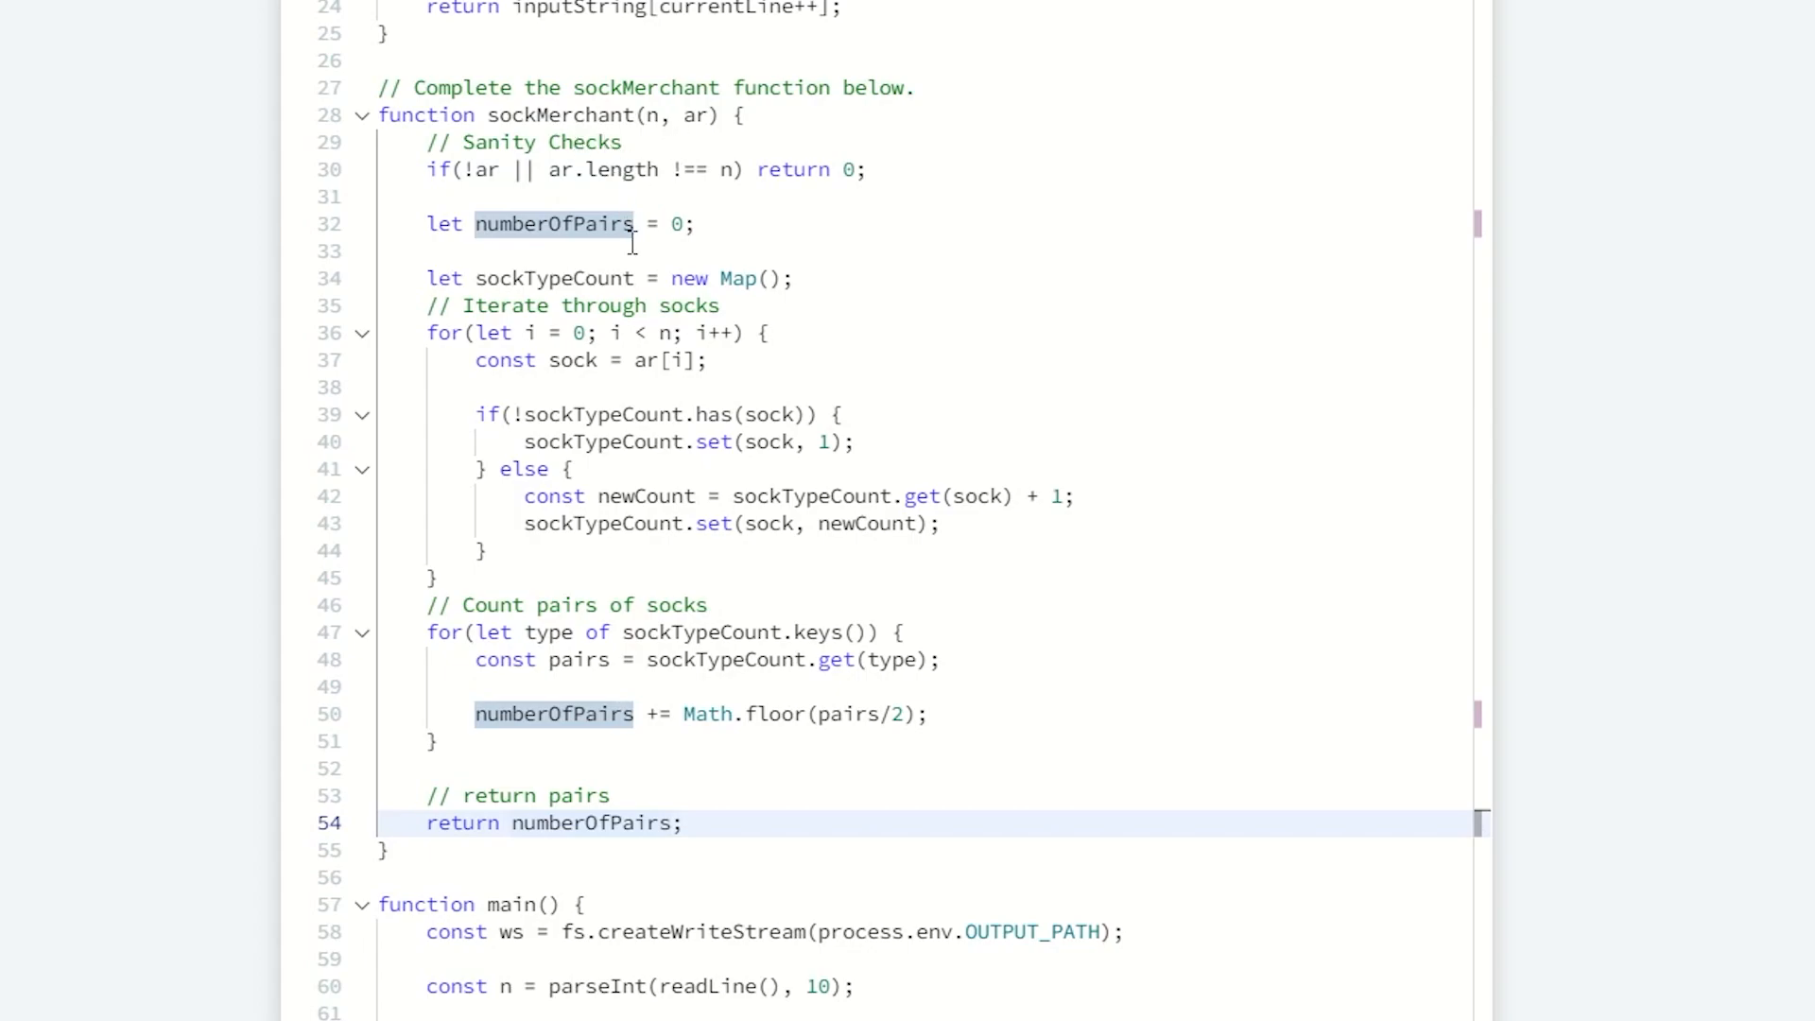
mouse_move(460, 337)
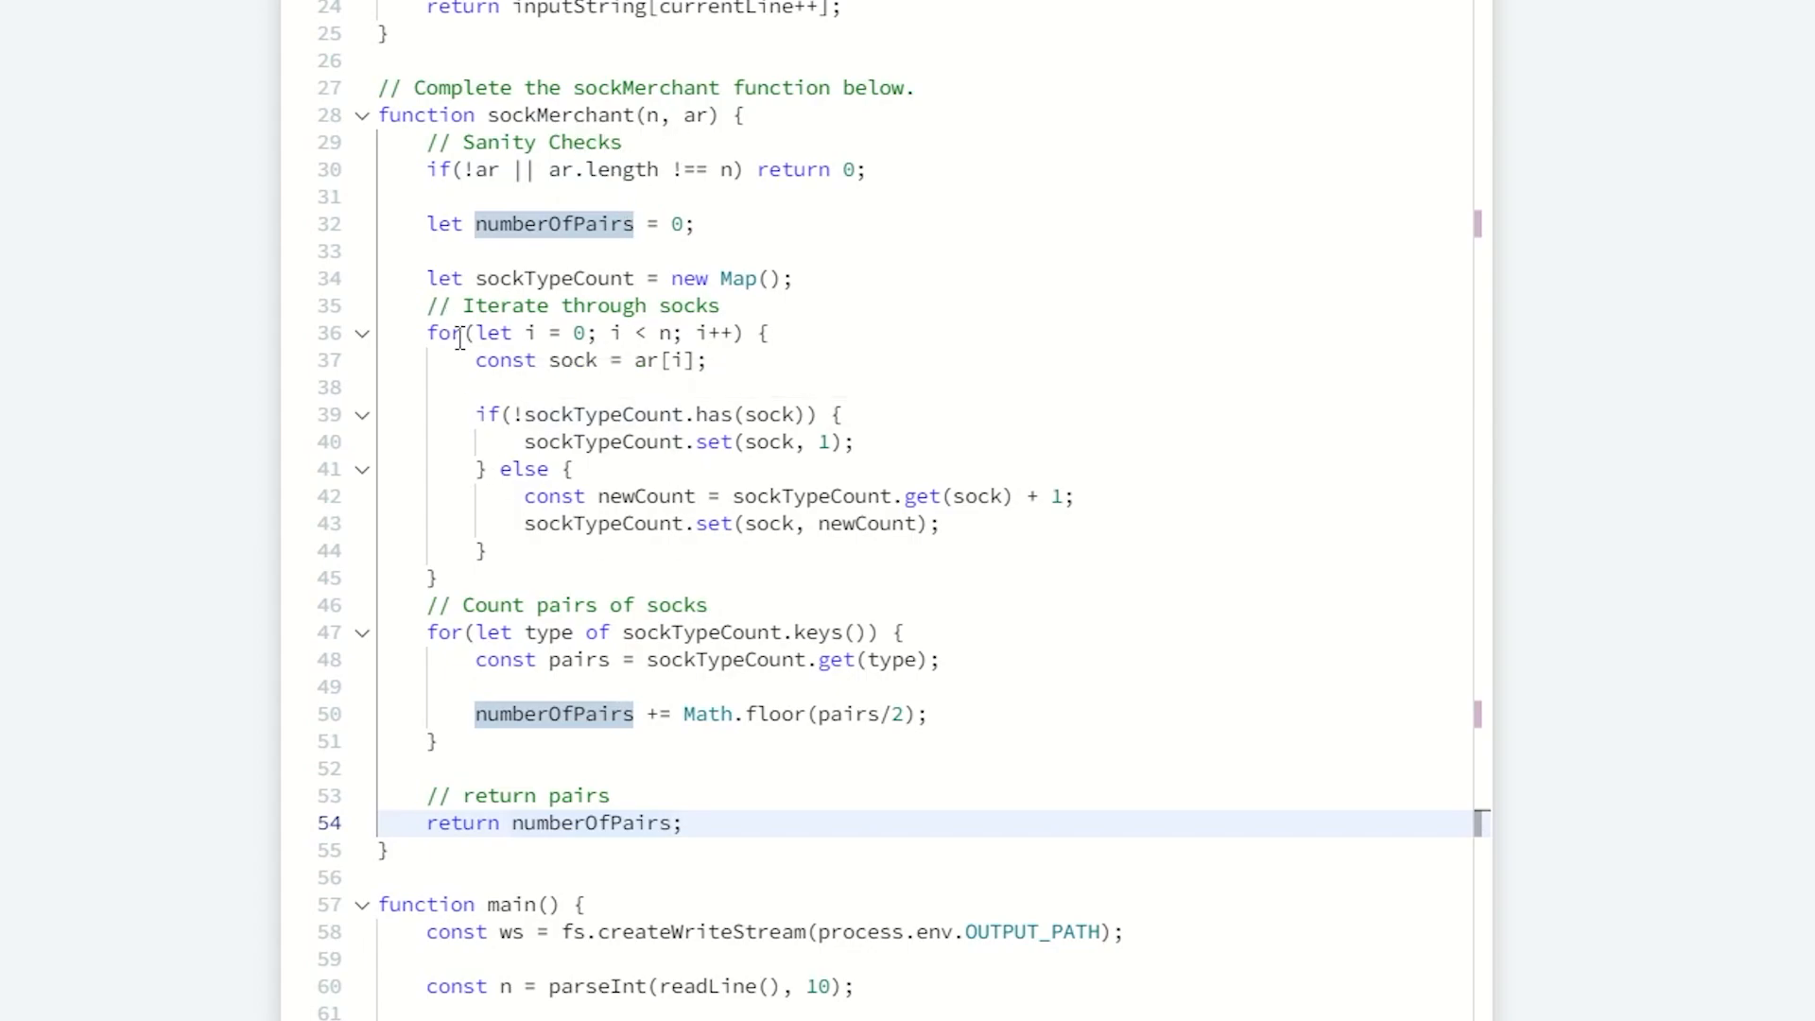
drag(427, 332, 486, 552)
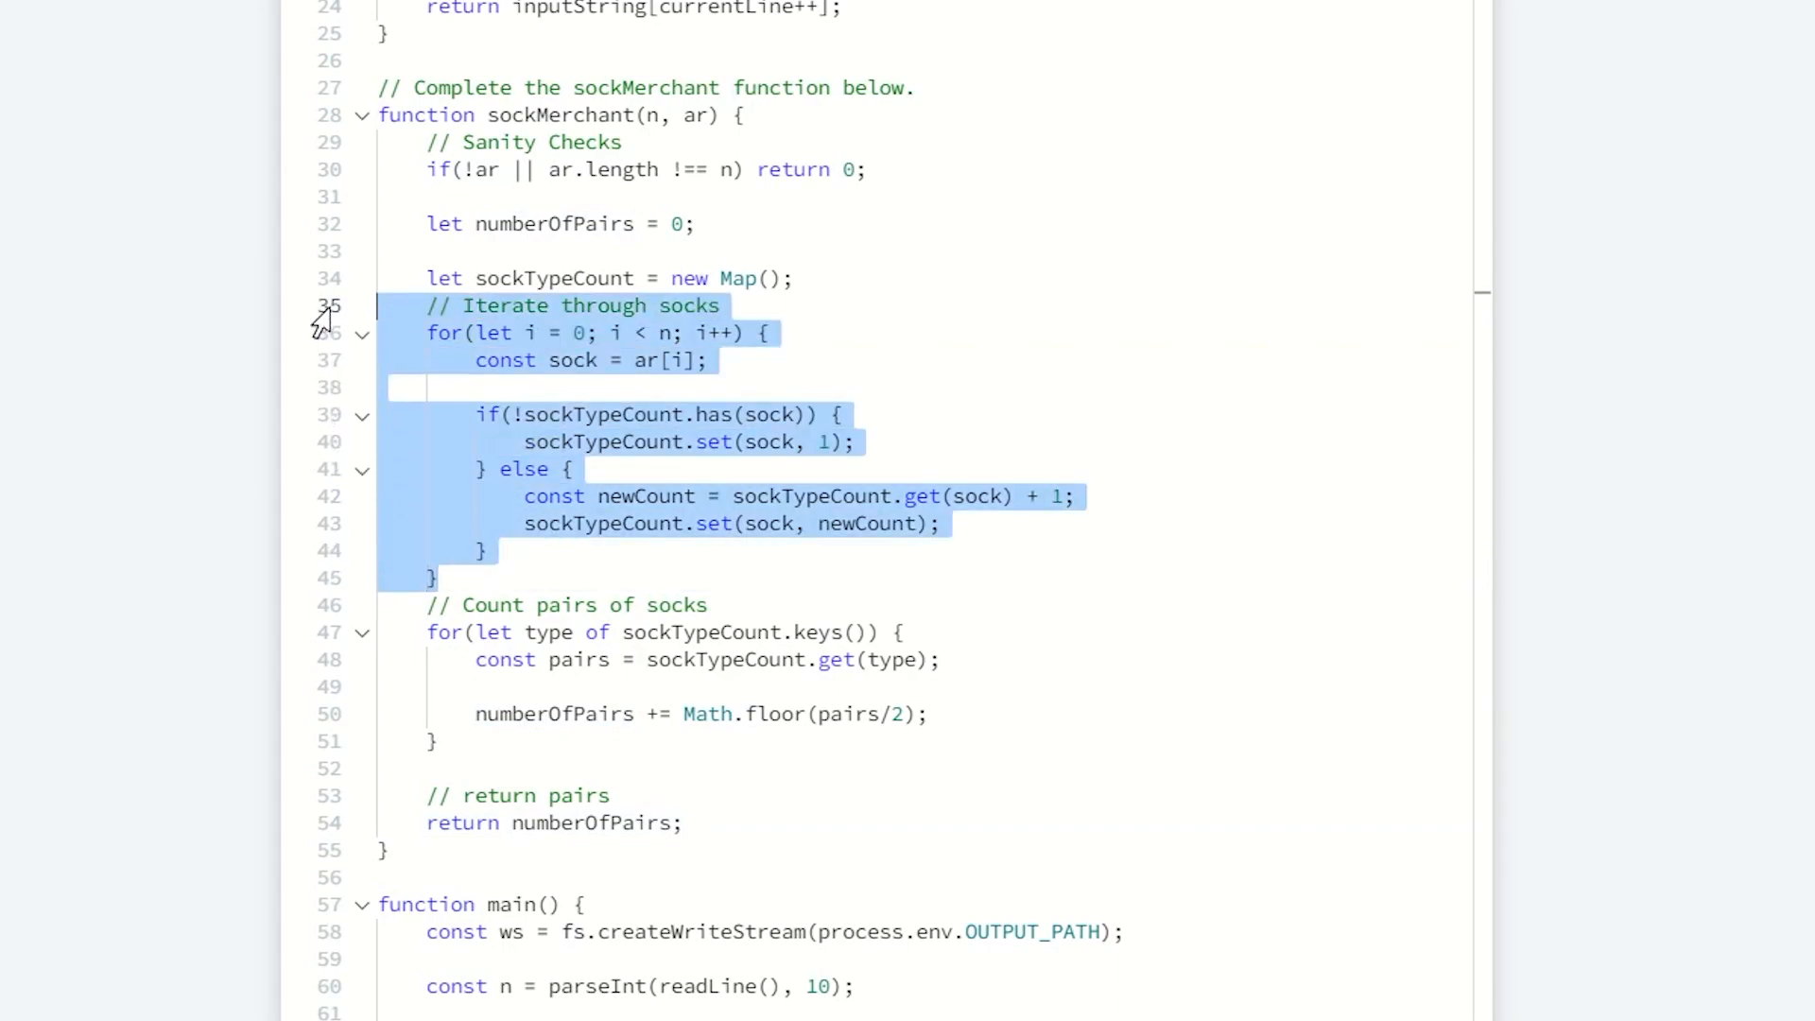
mouse_move(459, 750)
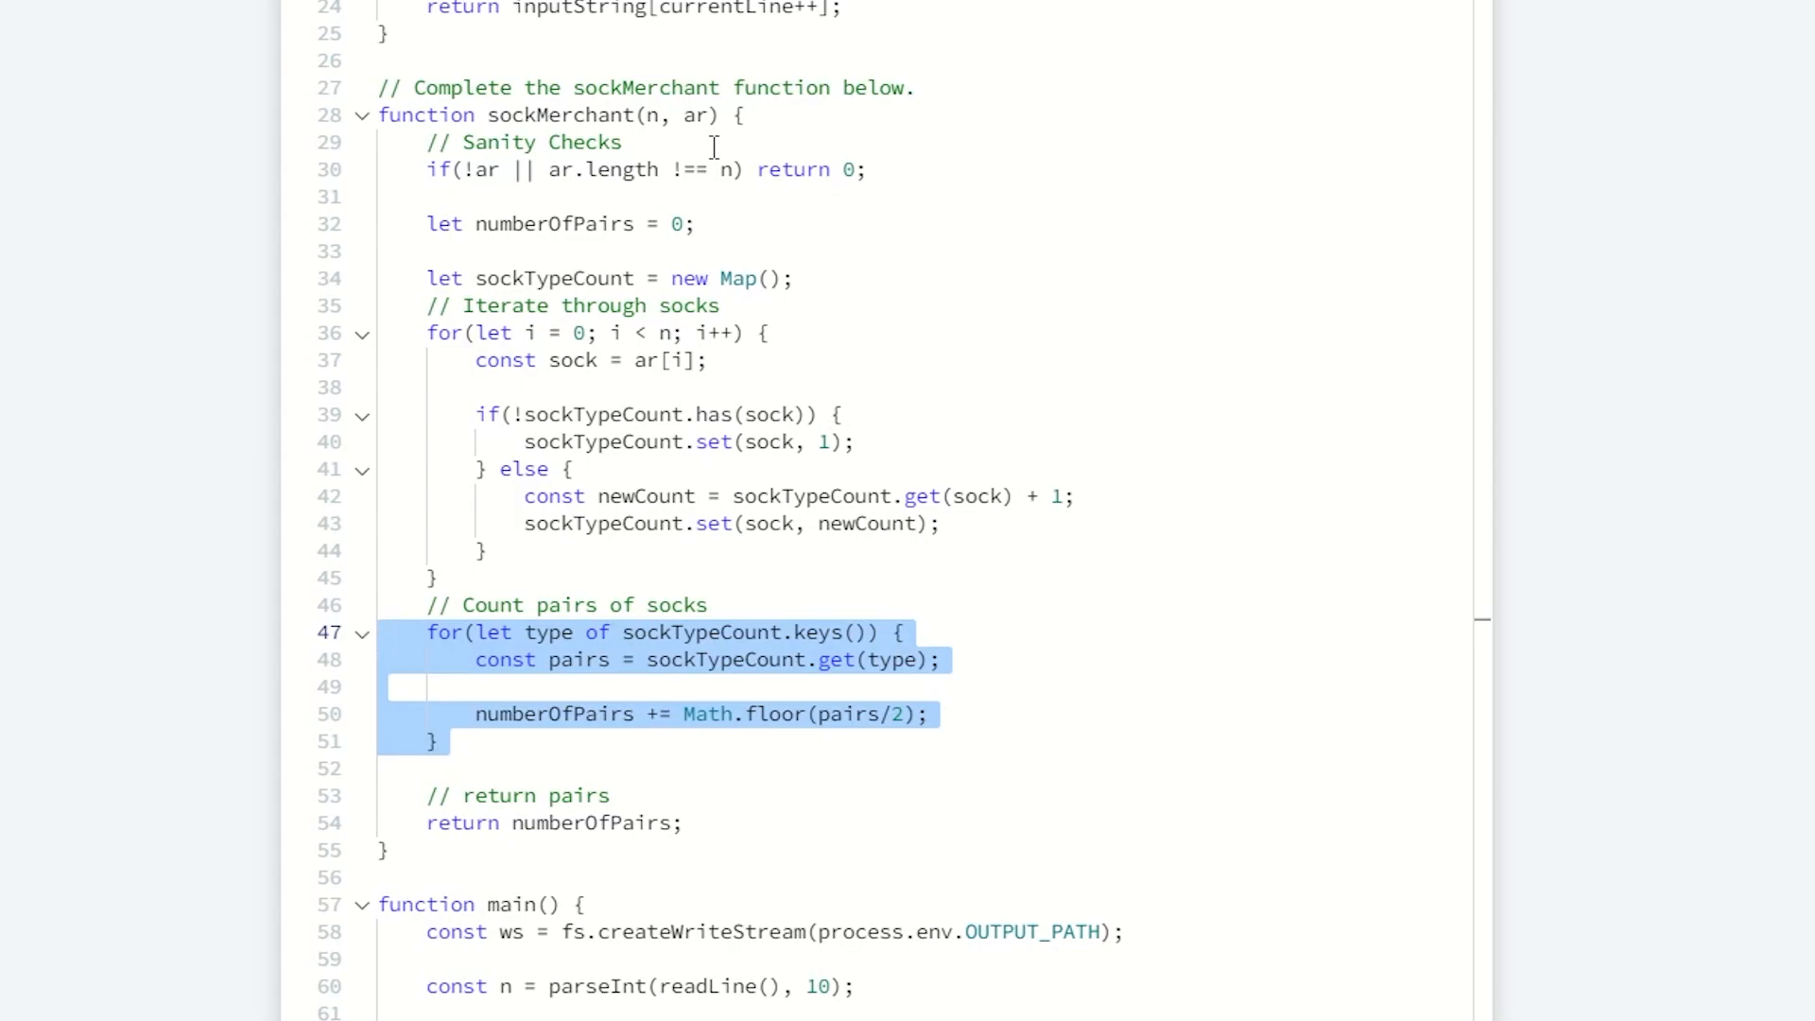
mouse_move(596, 669)
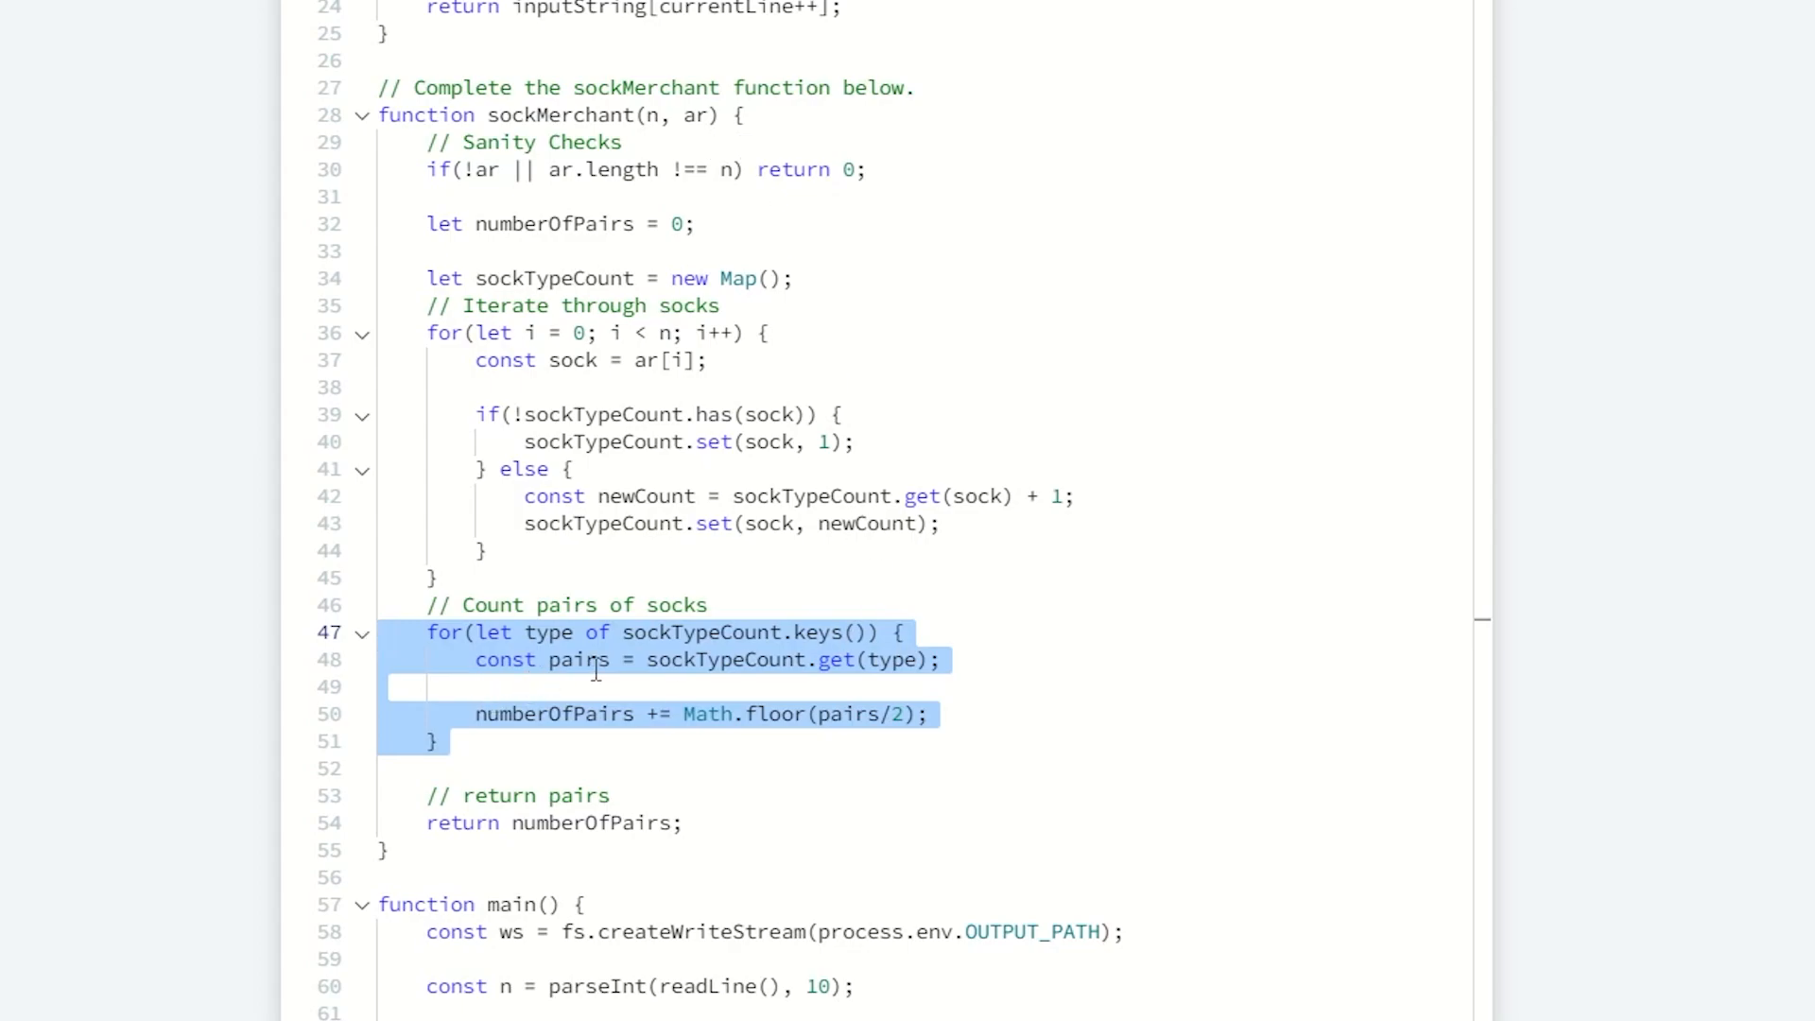